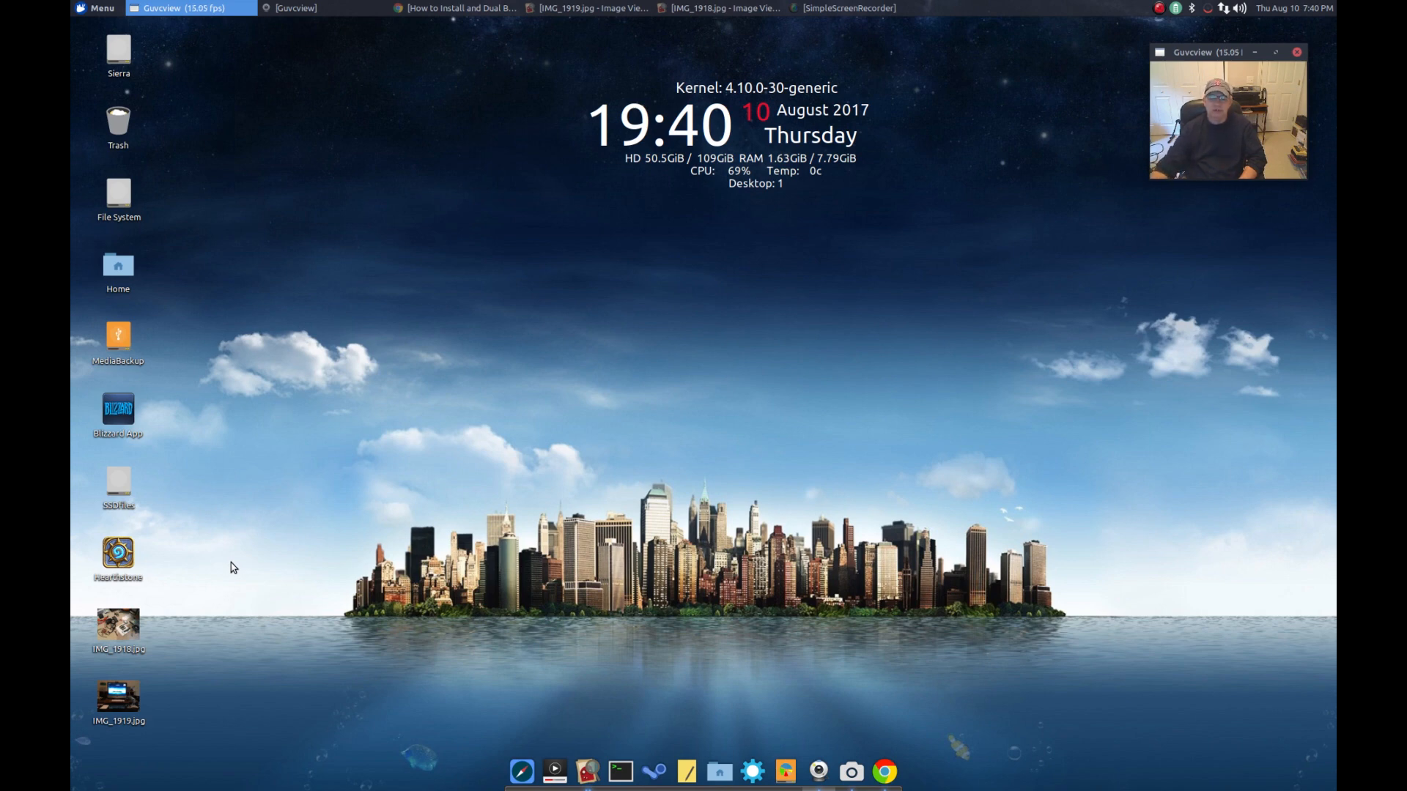
{"action": "mouse_move", "coordinate": [275, 472]}
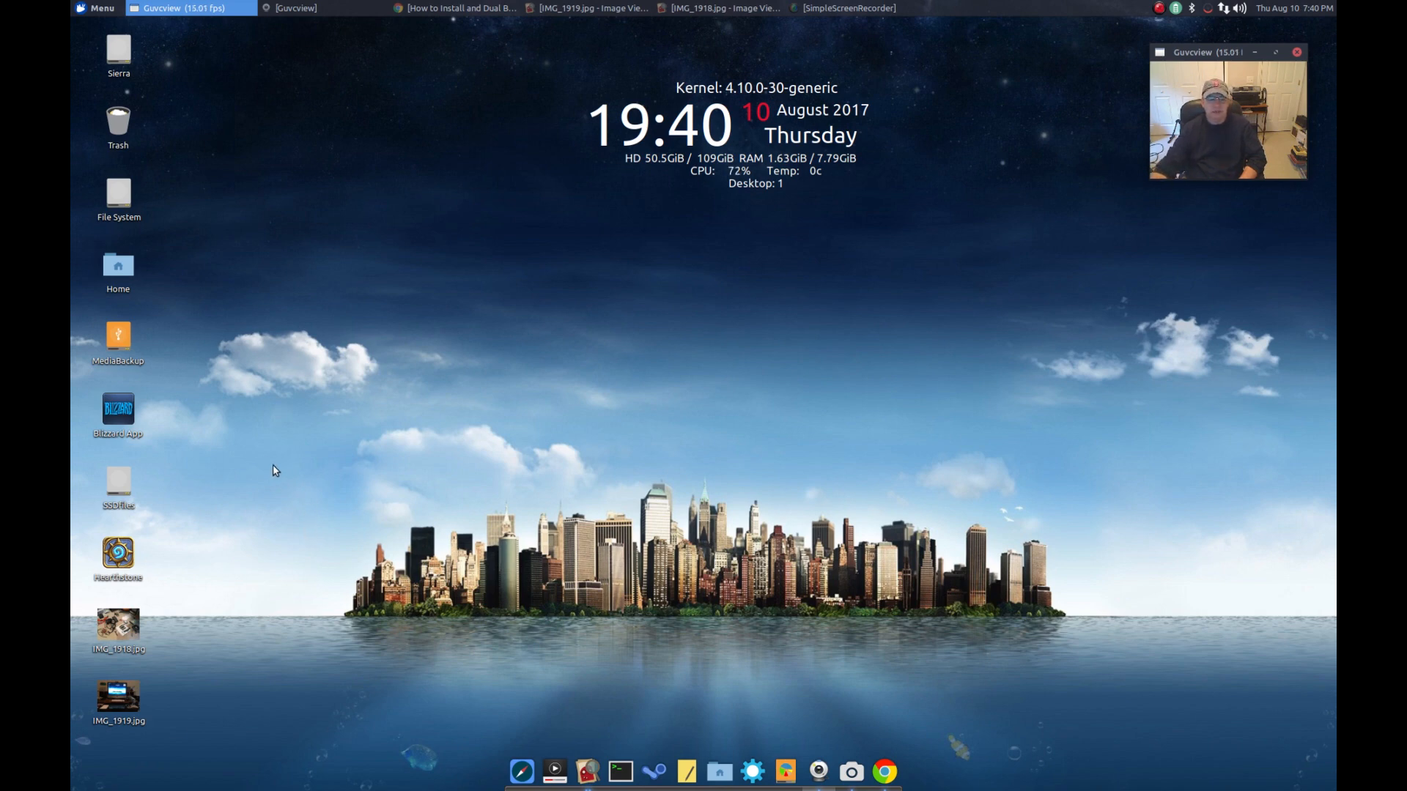
{"action": "mouse_move", "coordinate": [223, 391]}
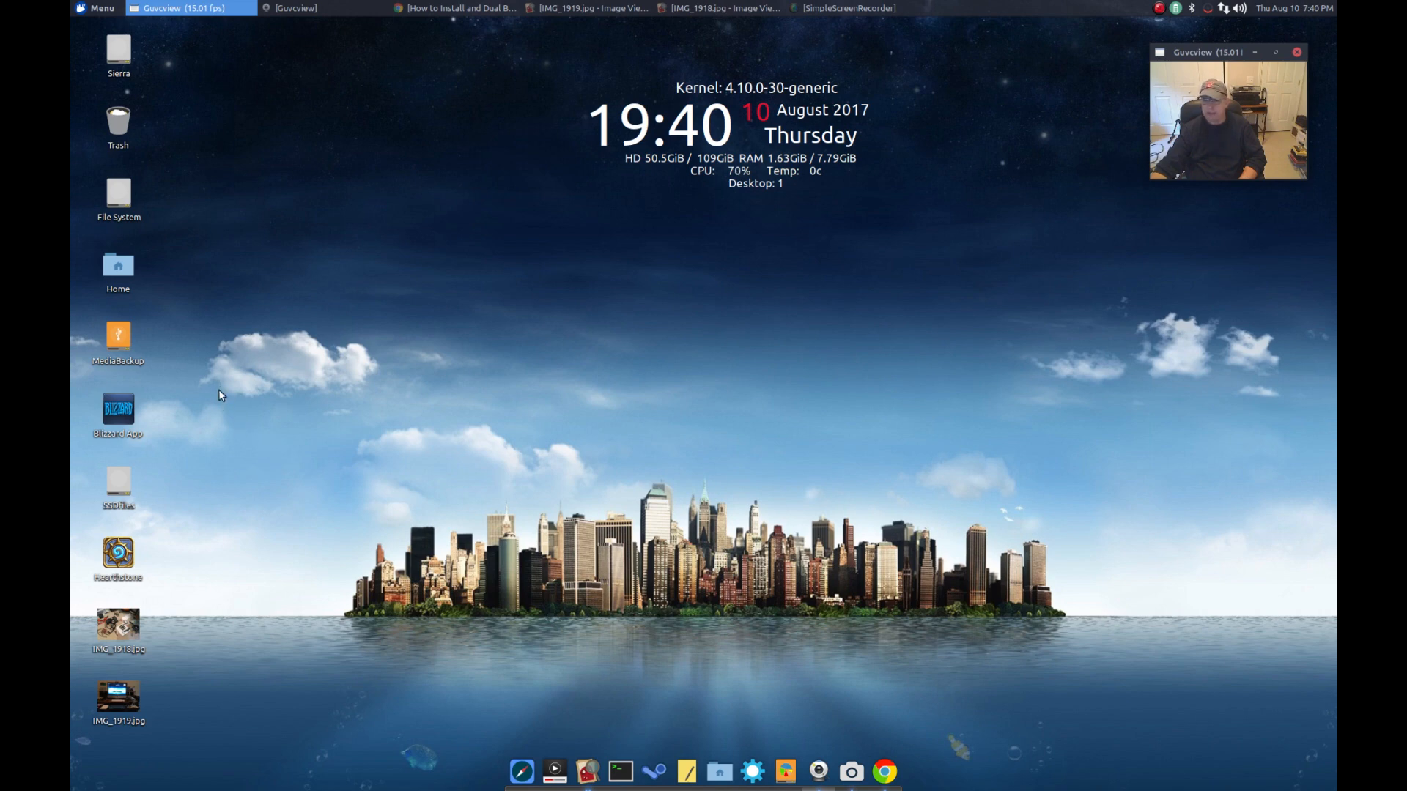
{"action": "mouse_move", "coordinate": [117, 696]}
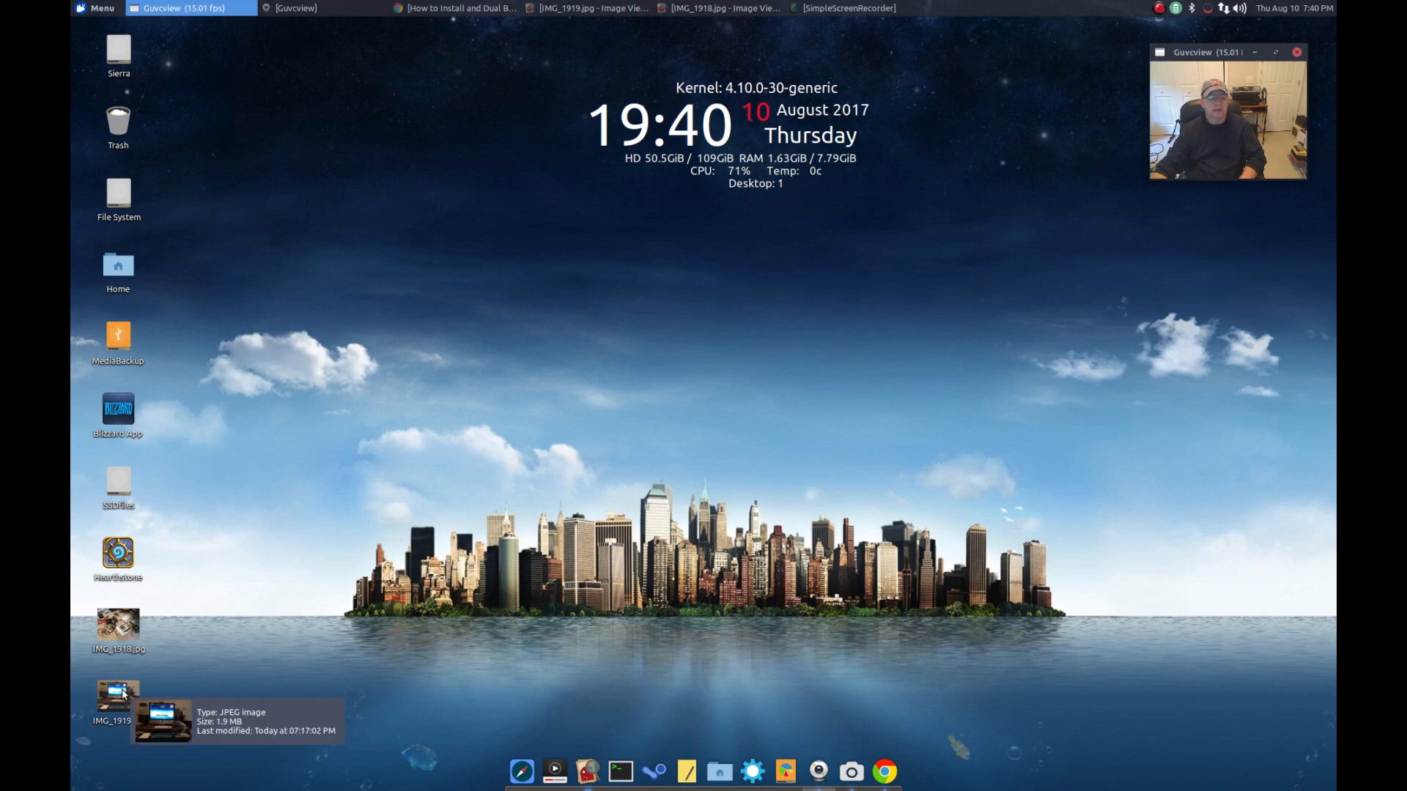
Open the IMG_1919.jpg desktop icon in Ristretto to view the iMac desk setup photo
{"action": "double_click", "coordinate": [118, 695]}
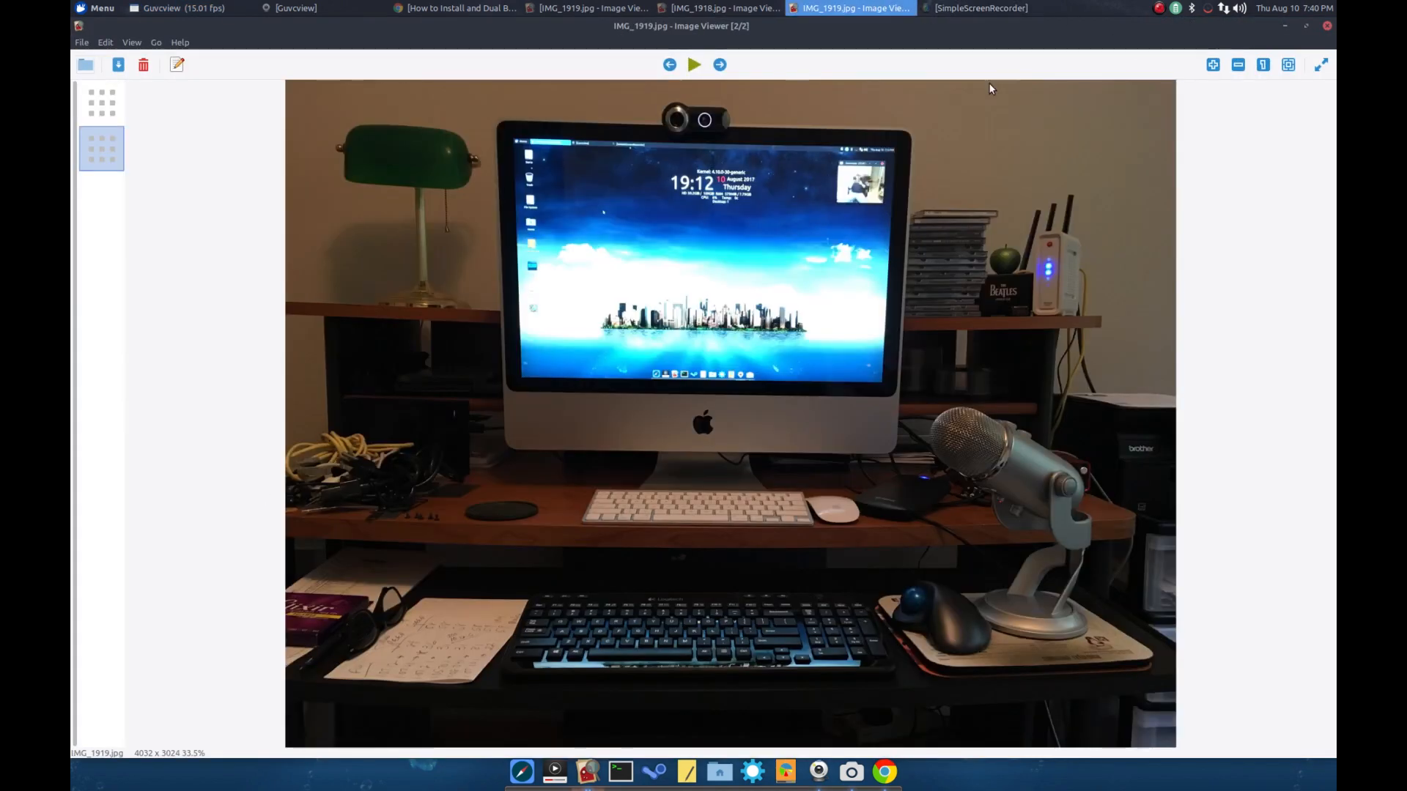
{"action": "mouse_move", "coordinate": [664, 336]}
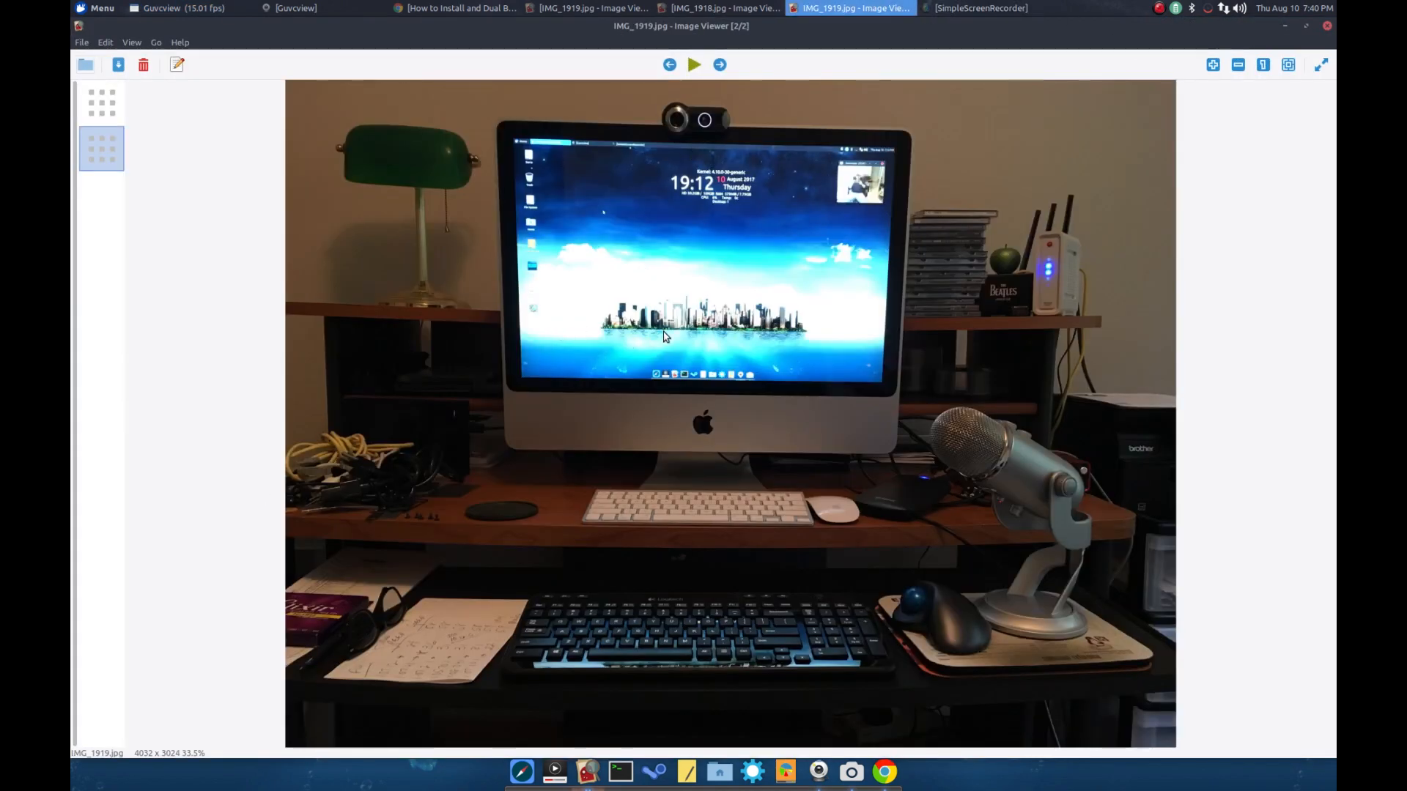
{"action": "mouse_move", "coordinate": [778, 296]}
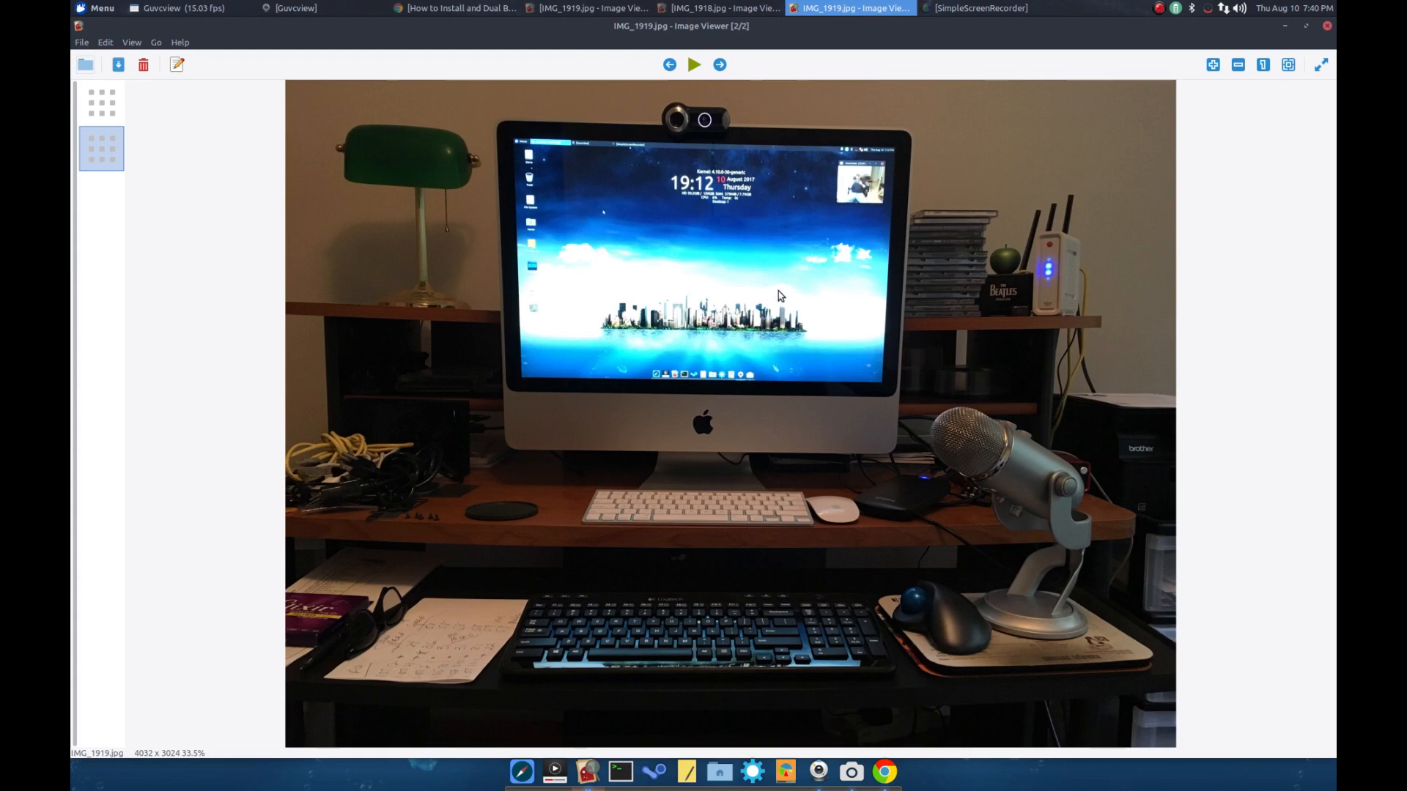
{"action": "mouse_move", "coordinate": [674, 264]}
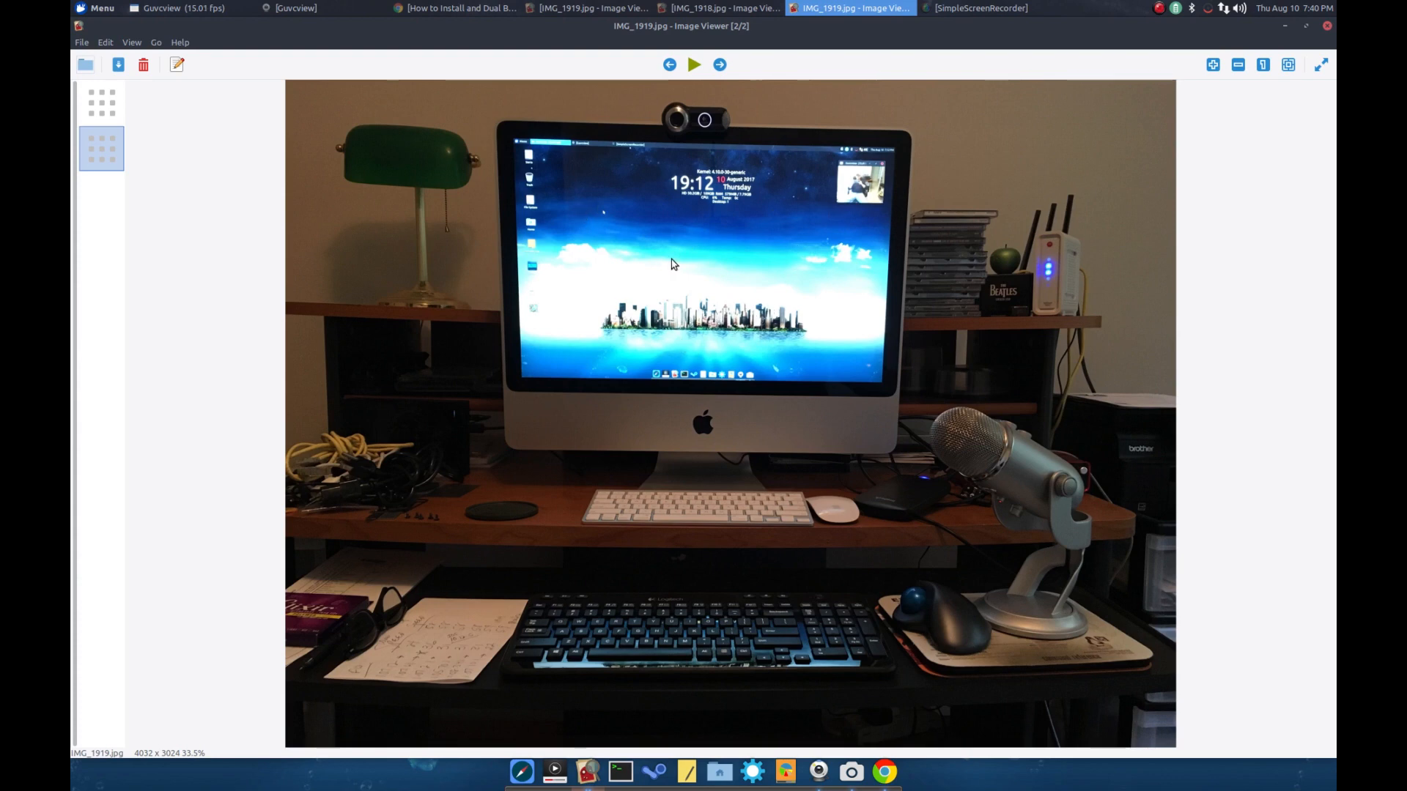
{"action": "mouse_move", "coordinate": [674, 272]}
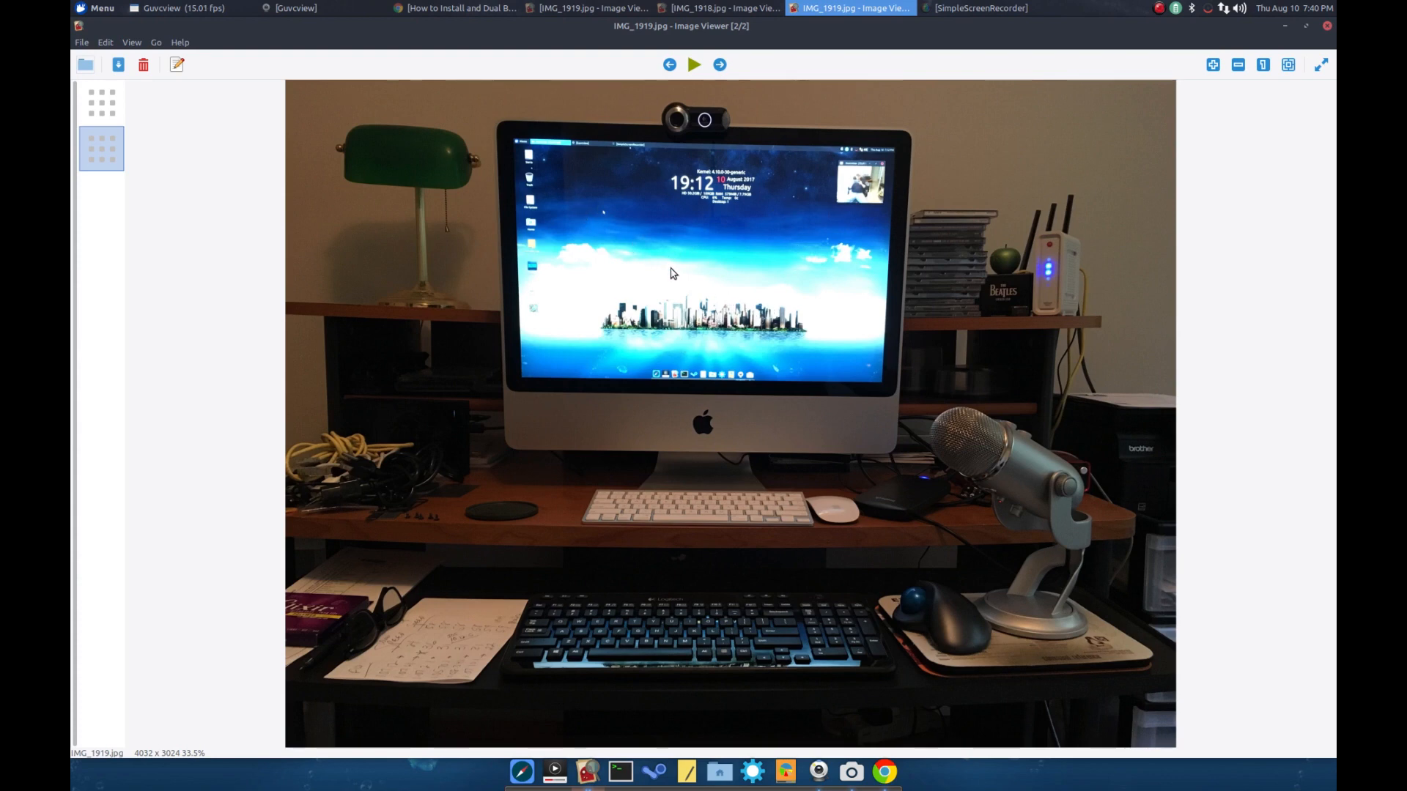
{"action": "mouse_move", "coordinate": [699, 301]}
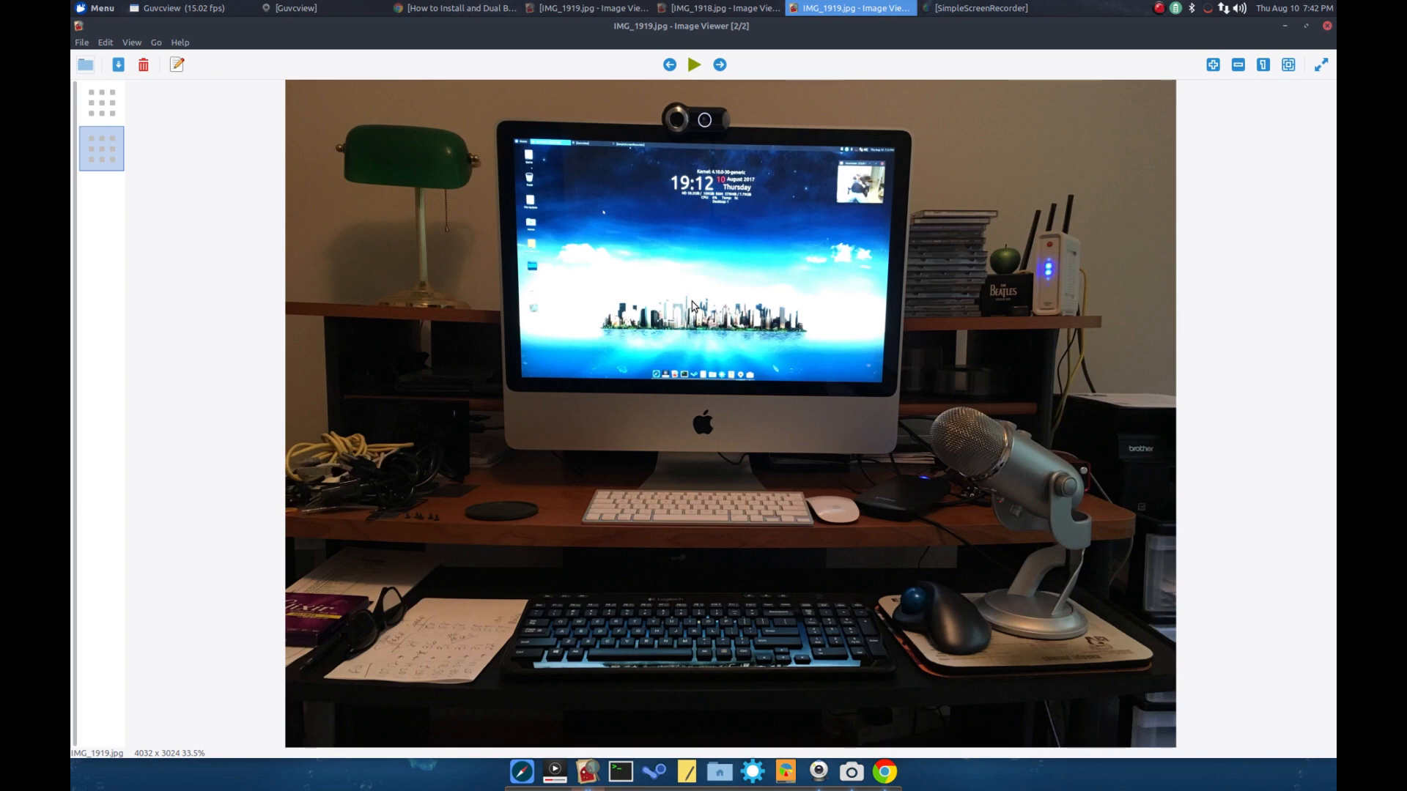
{"action": "mouse_move", "coordinate": [711, 225]}
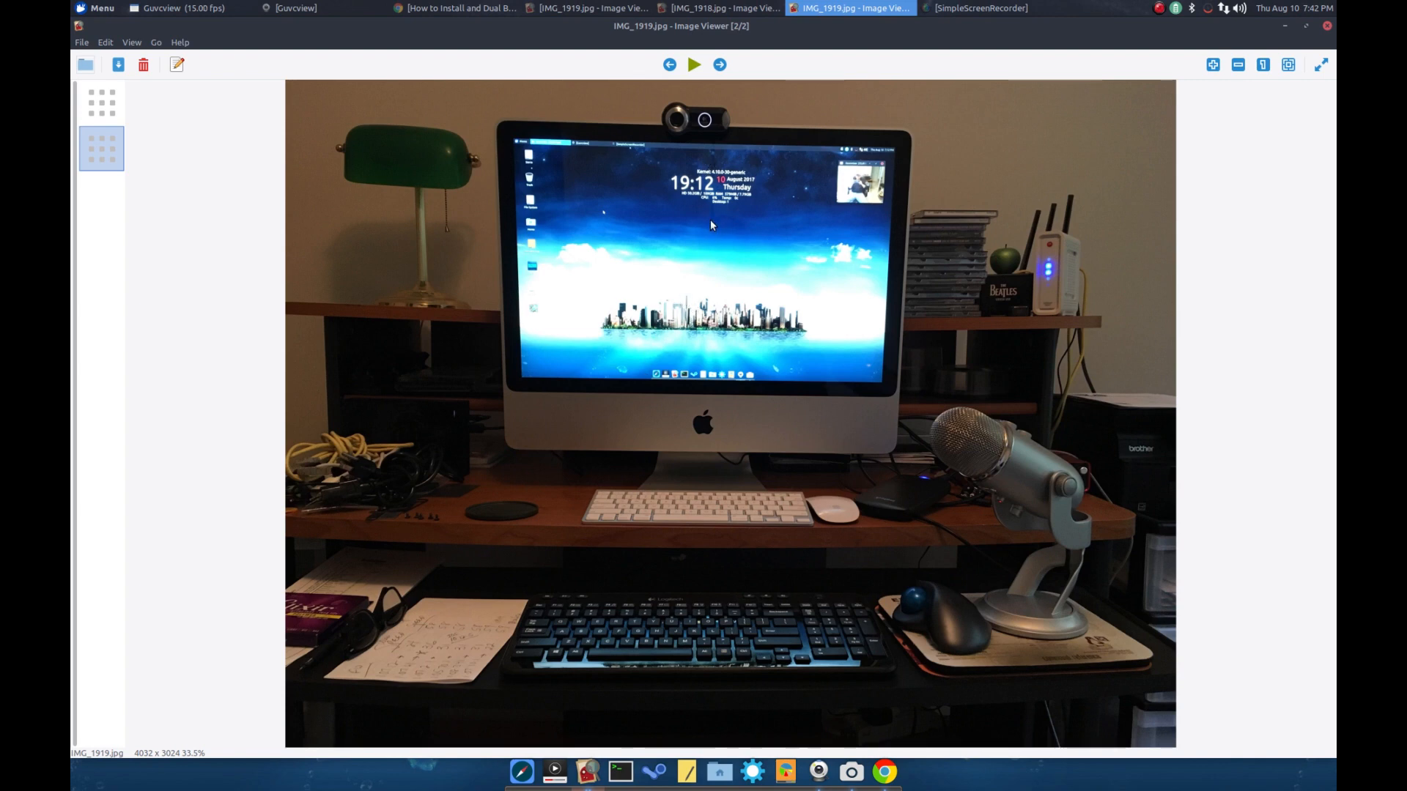
{"action": "mouse_move", "coordinate": [698, 348]}
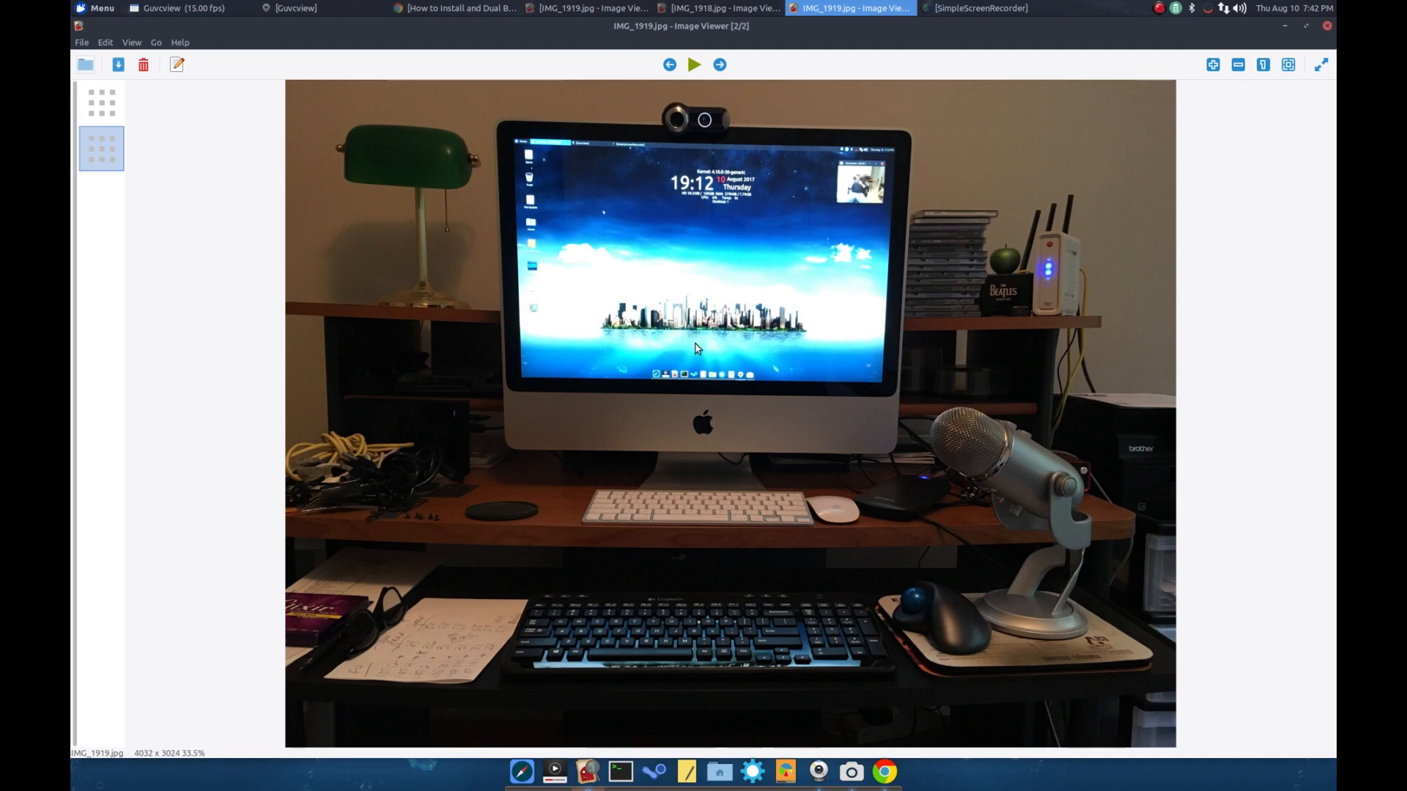
{"action": "mouse_move", "coordinate": [704, 311]}
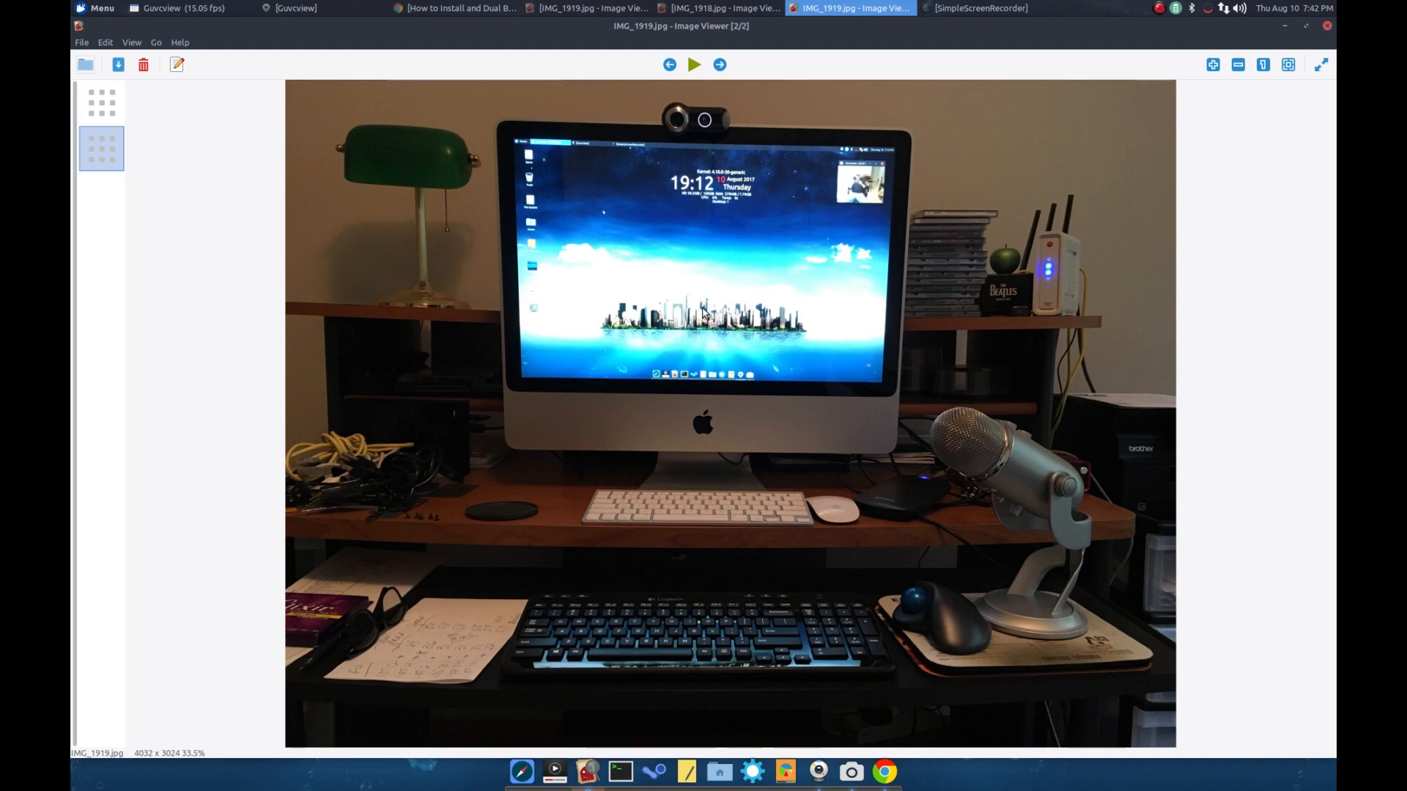
{"action": "mouse_move", "coordinate": [990, 456]}
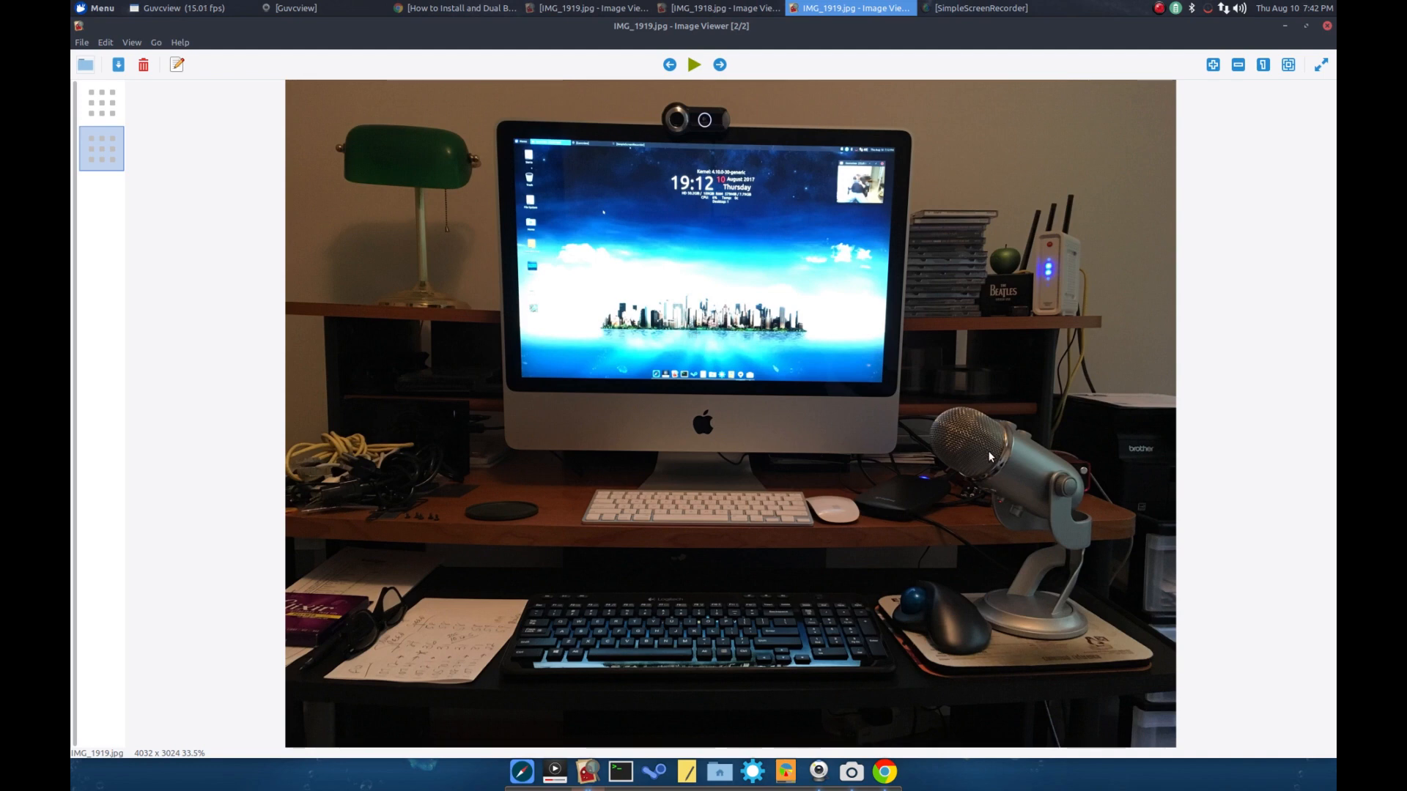
{"action": "mouse_move", "coordinate": [916, 605]}
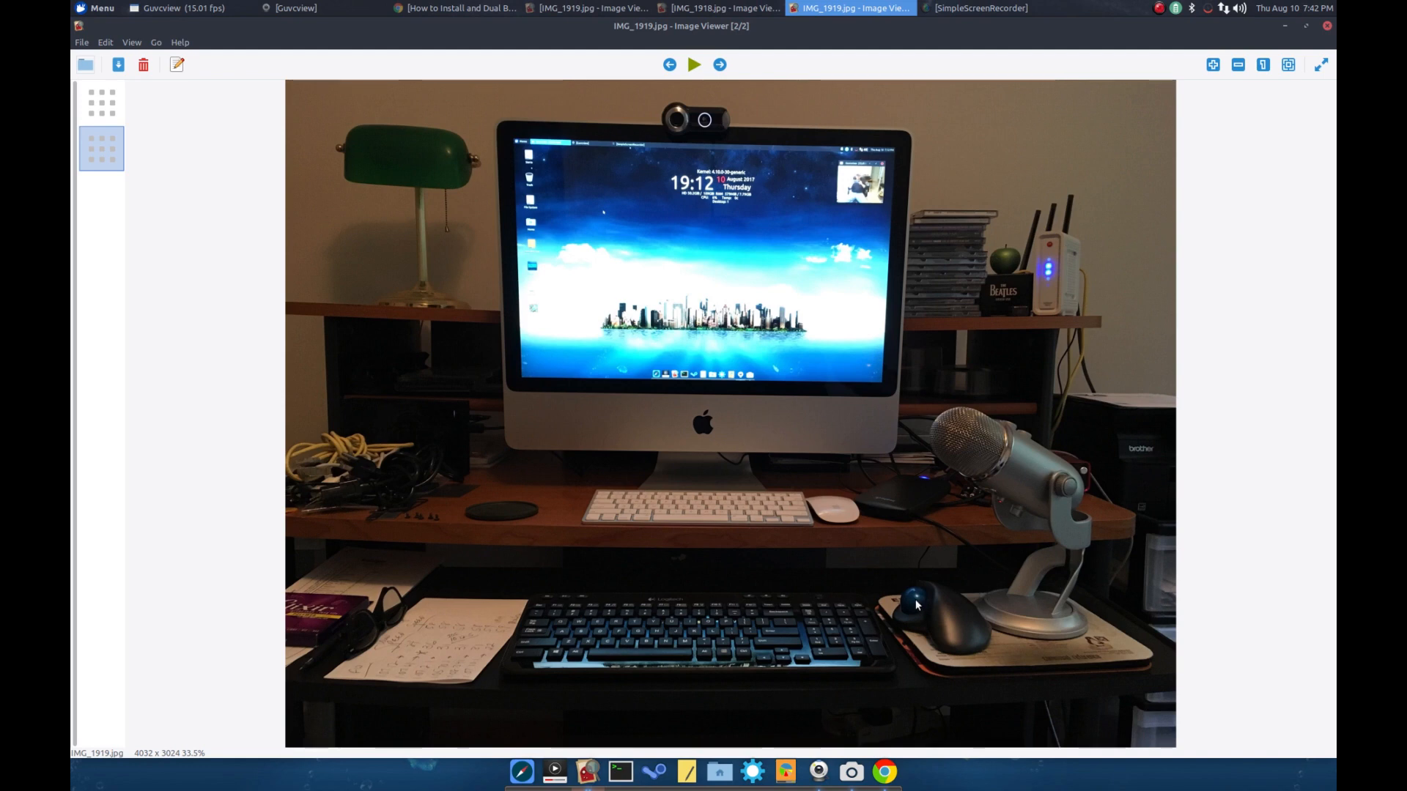
{"action": "mouse_move", "coordinate": [914, 599]}
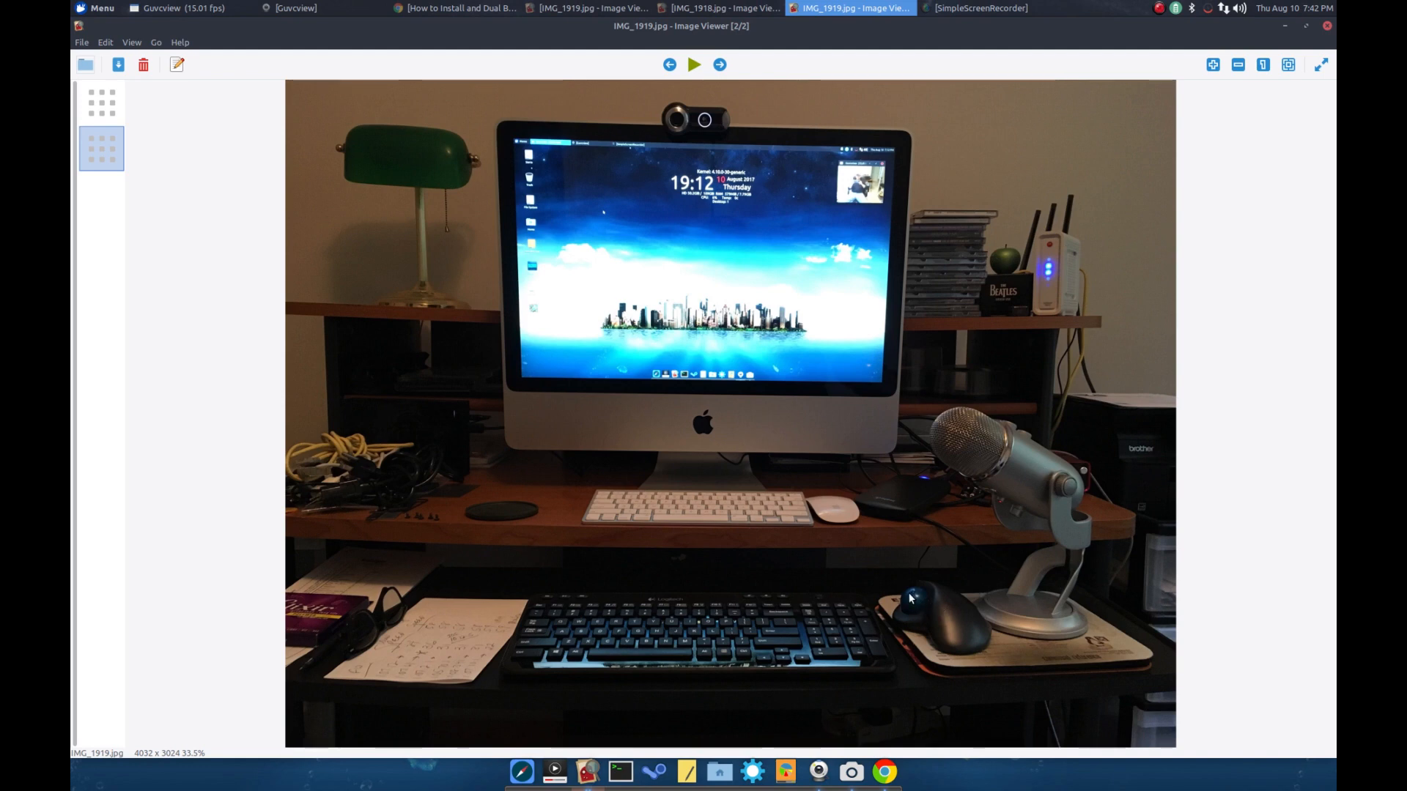
{"action": "mouse_move", "coordinate": [890, 611]}
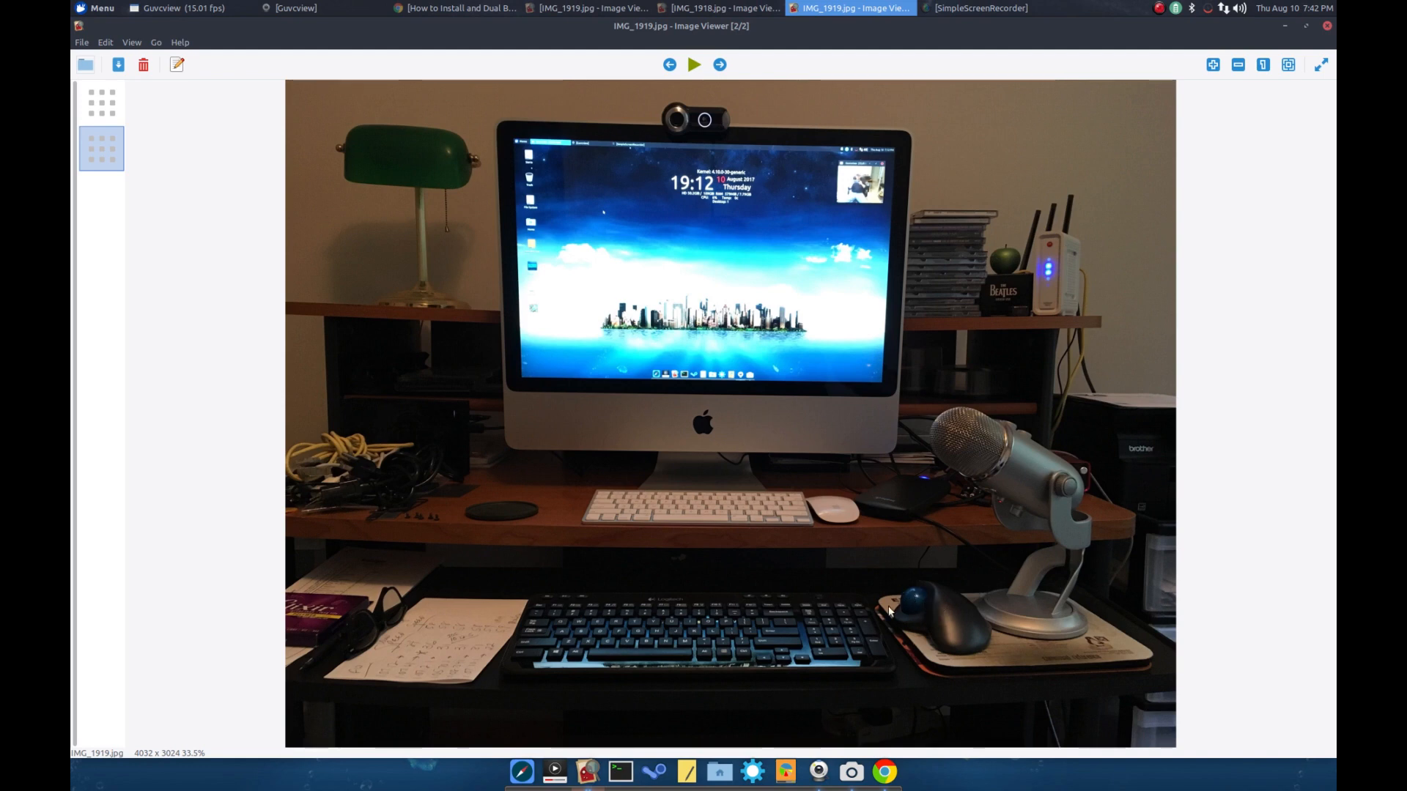
{"action": "mouse_move", "coordinate": [655, 639]}
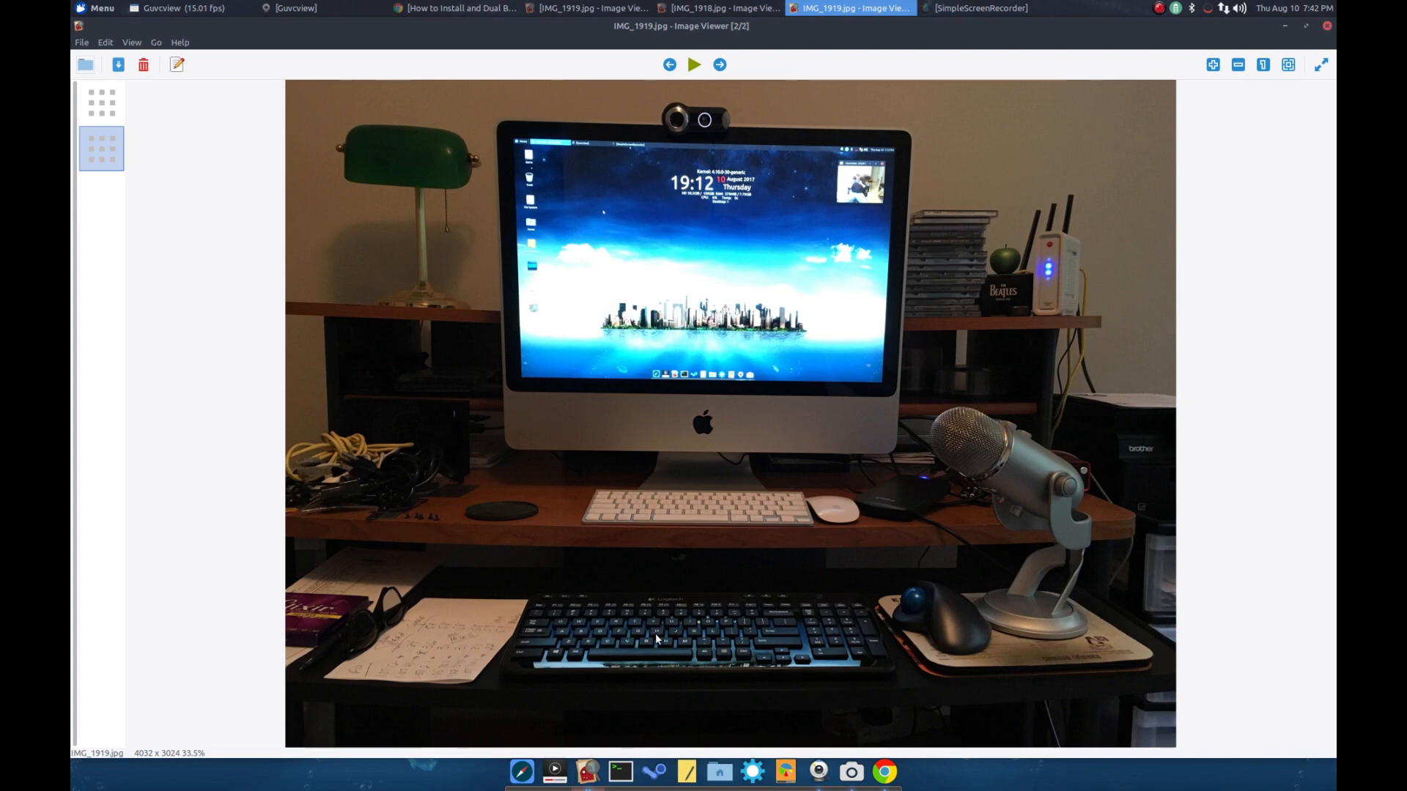
{"action": "mouse_move", "coordinate": [730, 502]}
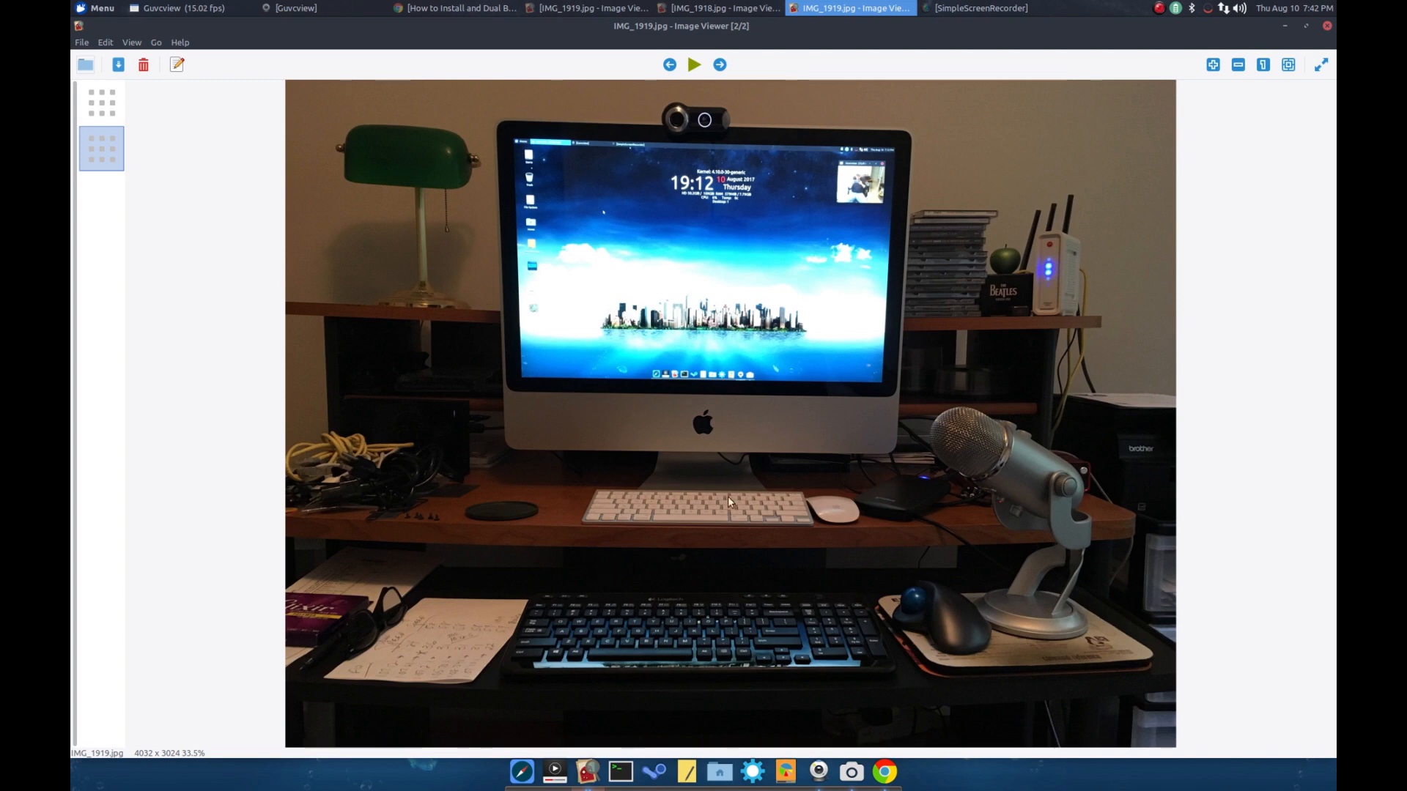
{"action": "mouse_move", "coordinate": [654, 426]}
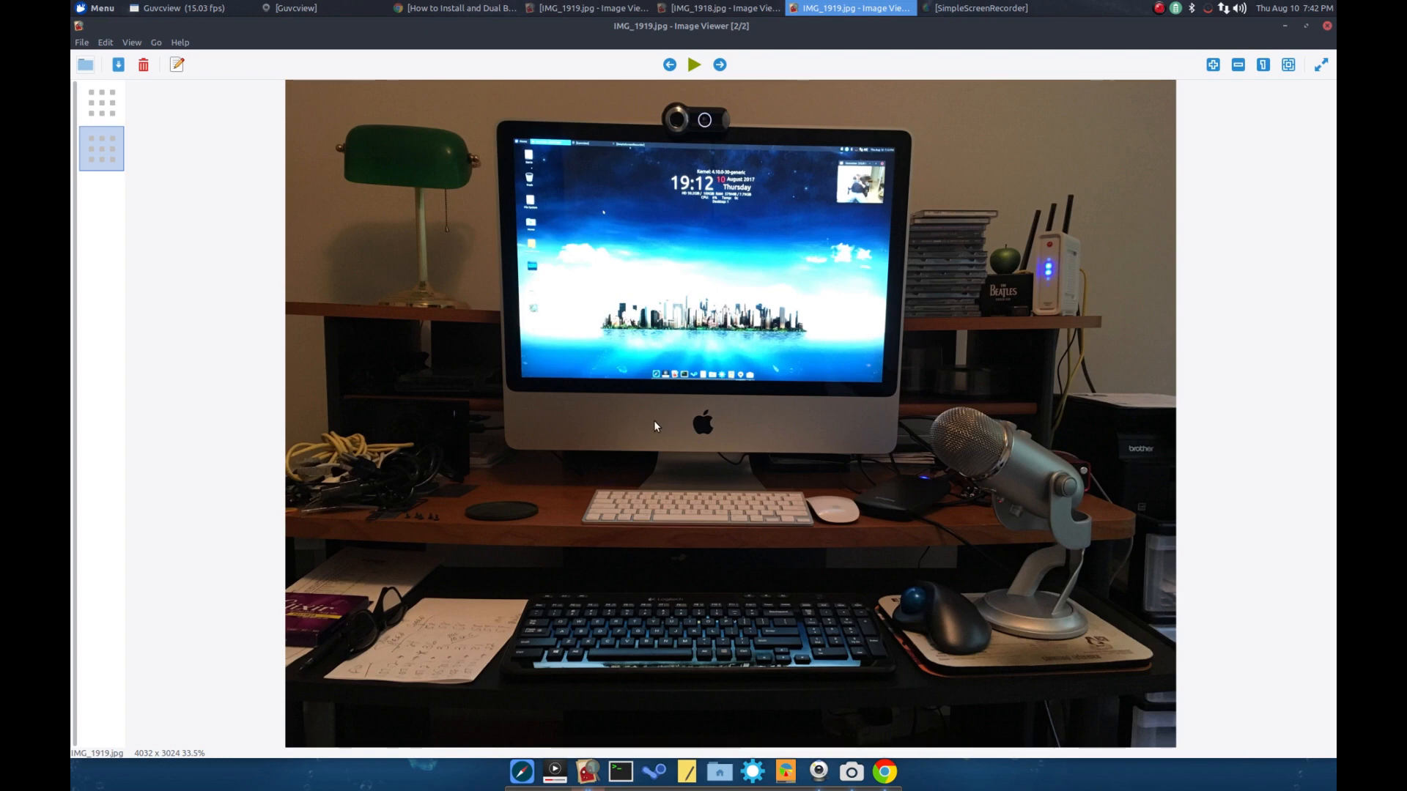
{"action": "mouse_move", "coordinate": [662, 422]}
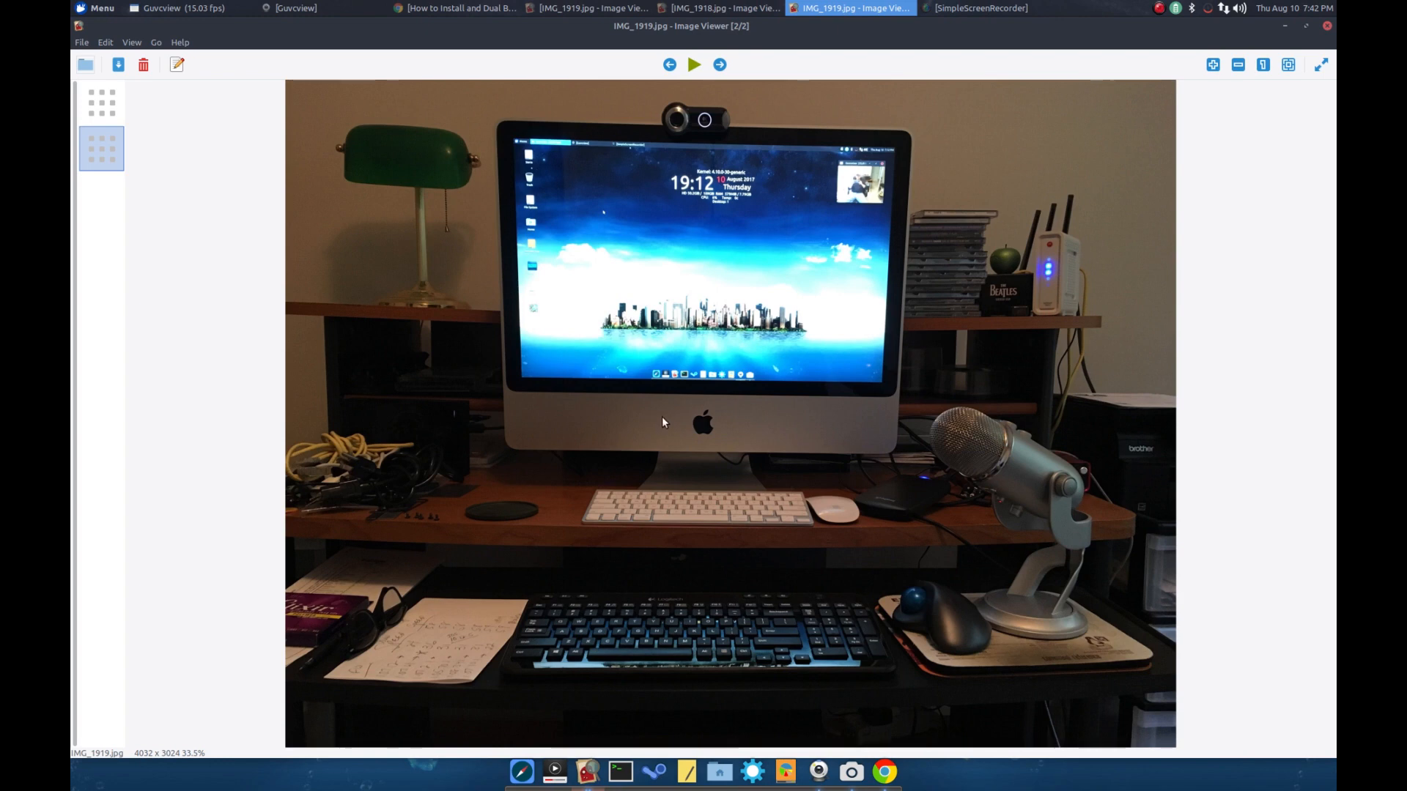
{"action": "mouse_move", "coordinate": [658, 424]}
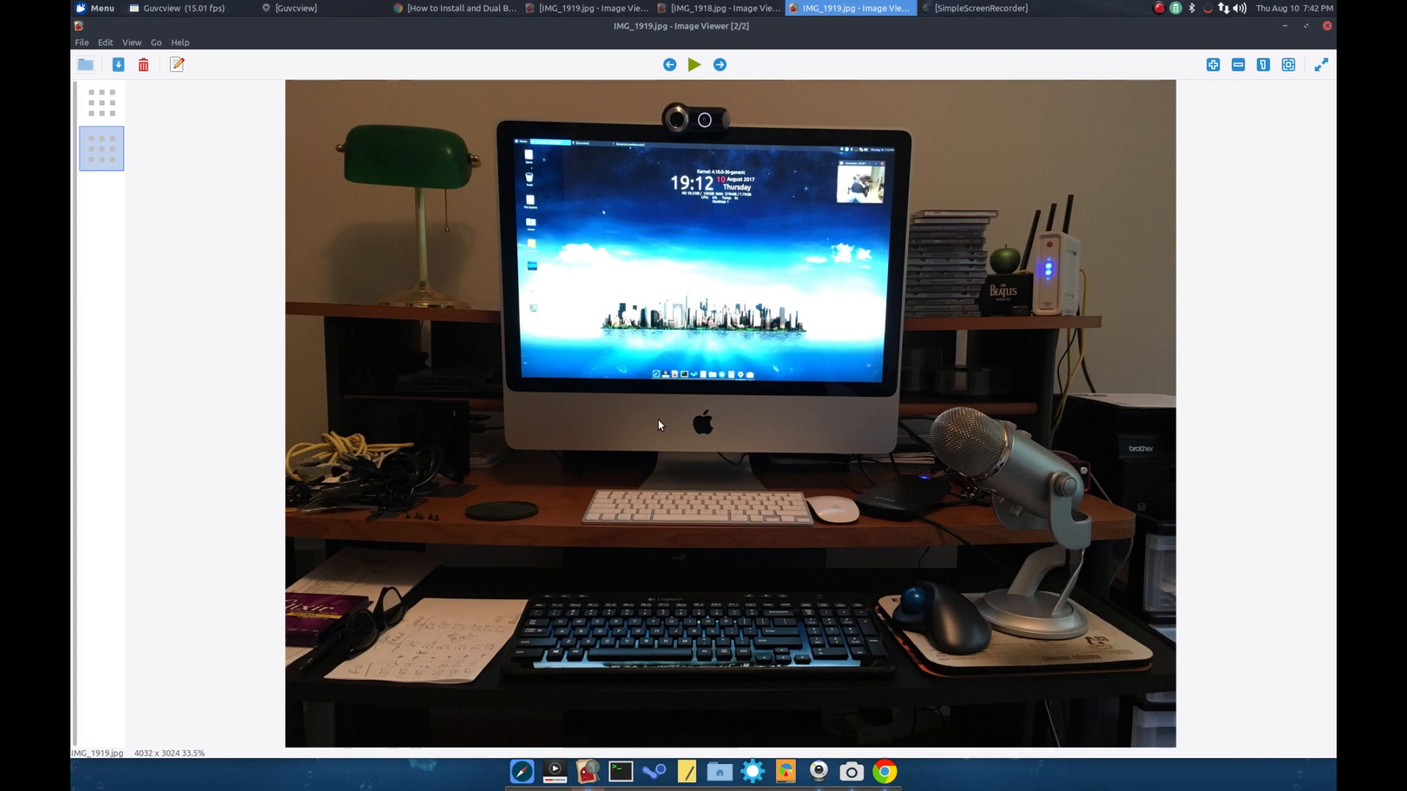
{"action": "mouse_move", "coordinate": [719, 513]}
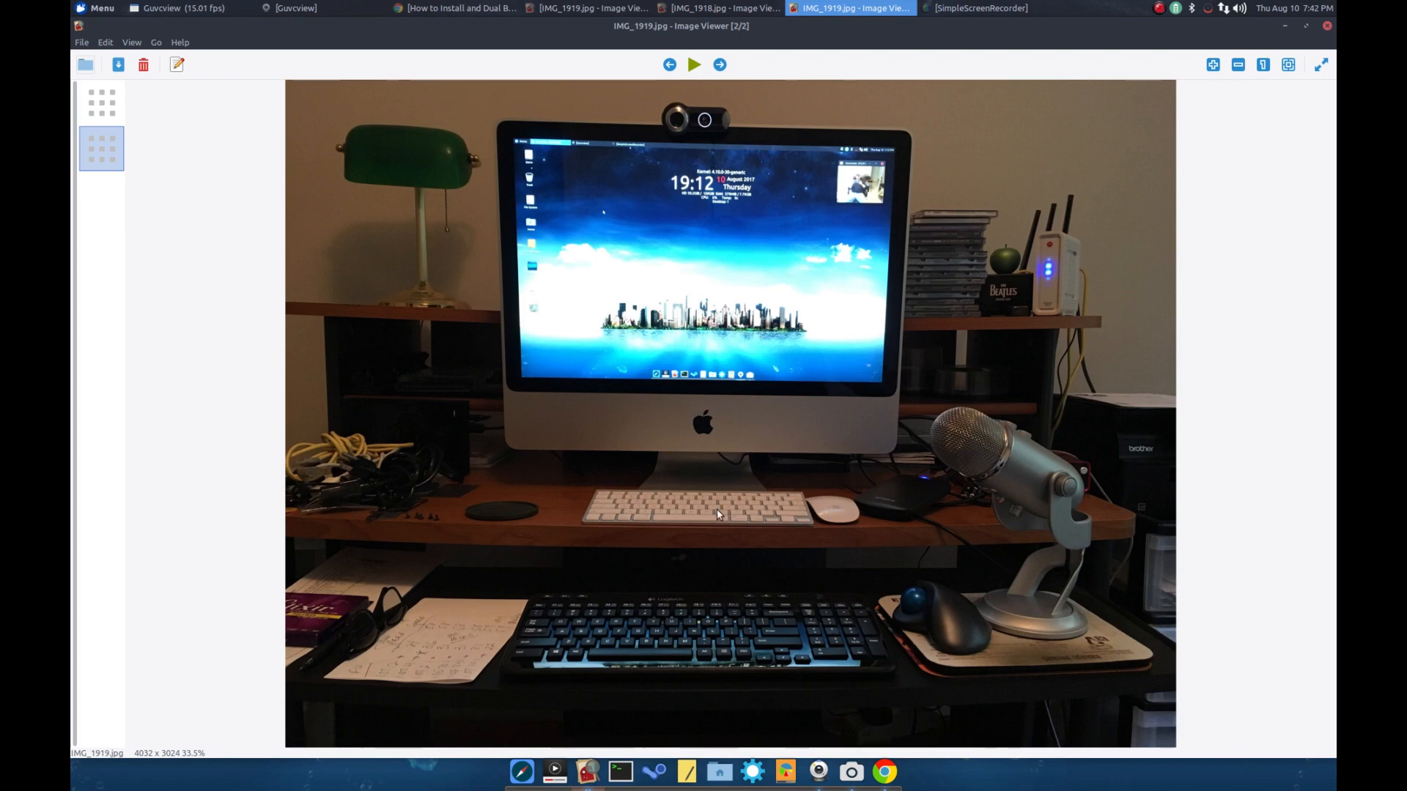
{"action": "mouse_move", "coordinate": [693, 517]}
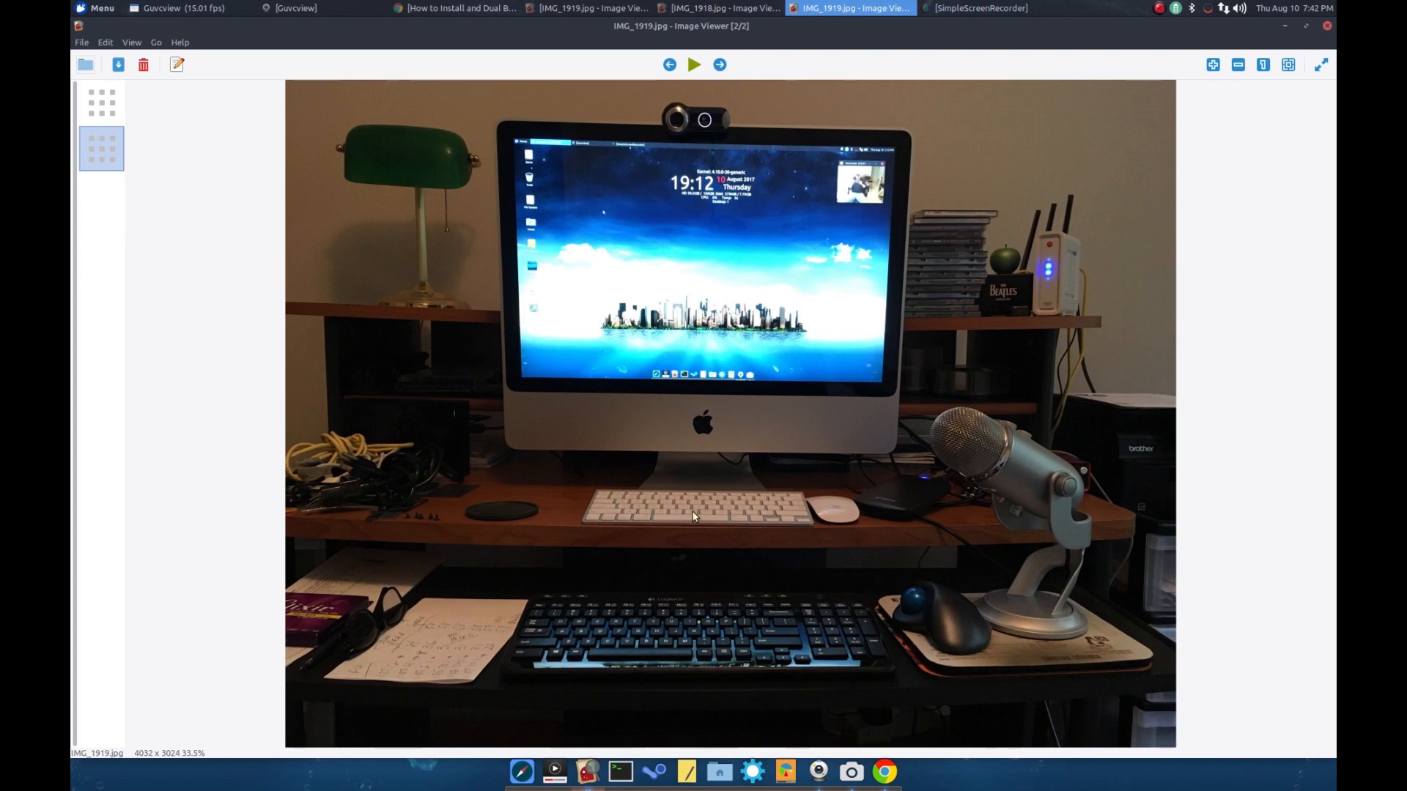
{"action": "mouse_move", "coordinate": [700, 503]}
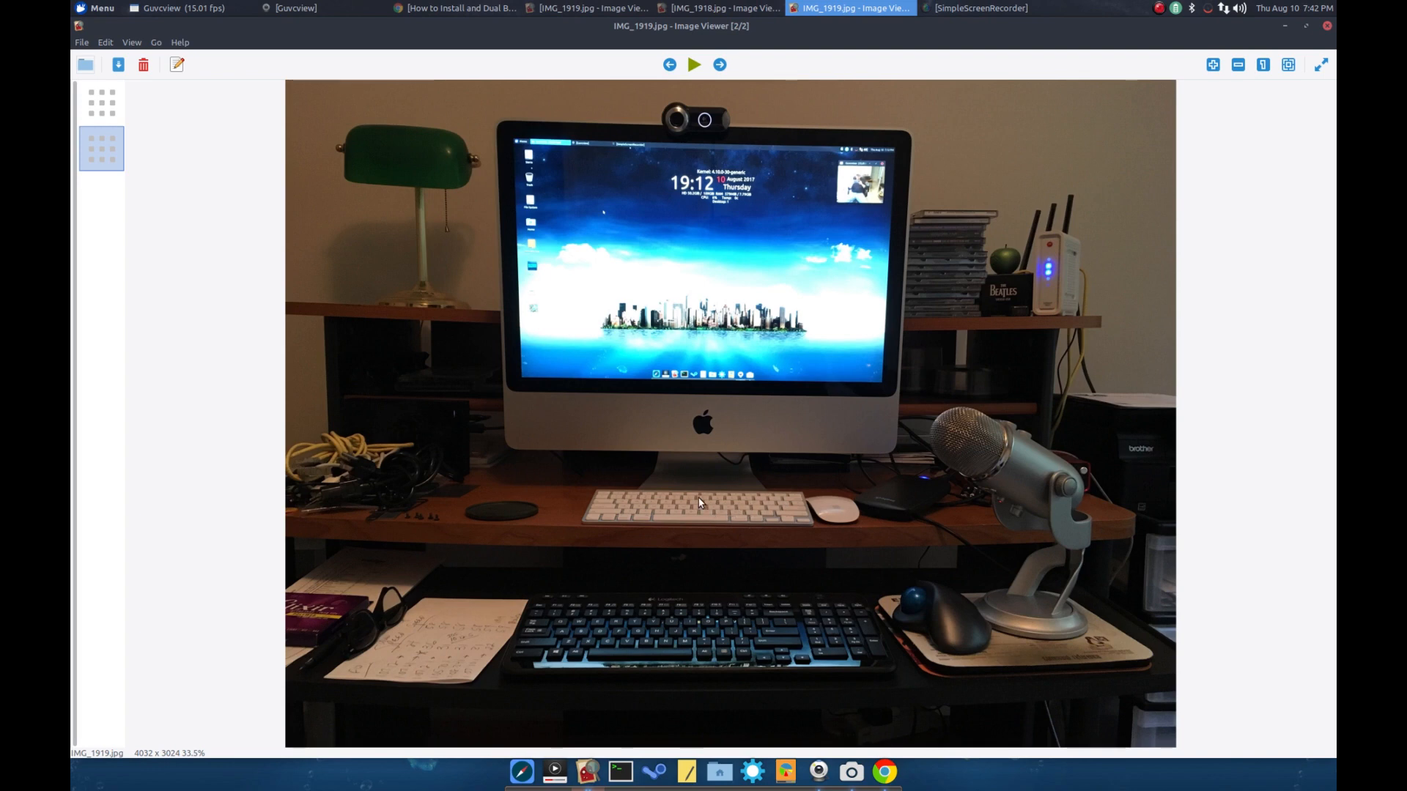
{"action": "mouse_move", "coordinate": [827, 514]}
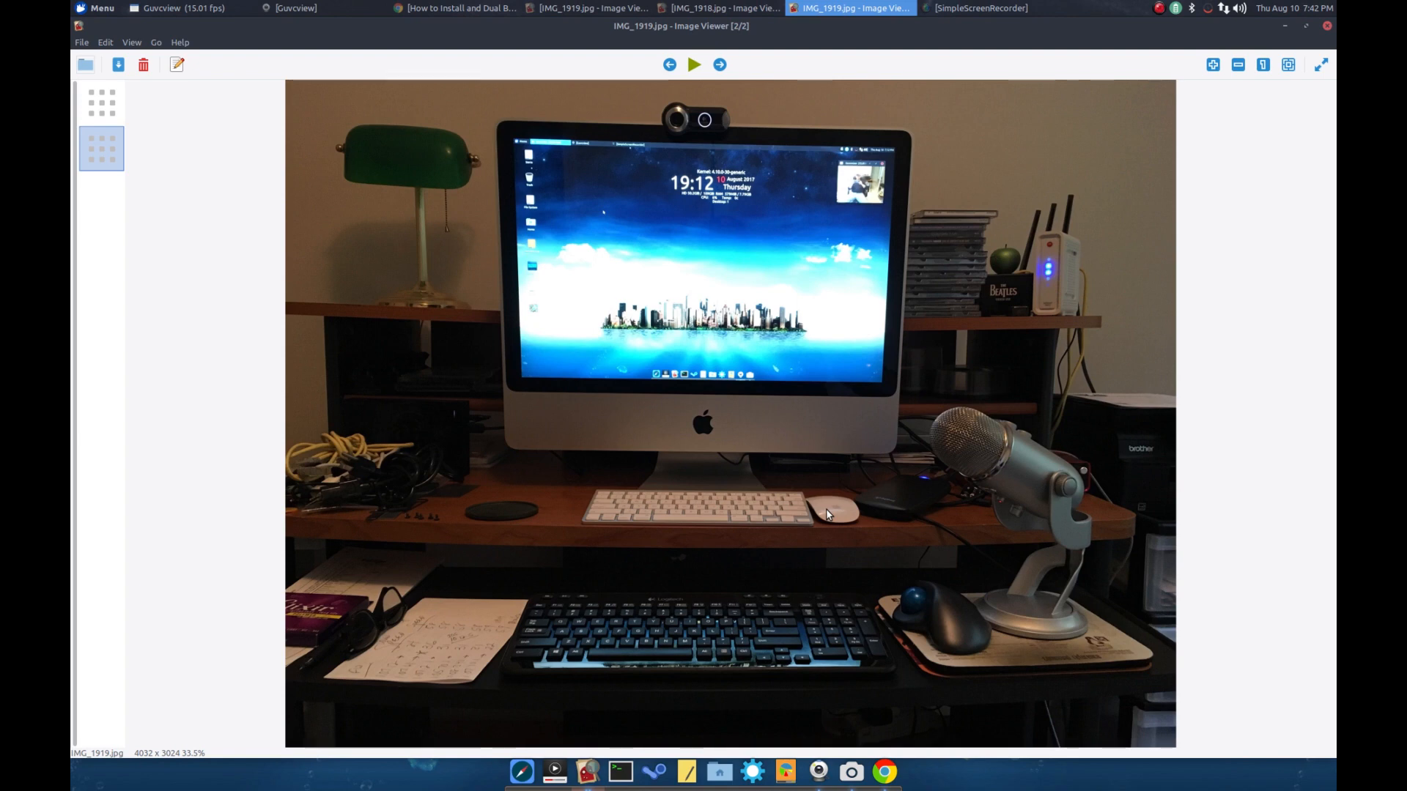
{"action": "mouse_move", "coordinate": [1169, 59]}
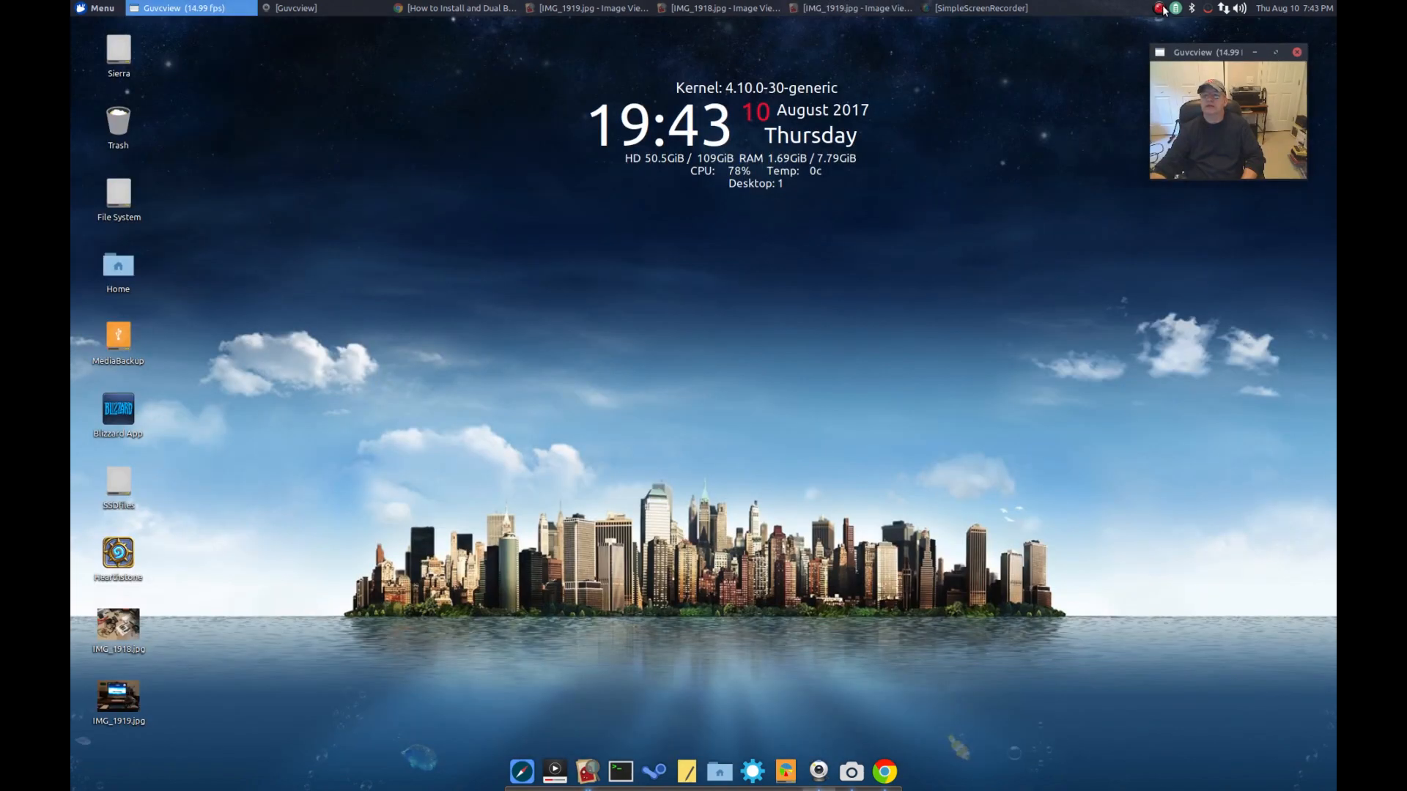
Close the top-panel NetworkManager menu listing the wired and Wi-Fi networks
{"action": "left_click", "coordinate": [1223, 8]}
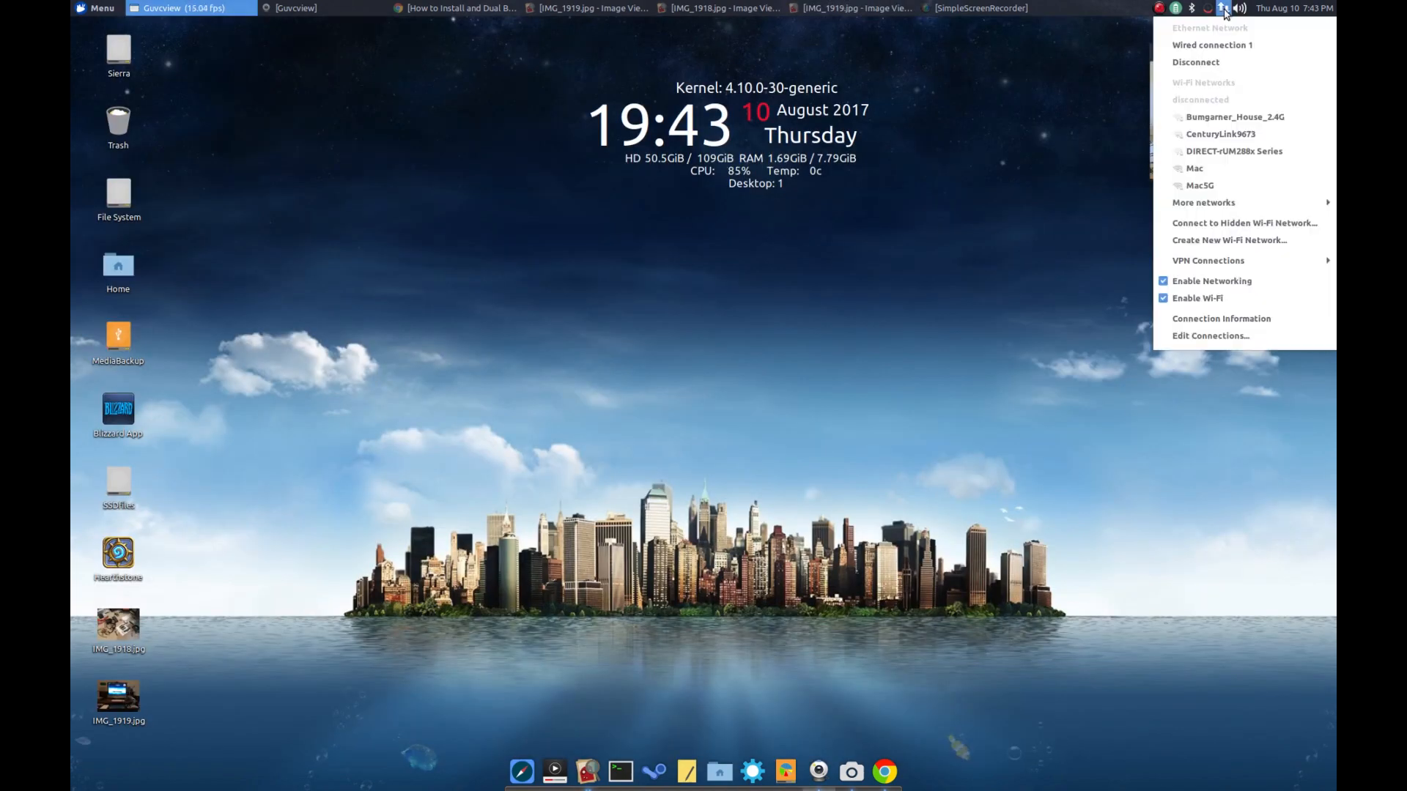
{"action": "mouse_move", "coordinate": [1234, 151]}
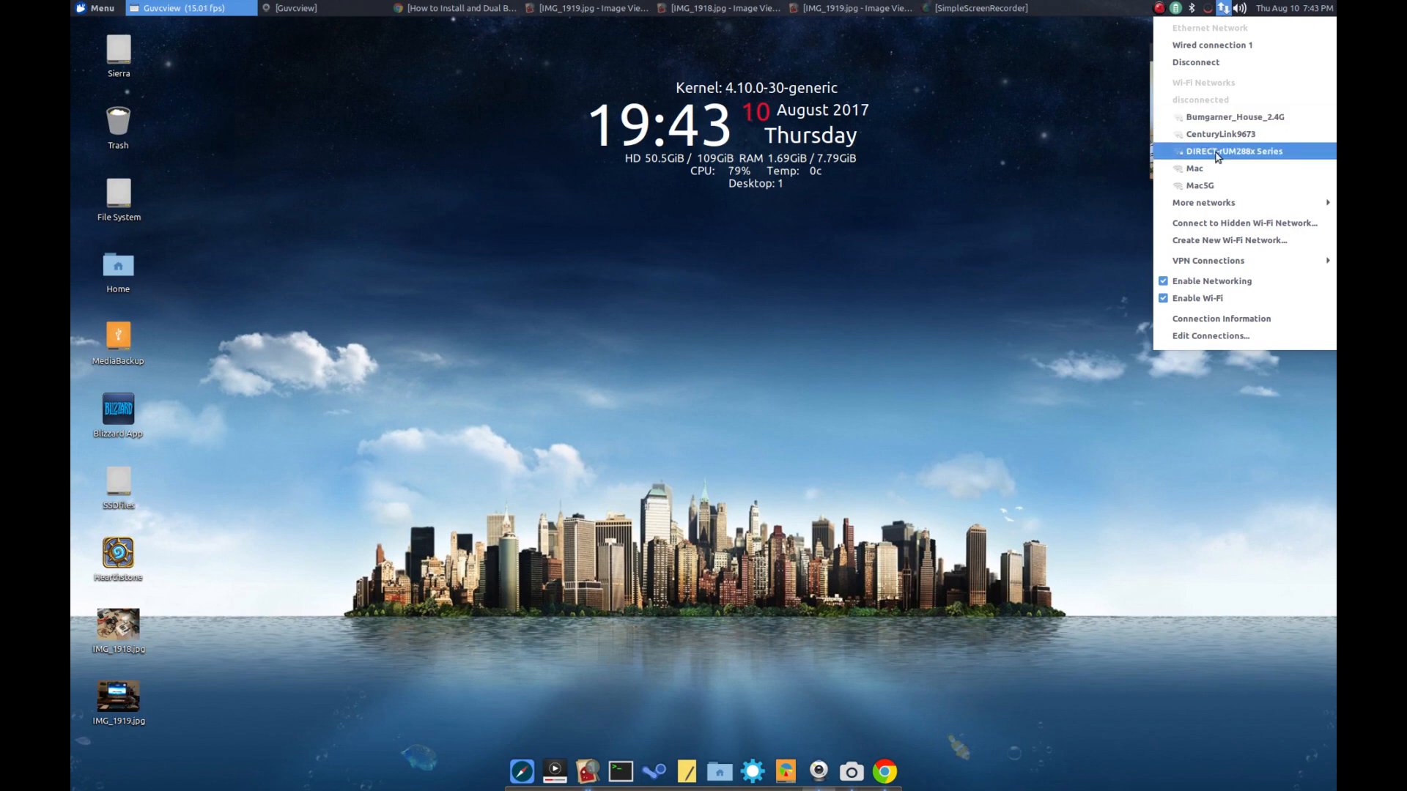
{"action": "mouse_move", "coordinate": [1236, 116]}
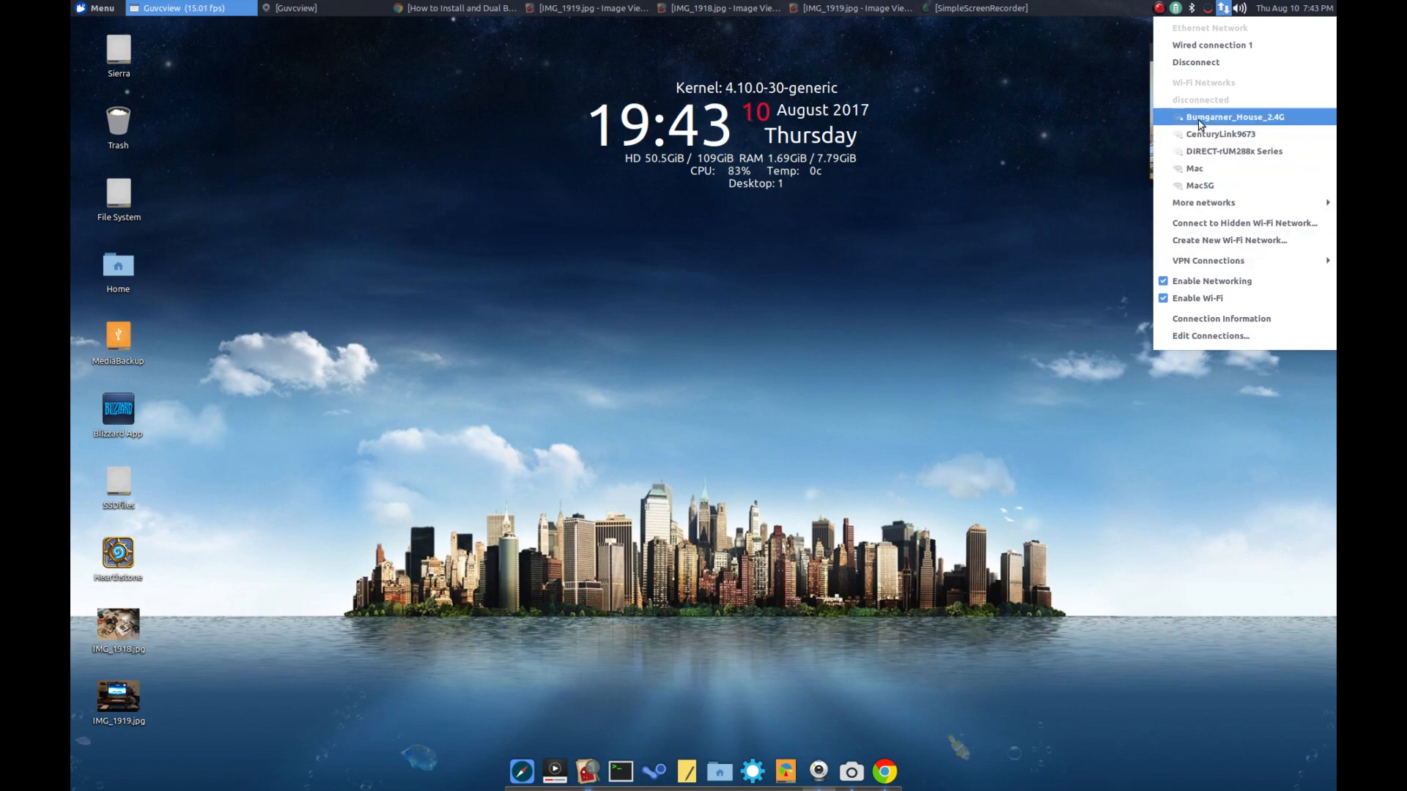
{"action": "mouse_move", "coordinate": [1106, 133]}
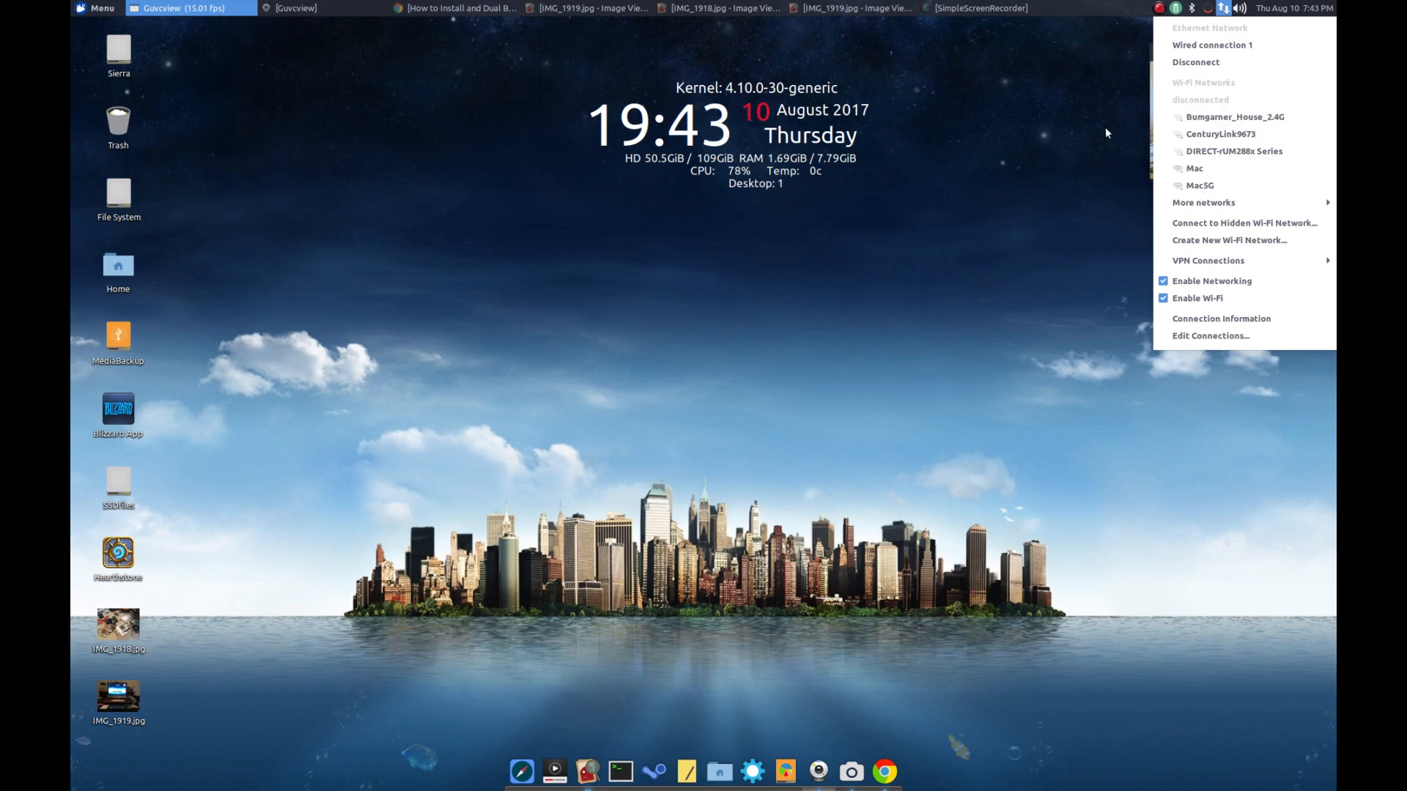
{"action": "mouse_move", "coordinate": [1060, 205]}
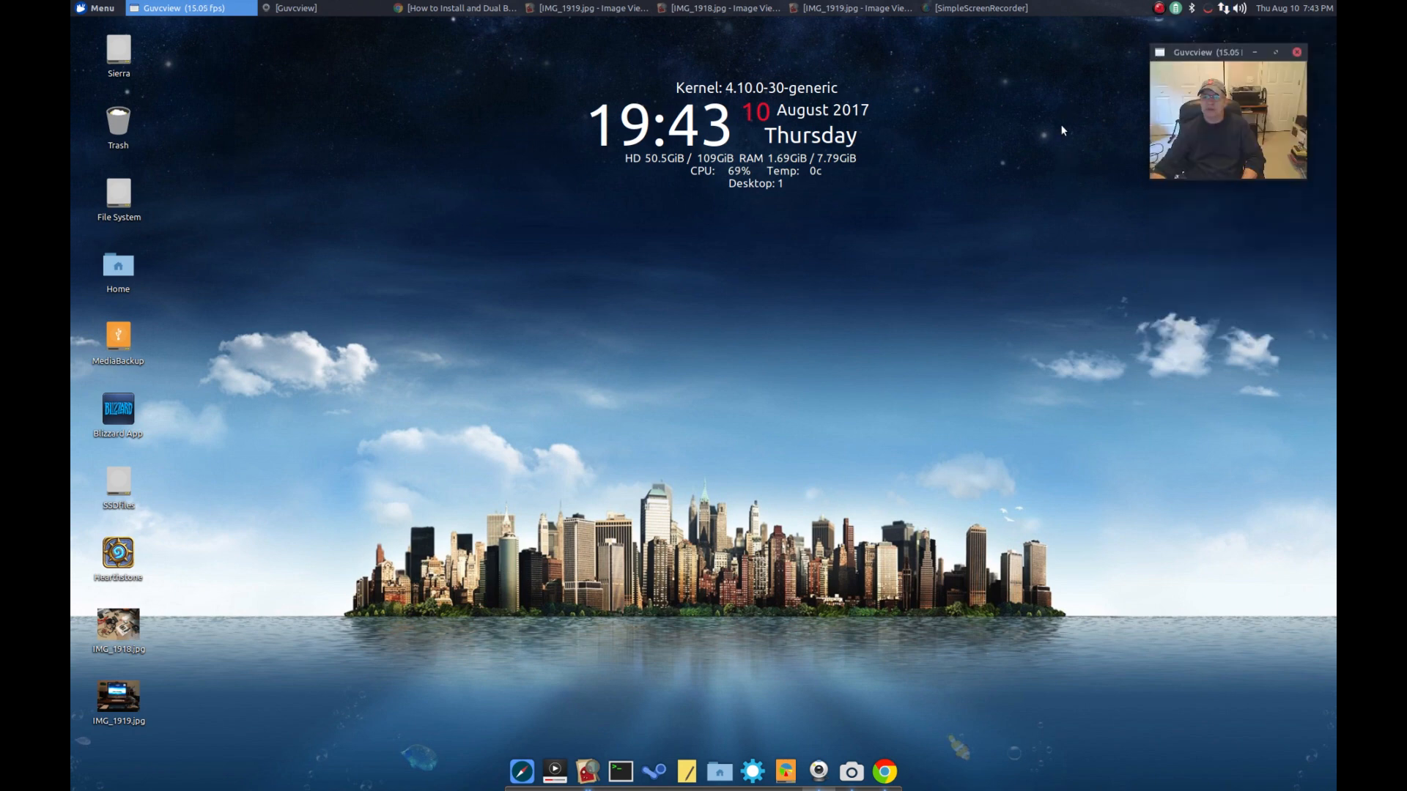
{"action": "mouse_move", "coordinate": [1122, 51]}
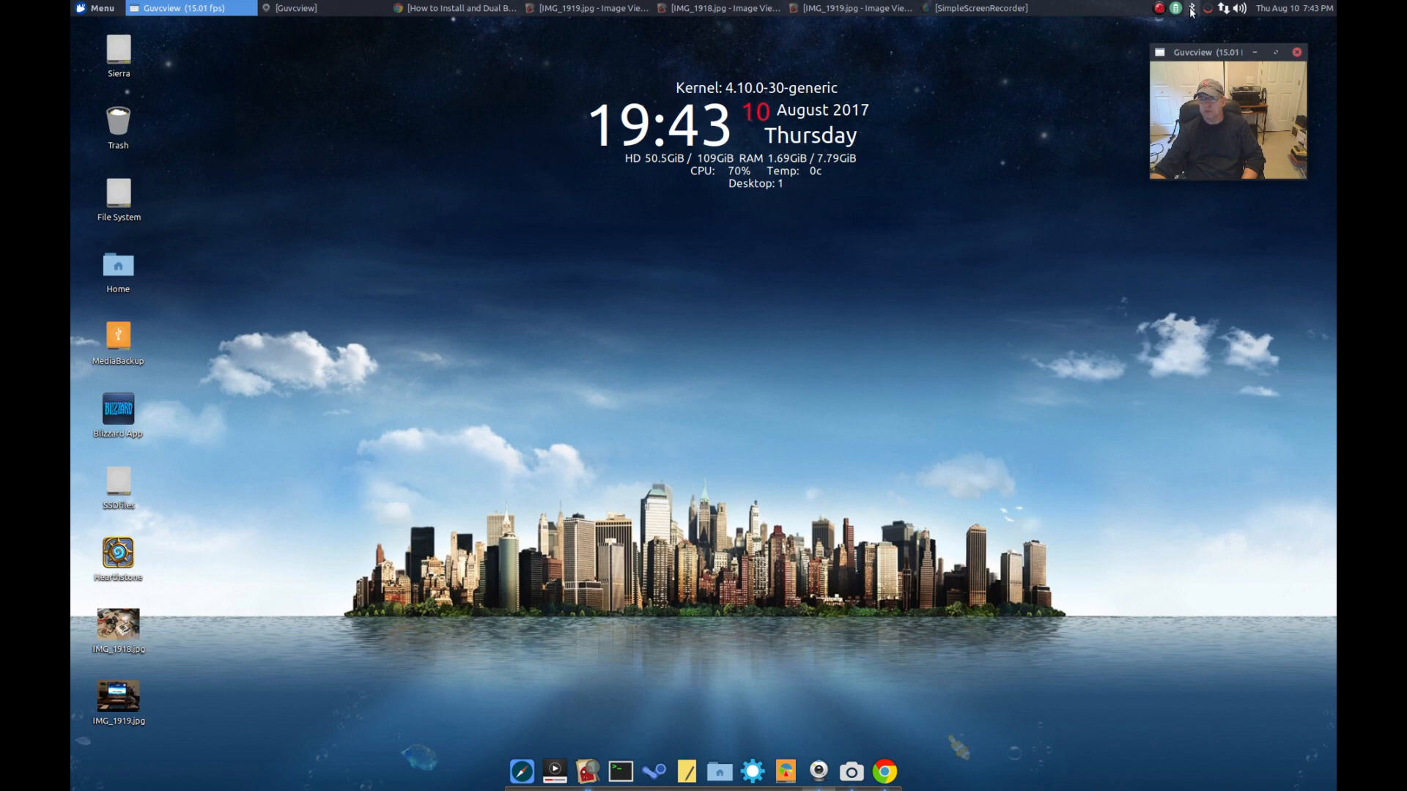
{"action": "mouse_move", "coordinate": [1156, 71]}
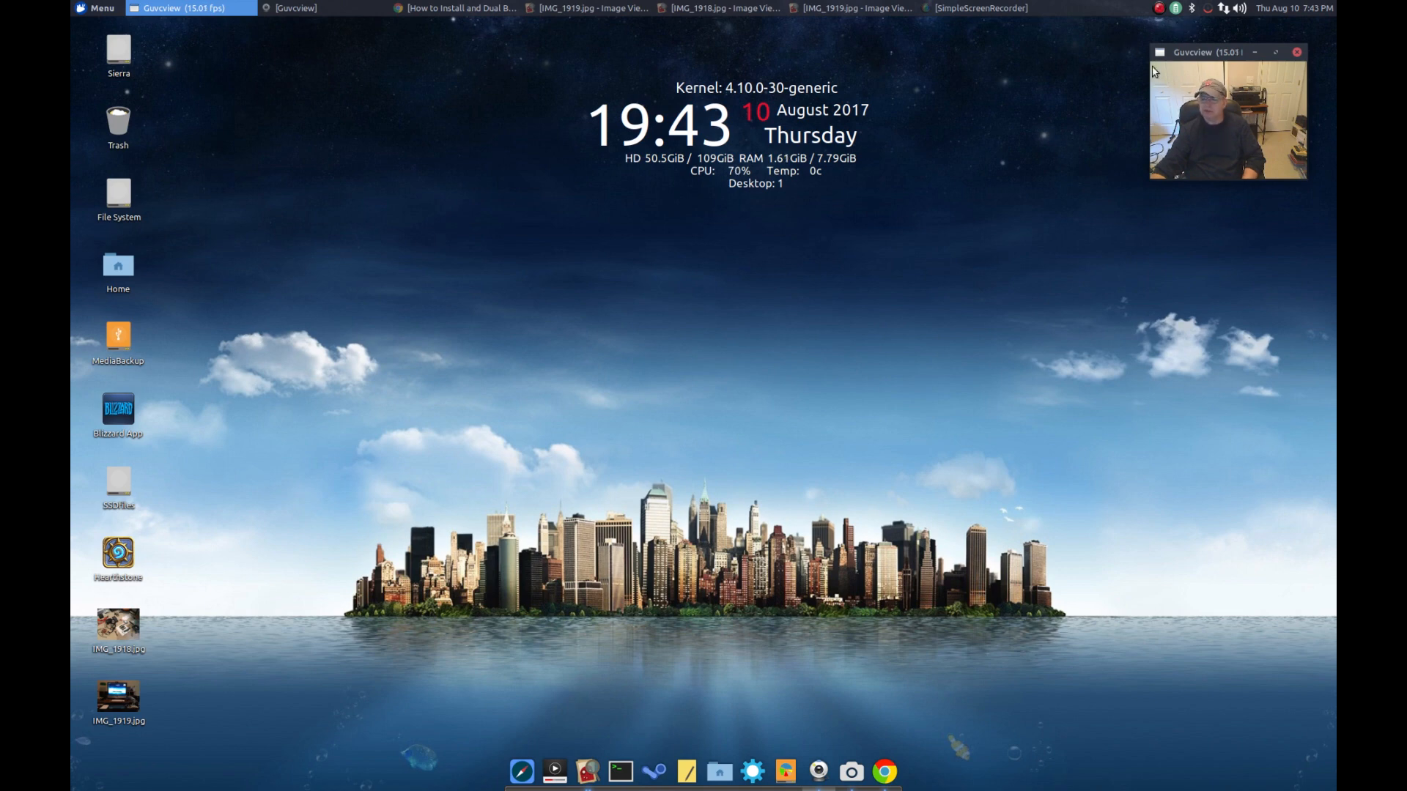
{"action": "mouse_move", "coordinate": [755, 313]}
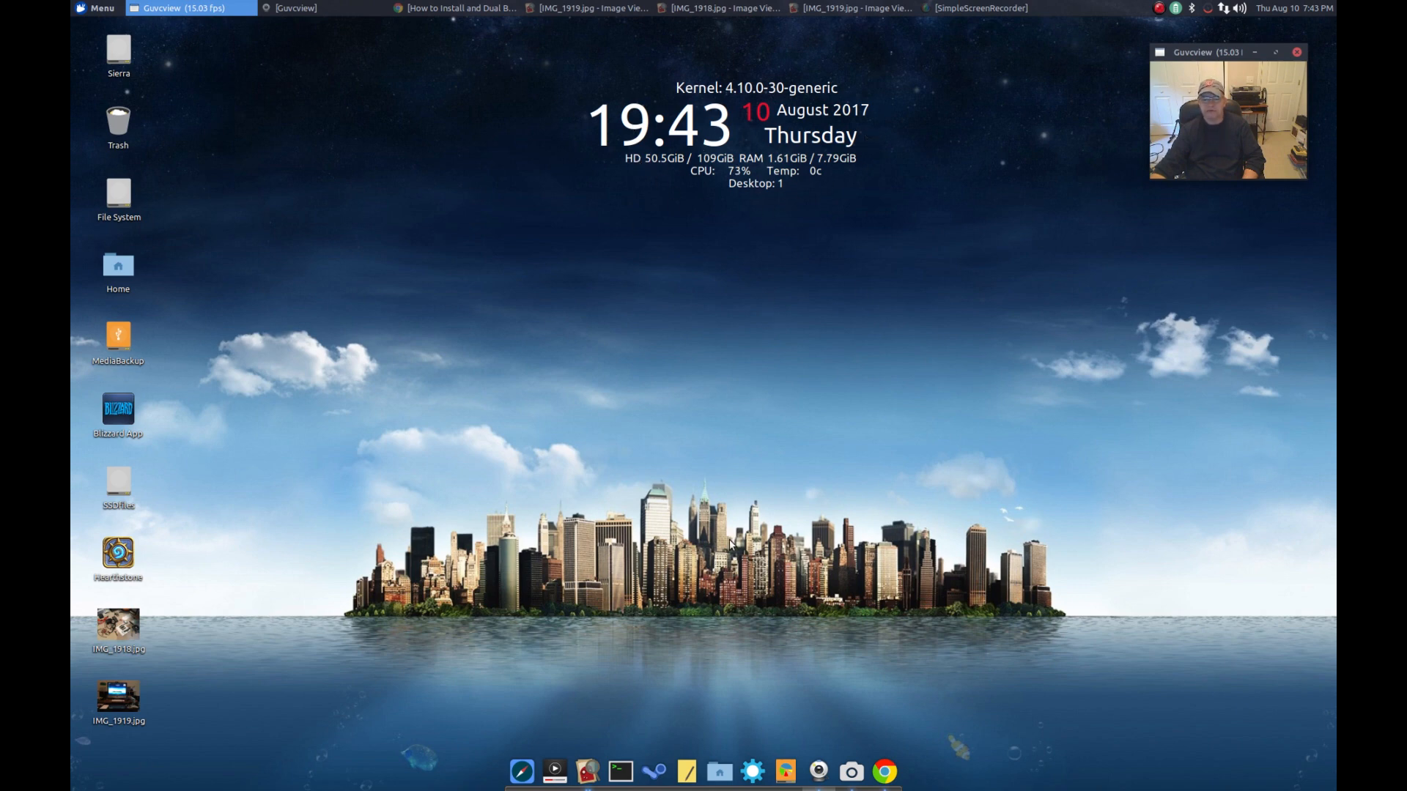
{"action": "mouse_move", "coordinate": [586, 771]}
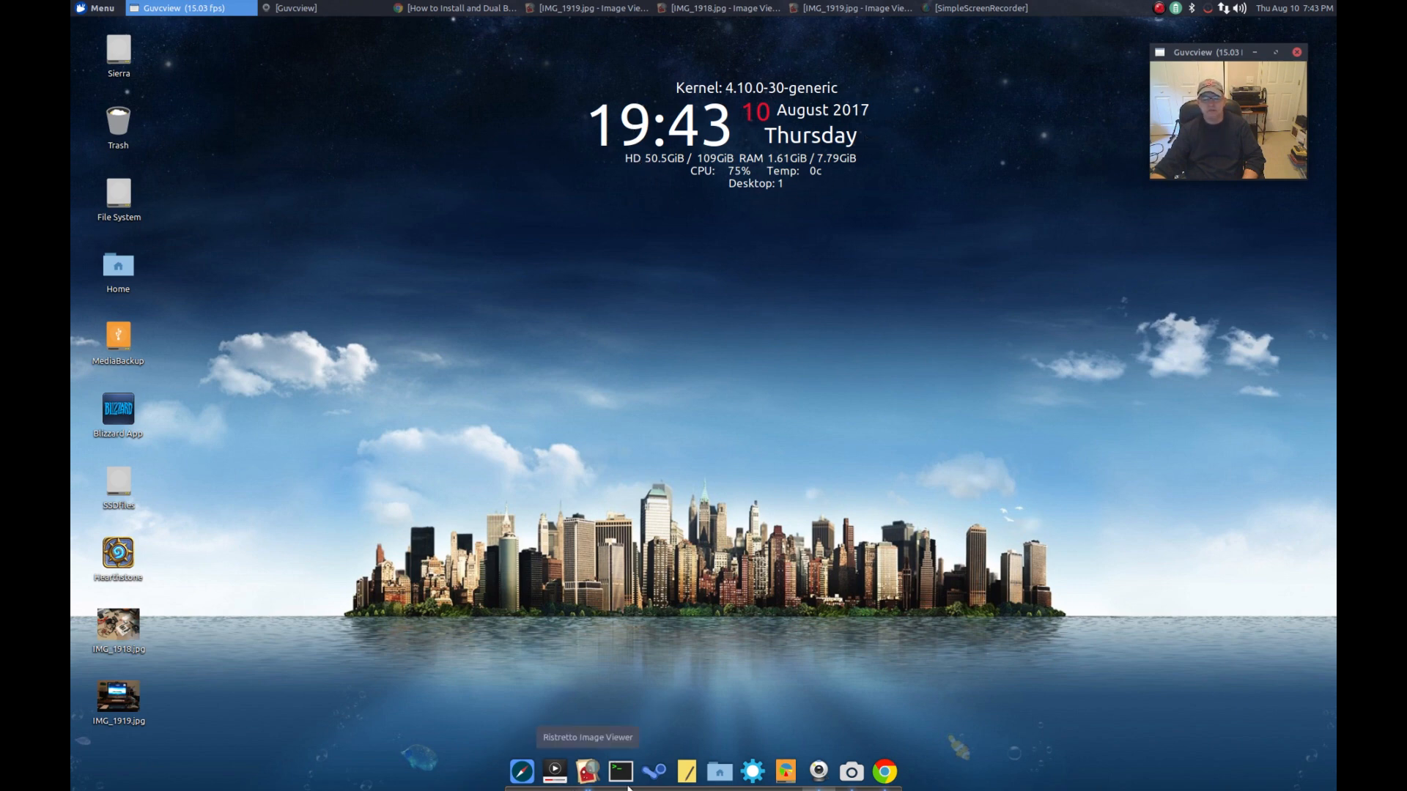
{"action": "mouse_move", "coordinate": [719, 771]}
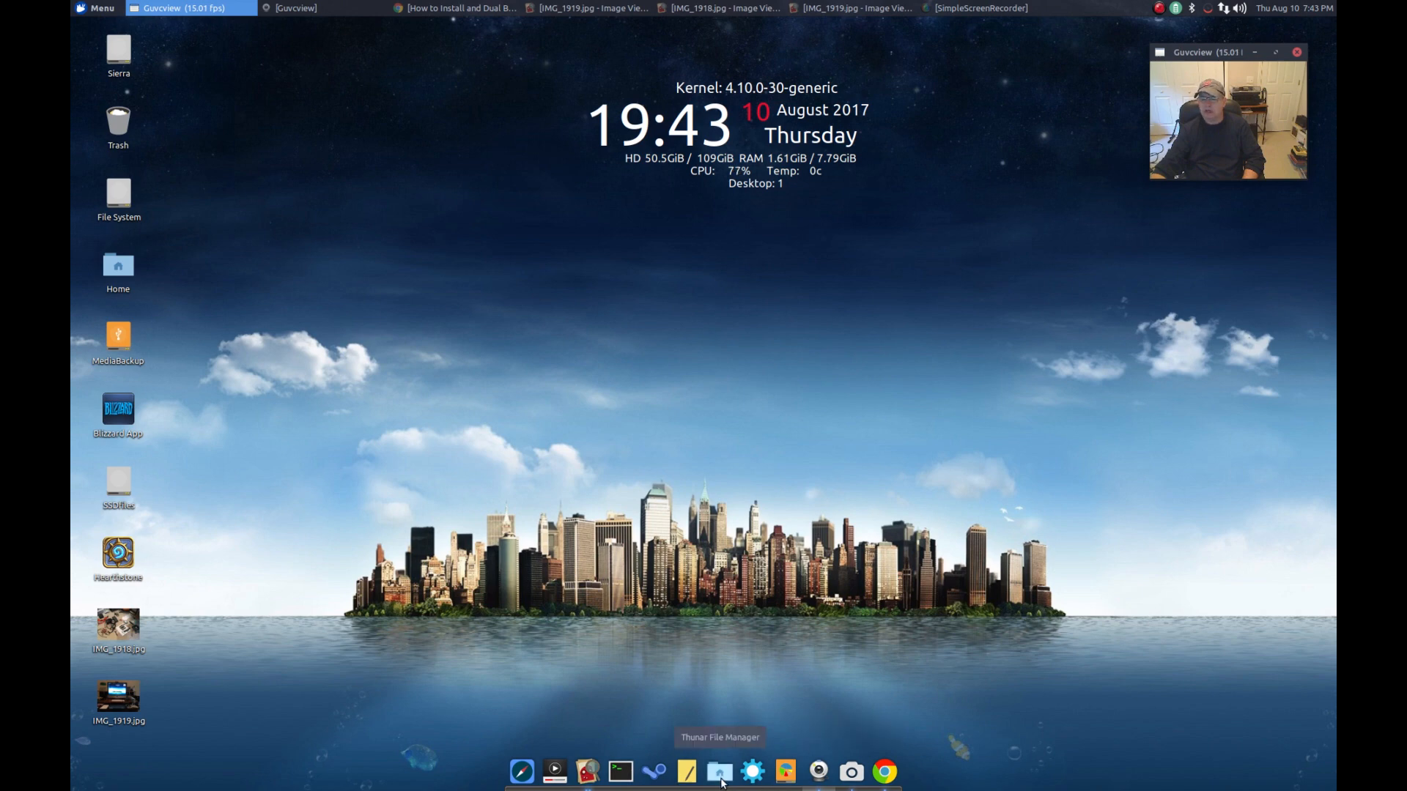
{"action": "mouse_move", "coordinate": [466, 320]}
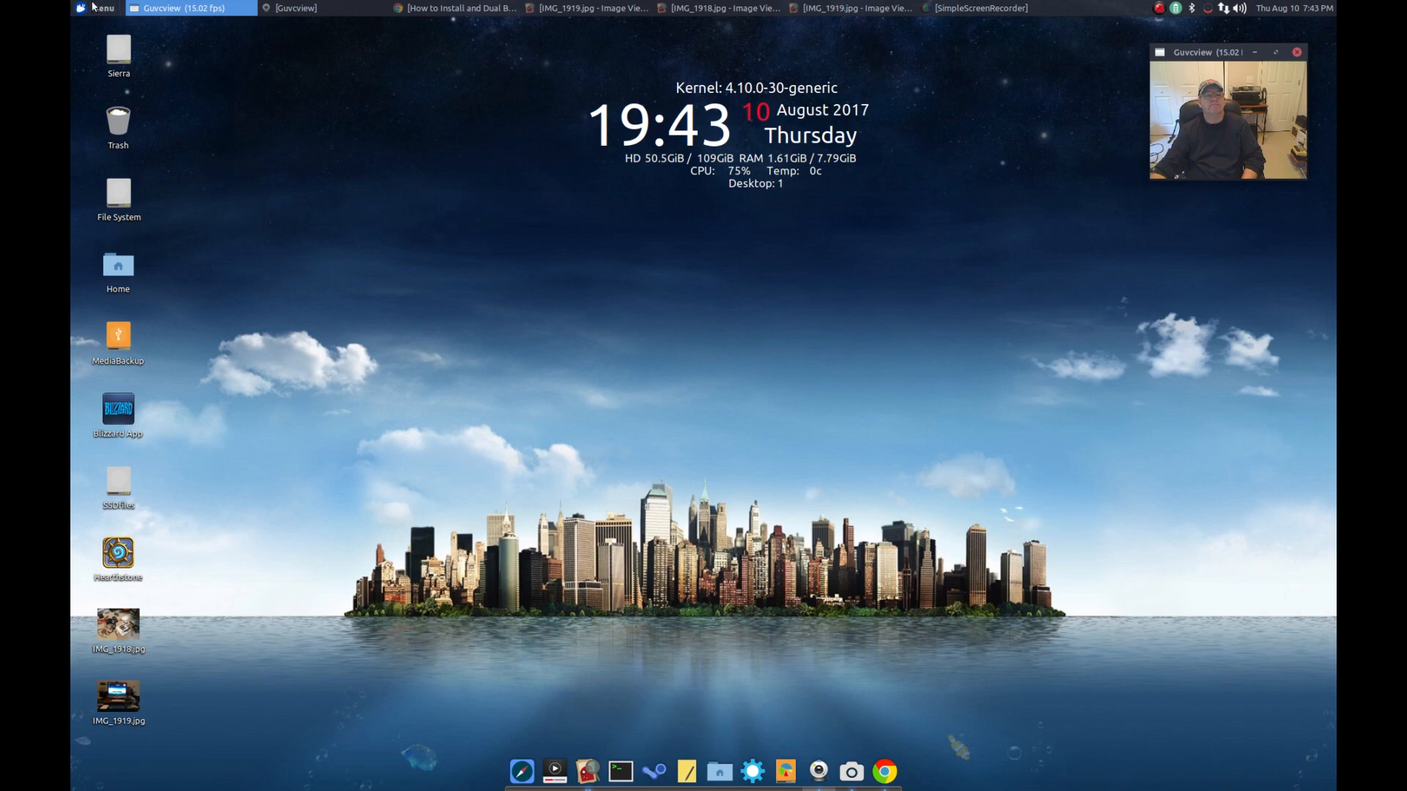
{"action": "mouse_move", "coordinate": [549, 364]}
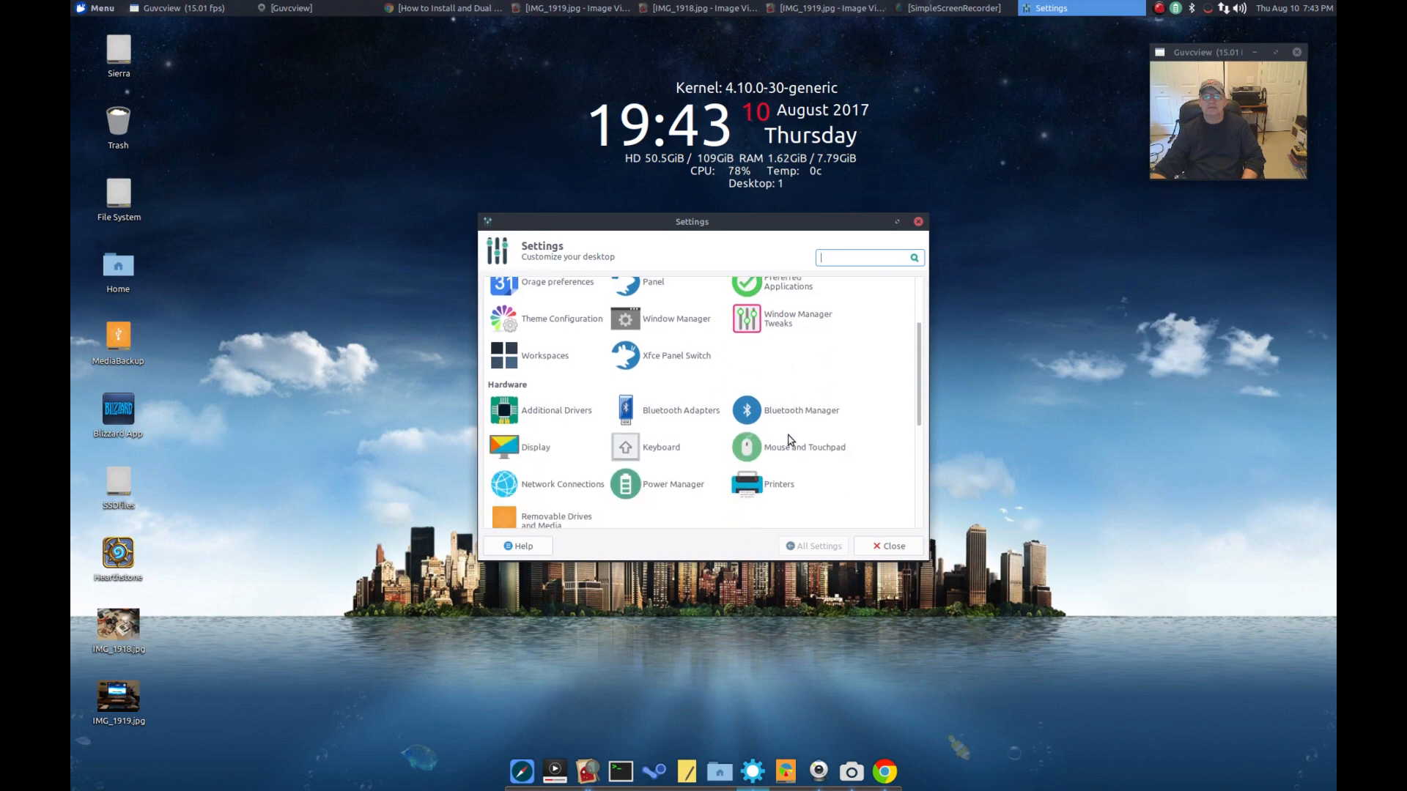
Open Window Manager Tweaks at its Compositor tab, then close the dialog
{"action": "scroll", "scroll_direction": "up", "scroll_amount": 3}
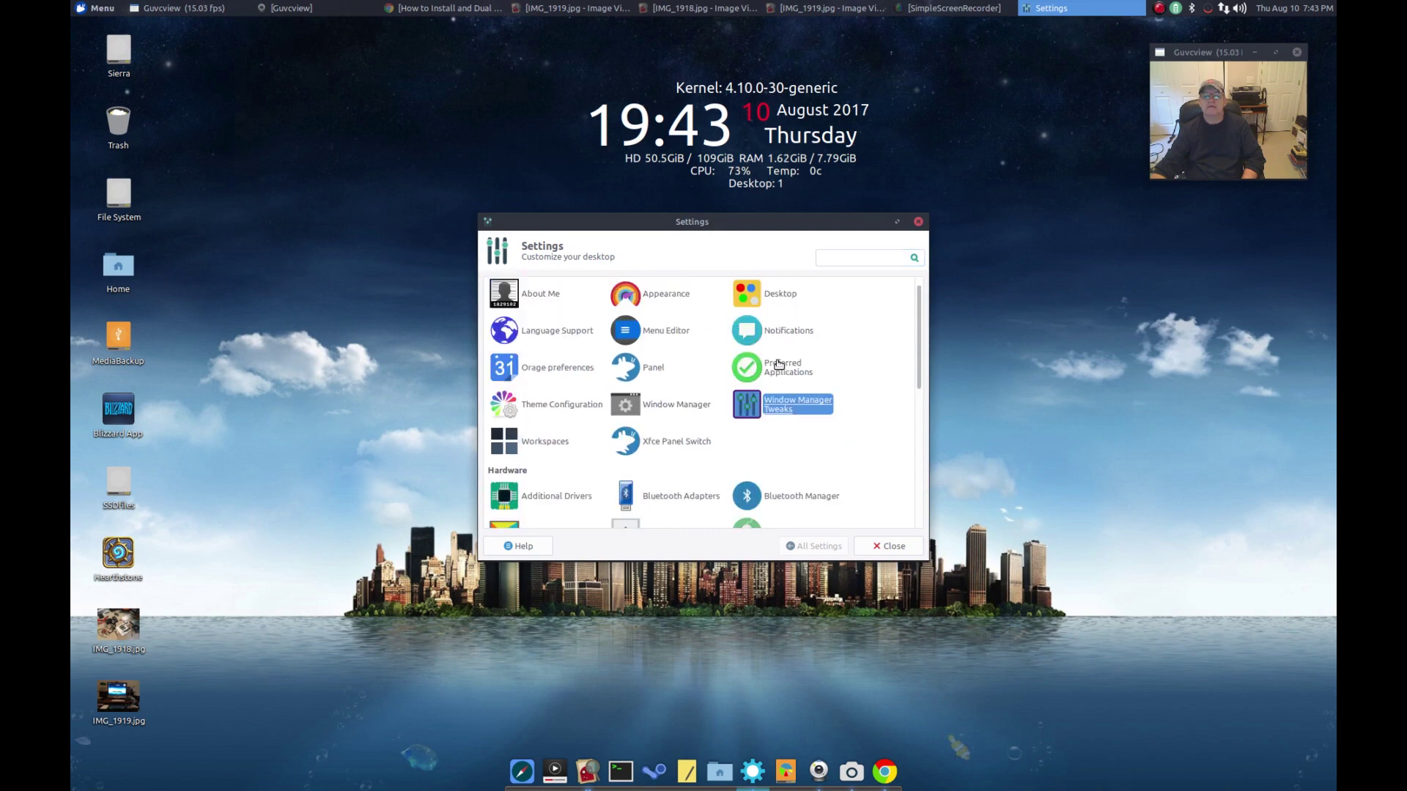
{"action": "double_click", "coordinate": [796, 404]}
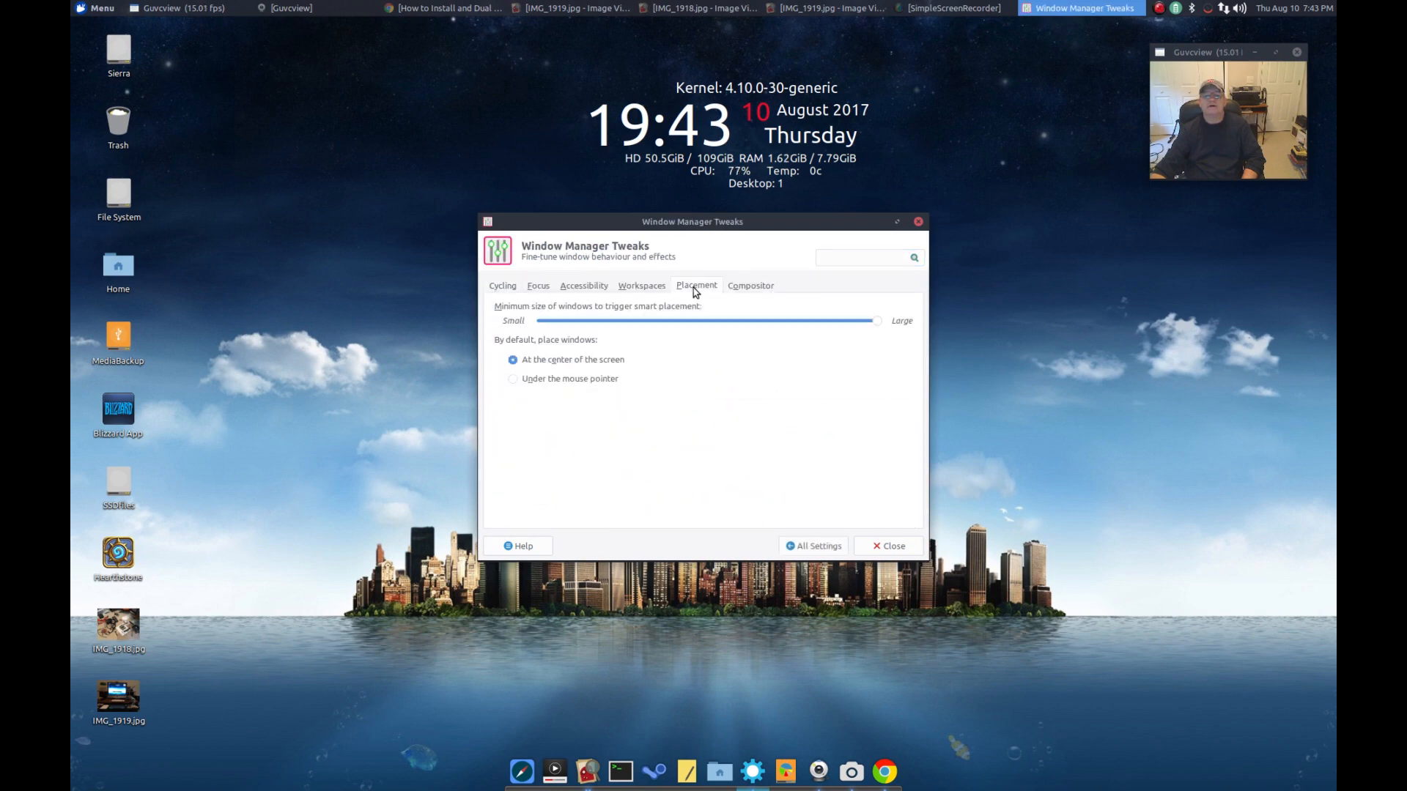
{"action": "left_click", "coordinate": [751, 285]}
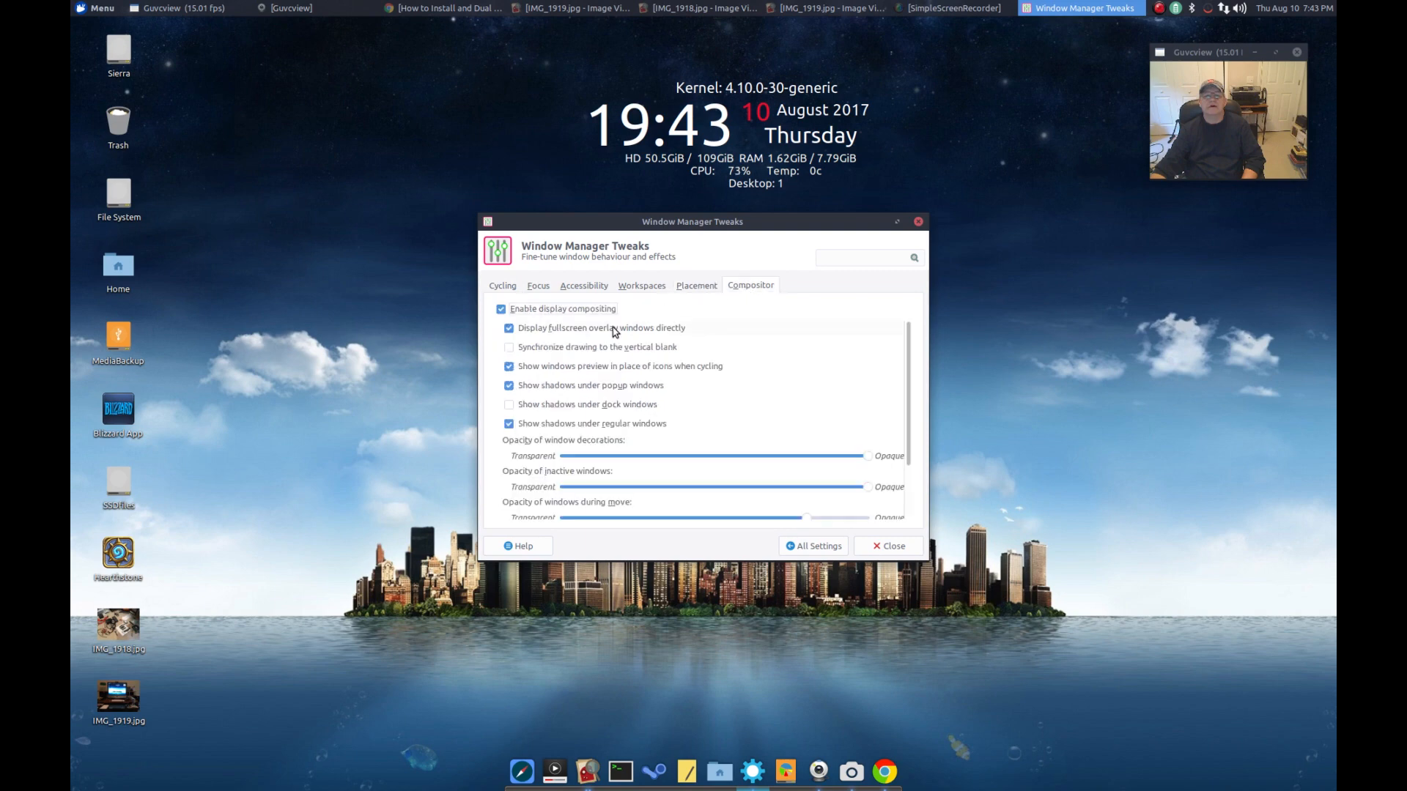
{"action": "mouse_move", "coordinate": [704, 410]}
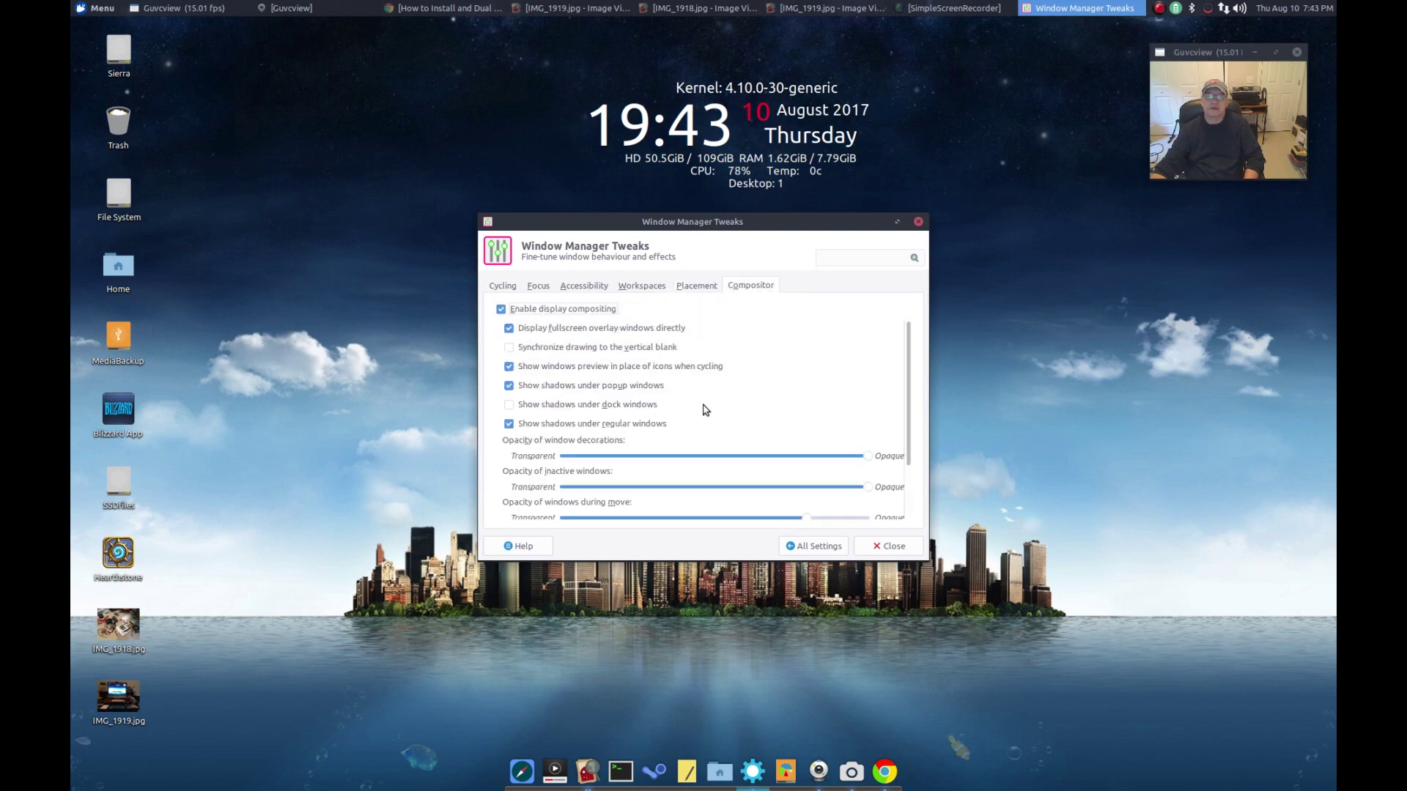
{"action": "mouse_move", "coordinate": [716, 200]}
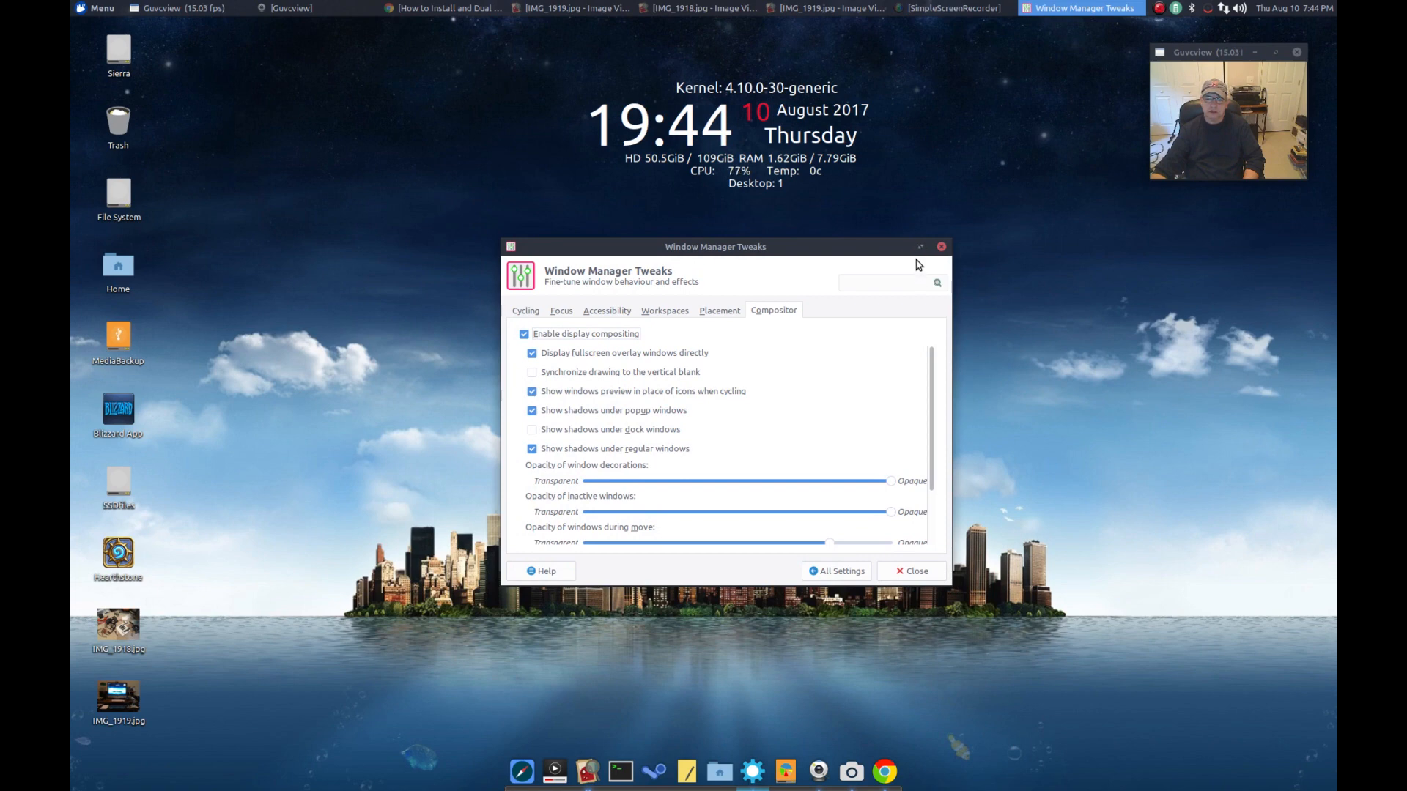
{"action": "mouse_move", "coordinate": [919, 249]}
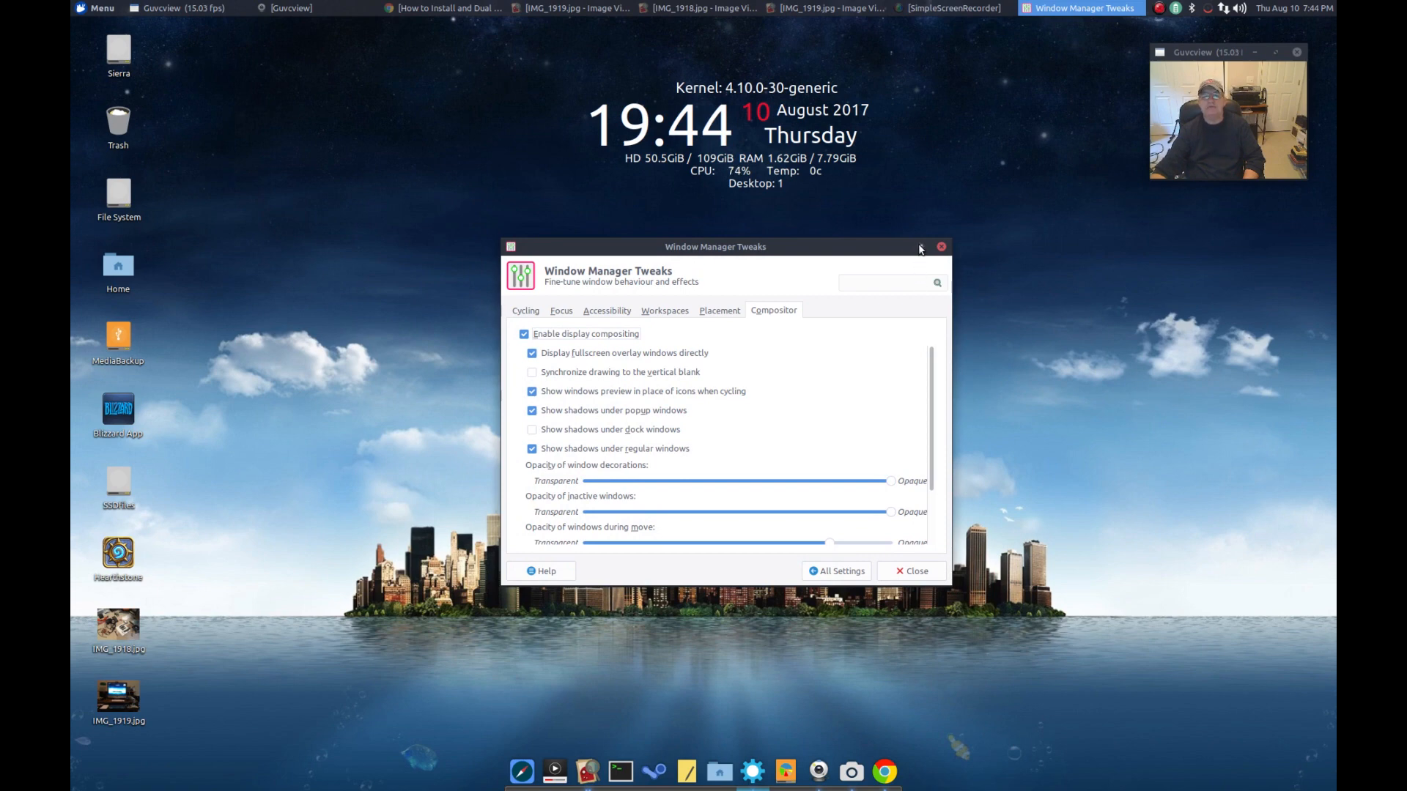
{"action": "left_click", "coordinate": [941, 247]}
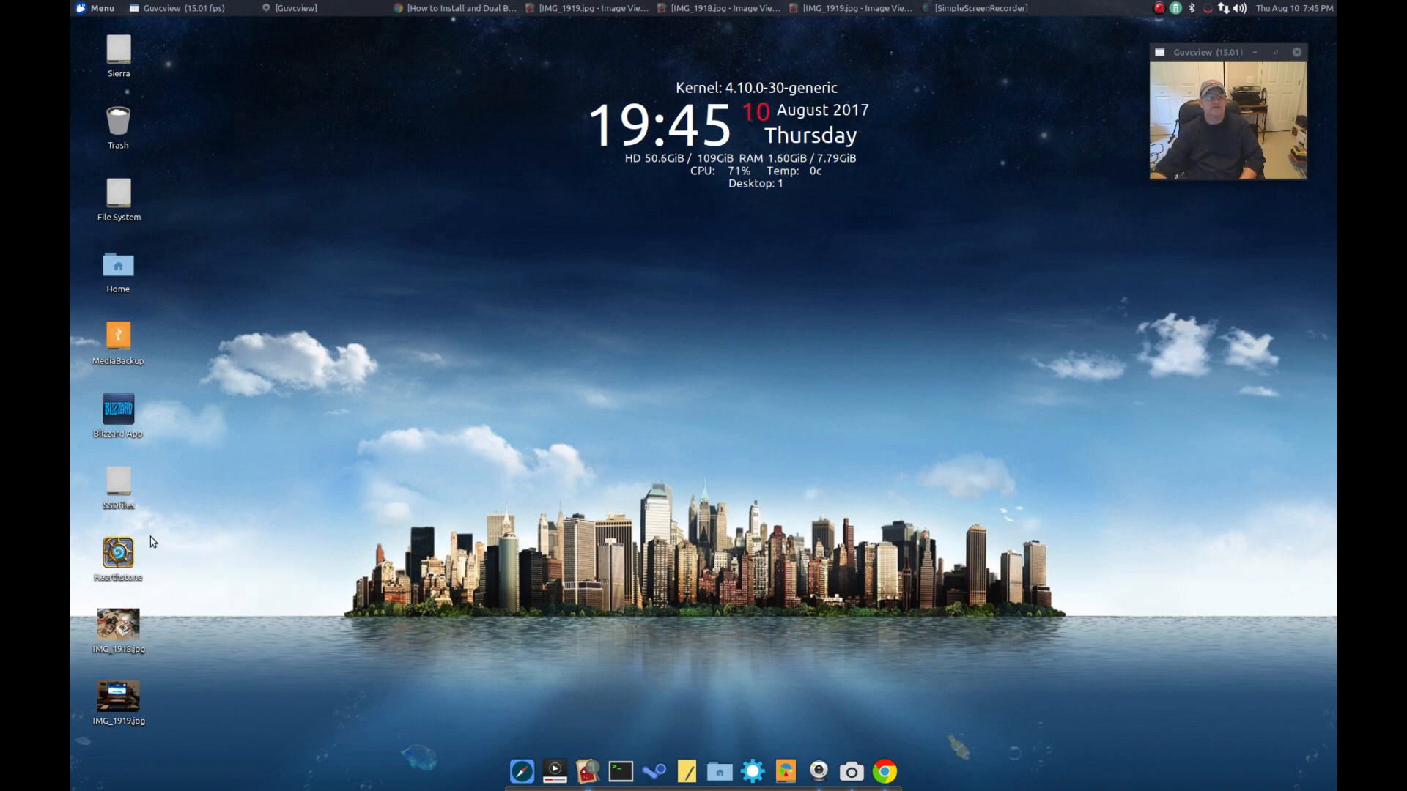
{"action": "mouse_move", "coordinate": [467, 636]}
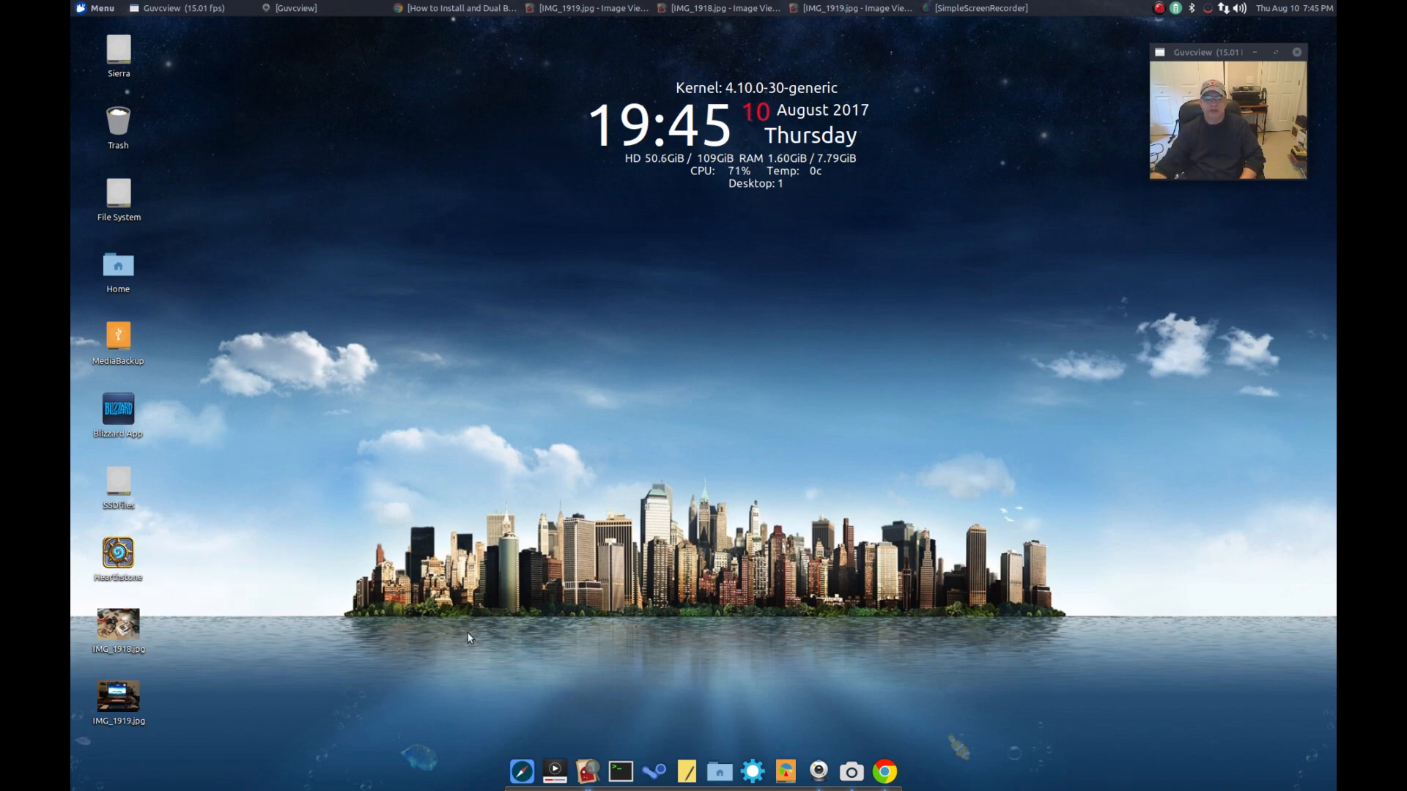
{"action": "mouse_move", "coordinate": [654, 772]}
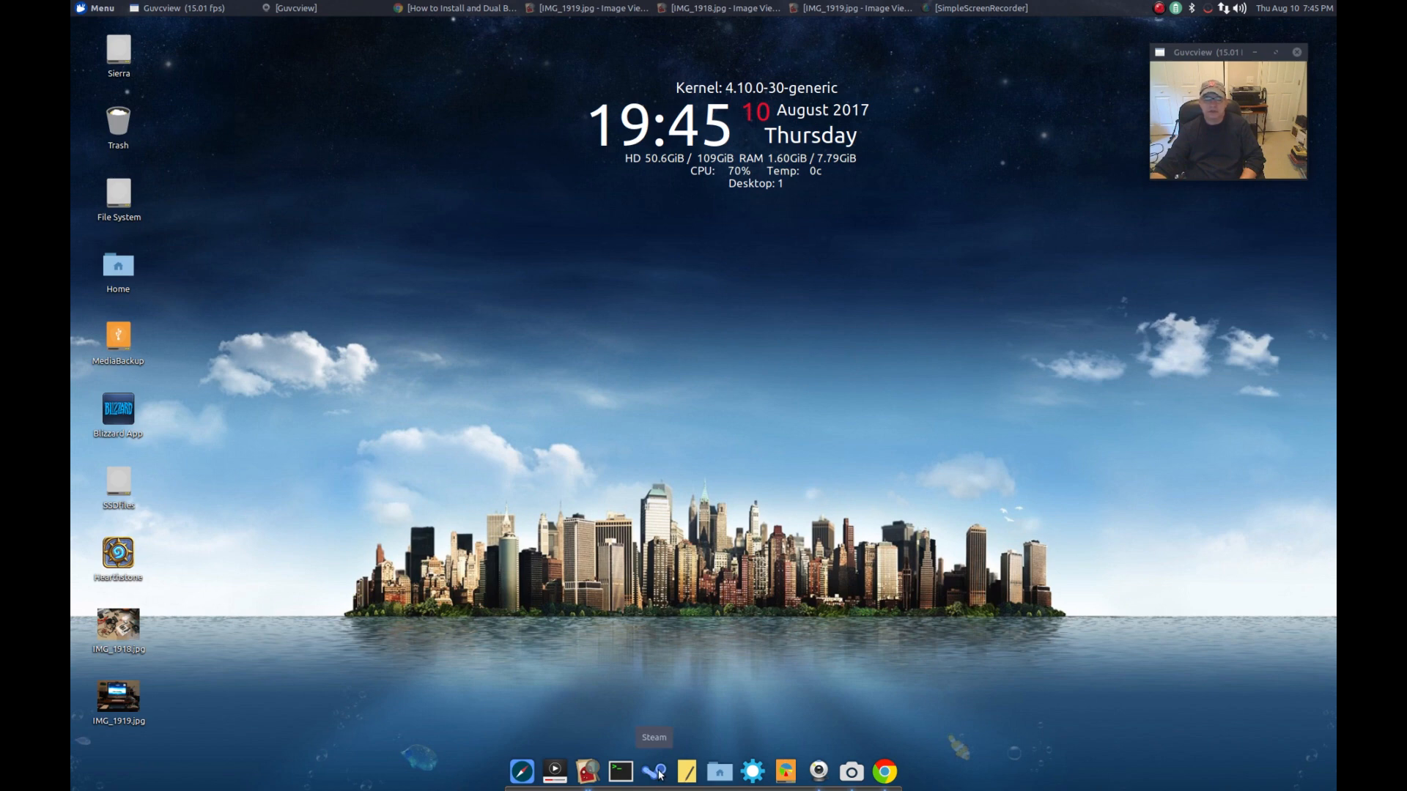
{"action": "mouse_move", "coordinate": [467, 399]}
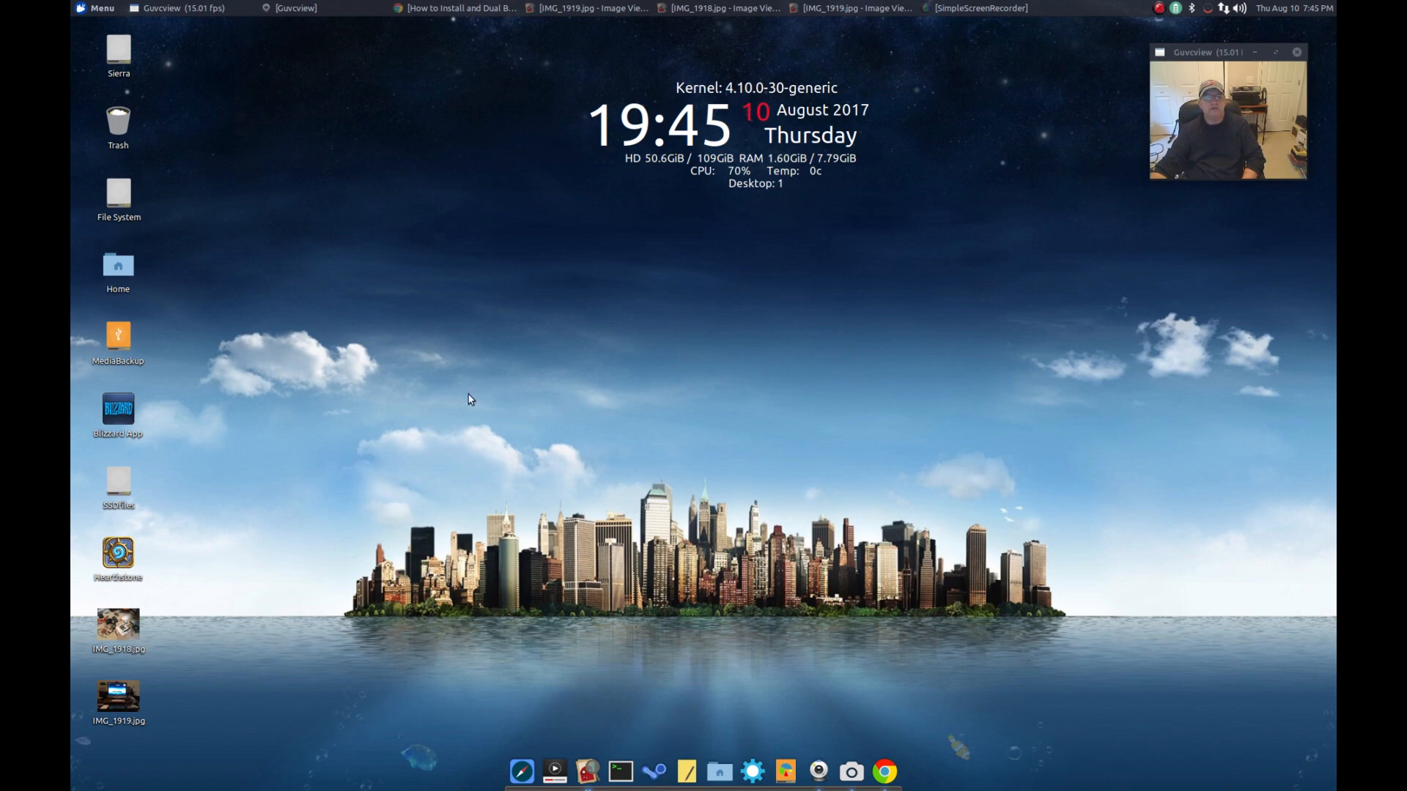
{"action": "mouse_move", "coordinate": [237, 184]}
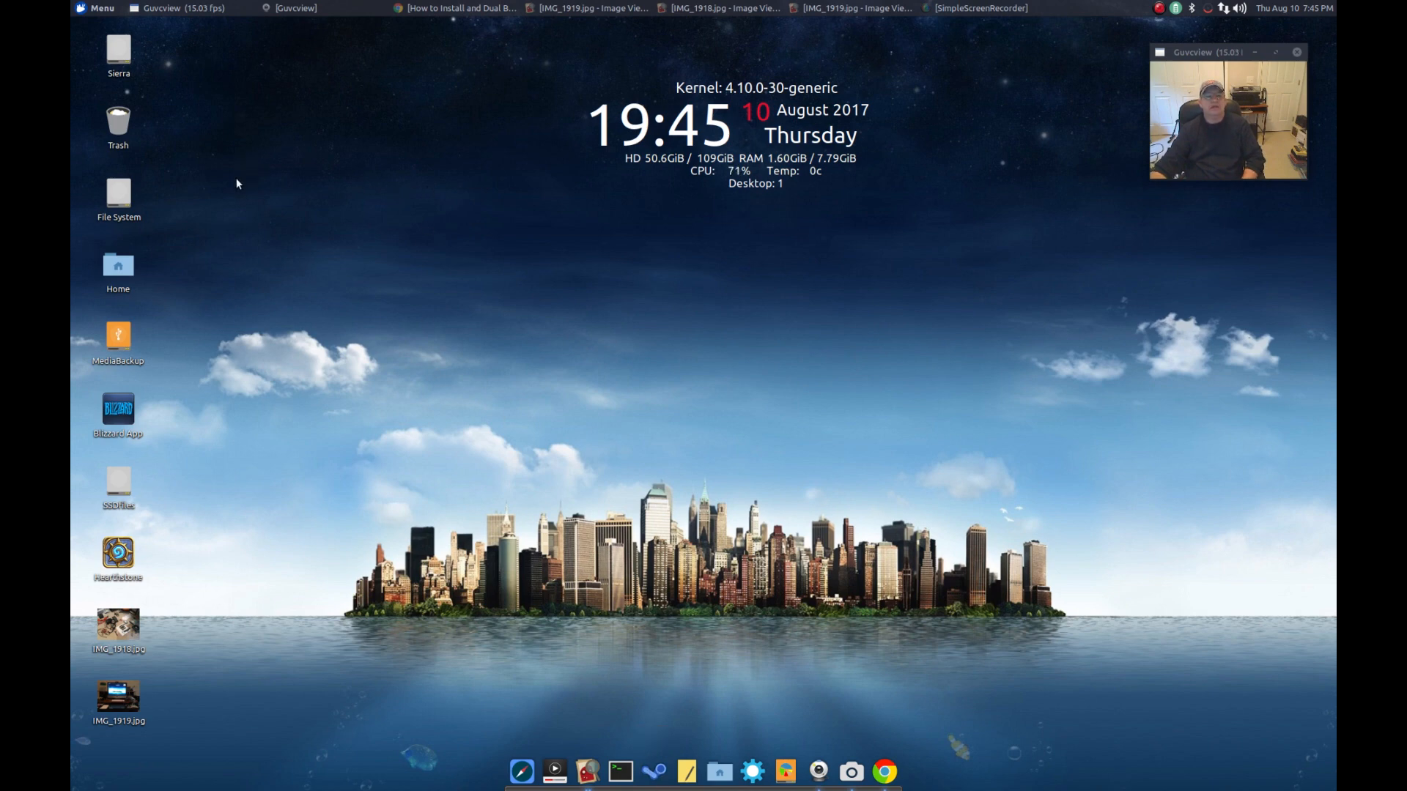
{"action": "mouse_move", "coordinate": [583, 308]}
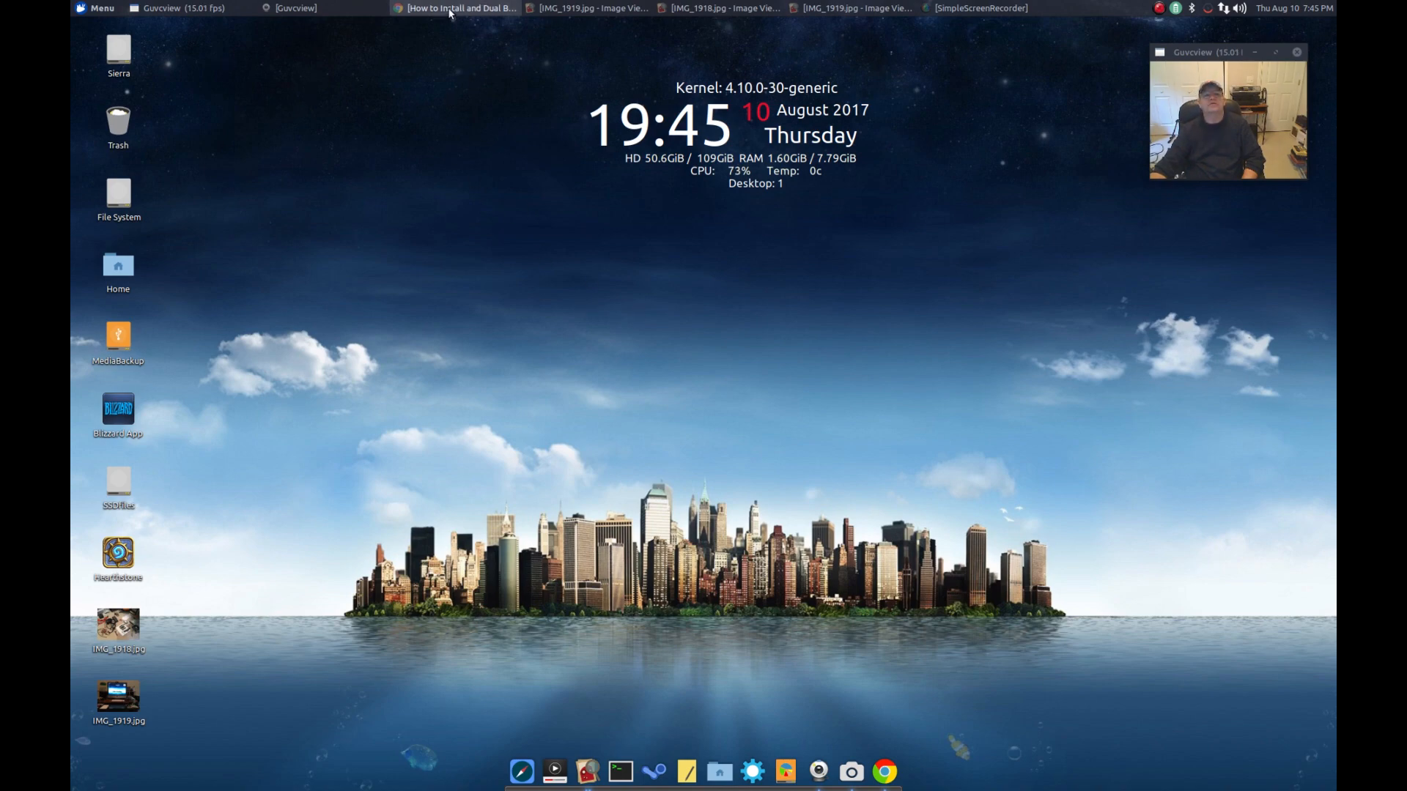
Raise the Chrome window with the Lifewire Linux and Mac OS dual boot article
{"action": "left_click", "coordinate": [460, 8]}
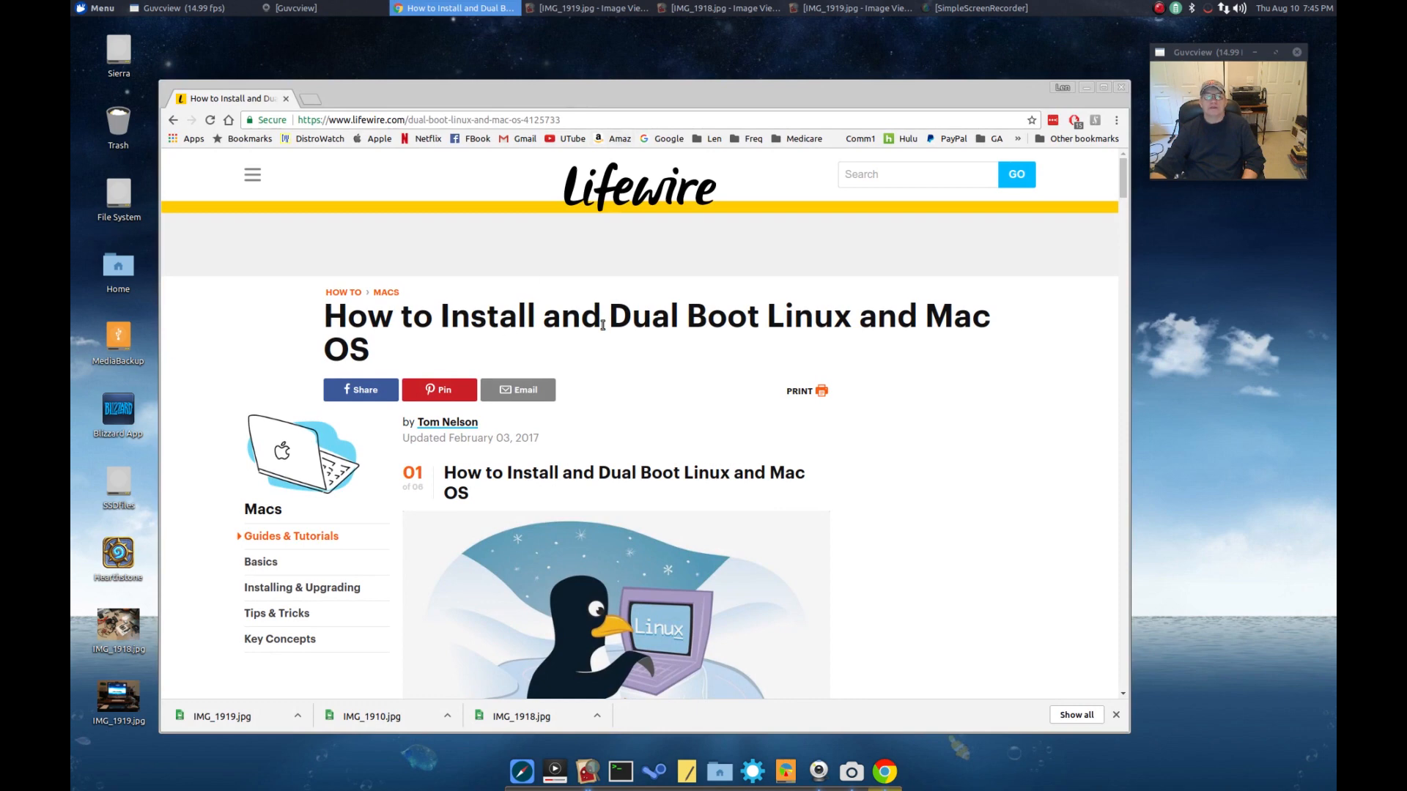
{"action": "mouse_move", "coordinate": [632, 387]}
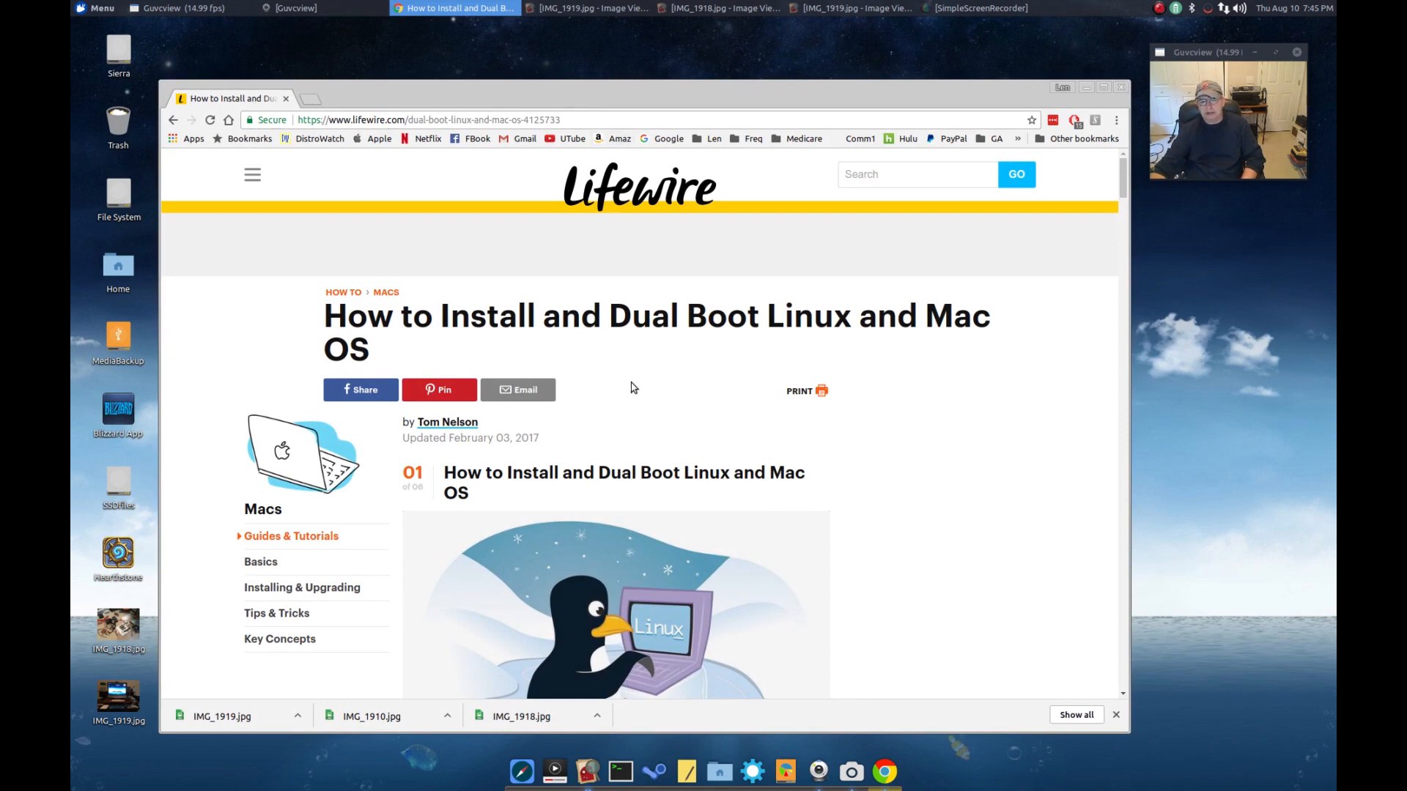
{"action": "mouse_move", "coordinate": [644, 379]}
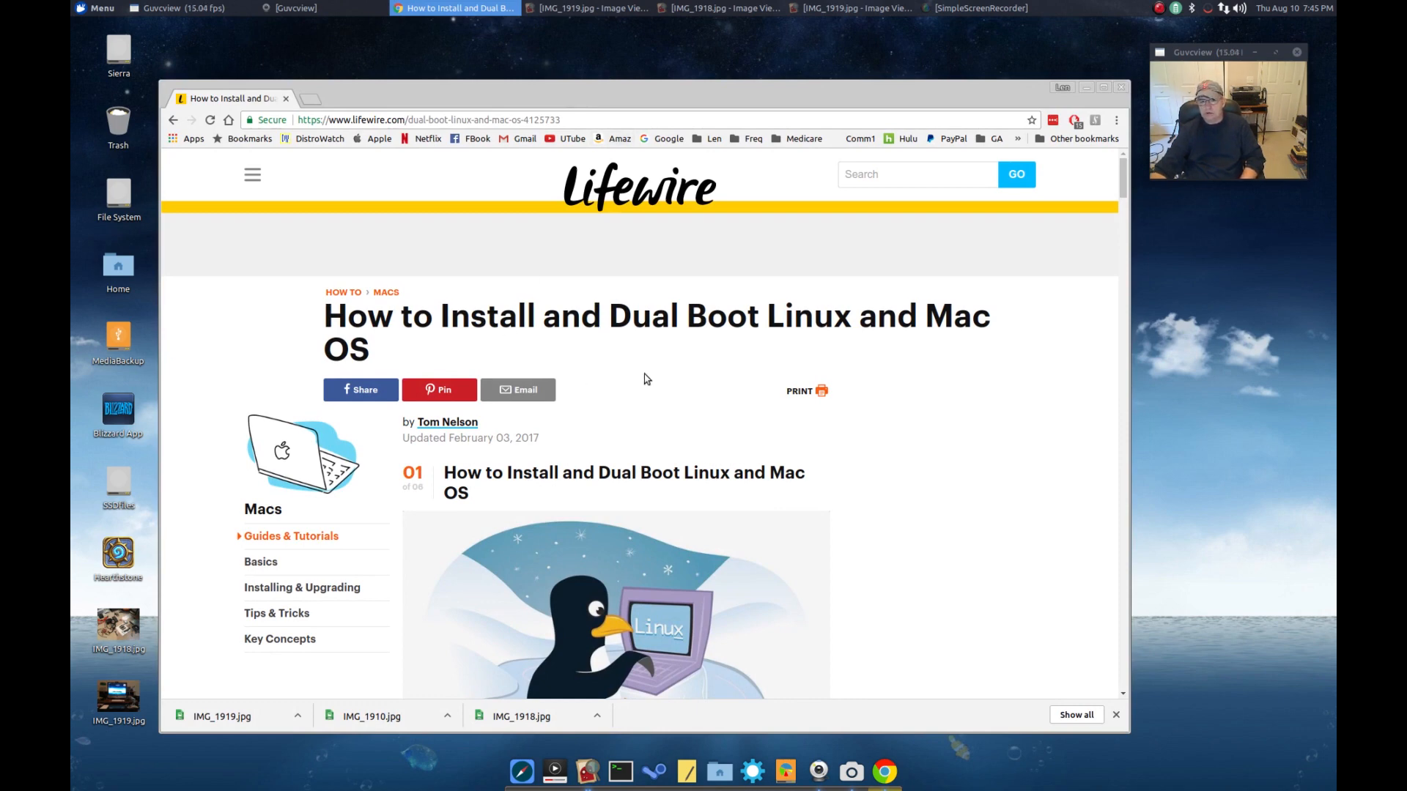
{"action": "mouse_move", "coordinate": [767, 332]}
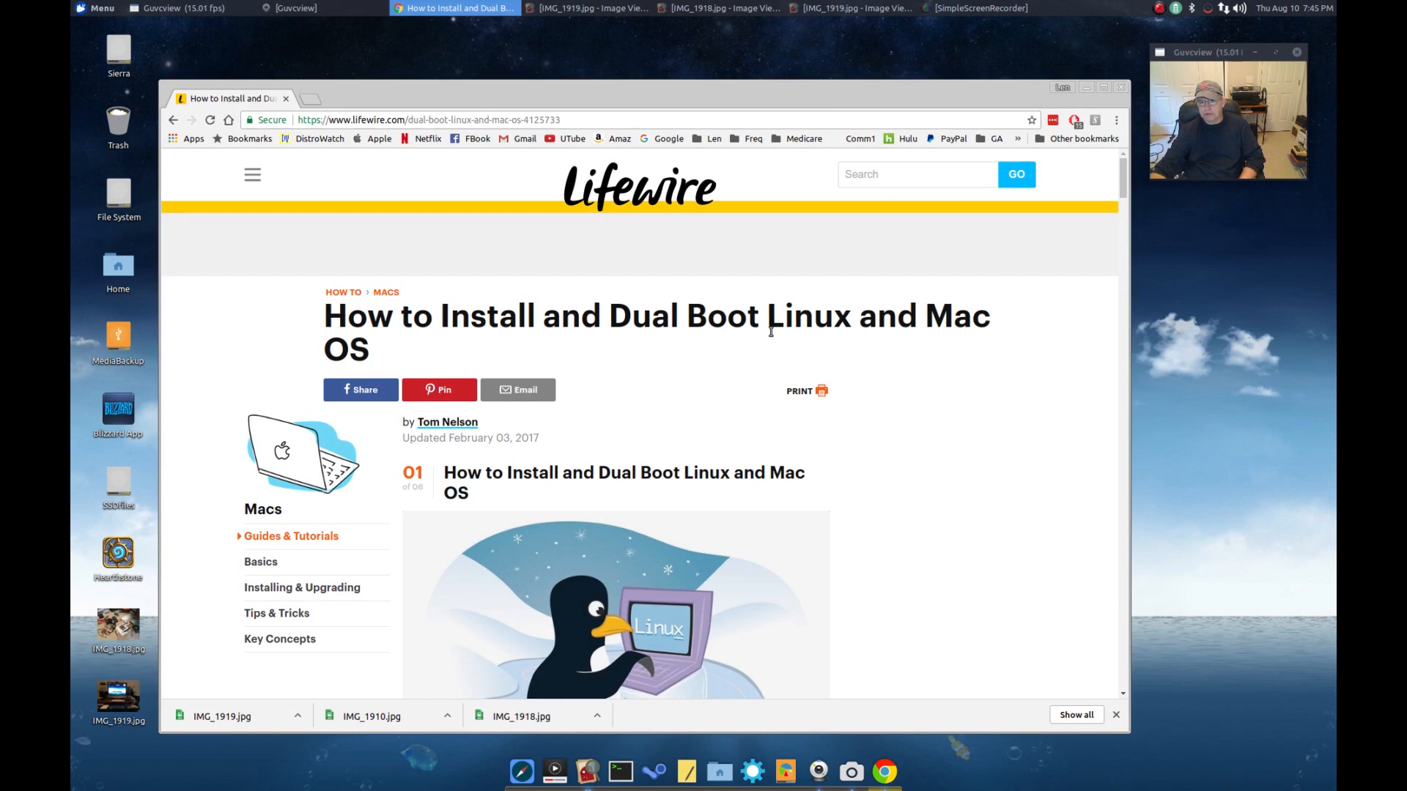
{"action": "mouse_move", "coordinate": [774, 355]}
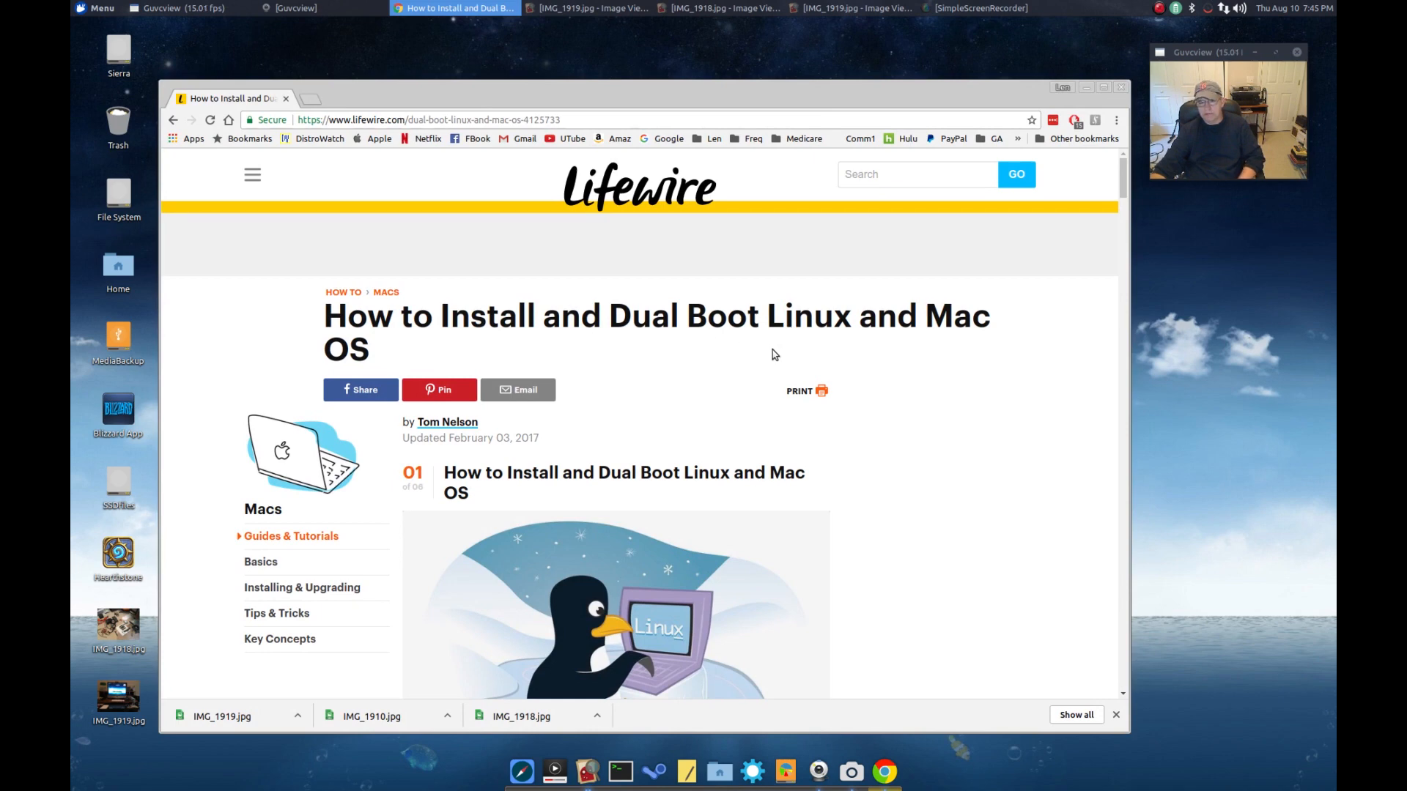
{"action": "mouse_move", "coordinate": [659, 695]}
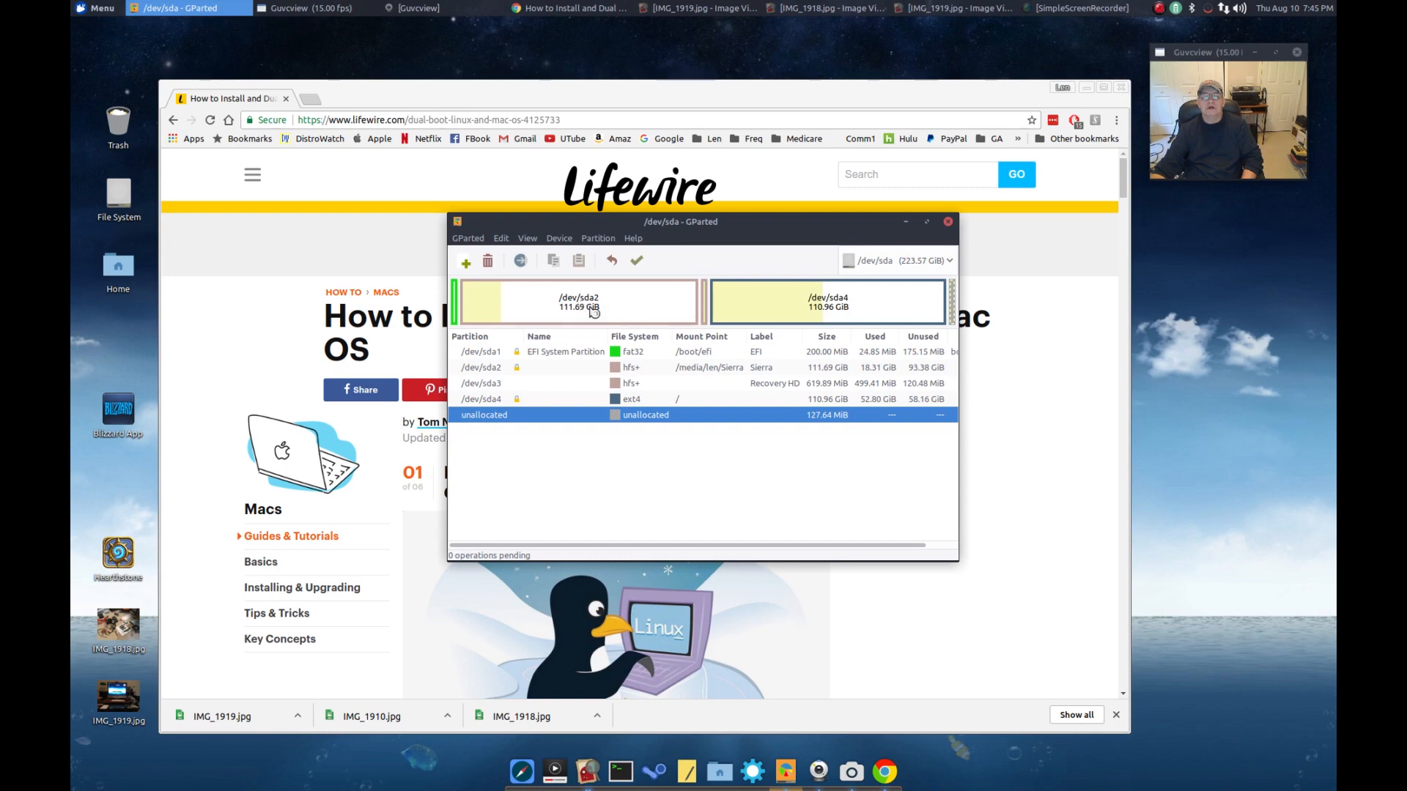
{"action": "mouse_move", "coordinate": [730, 369]}
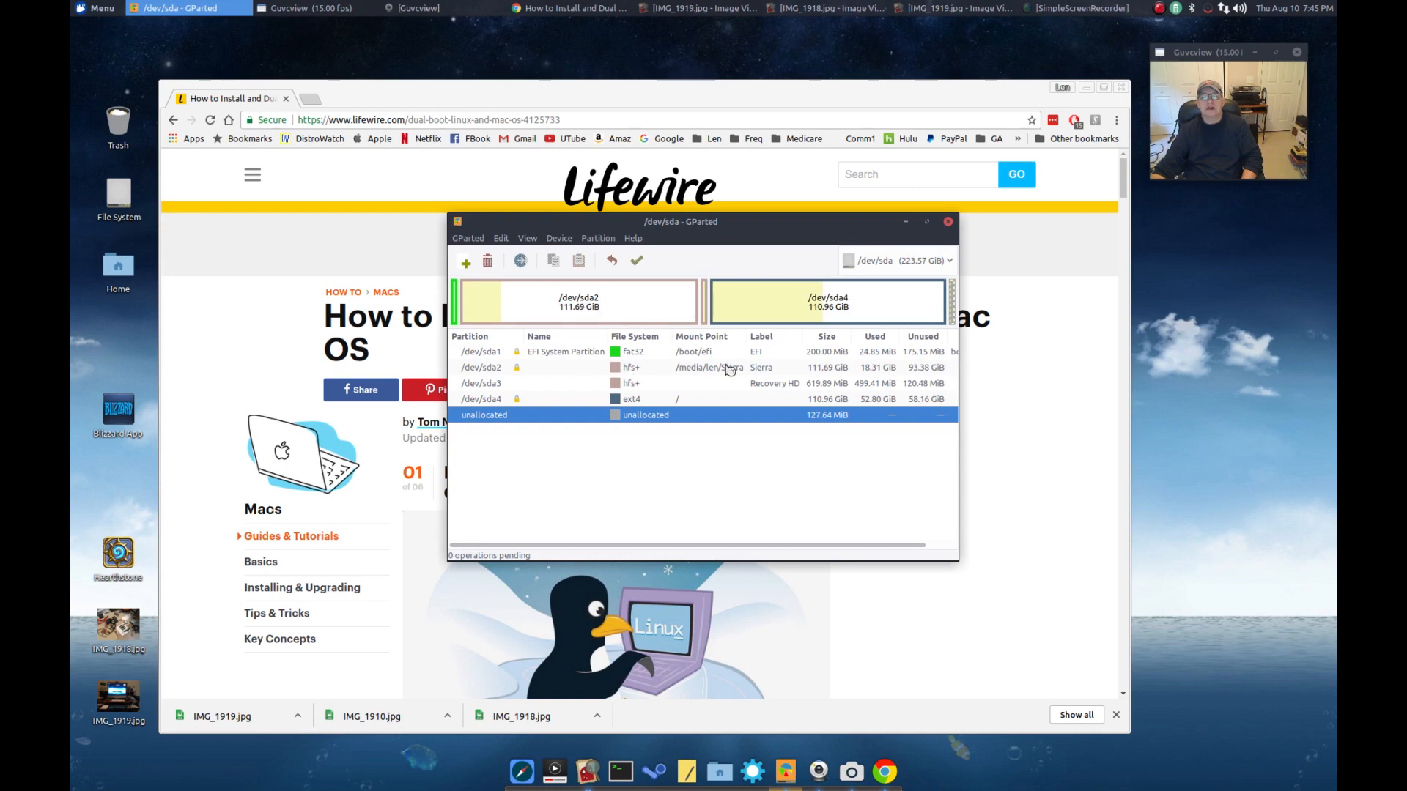
{"action": "mouse_move", "coordinate": [743, 375]}
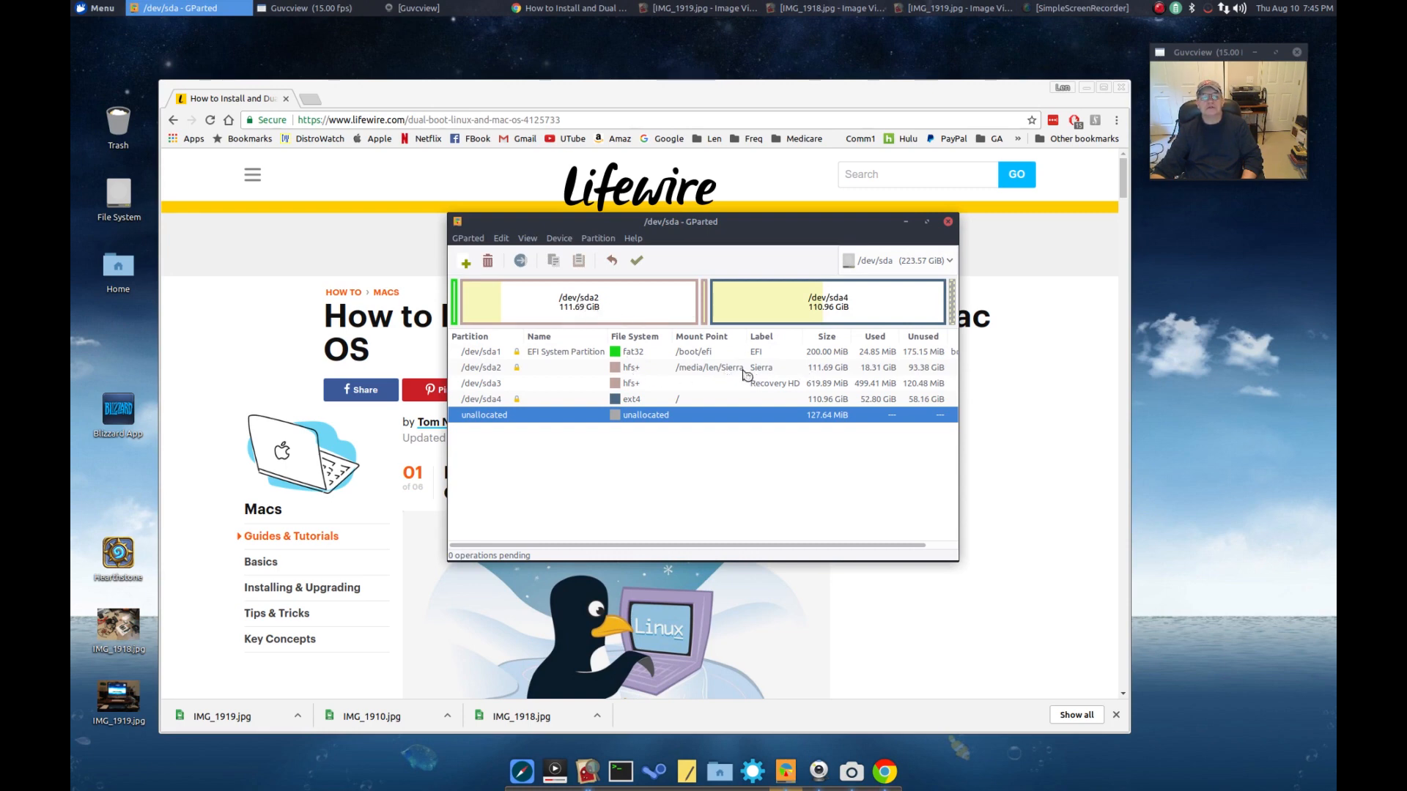
{"action": "mouse_move", "coordinate": [821, 311]}
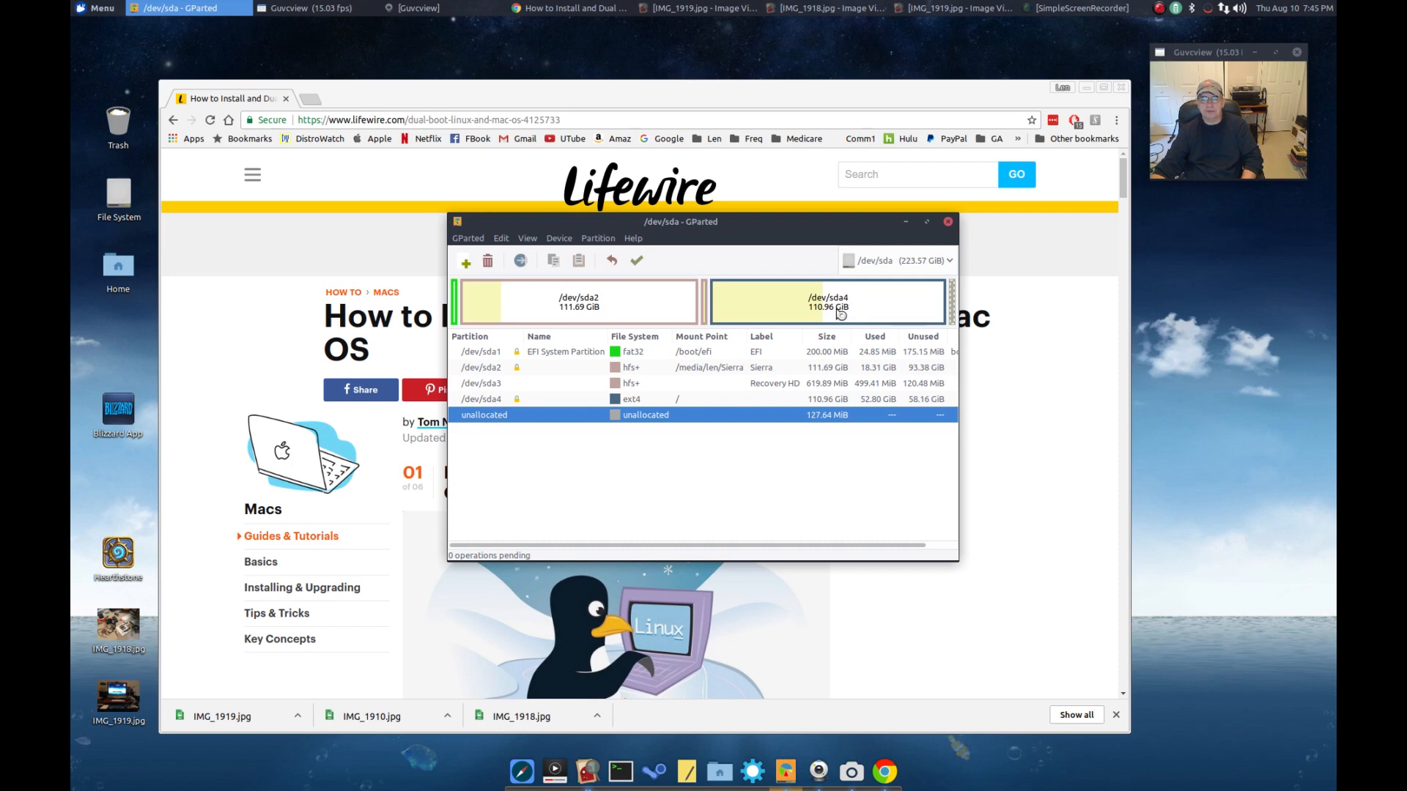
{"action": "mouse_move", "coordinate": [631, 314]}
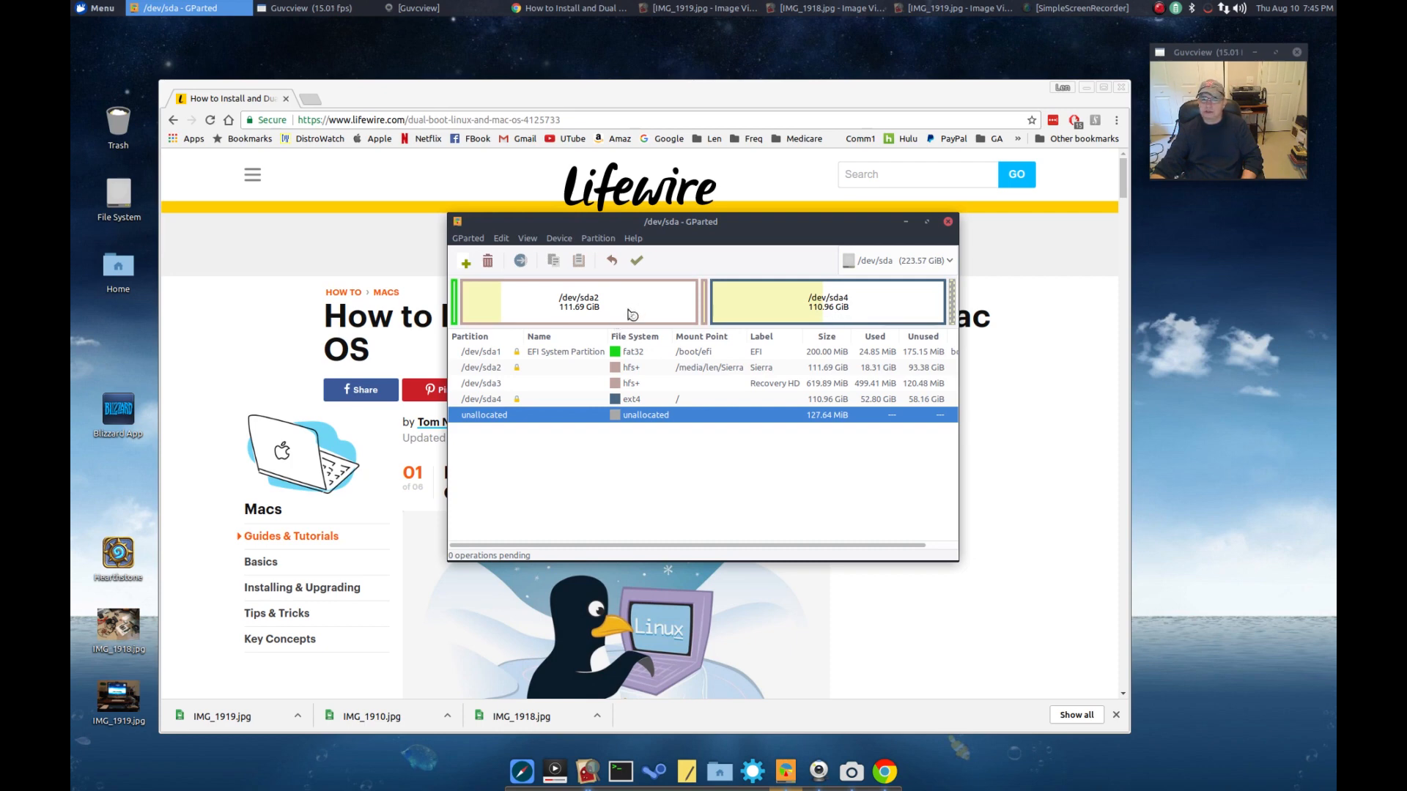
{"action": "mouse_move", "coordinate": [835, 307]}
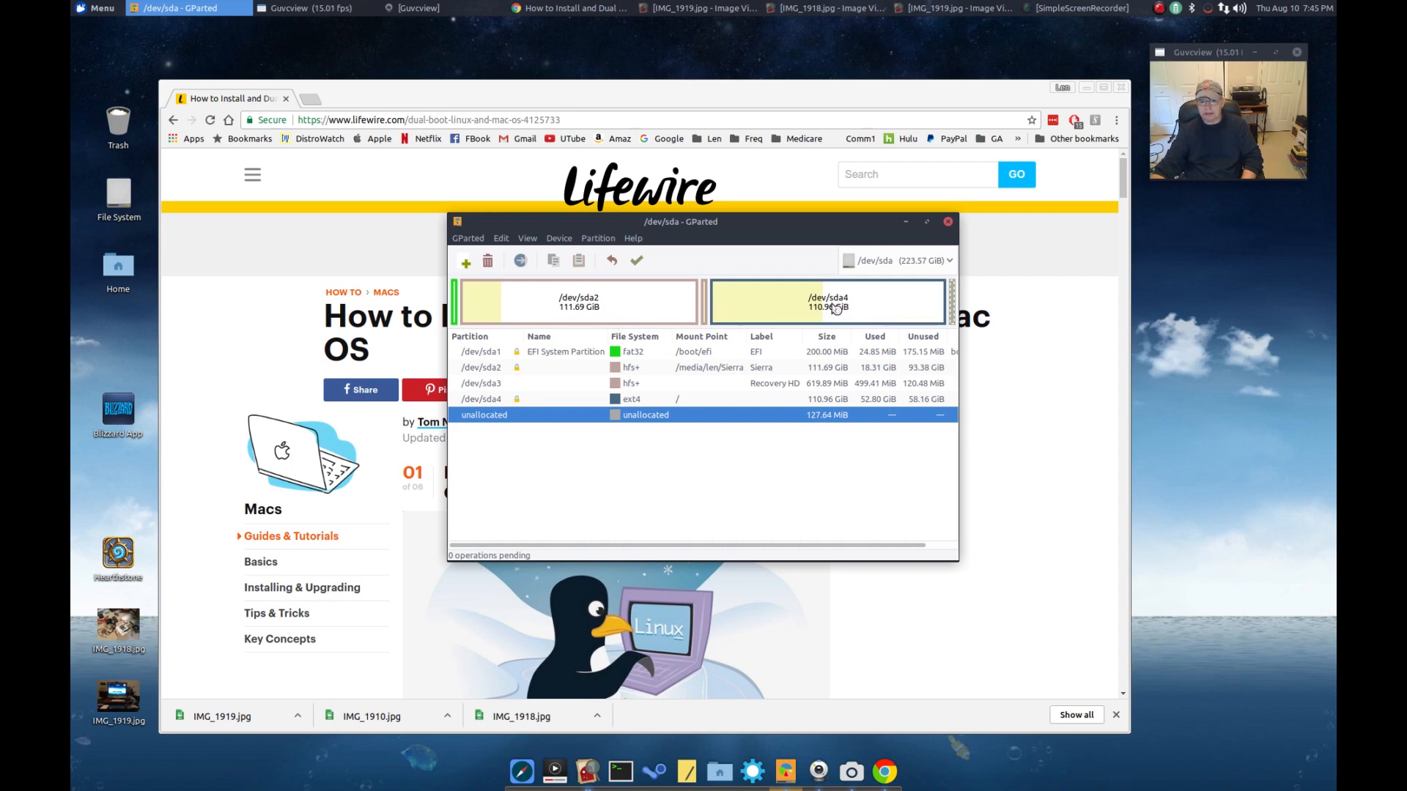
{"action": "mouse_move", "coordinate": [600, 307]}
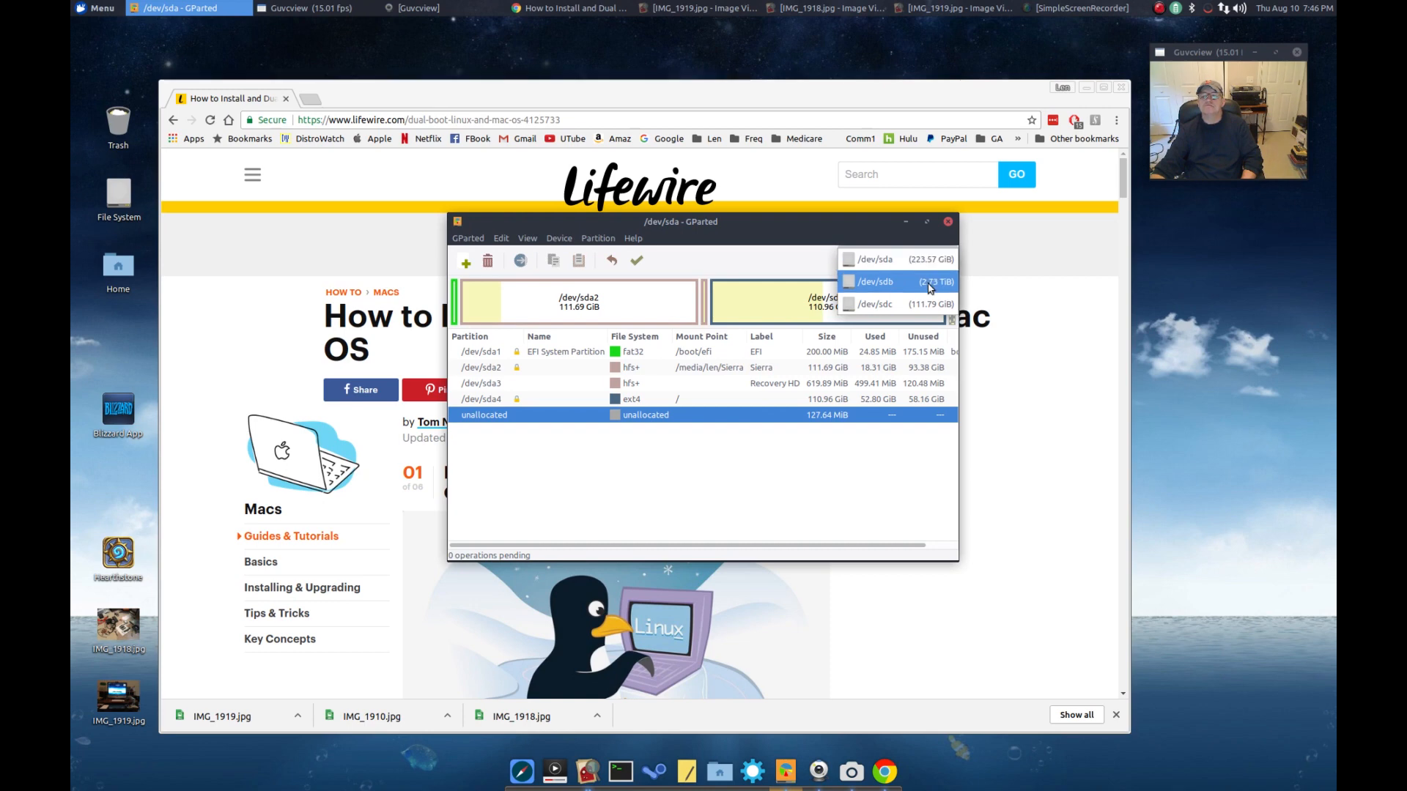
{"action": "mouse_move", "coordinate": [920, 288]}
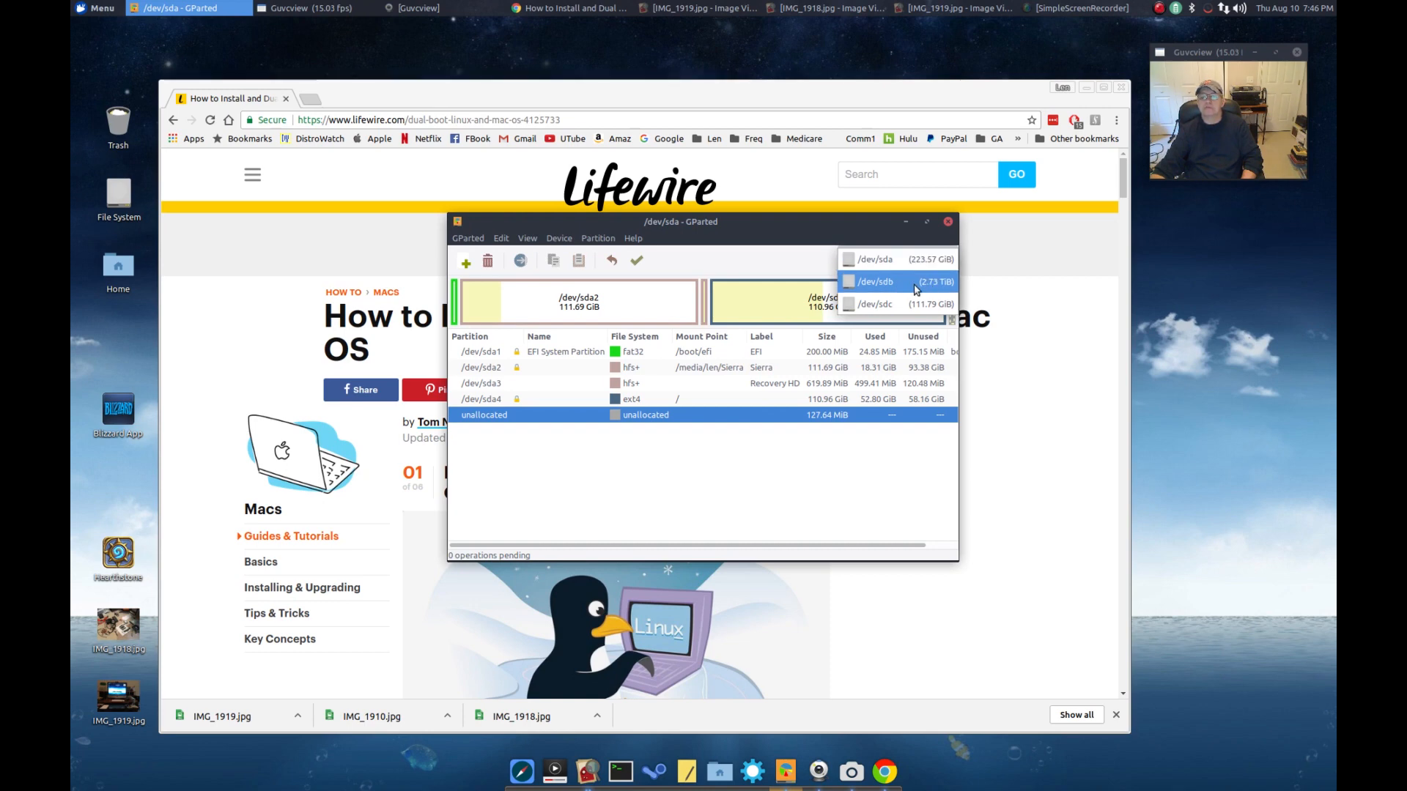
{"action": "mouse_move", "coordinate": [908, 289]}
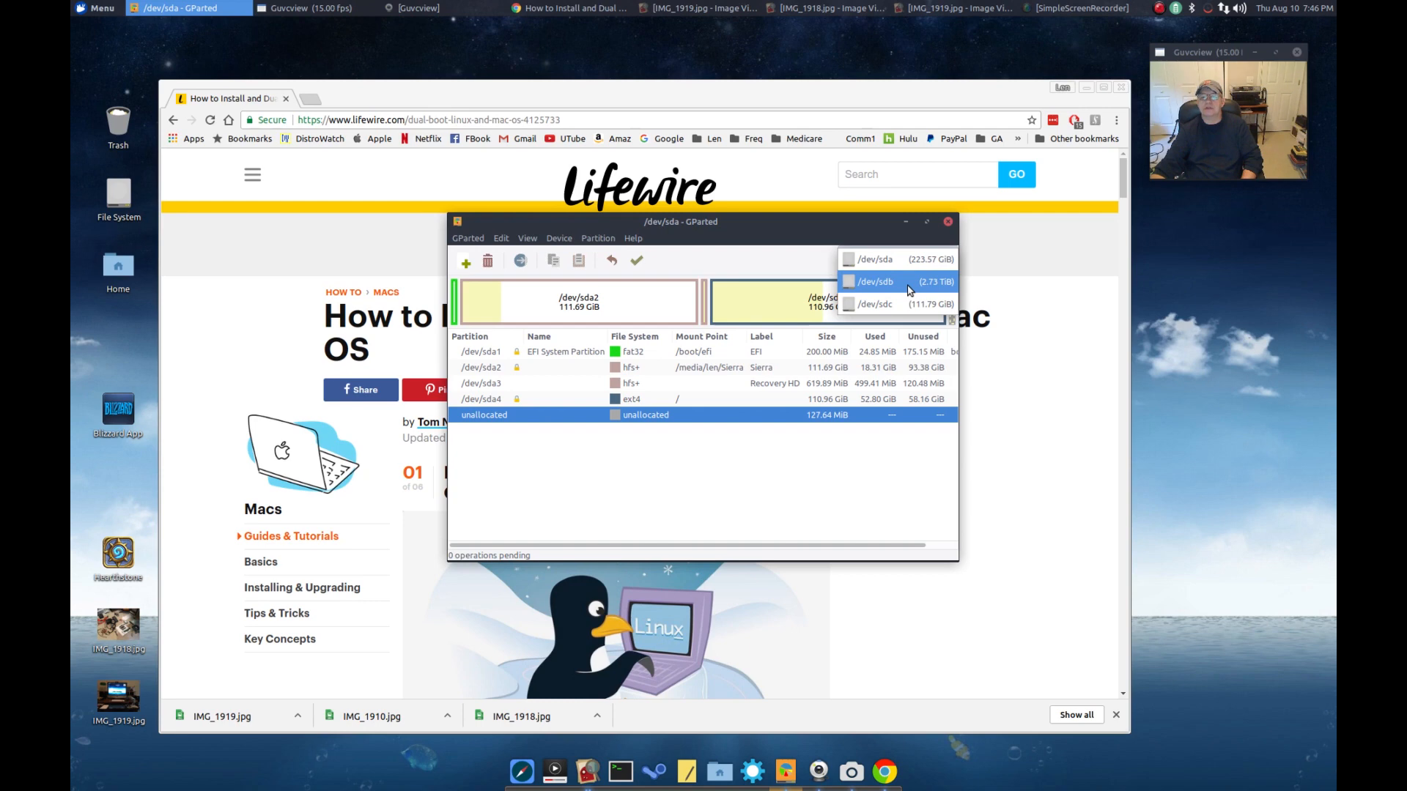
{"action": "mouse_move", "coordinate": [907, 287]}
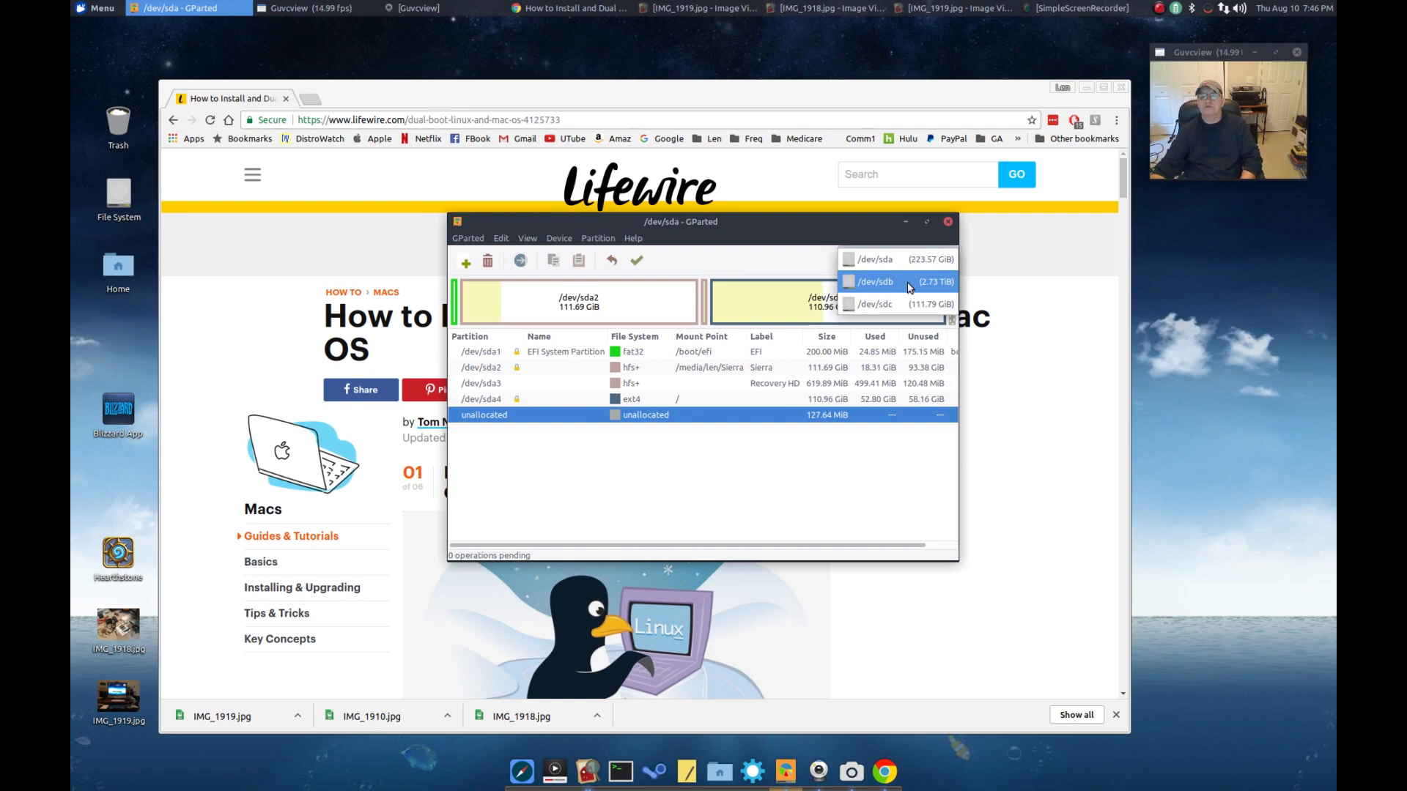
{"action": "mouse_move", "coordinate": [875, 303]}
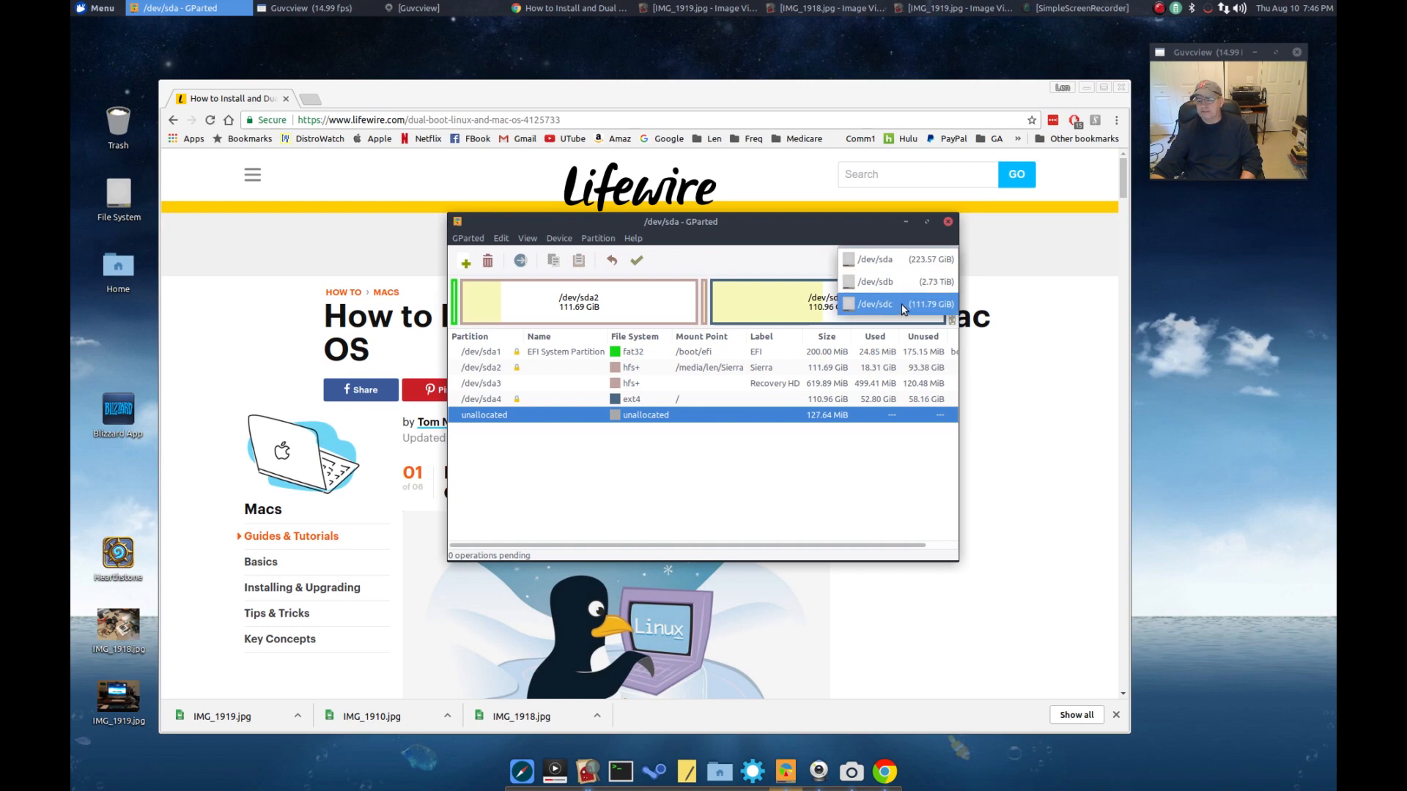
{"action": "mouse_move", "coordinate": [863, 310]}
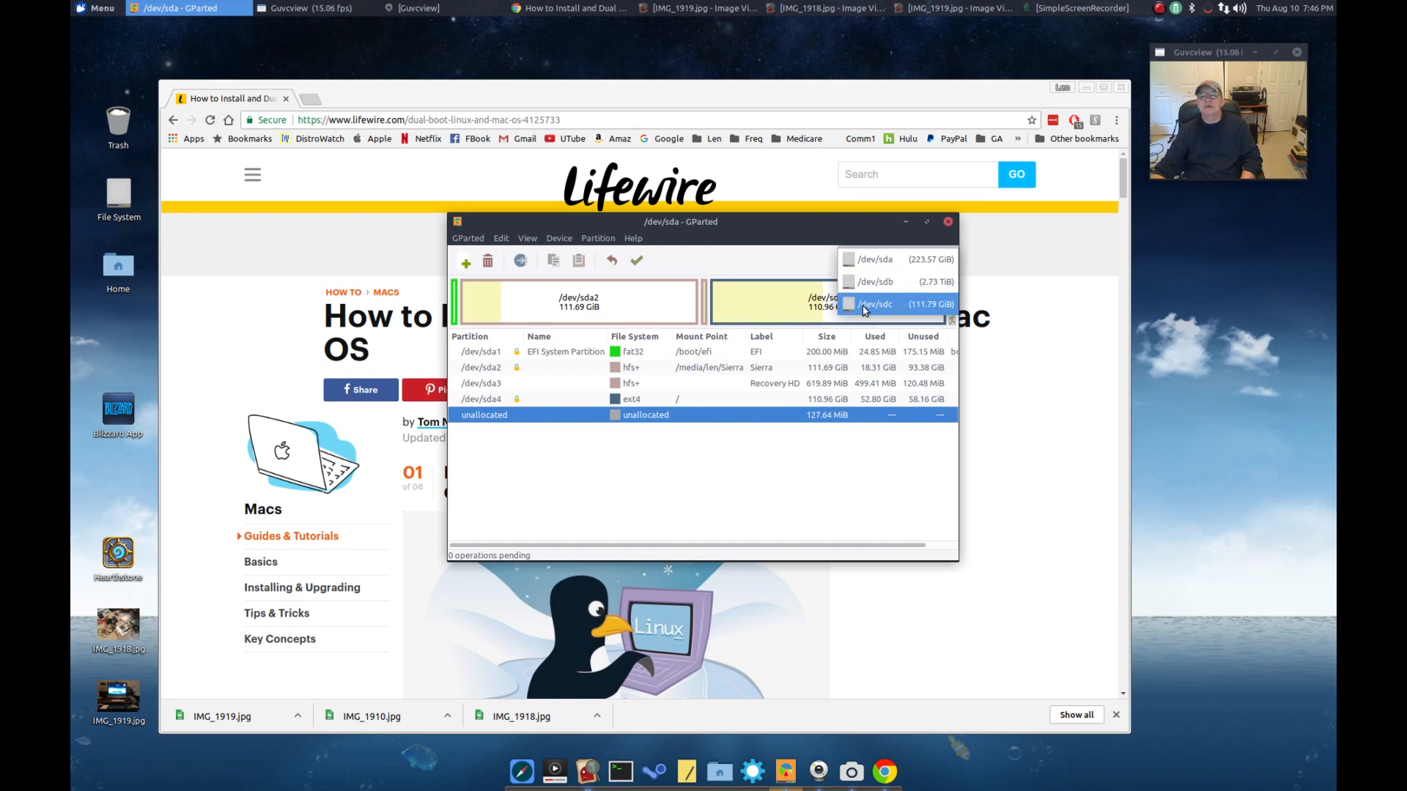
Select /dev/sdc in GParted to show its 111.79 GiB NTFS SSDfiles partition
{"action": "left_click", "coordinate": [875, 303]}
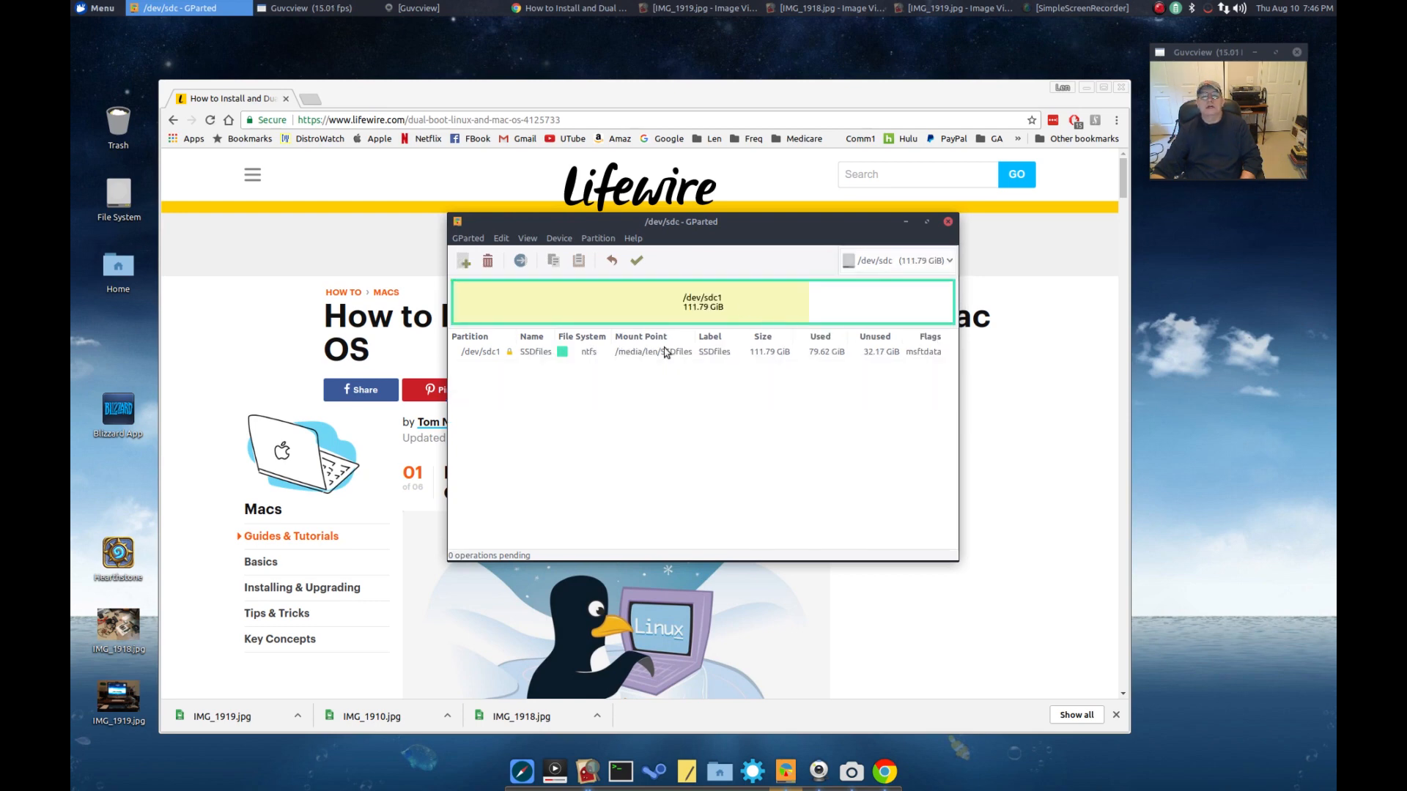
{"action": "mouse_move", "coordinate": [578, 358]}
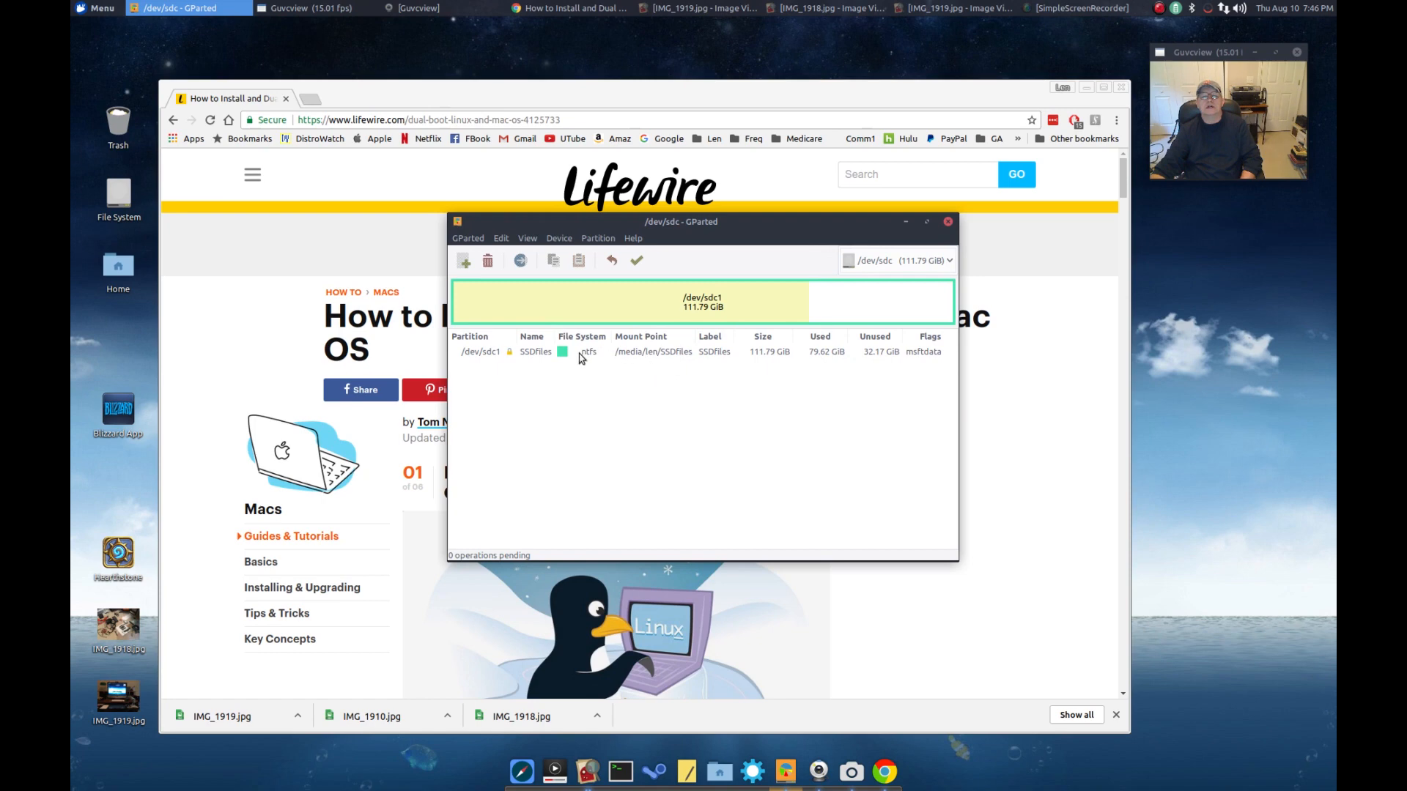
{"action": "mouse_move", "coordinate": [667, 357]}
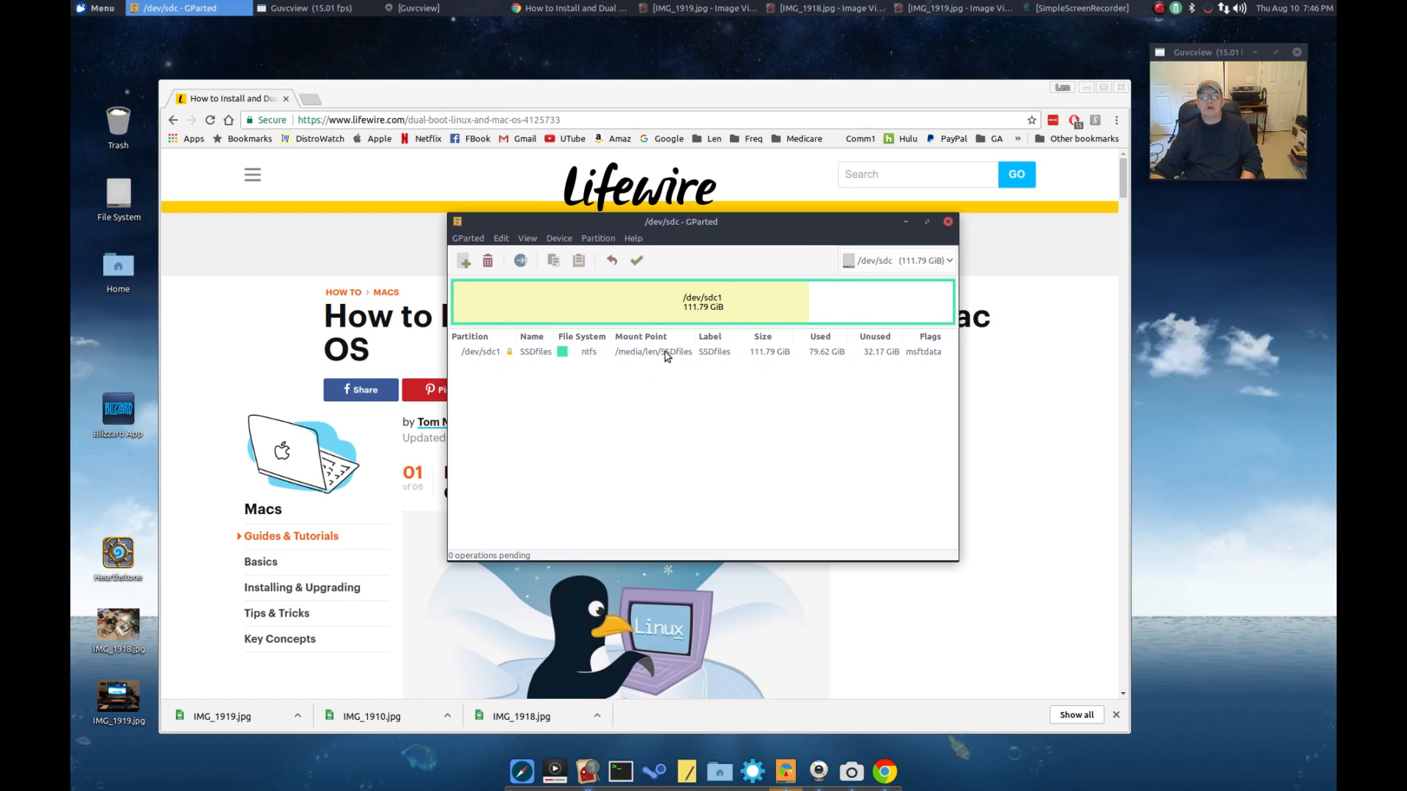
{"action": "mouse_move", "coordinate": [677, 357]}
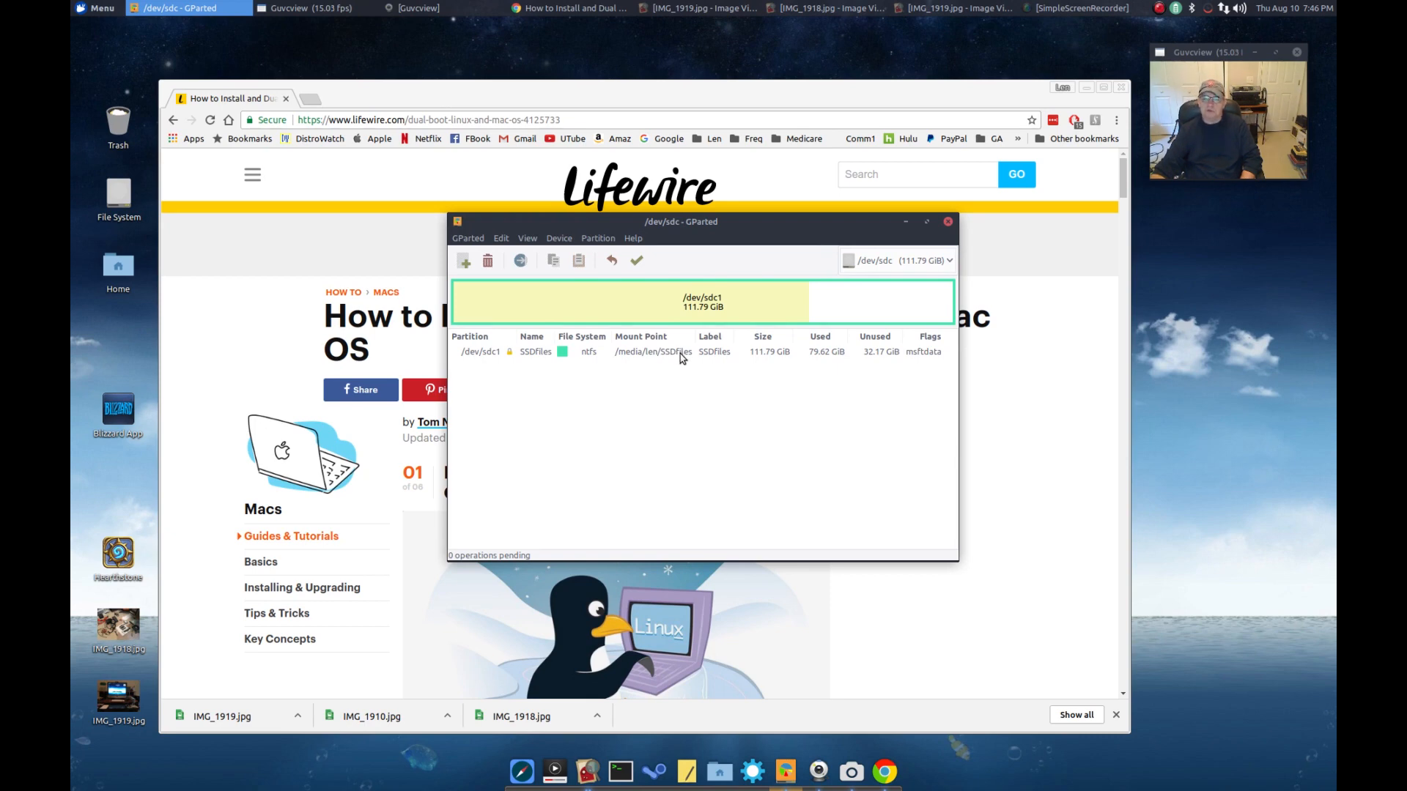
{"action": "mouse_move", "coordinate": [887, 269]}
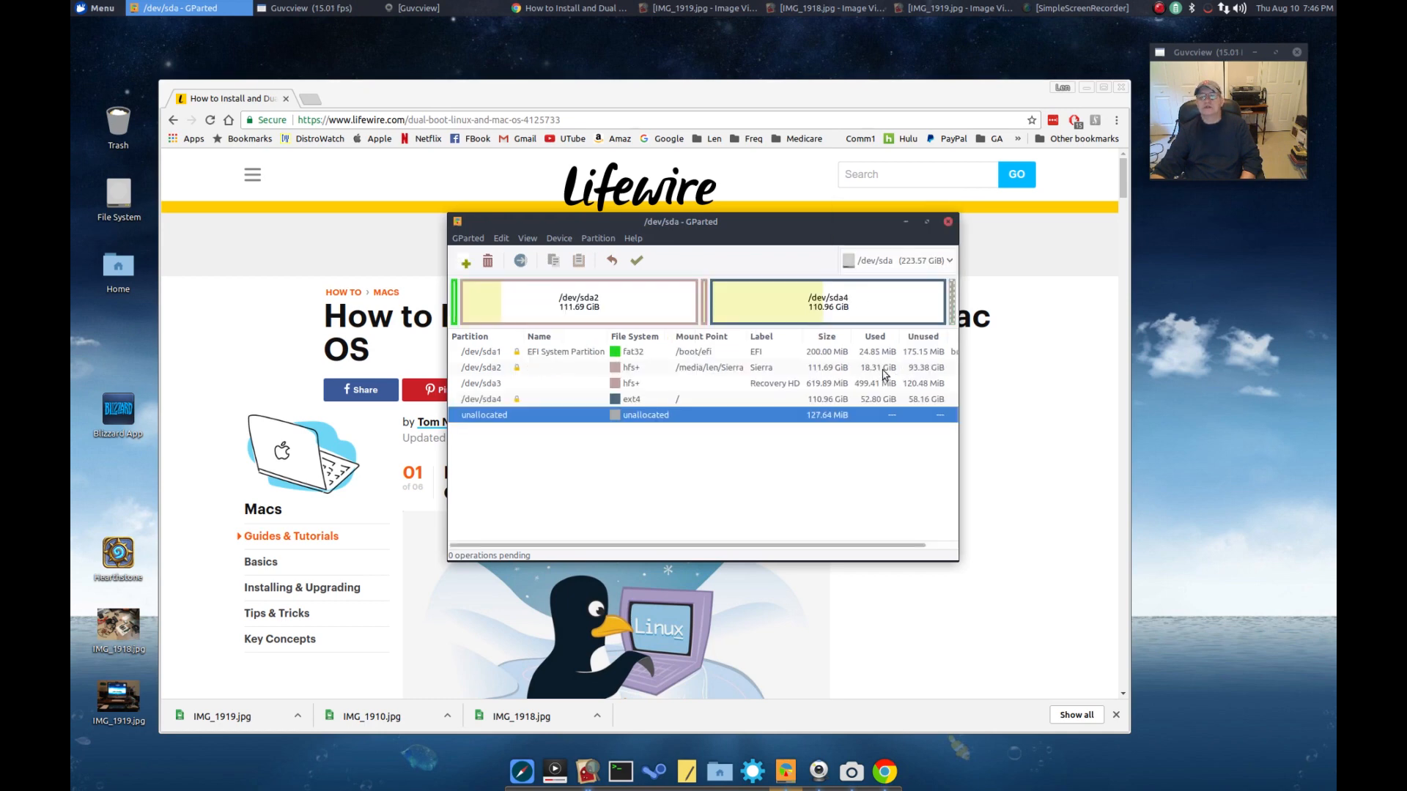
{"action": "mouse_move", "coordinate": [752, 312]}
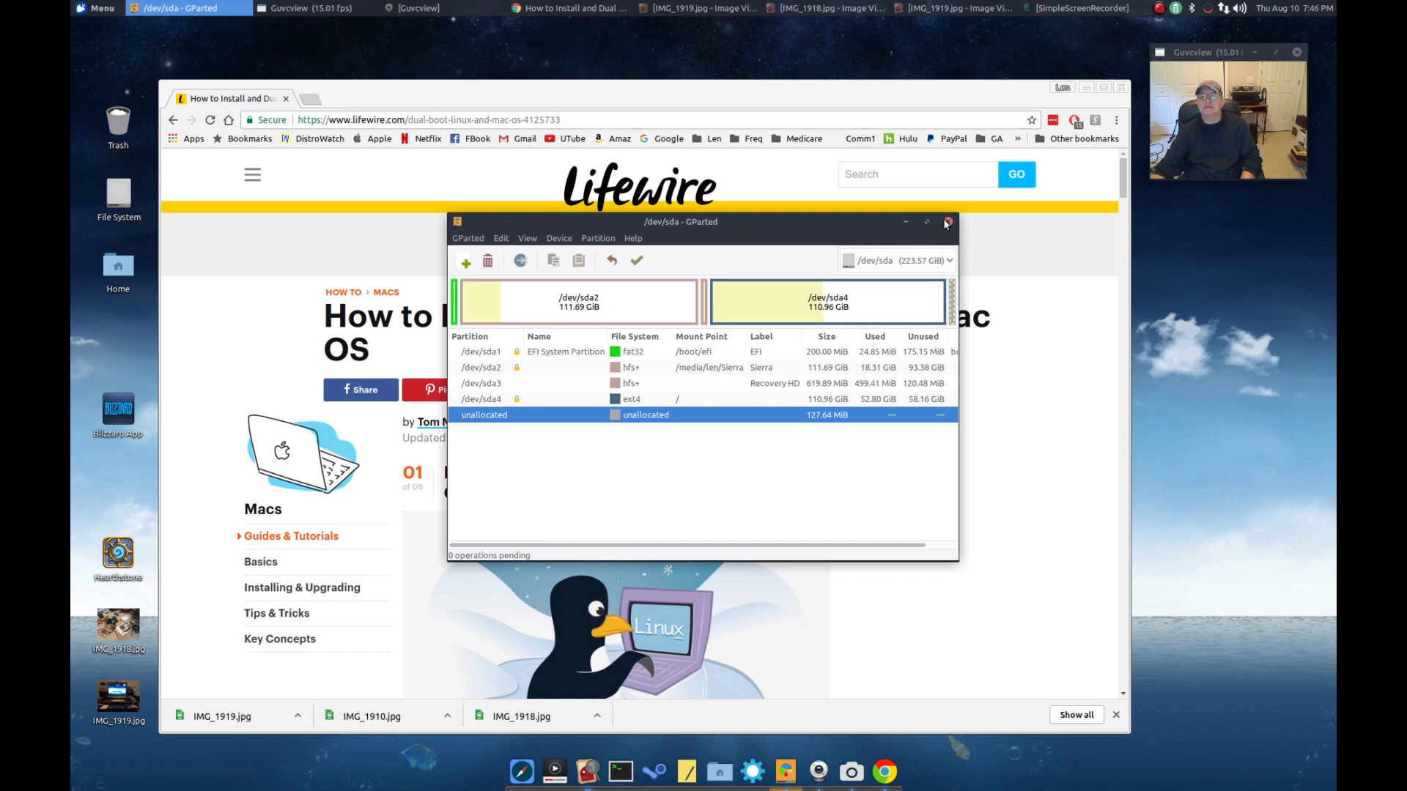
Close GParted and scroll the Lifewire article down to the What You Need section
{"action": "left_click", "coordinate": [945, 222]}
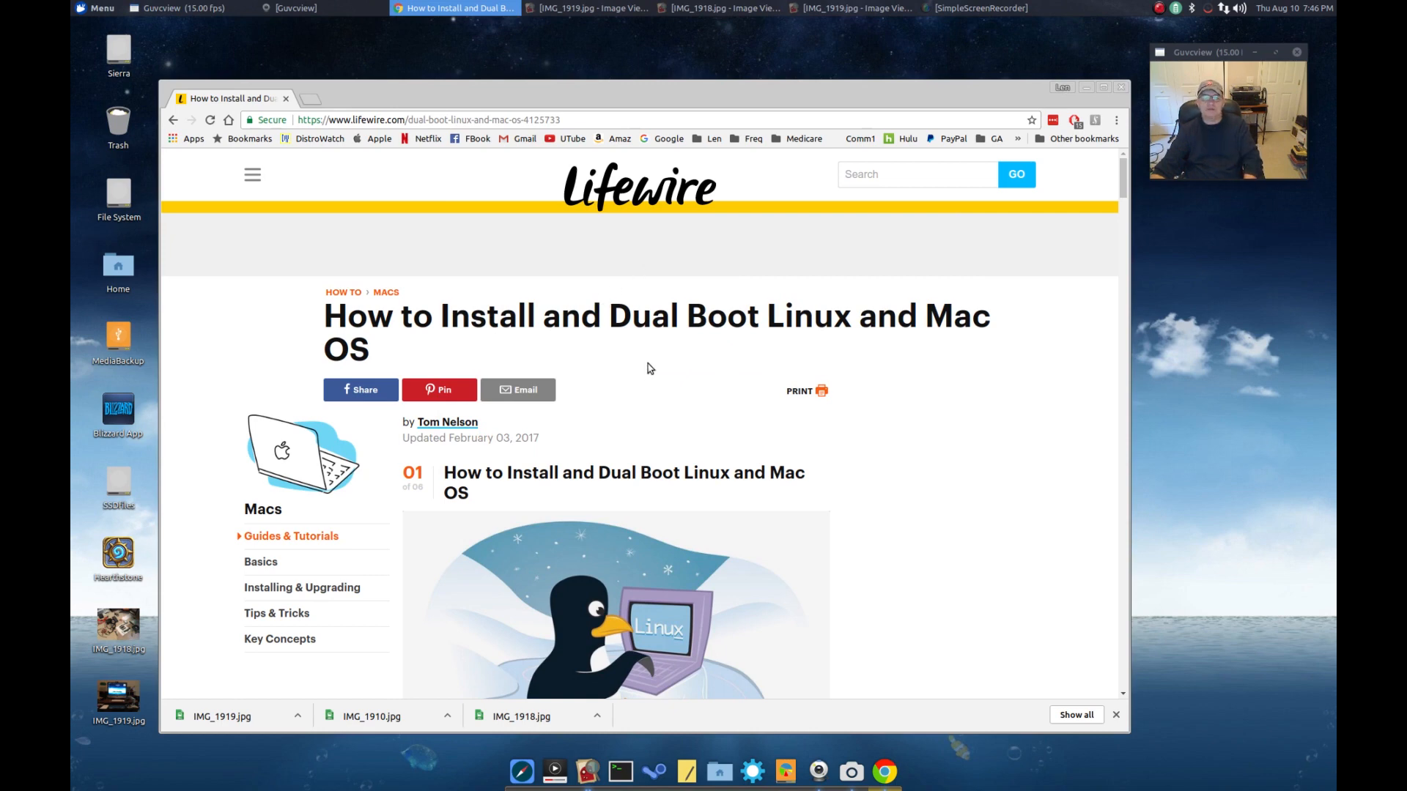
{"action": "scroll", "scroll_direction": "down", "scroll_amount": 3}
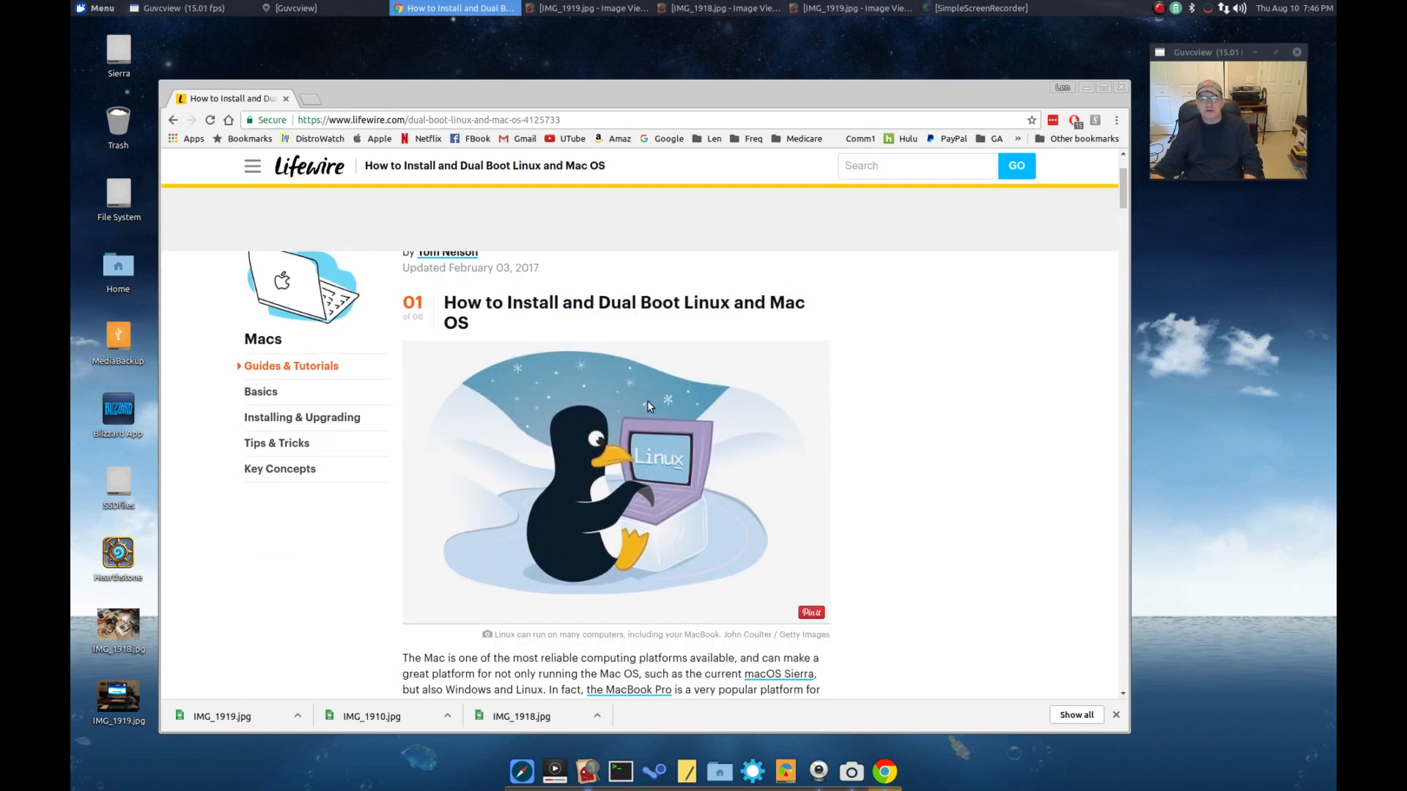
{"action": "scroll", "scroll_direction": "up", "scroll_amount": 3}
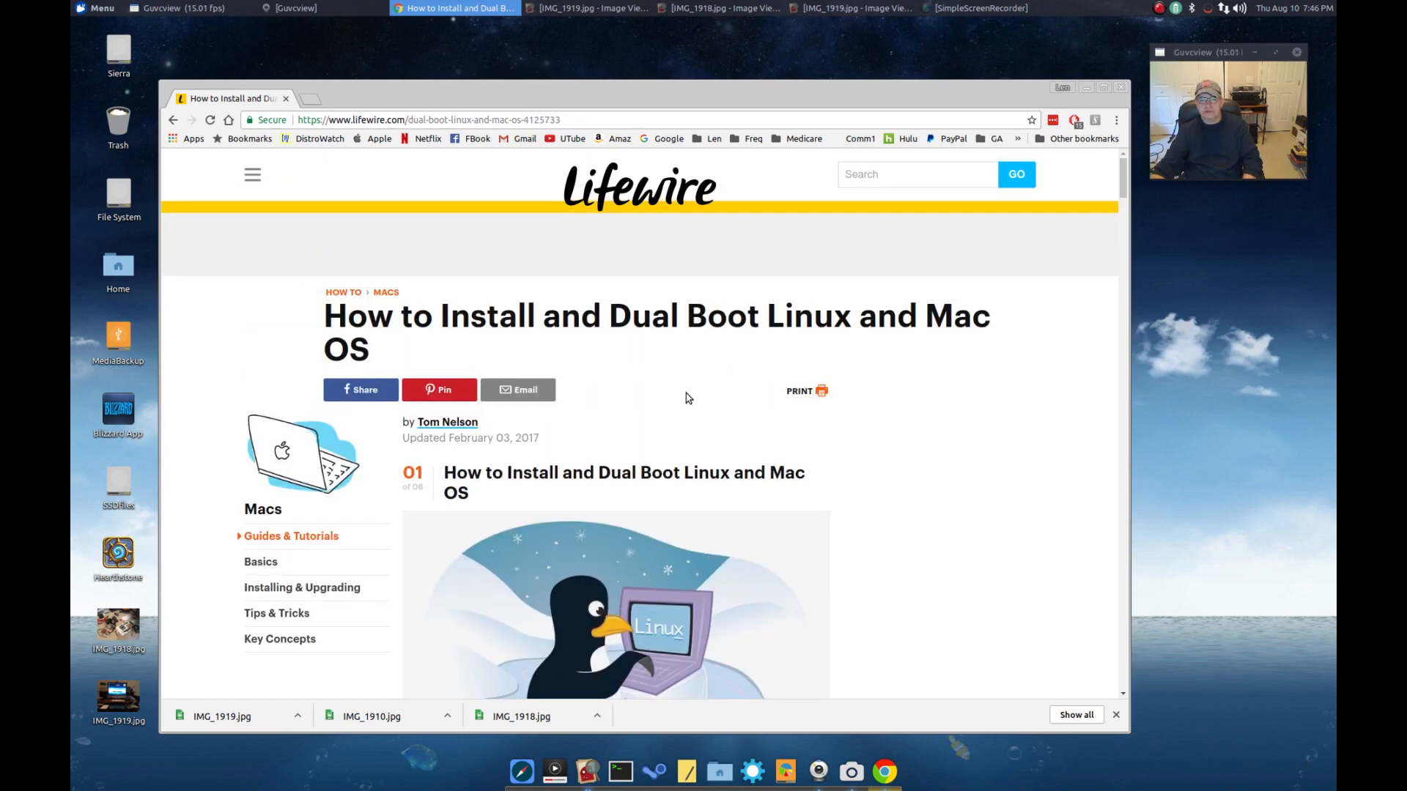
{"action": "scroll", "scroll_direction": "down", "scroll_amount": 3}
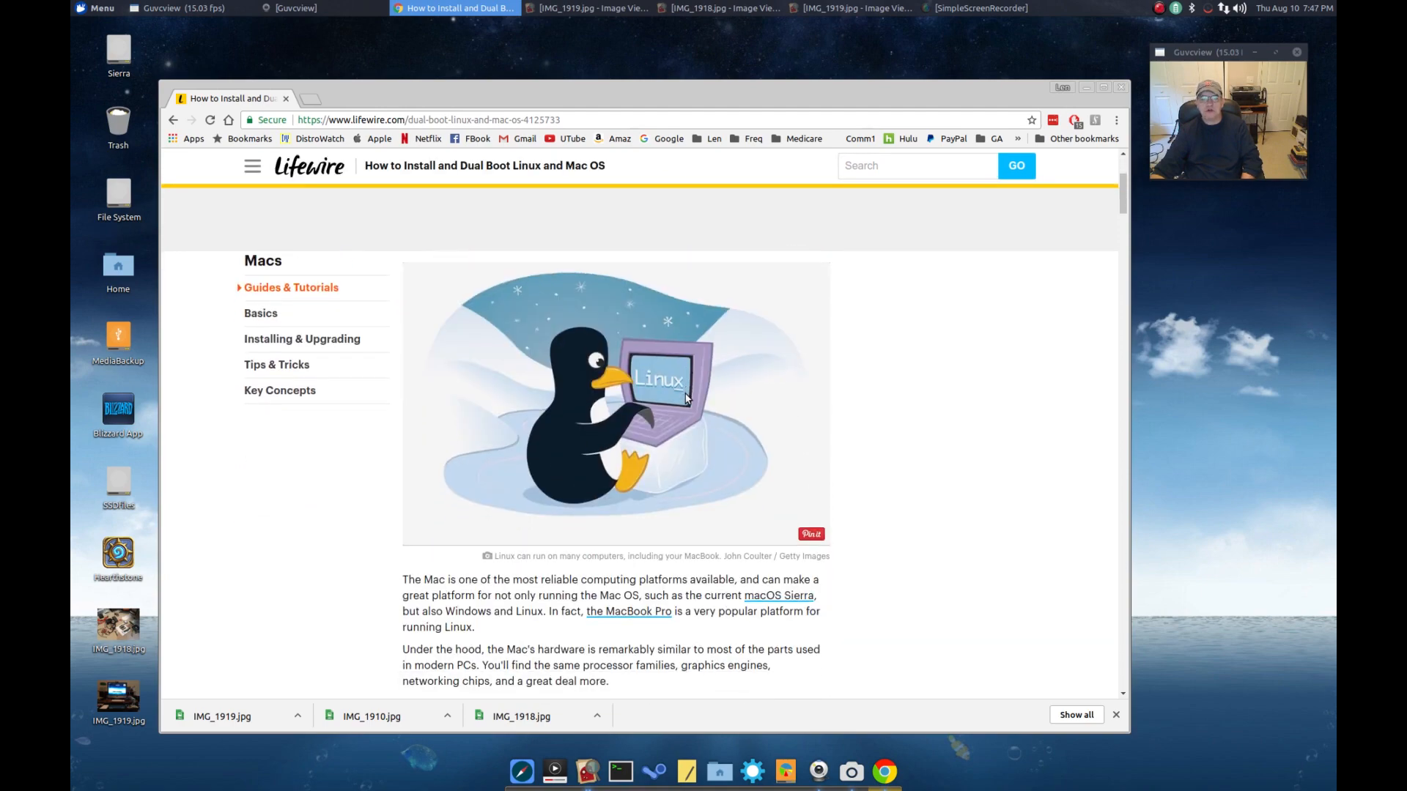
{"action": "scroll", "scroll_direction": "down", "scroll_amount": 3}
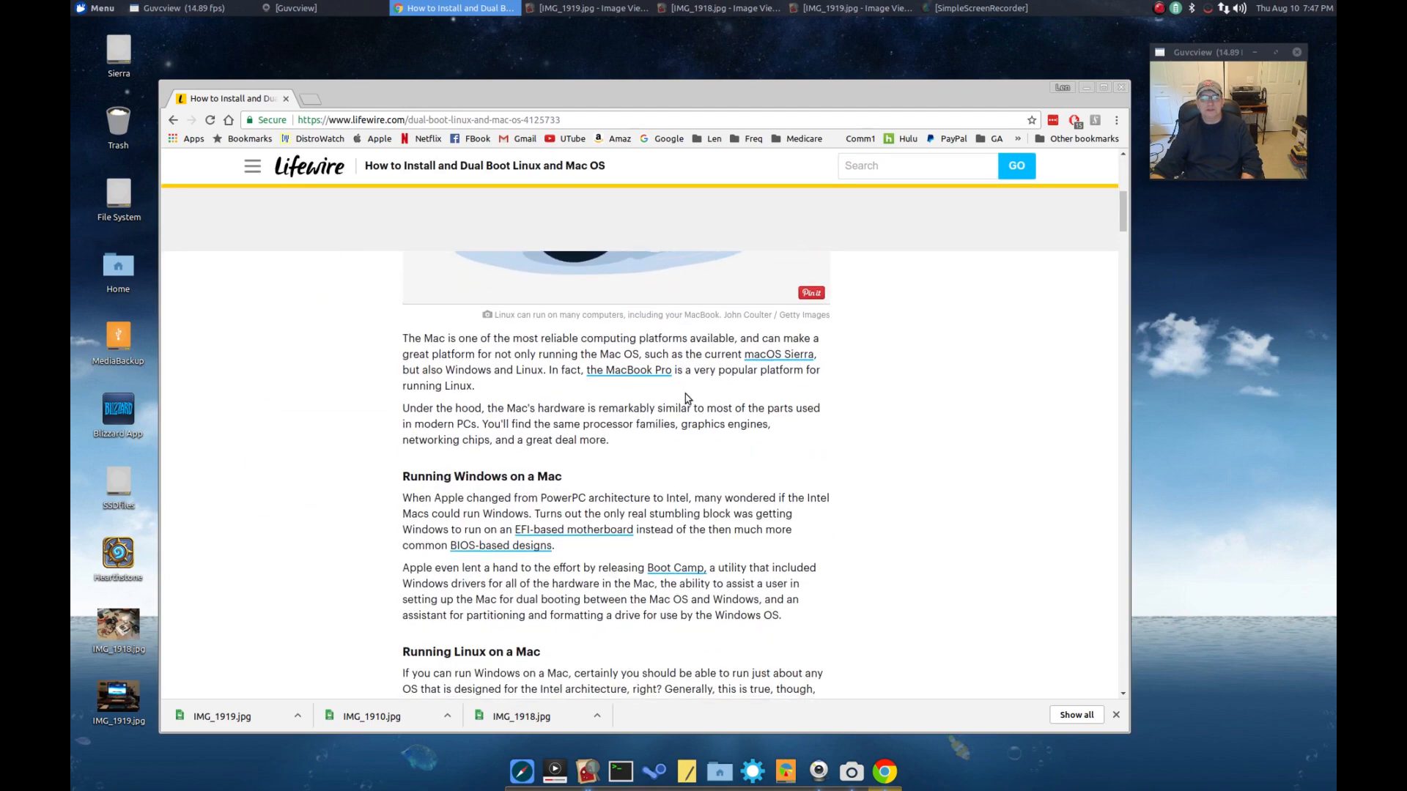
{"action": "scroll", "scroll_direction": "down", "scroll_amount": 3}
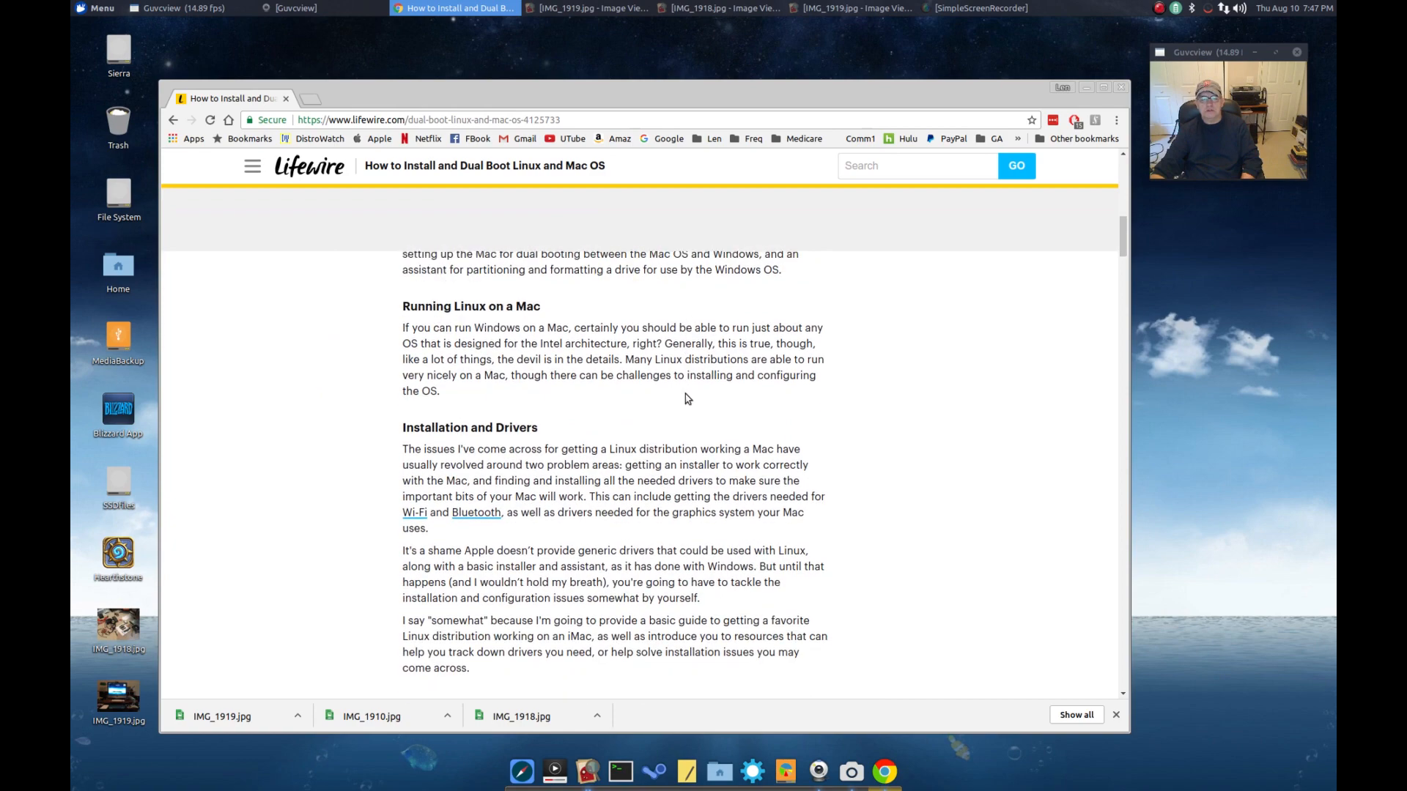
{"action": "mouse_move", "coordinate": [625, 415]}
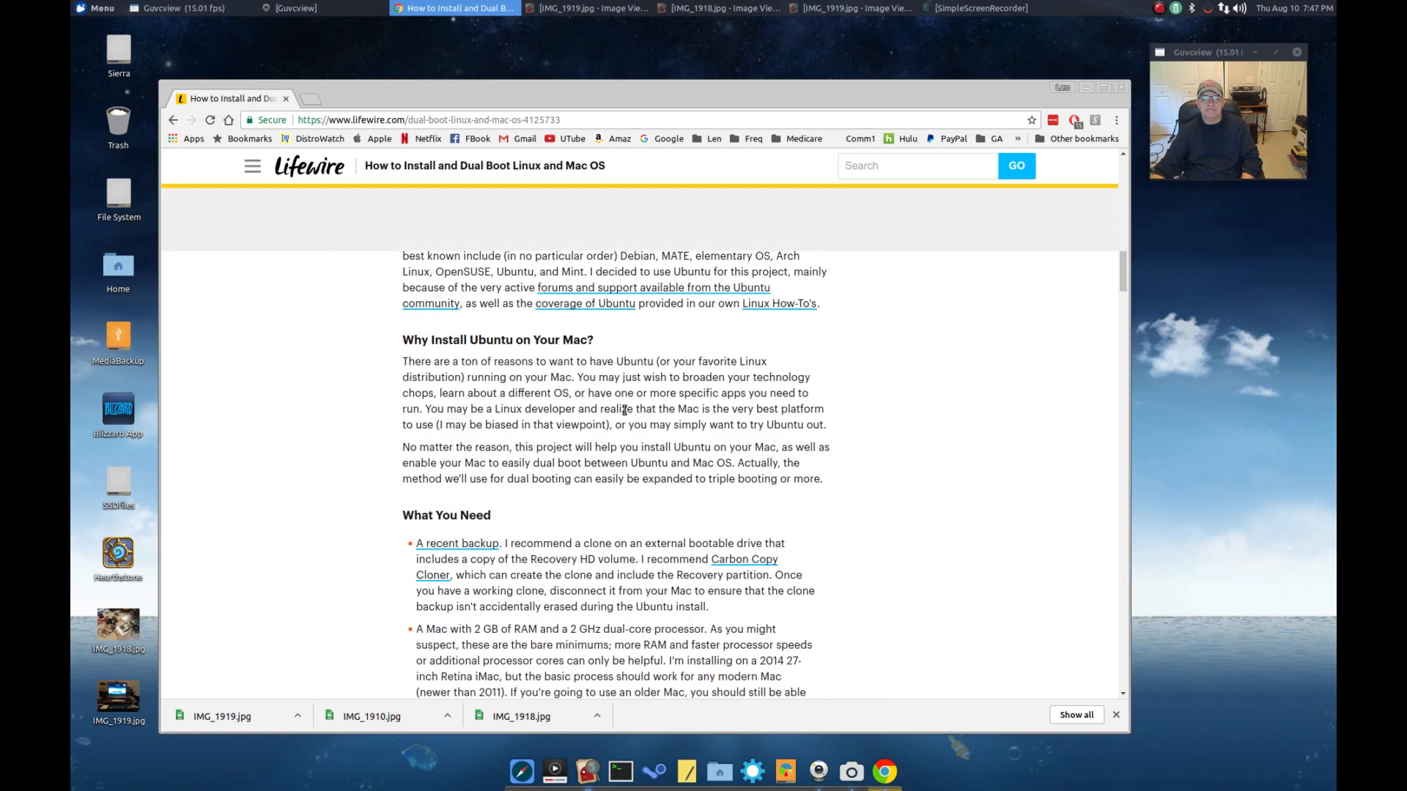
{"action": "scroll", "scroll_direction": "down", "scroll_amount": 3}
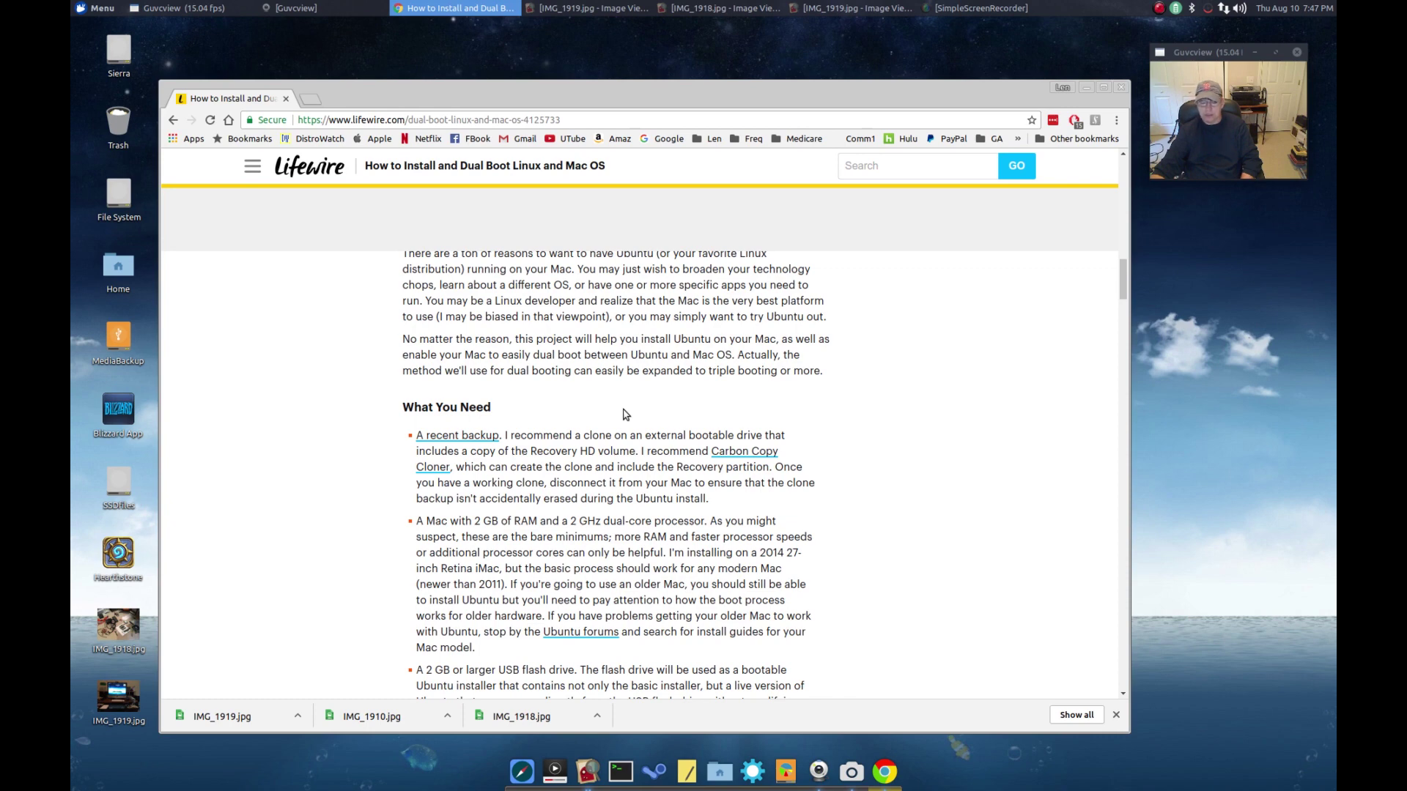
{"action": "mouse_move", "coordinate": [622, 396]}
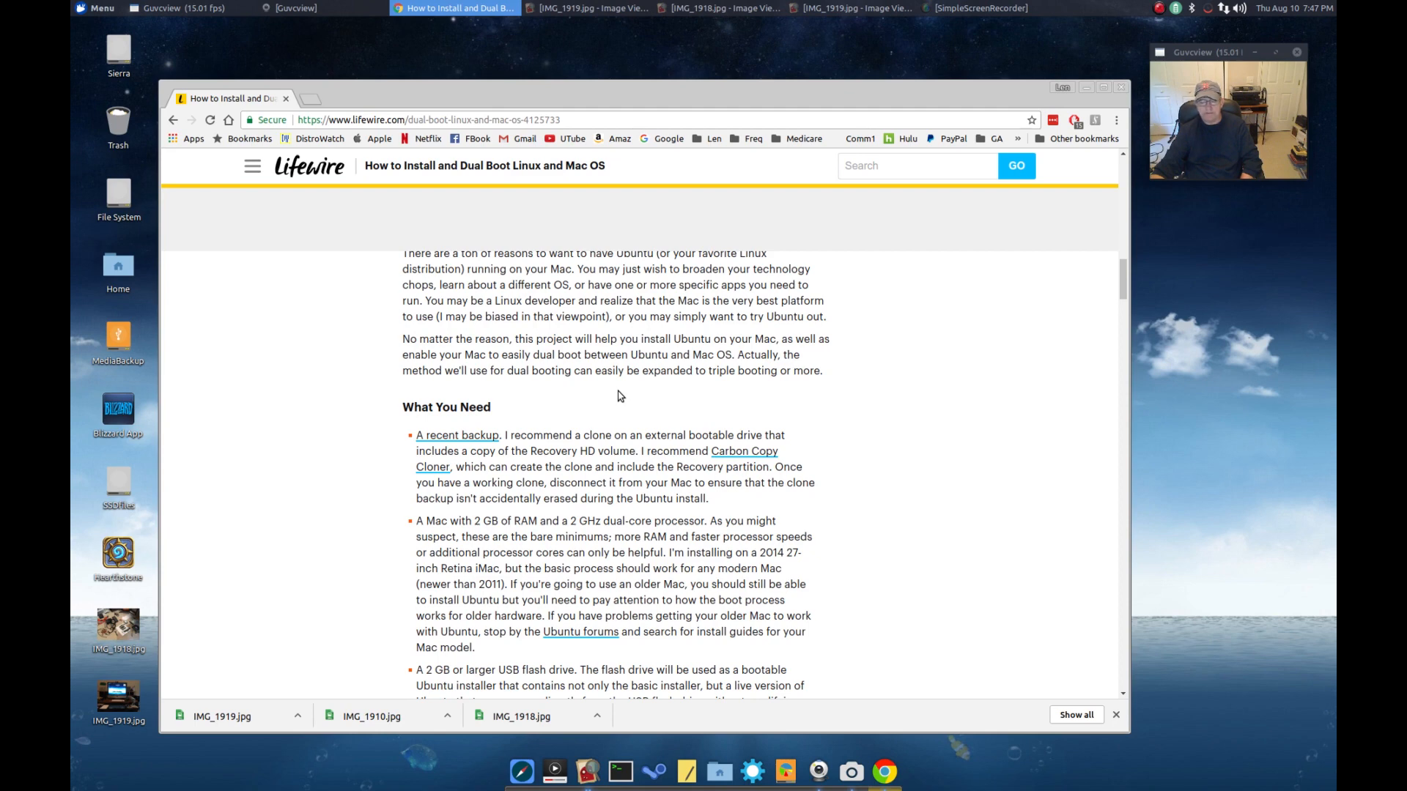
{"action": "mouse_move", "coordinate": [588, 459]}
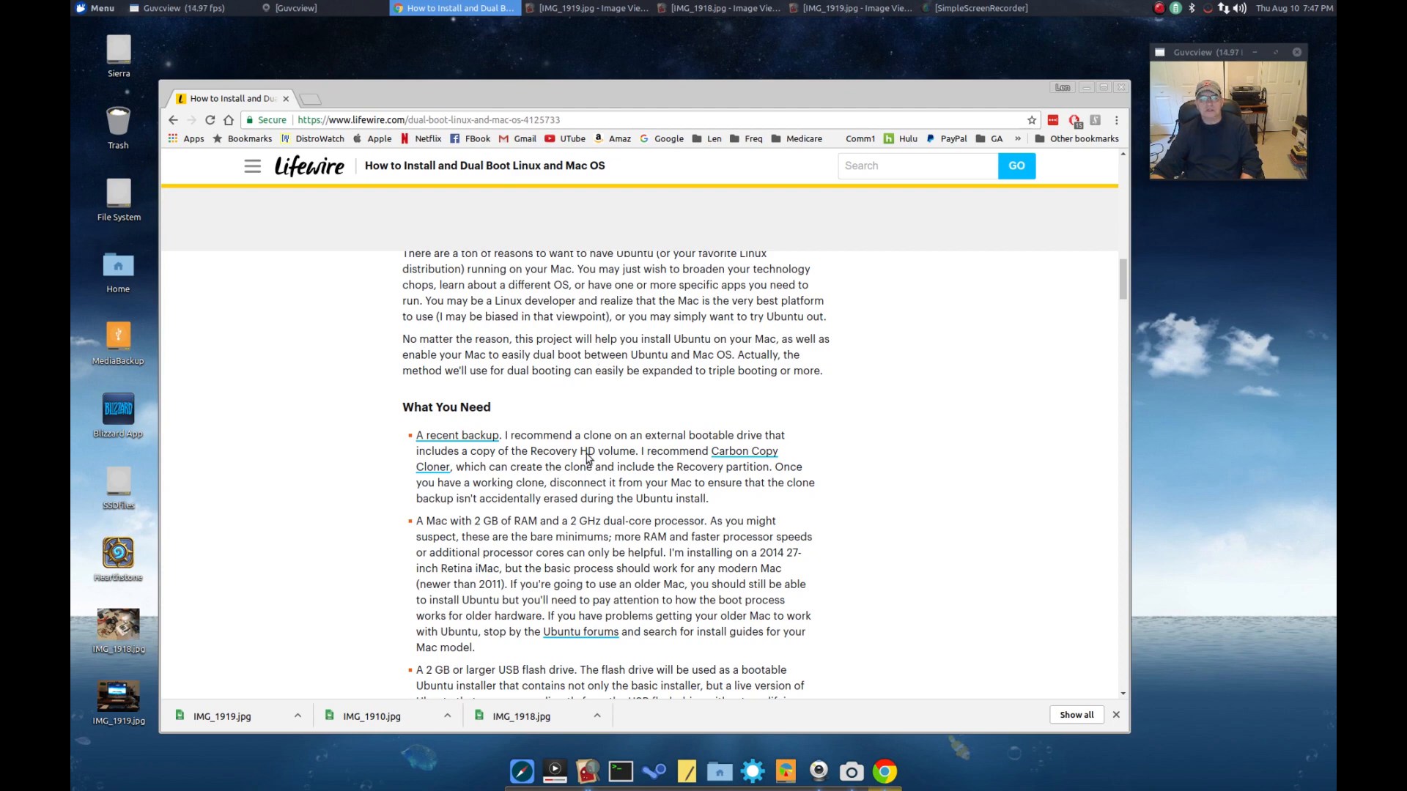
Scroll past the USB installer steps to section 03, Creating a Ubuntu Partition on Your Mac
{"action": "scroll", "scroll_direction": "down", "scroll_amount": 3}
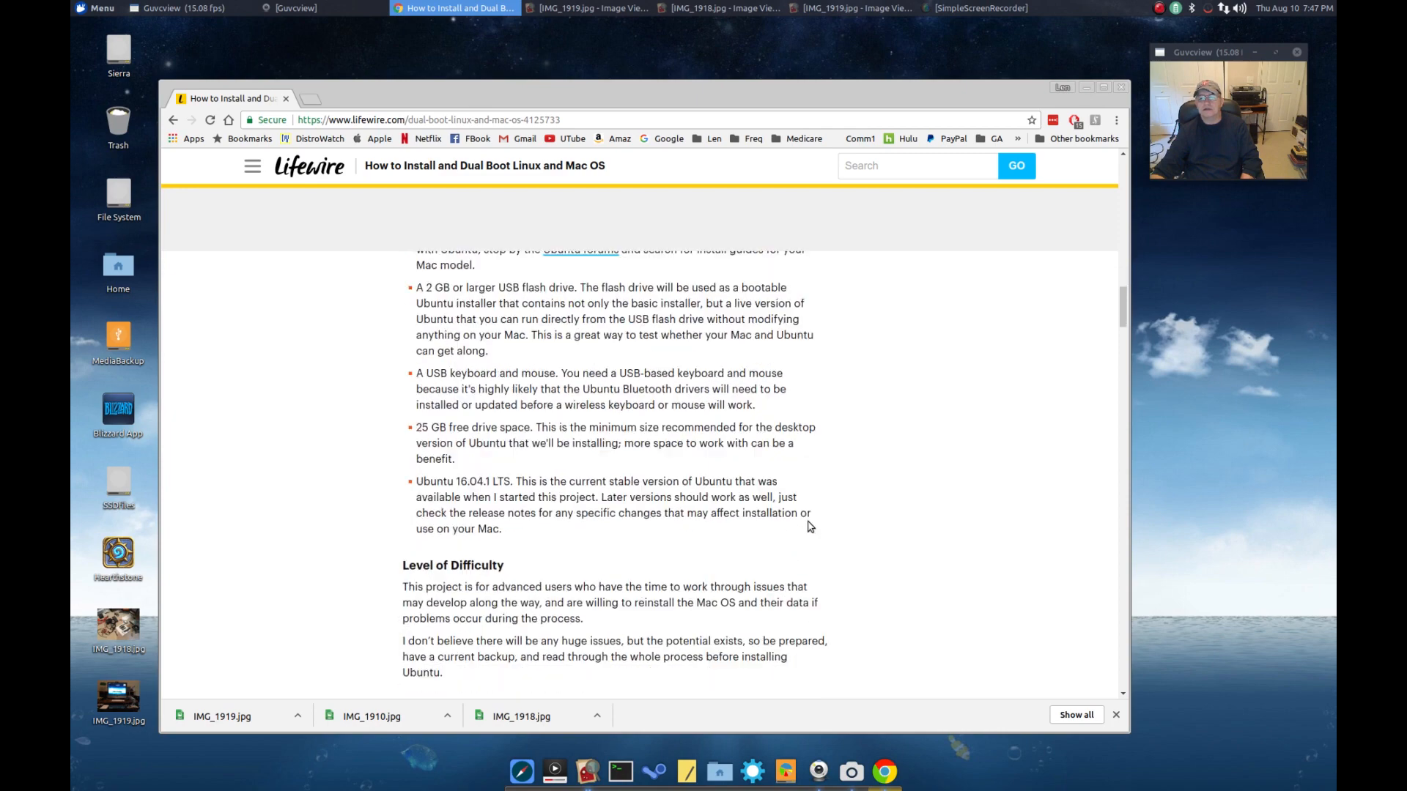
{"action": "scroll", "scroll_direction": "down", "scroll_amount": 3}
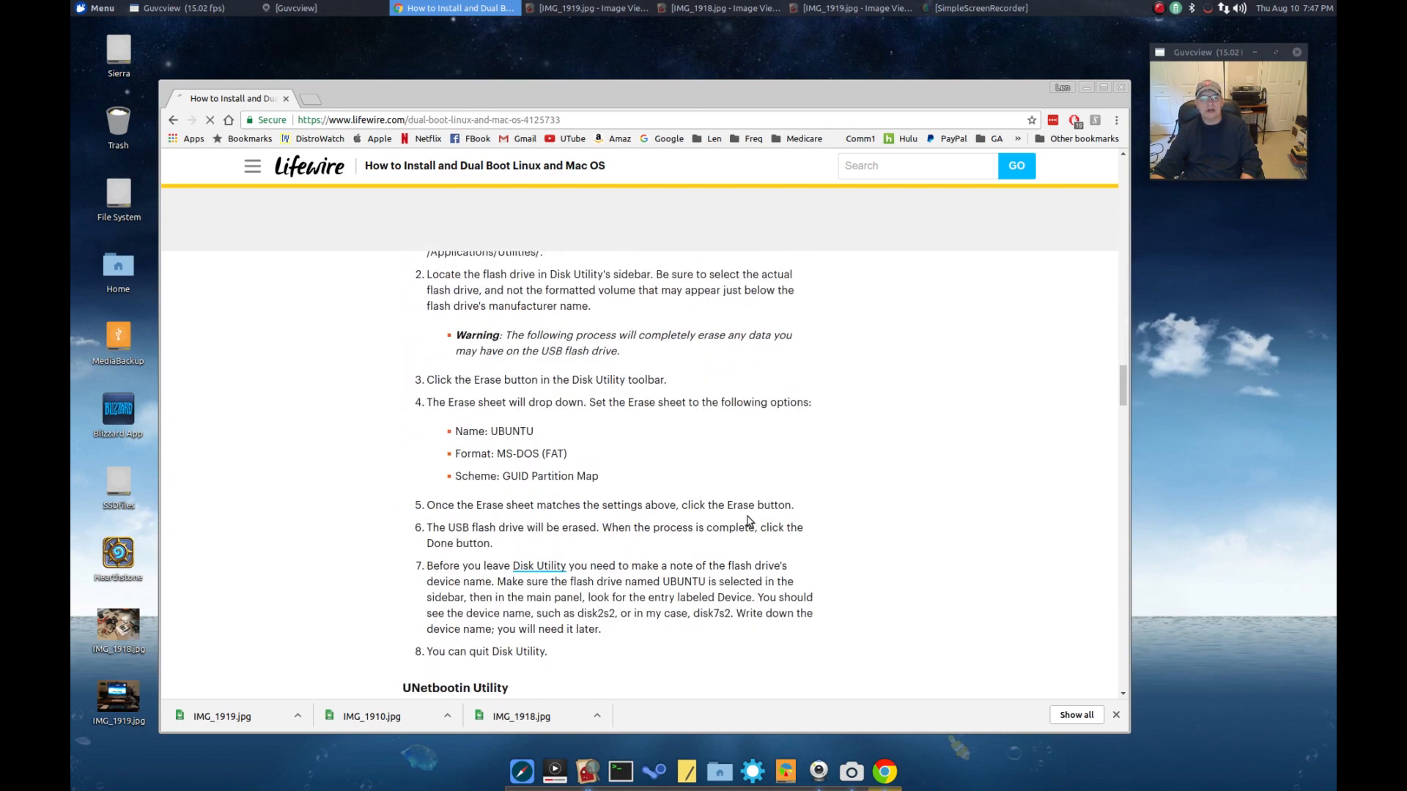
{"action": "scroll", "scroll_direction": "down", "scroll_amount": 3}
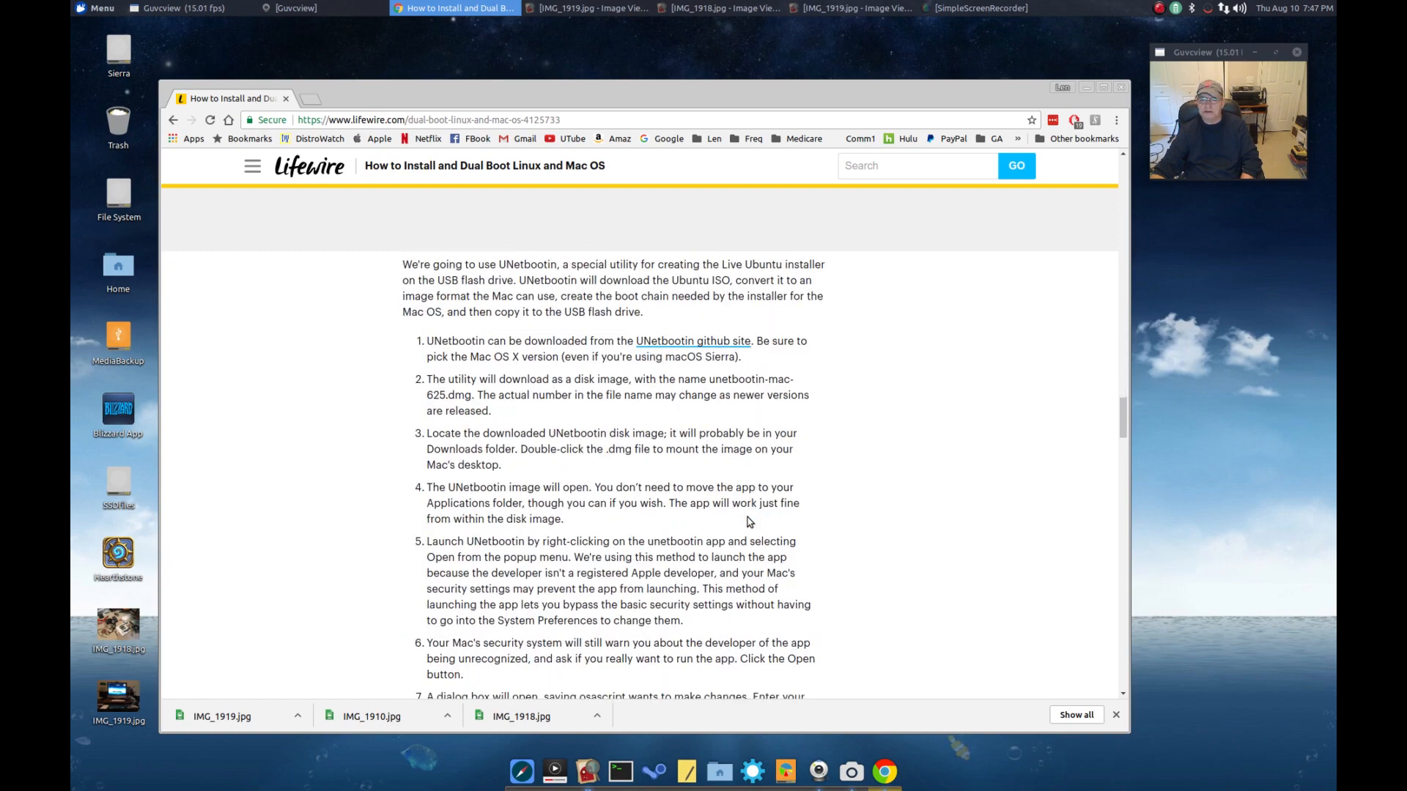
{"action": "scroll", "scroll_direction": "down", "scroll_amount": 3}
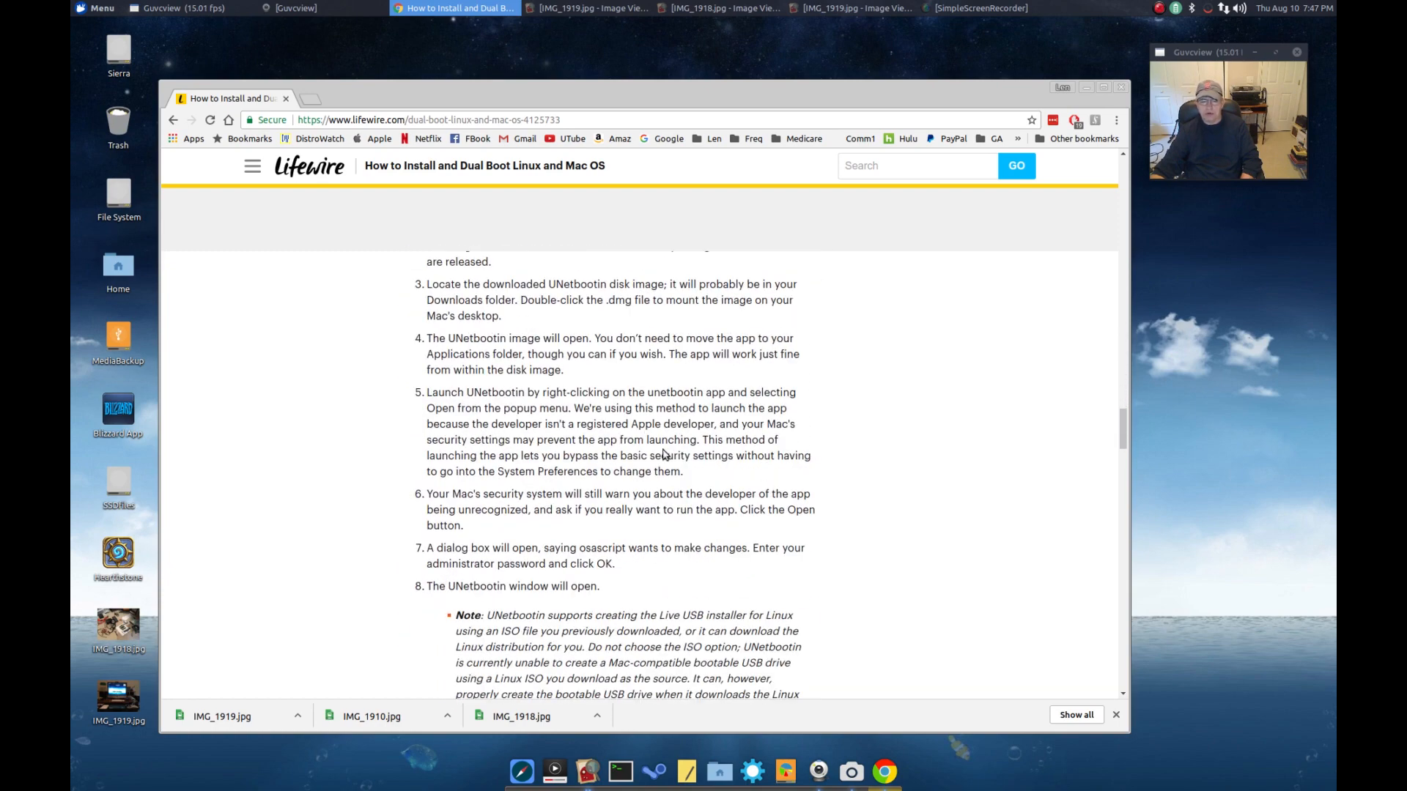
{"action": "mouse_move", "coordinate": [619, 384]}
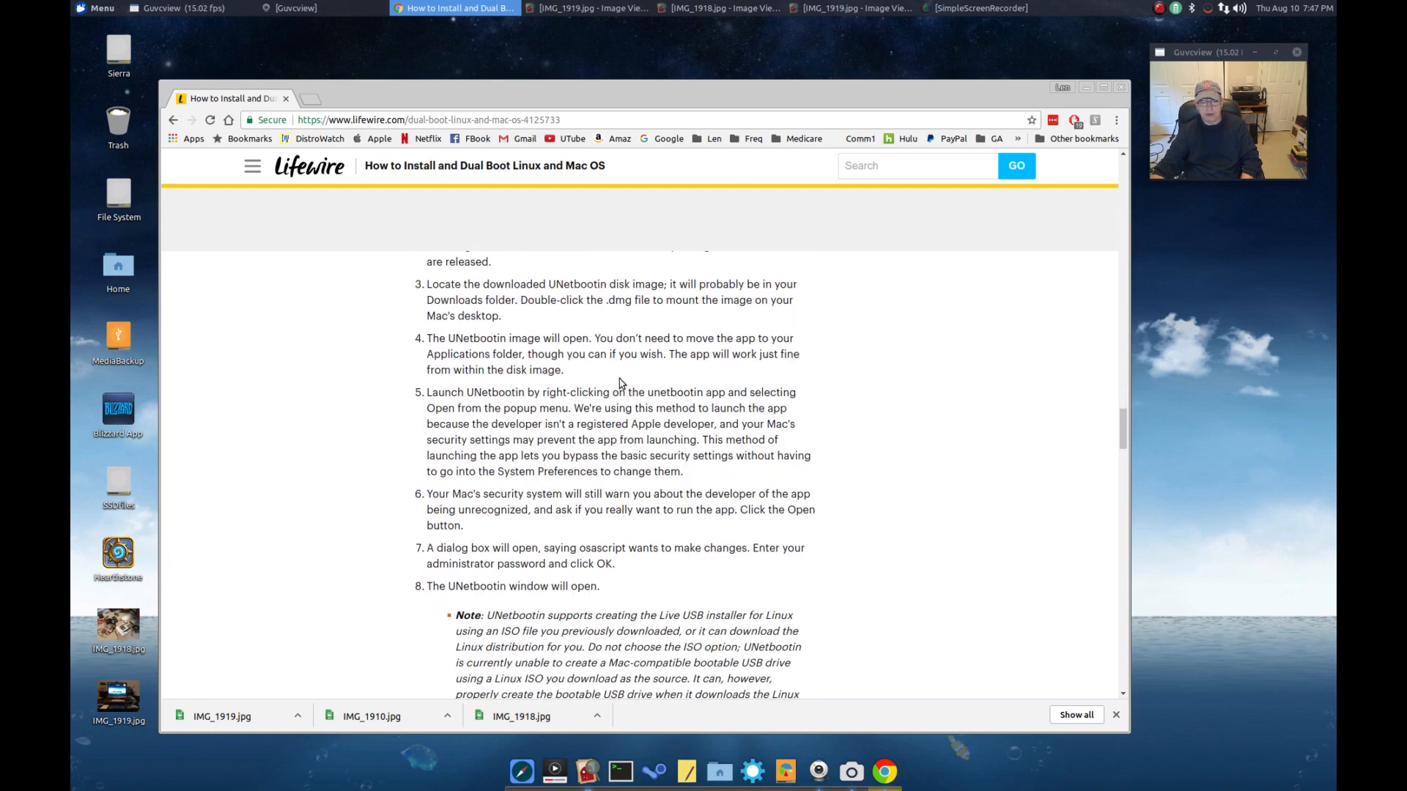
{"action": "scroll", "scroll_direction": "down", "scroll_amount": 3}
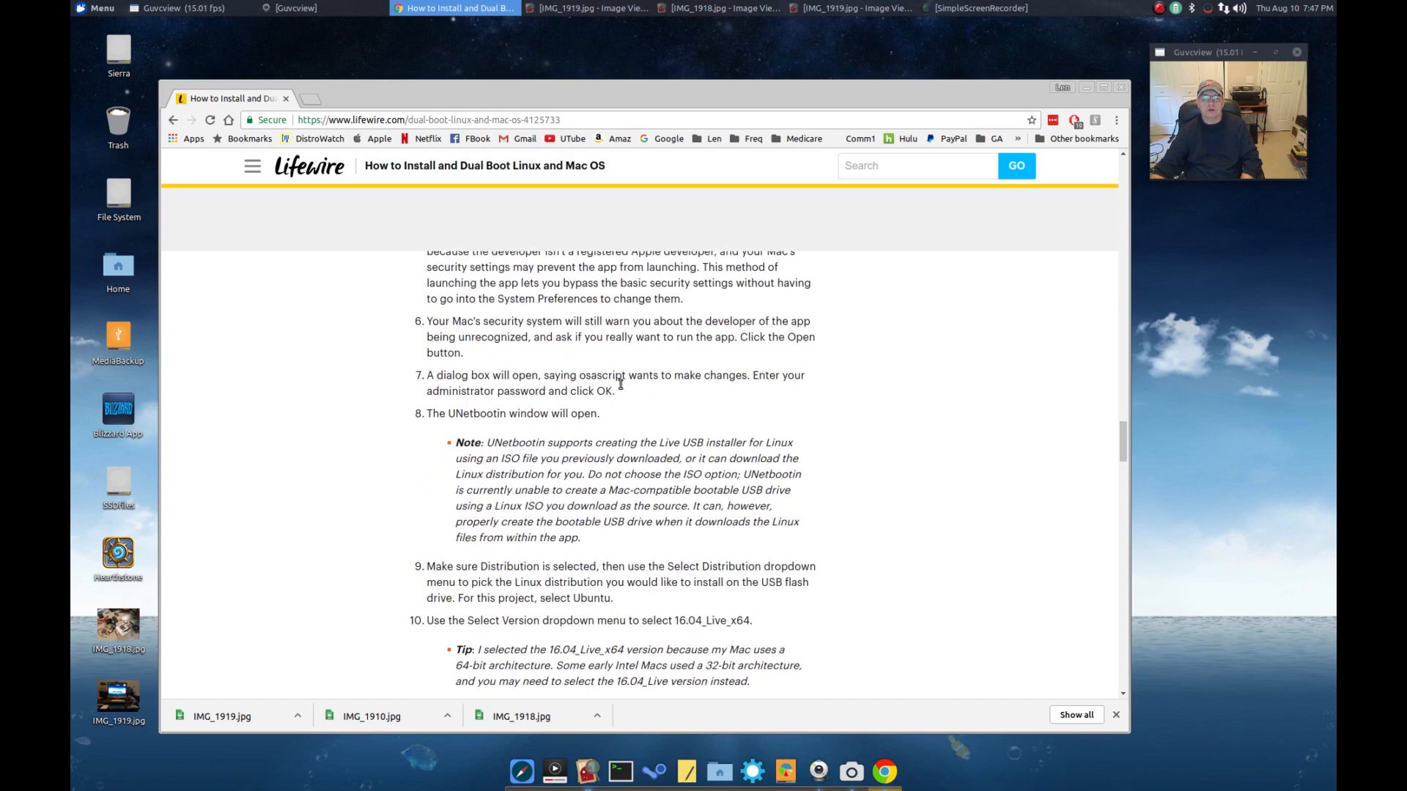
{"action": "scroll", "scroll_direction": "up", "scroll_amount": 3}
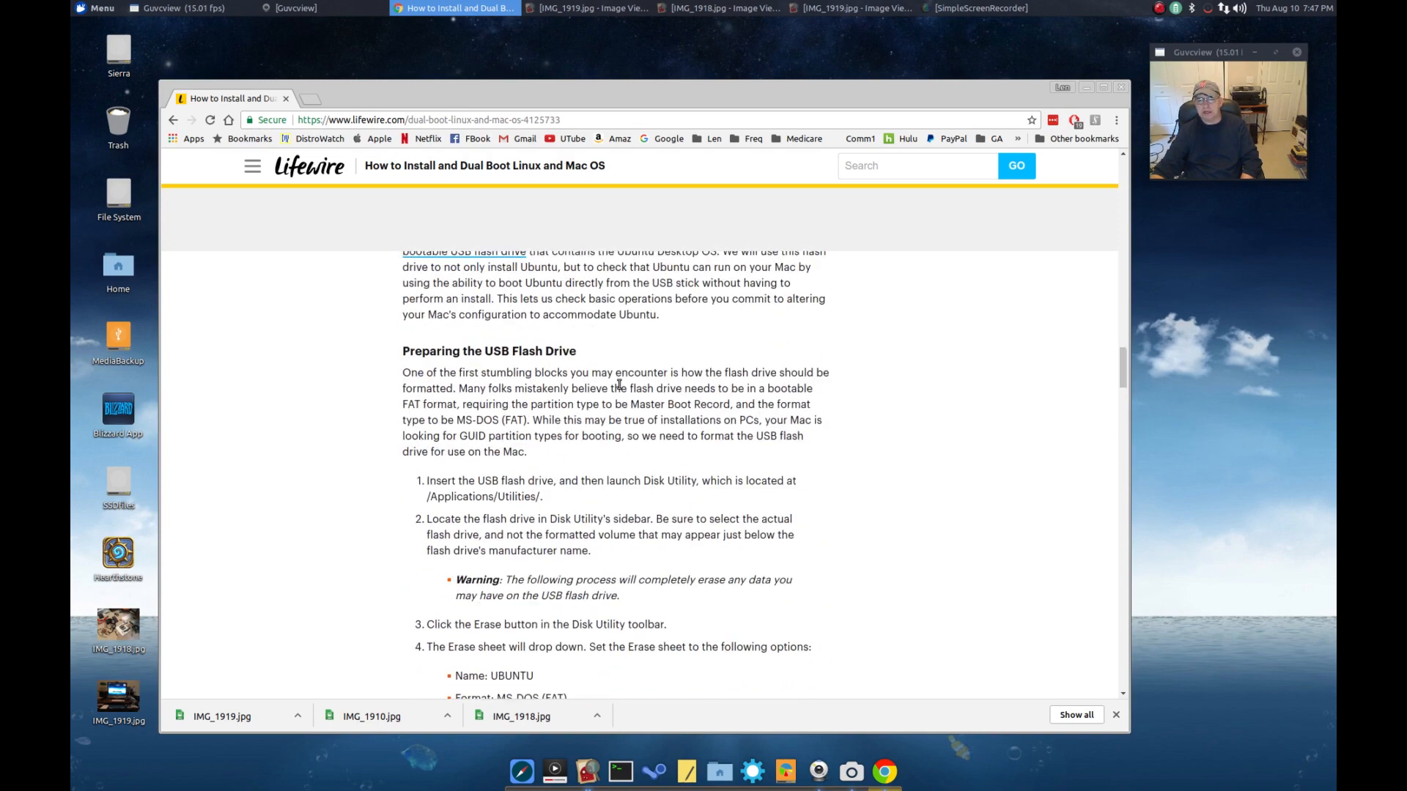
{"action": "scroll", "scroll_direction": "up", "scroll_amount": 3}
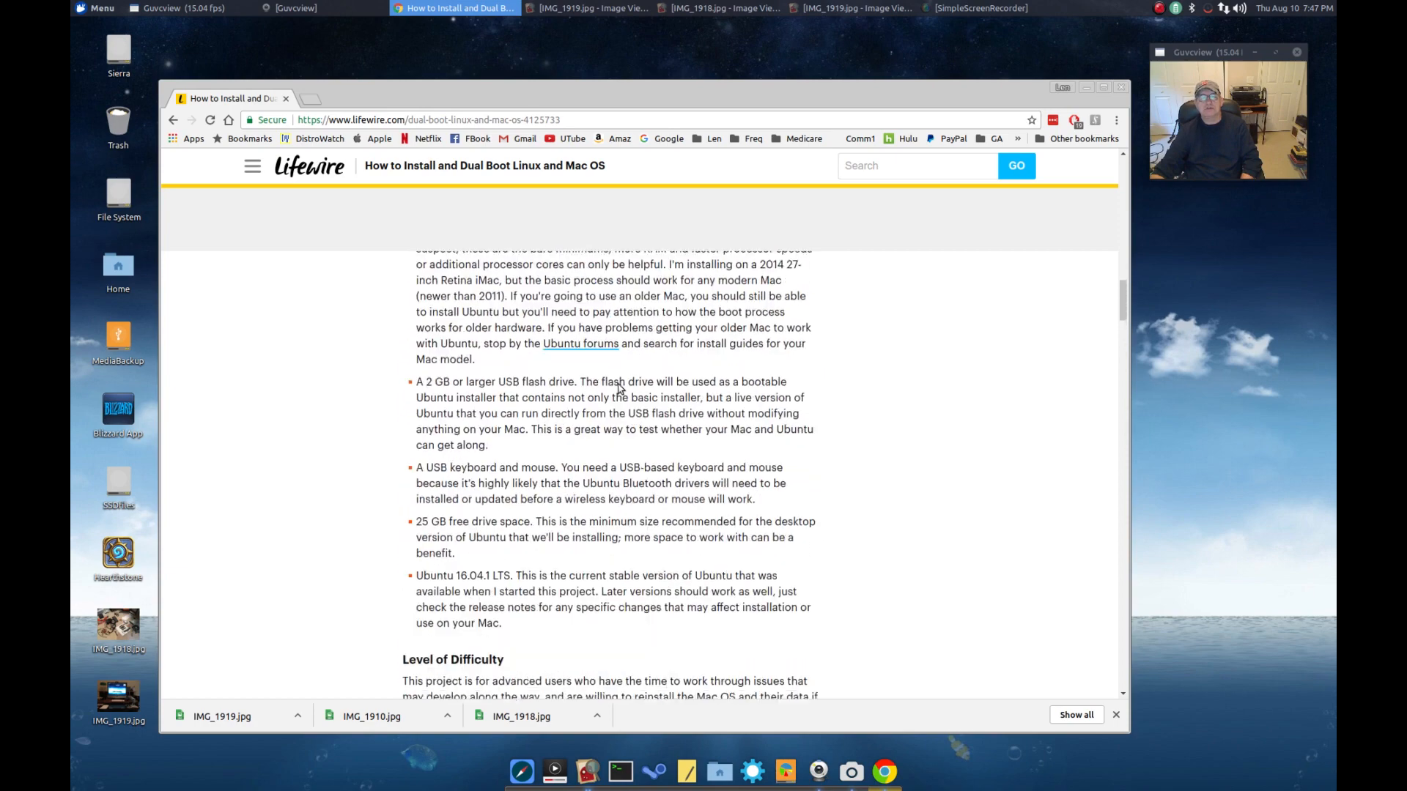
{"action": "scroll", "scroll_direction": "up", "scroll_amount": 3}
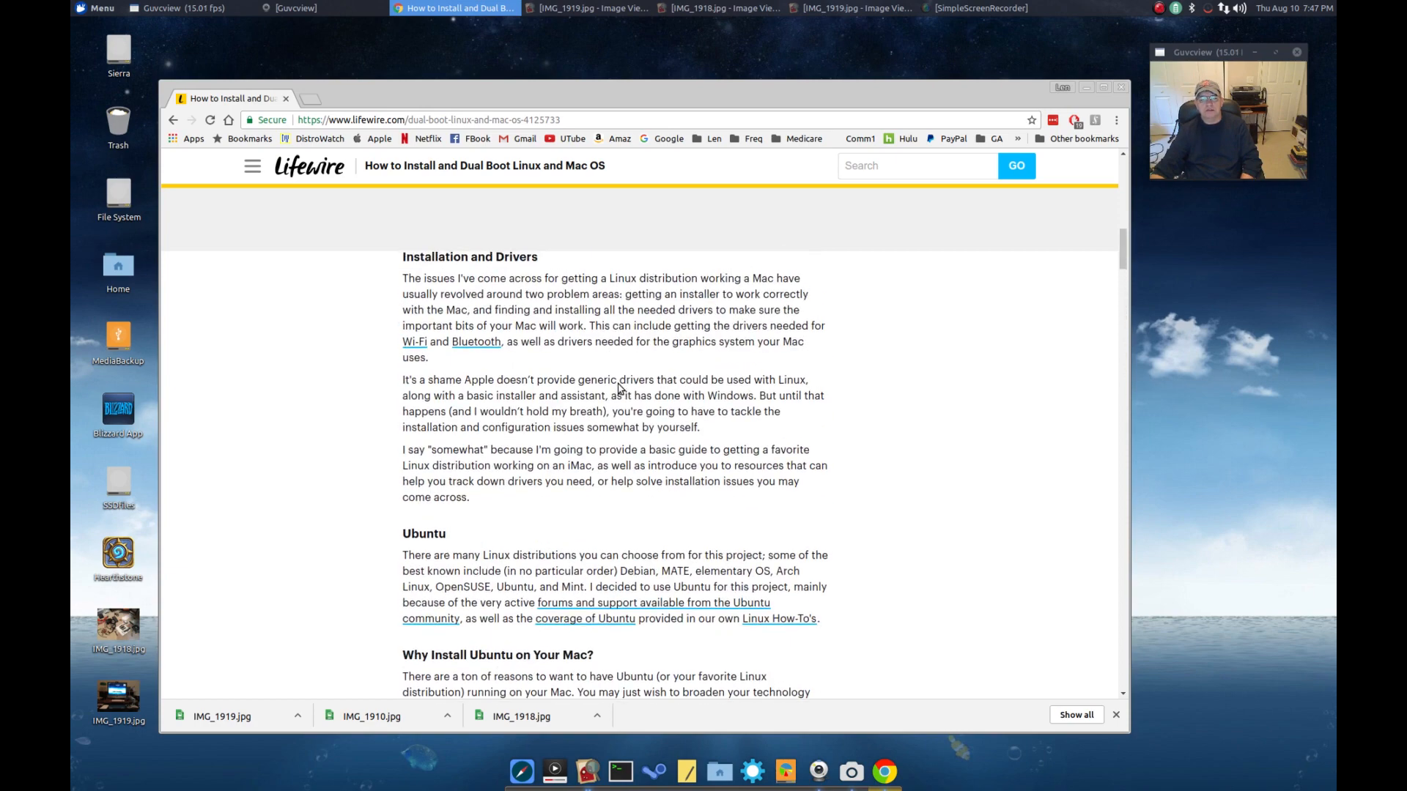
{"action": "scroll", "scroll_direction": "up", "scroll_amount": 3}
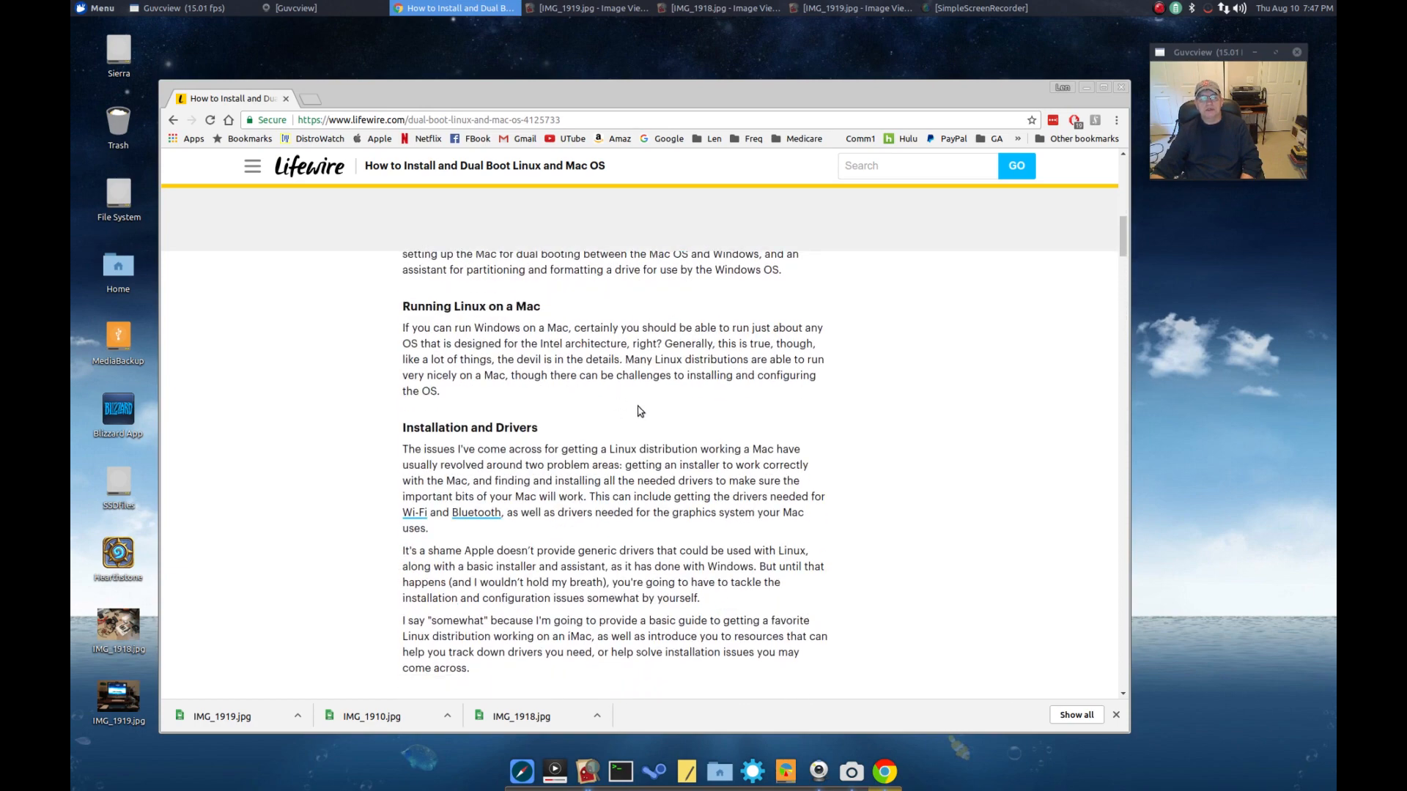
{"action": "scroll", "scroll_direction": "down", "scroll_amount": 3}
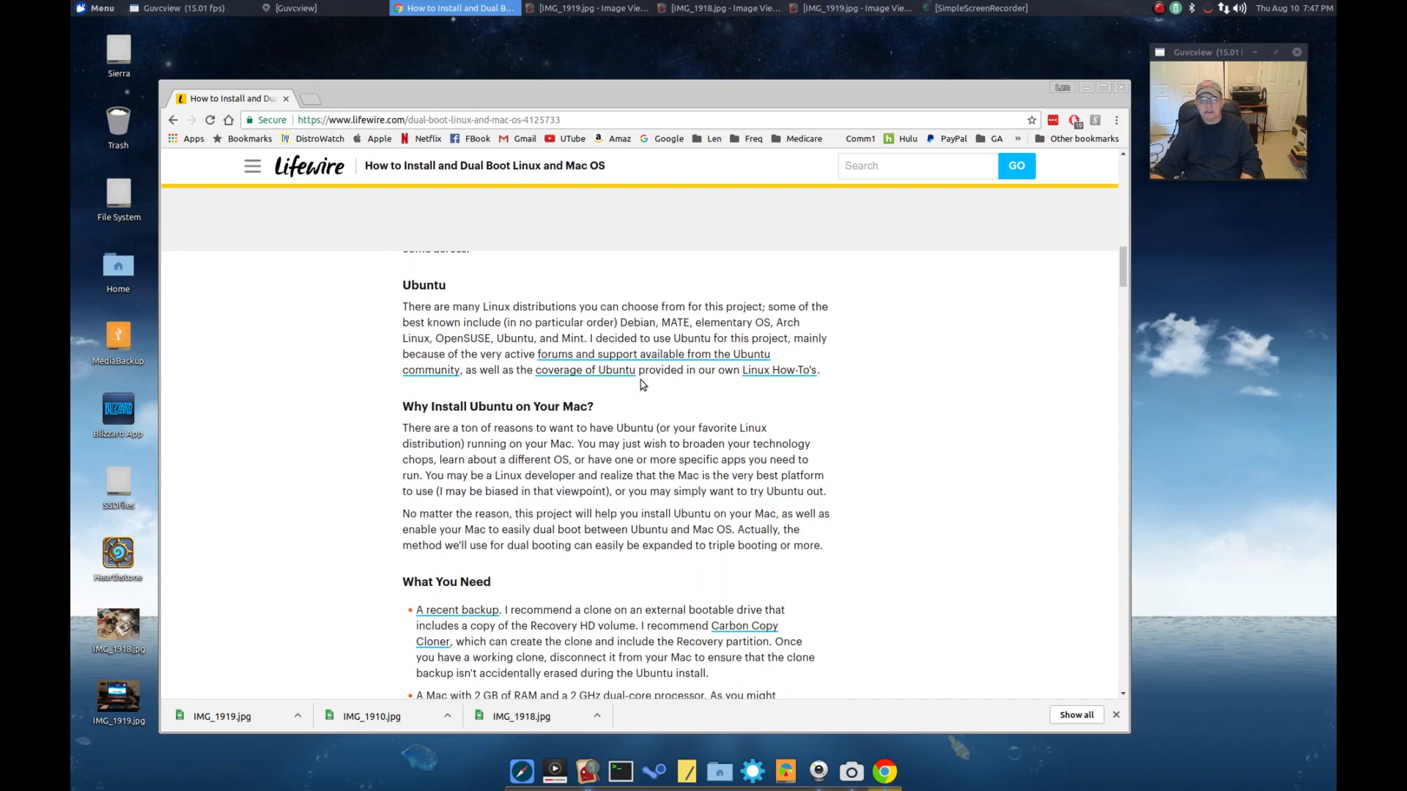
{"action": "scroll", "scroll_direction": "down", "scroll_amount": 3}
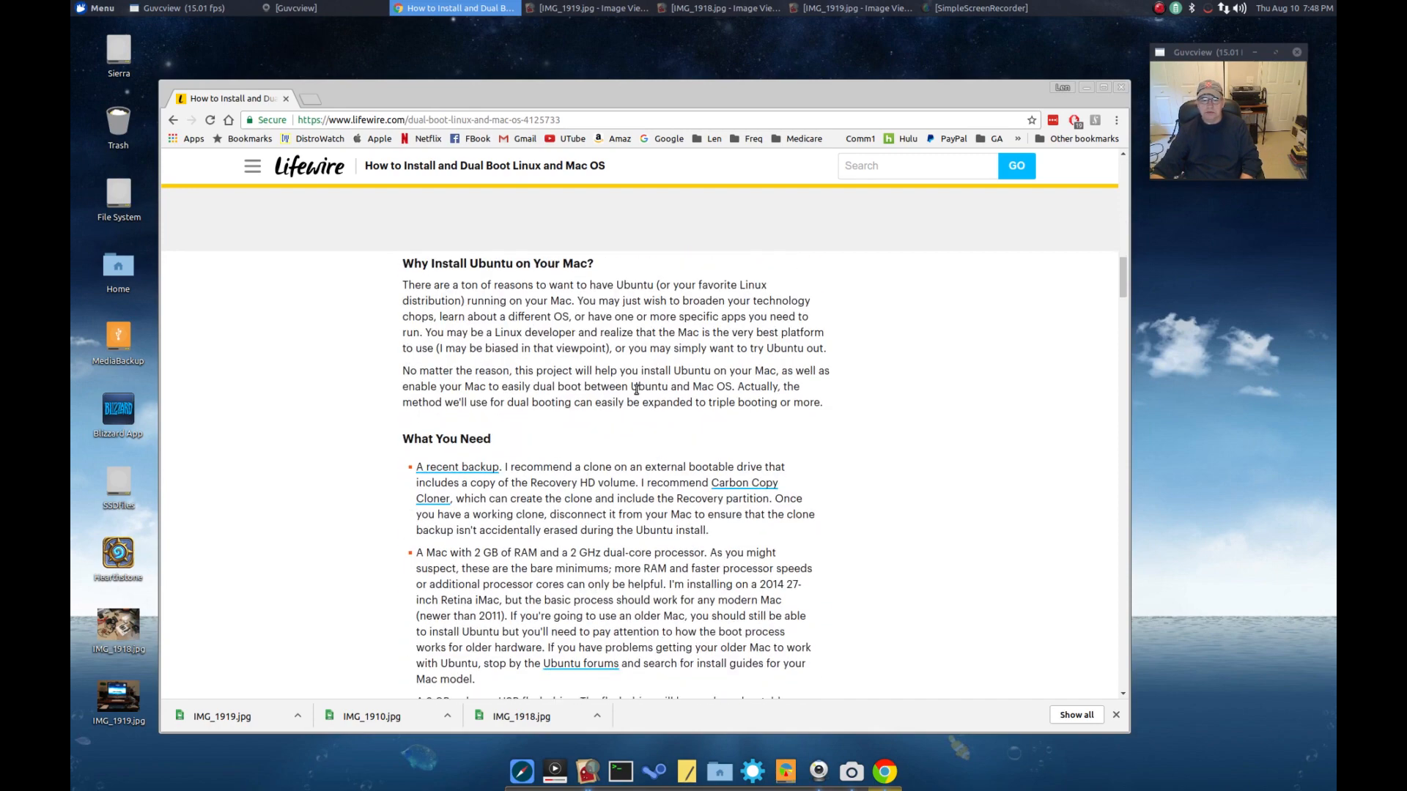
{"action": "scroll", "scroll_direction": "down", "scroll_amount": 3}
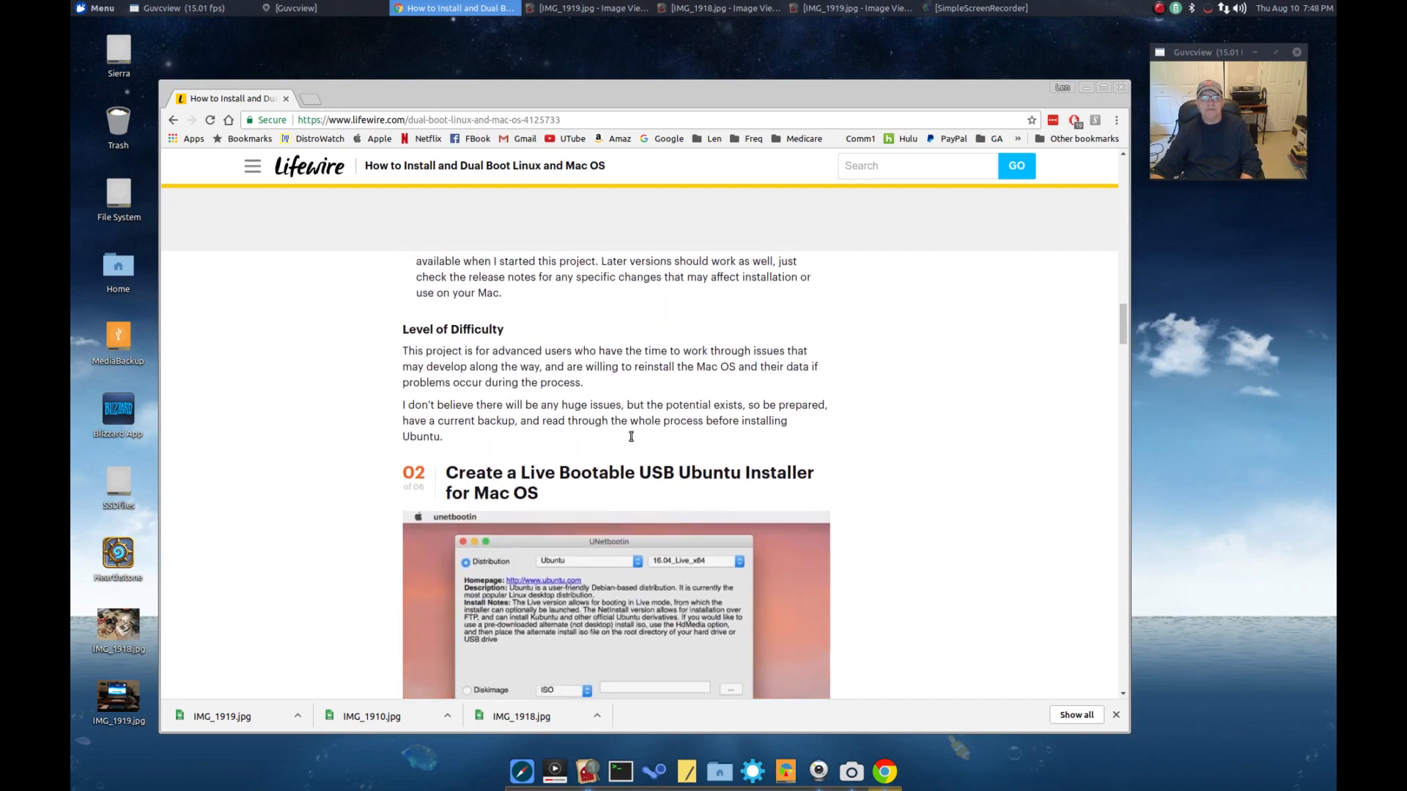
{"action": "scroll", "scroll_direction": "down", "scroll_amount": 3}
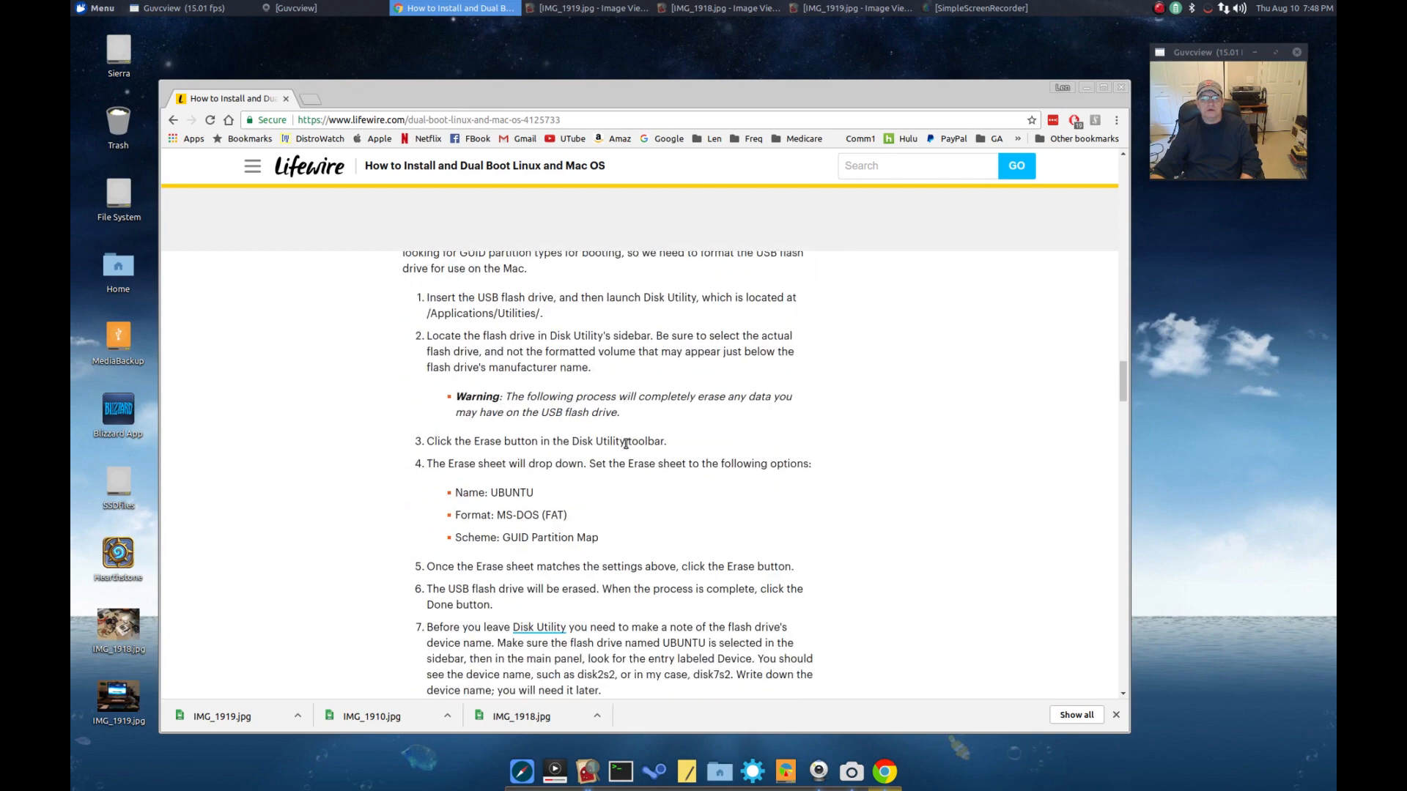
{"action": "scroll", "scroll_direction": "down", "scroll_amount": 3}
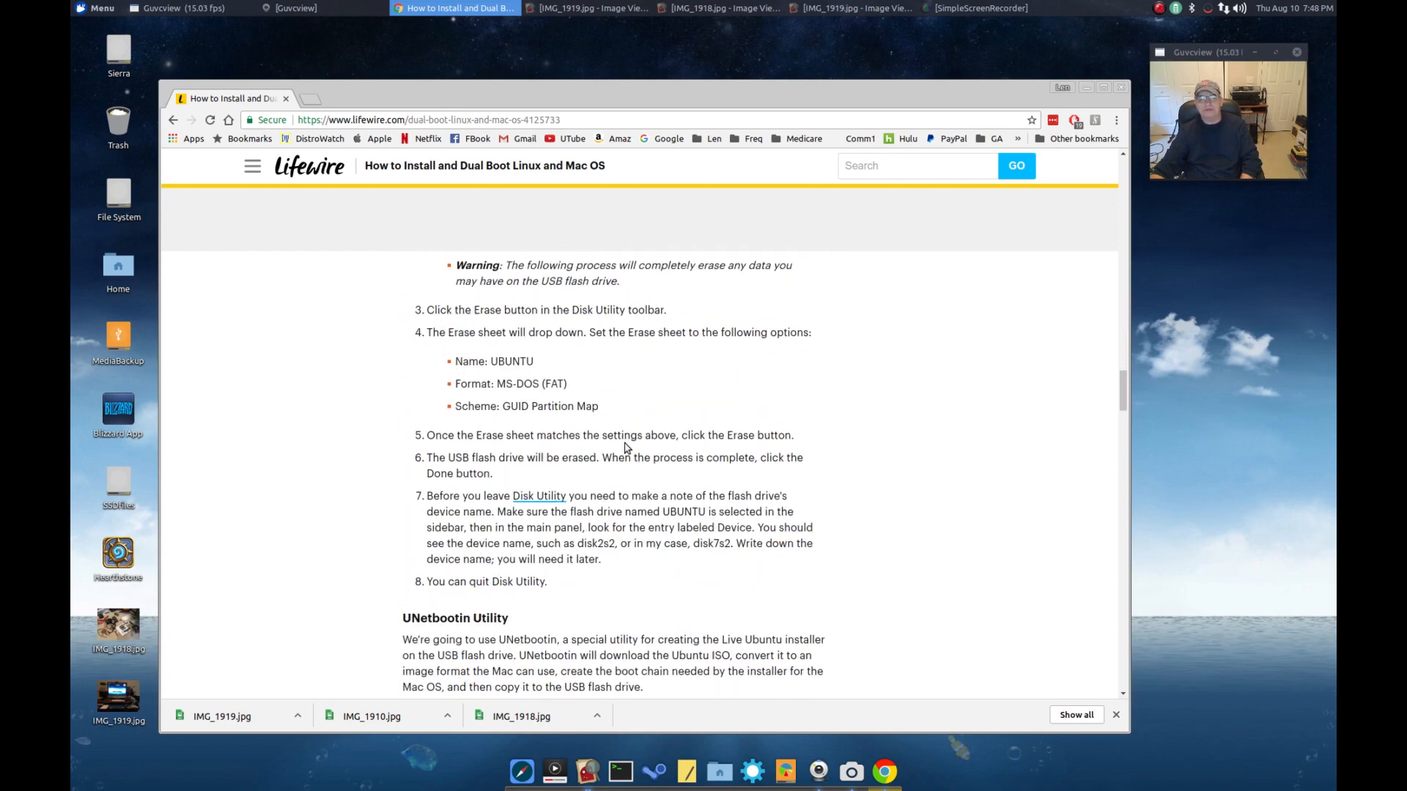
{"action": "scroll", "scroll_direction": "down", "scroll_amount": 3}
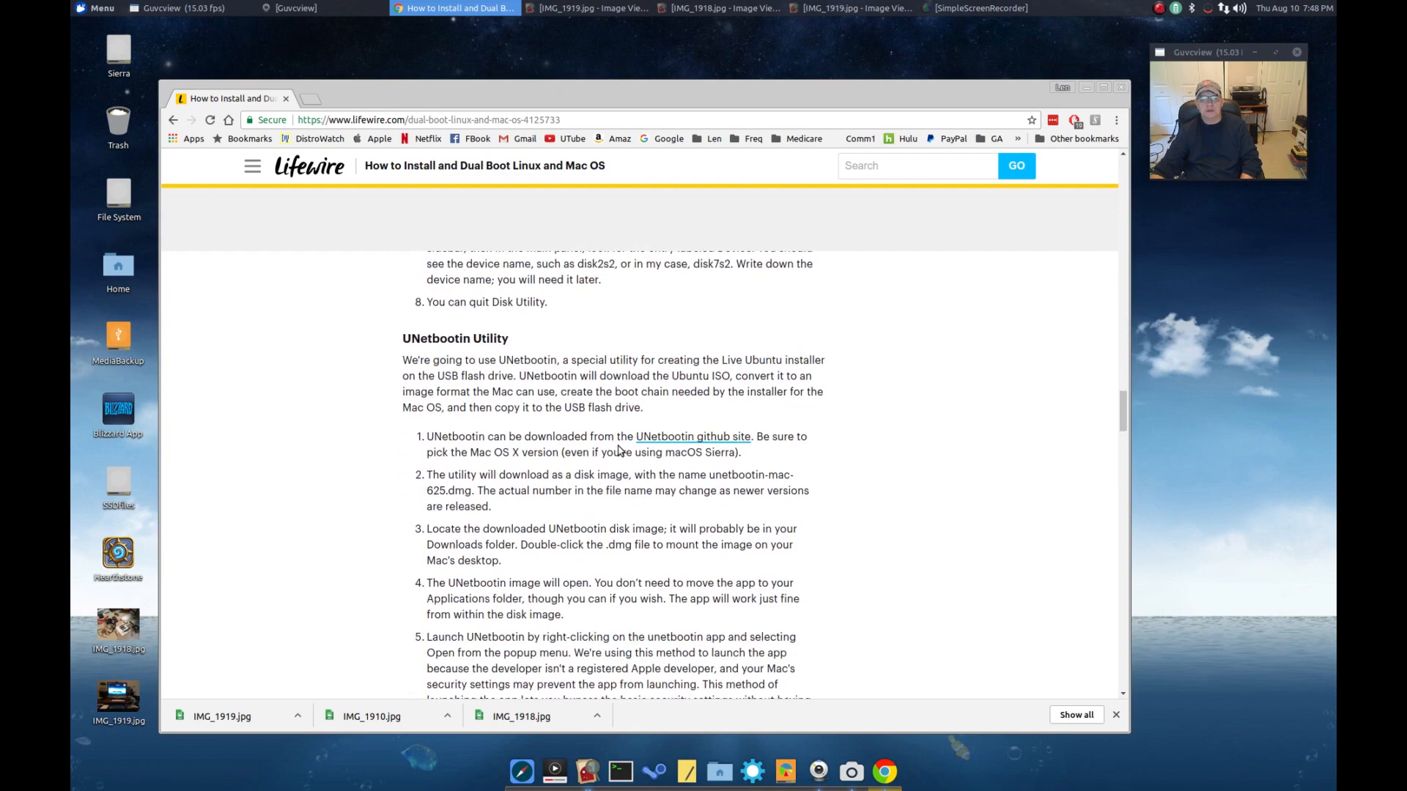
{"action": "scroll", "scroll_direction": "down", "scroll_amount": 3}
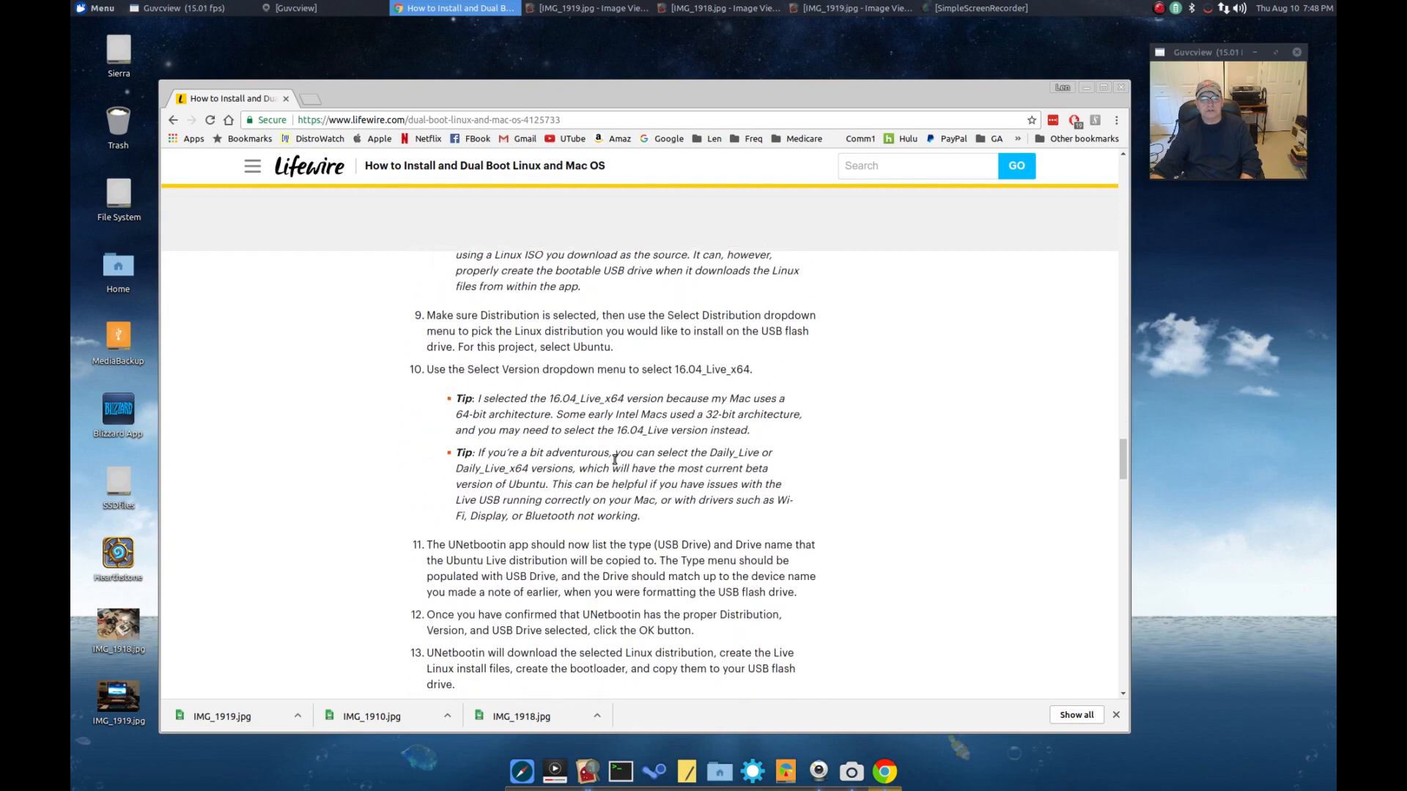
{"action": "scroll", "scroll_direction": "down", "scroll_amount": 3}
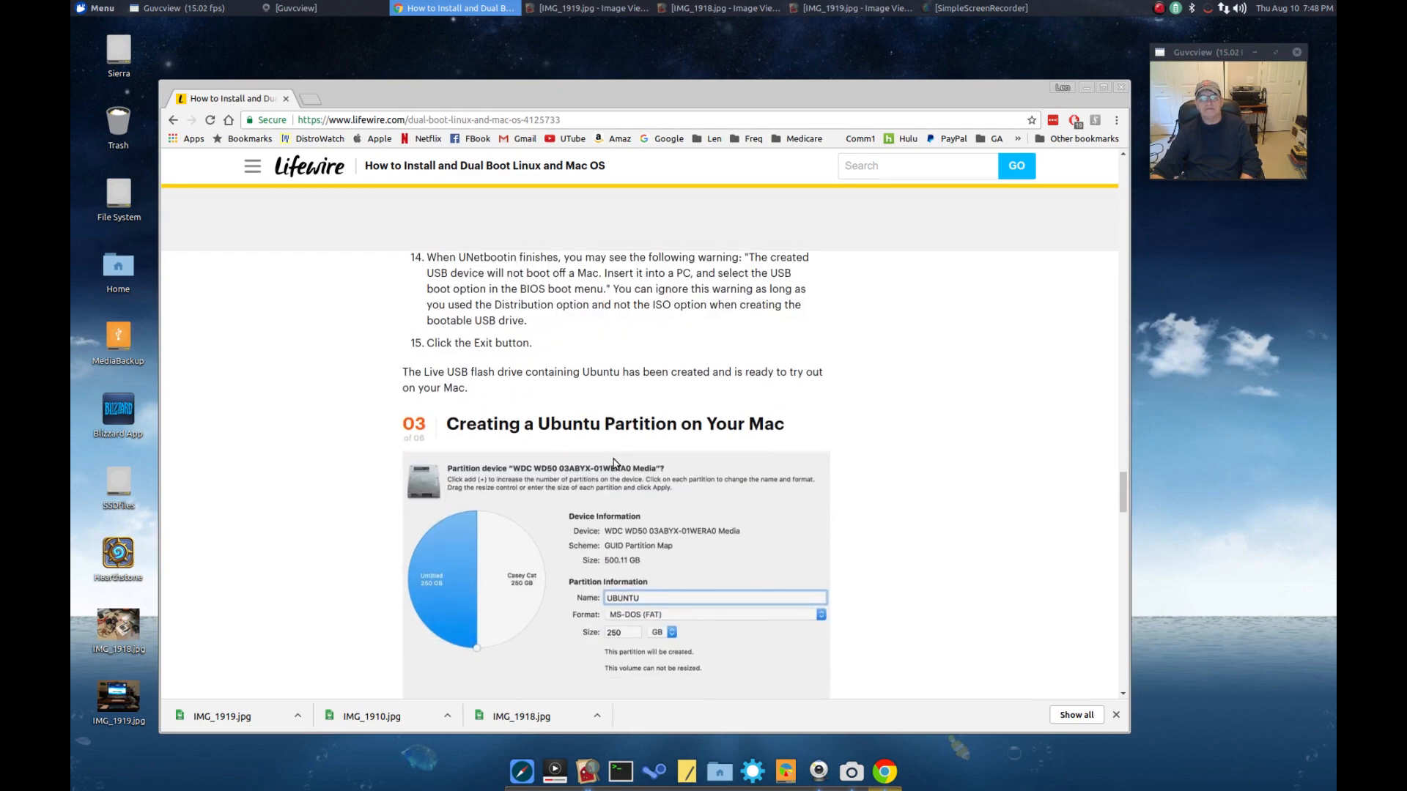
Scroll on to section 04, Using rEFInd as Your Dual-Boot Manager
{"action": "scroll", "scroll_direction": "up", "scroll_amount": 3}
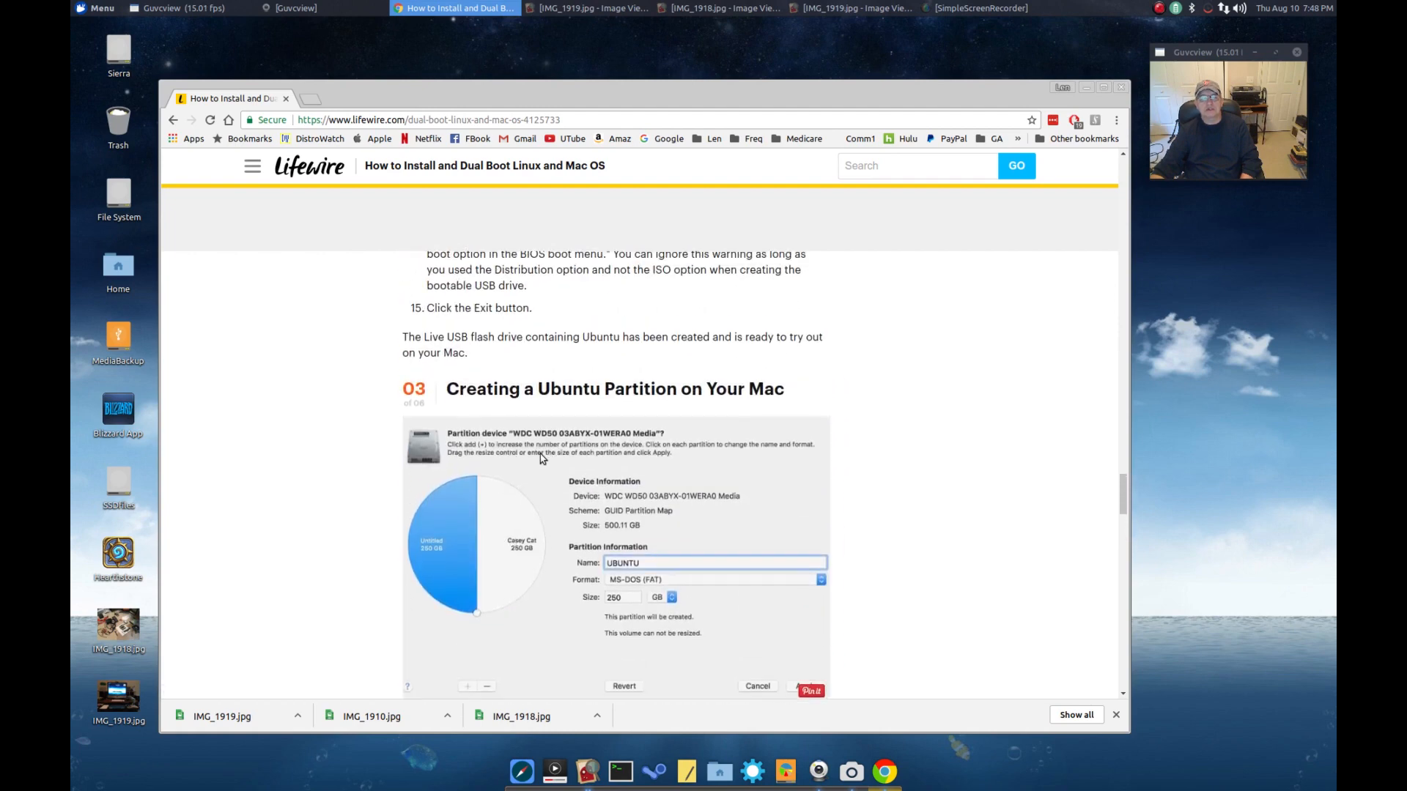
{"action": "mouse_move", "coordinate": [460, 447]}
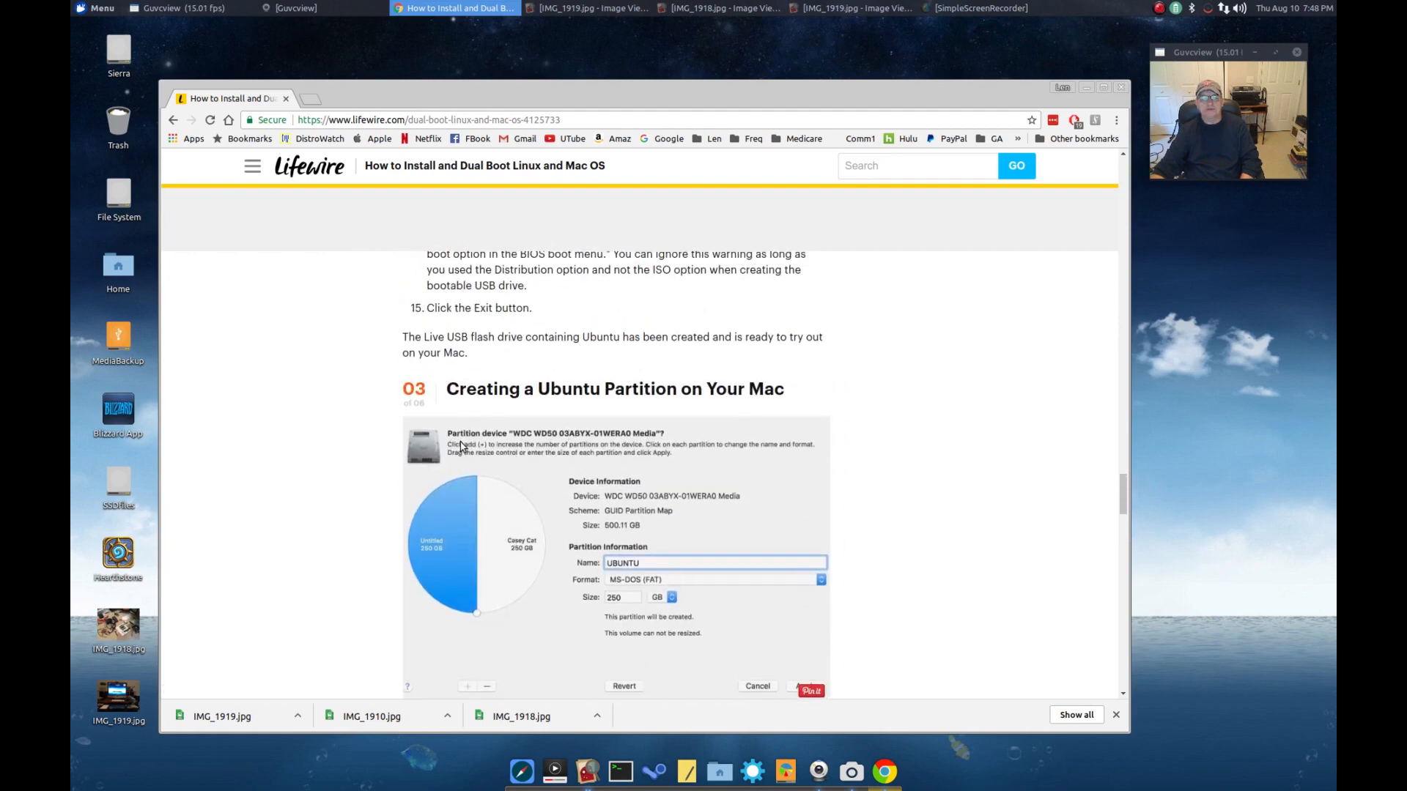
{"action": "scroll", "scroll_direction": "up", "scroll_amount": 3}
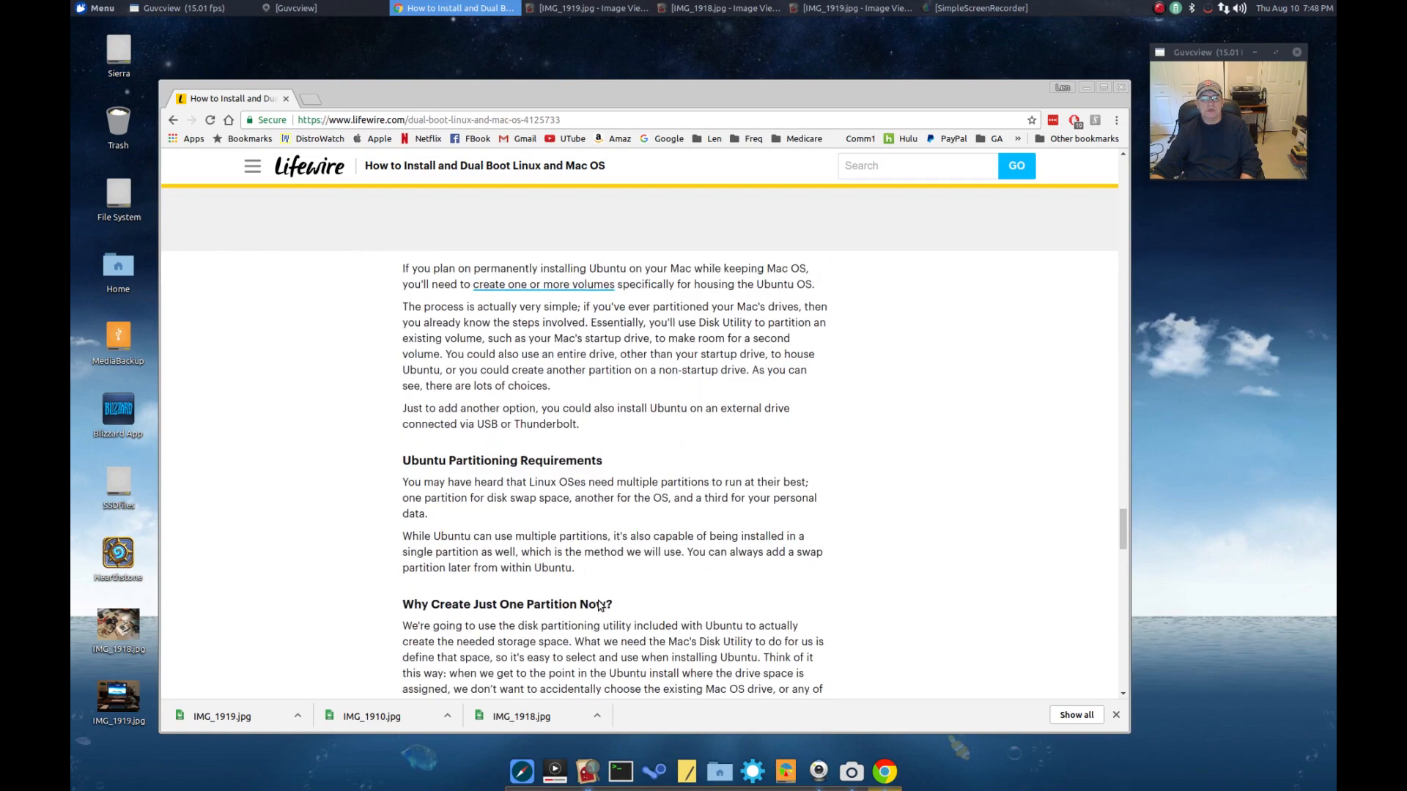
{"action": "scroll", "scroll_direction": "down", "scroll_amount": 3}
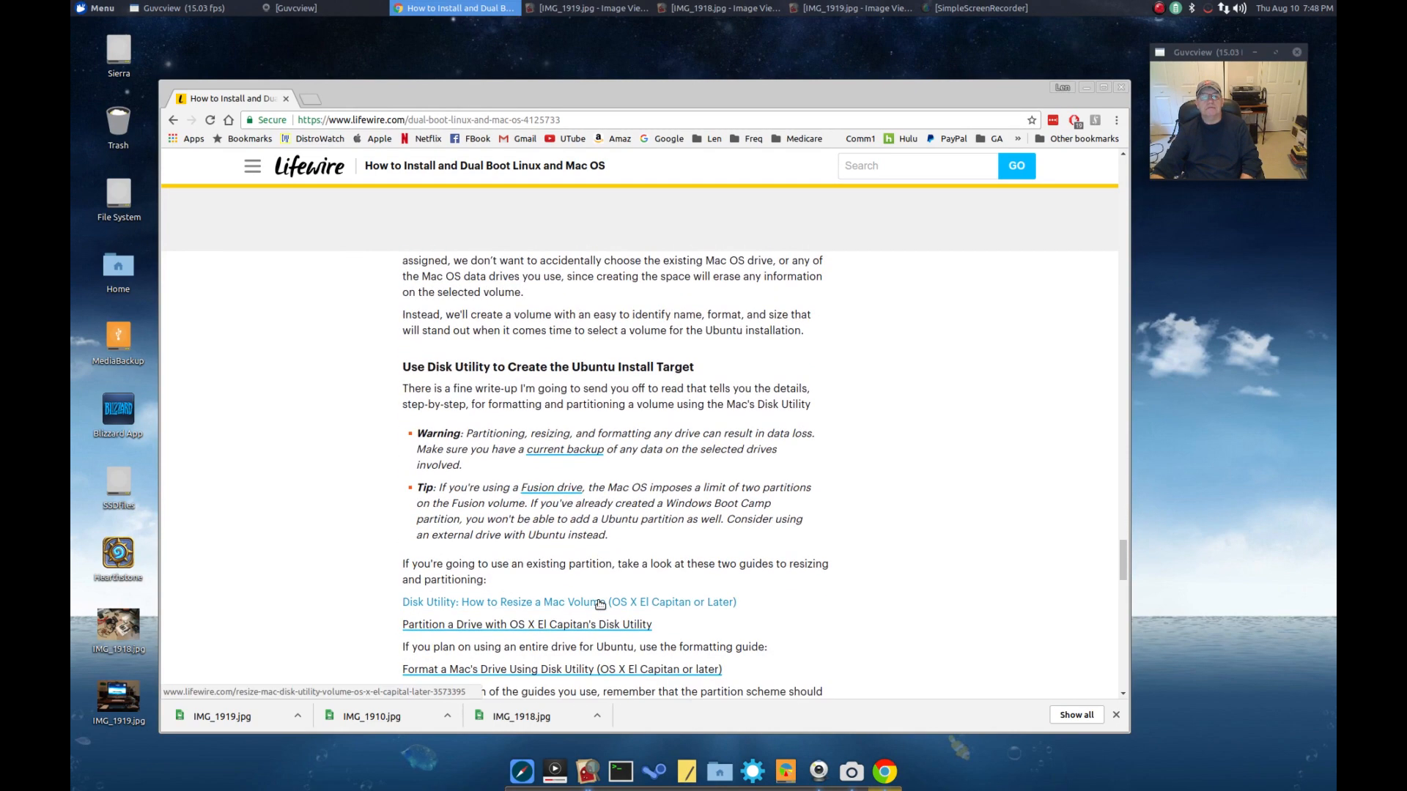
{"action": "scroll", "scroll_direction": "down", "scroll_amount": 3}
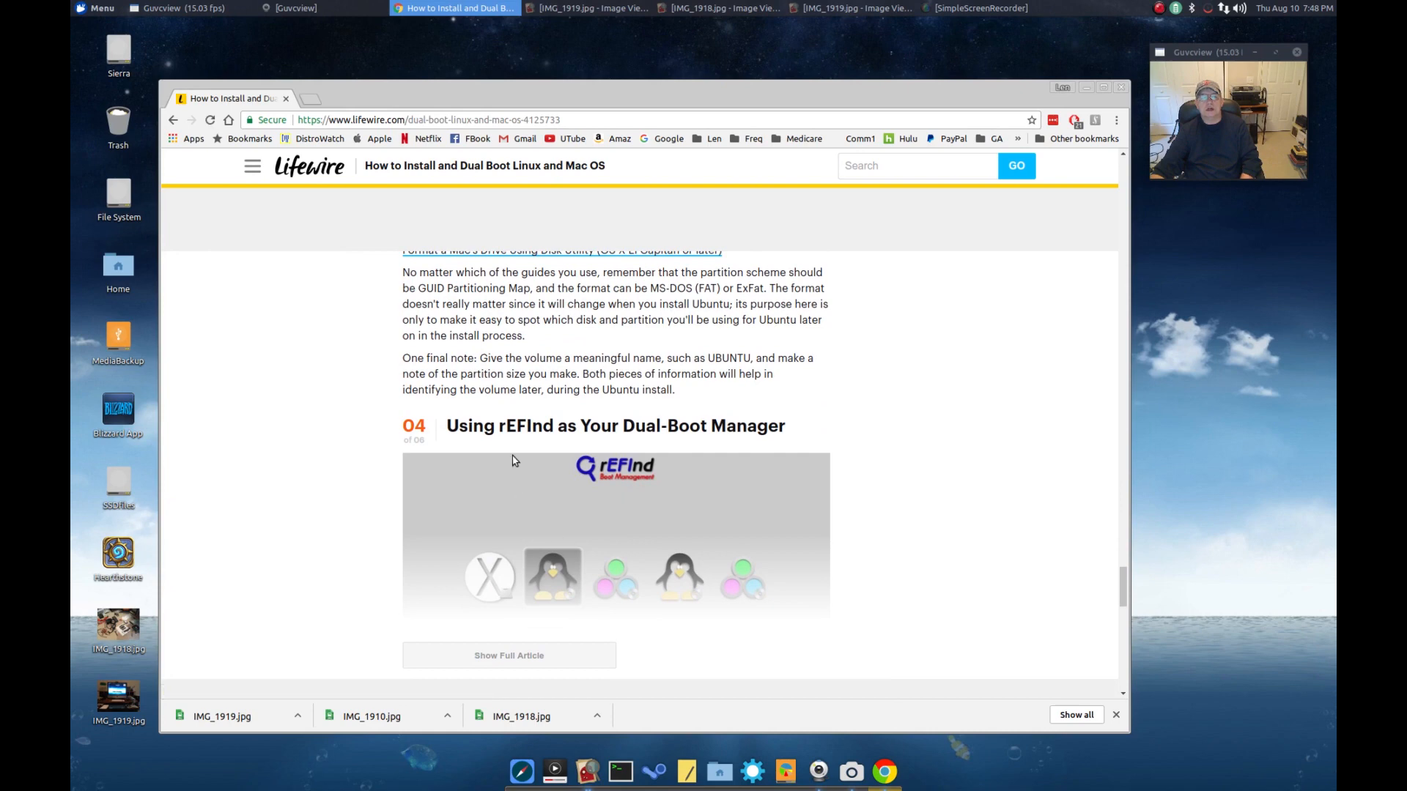
{"action": "mouse_move", "coordinate": [538, 449]}
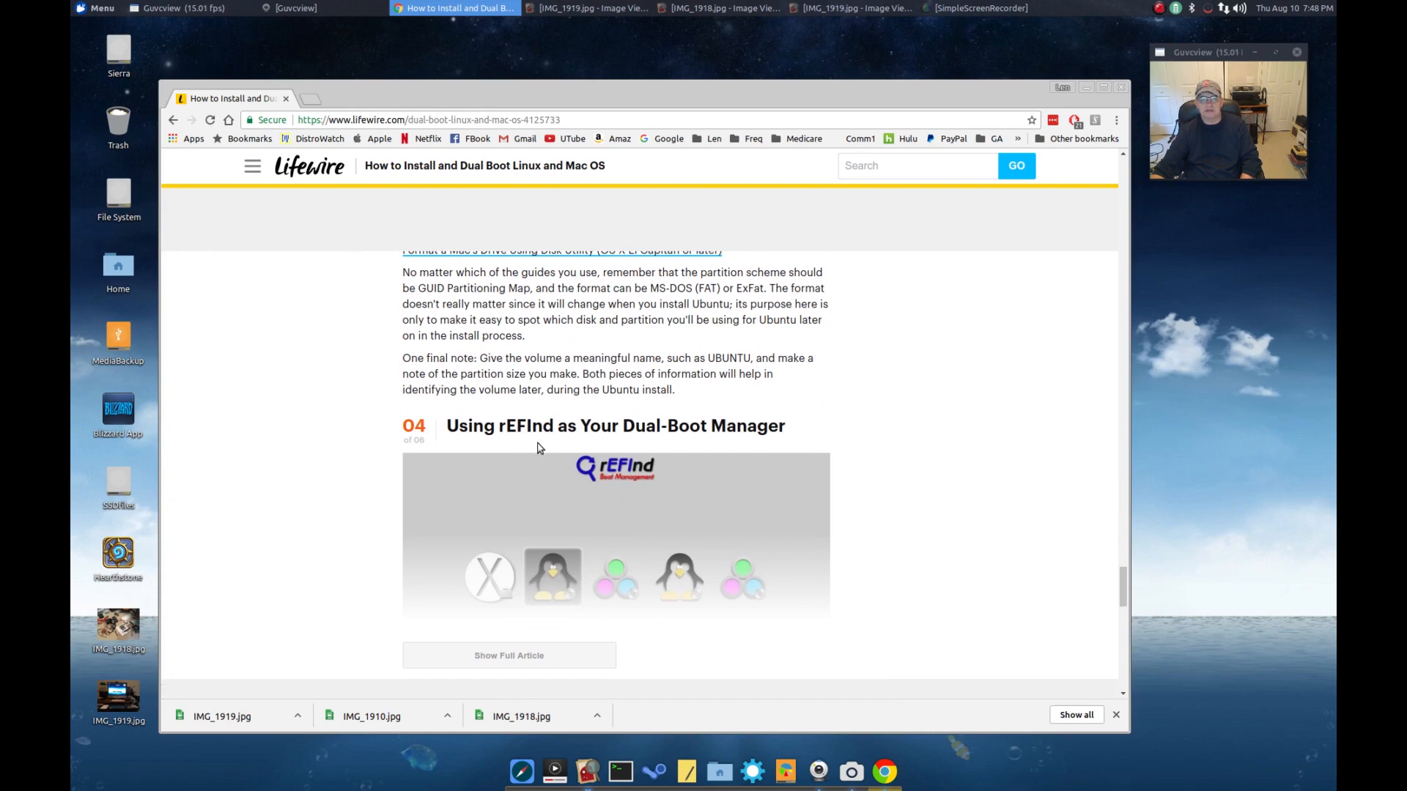
{"action": "mouse_move", "coordinate": [625, 527]}
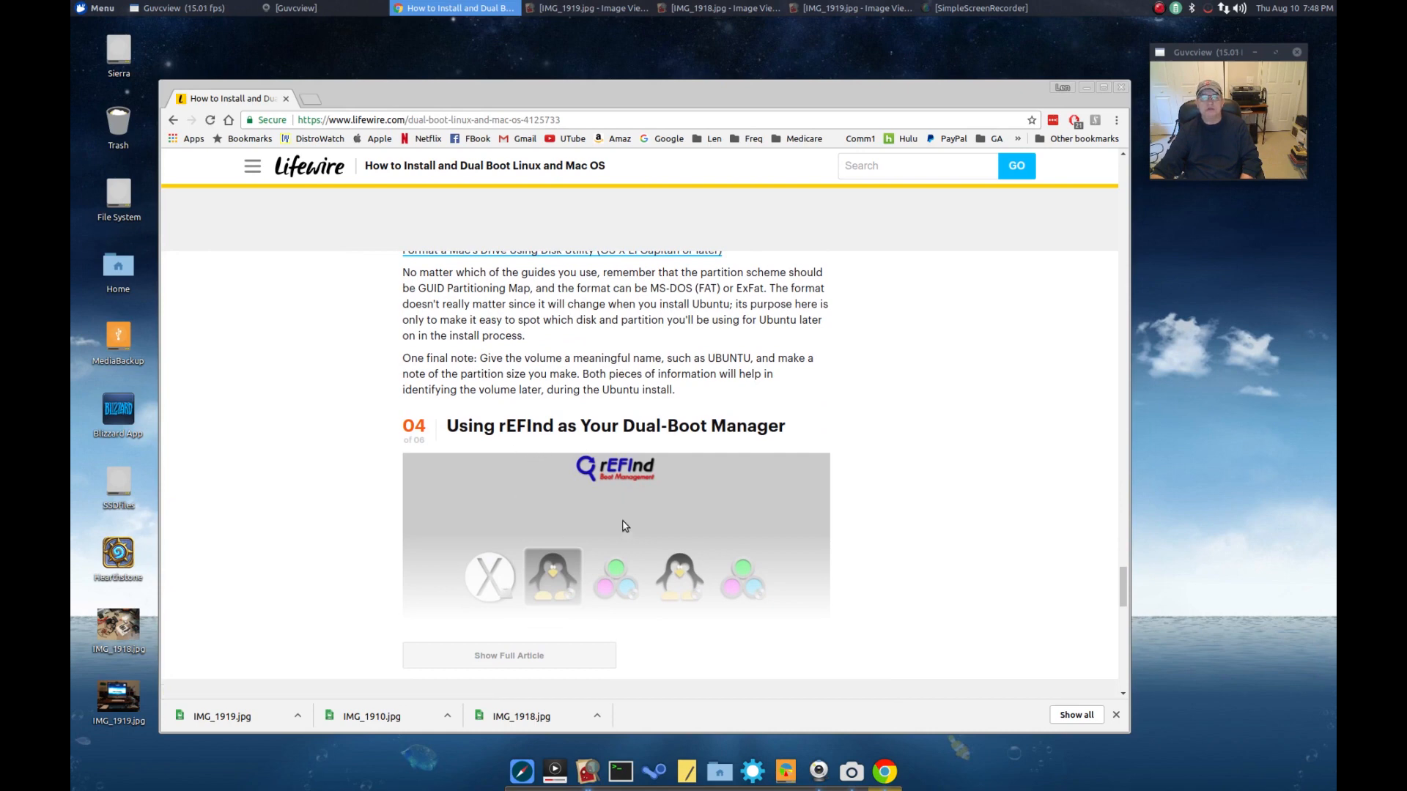
{"action": "scroll", "scroll_direction": "down", "scroll_amount": 3}
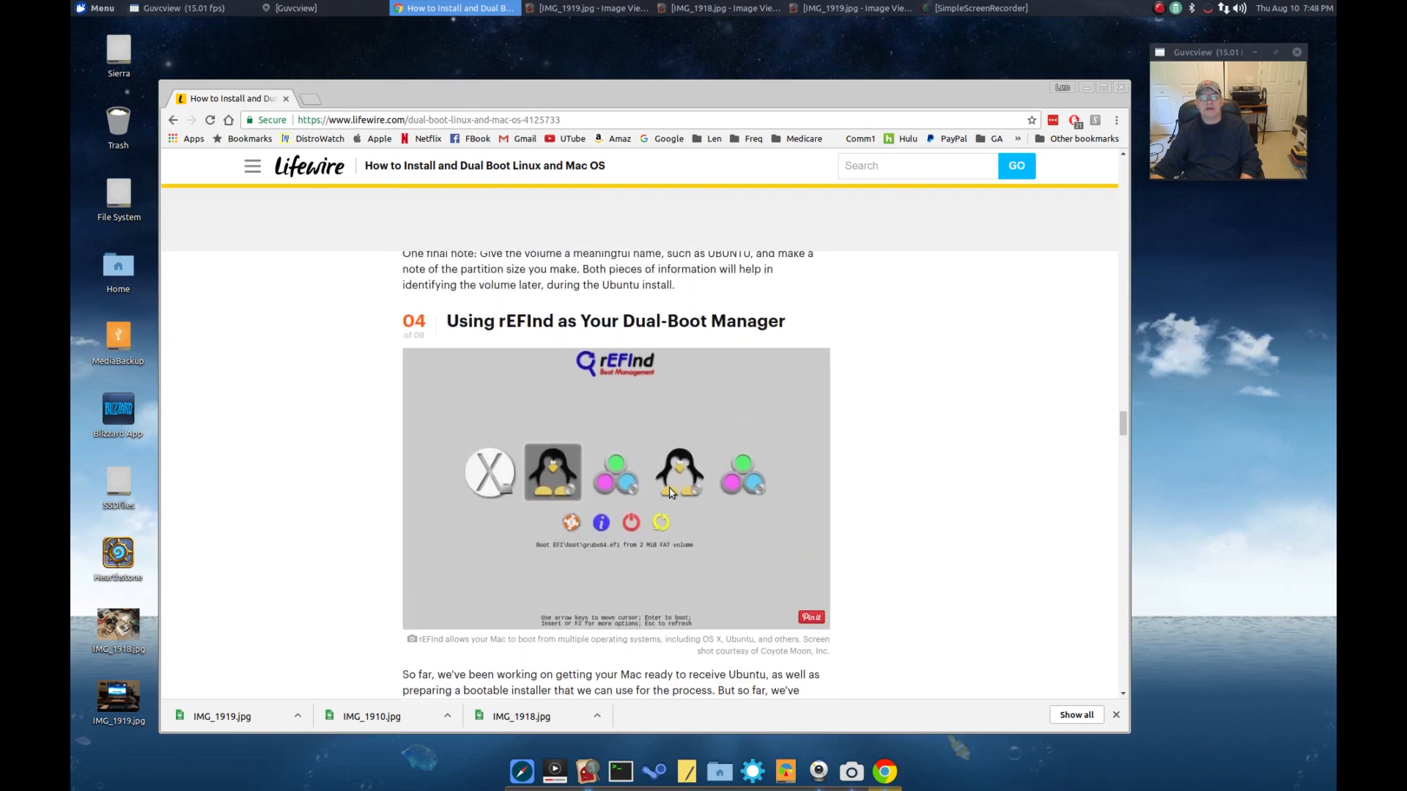
{"action": "mouse_move", "coordinate": [539, 409]}
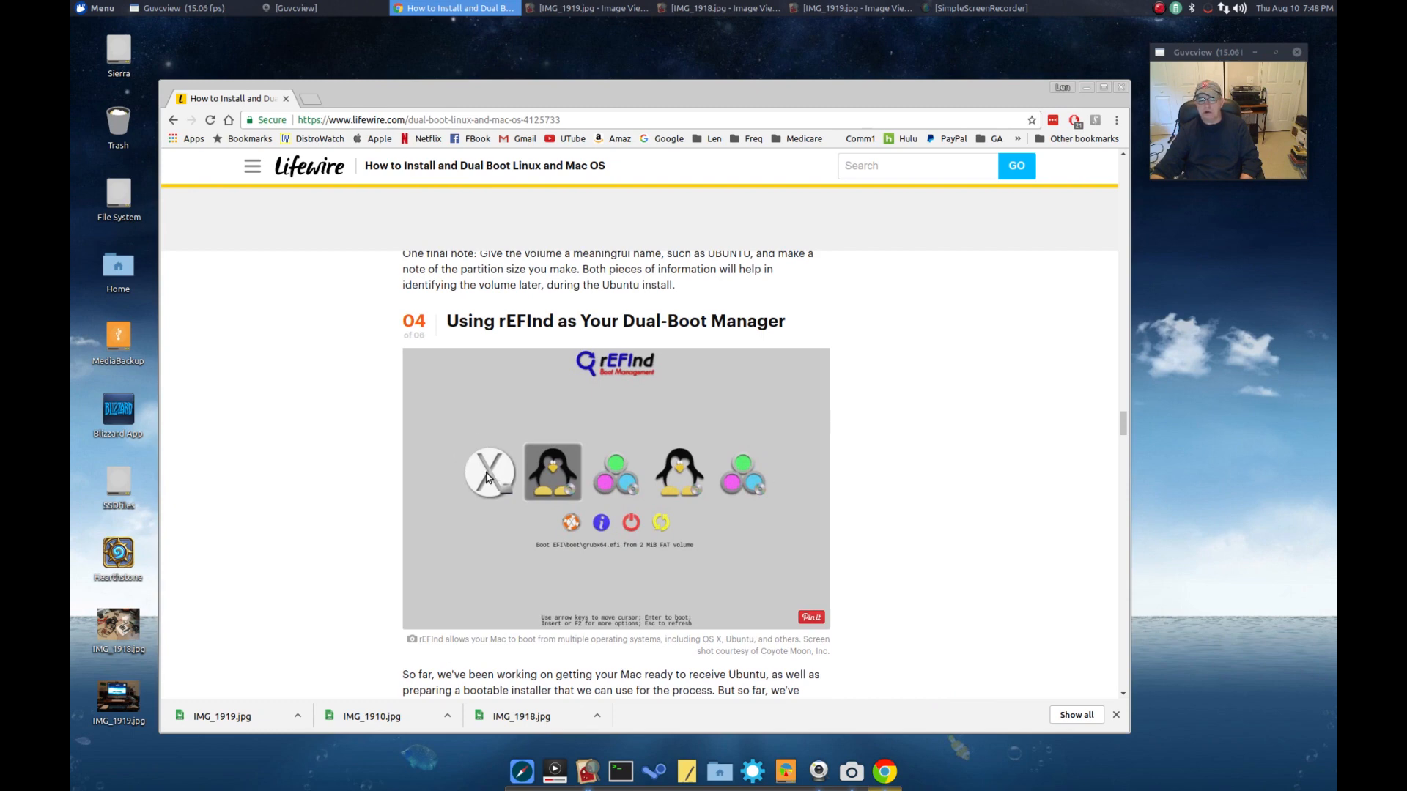
{"action": "mouse_move", "coordinate": [551, 476]}
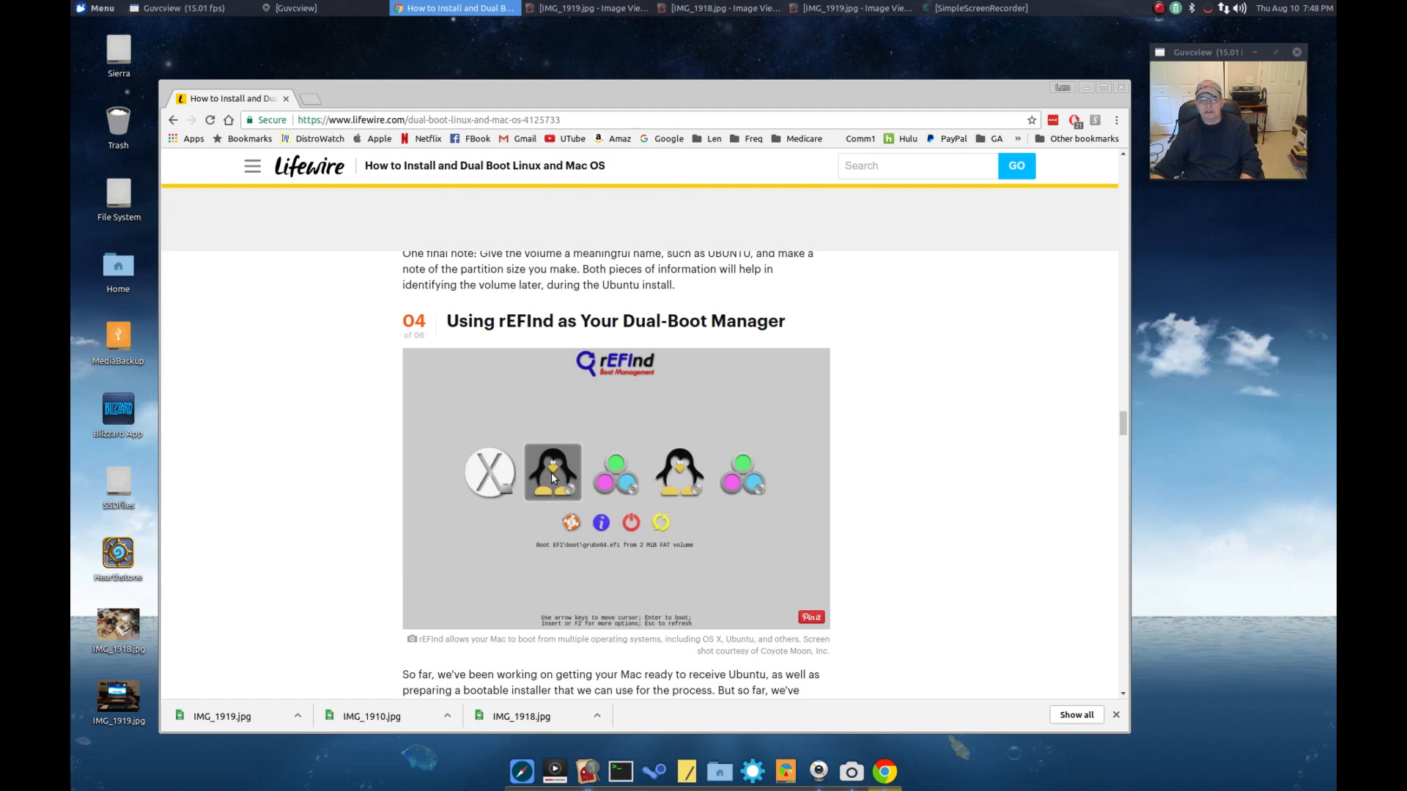
{"action": "mouse_move", "coordinate": [664, 551]}
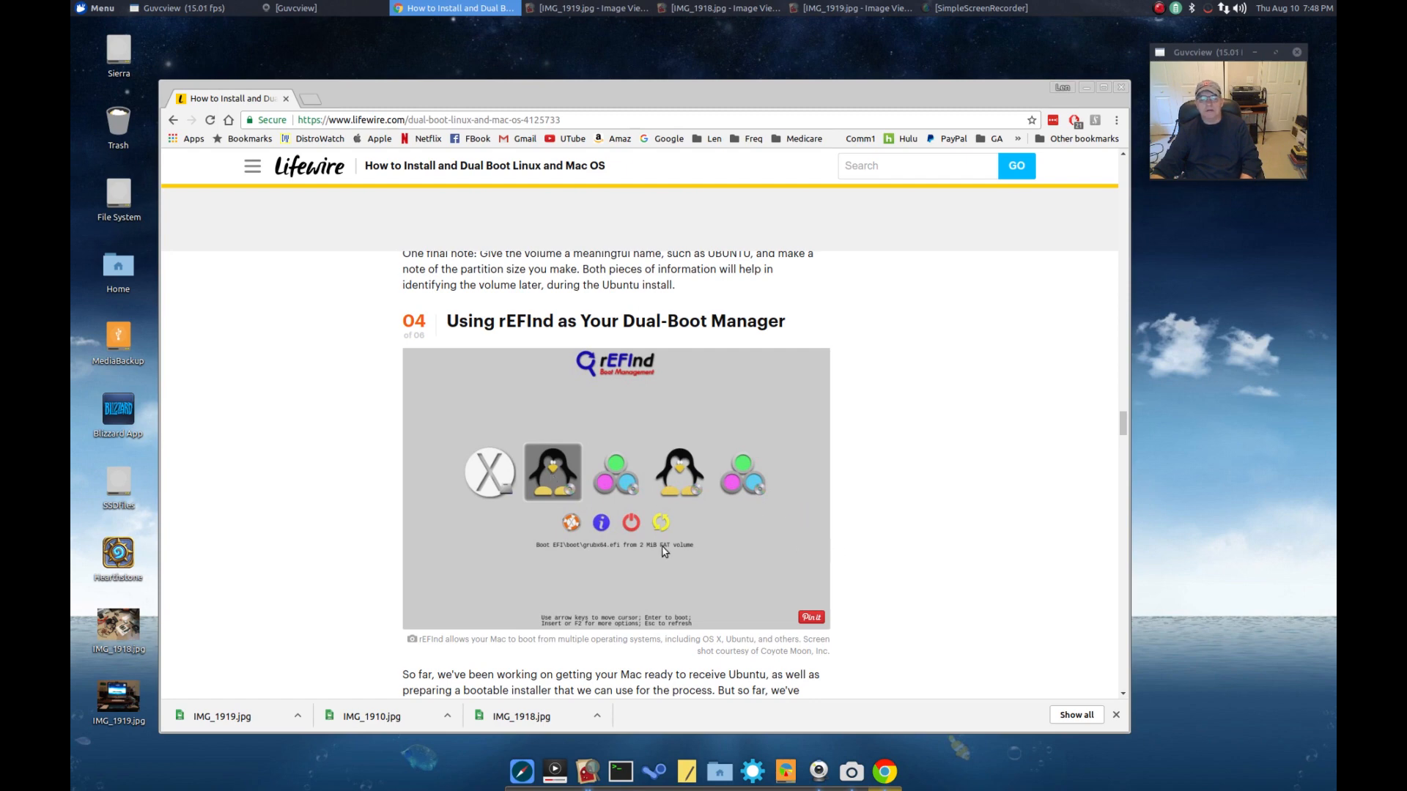
{"action": "mouse_move", "coordinate": [648, 564]}
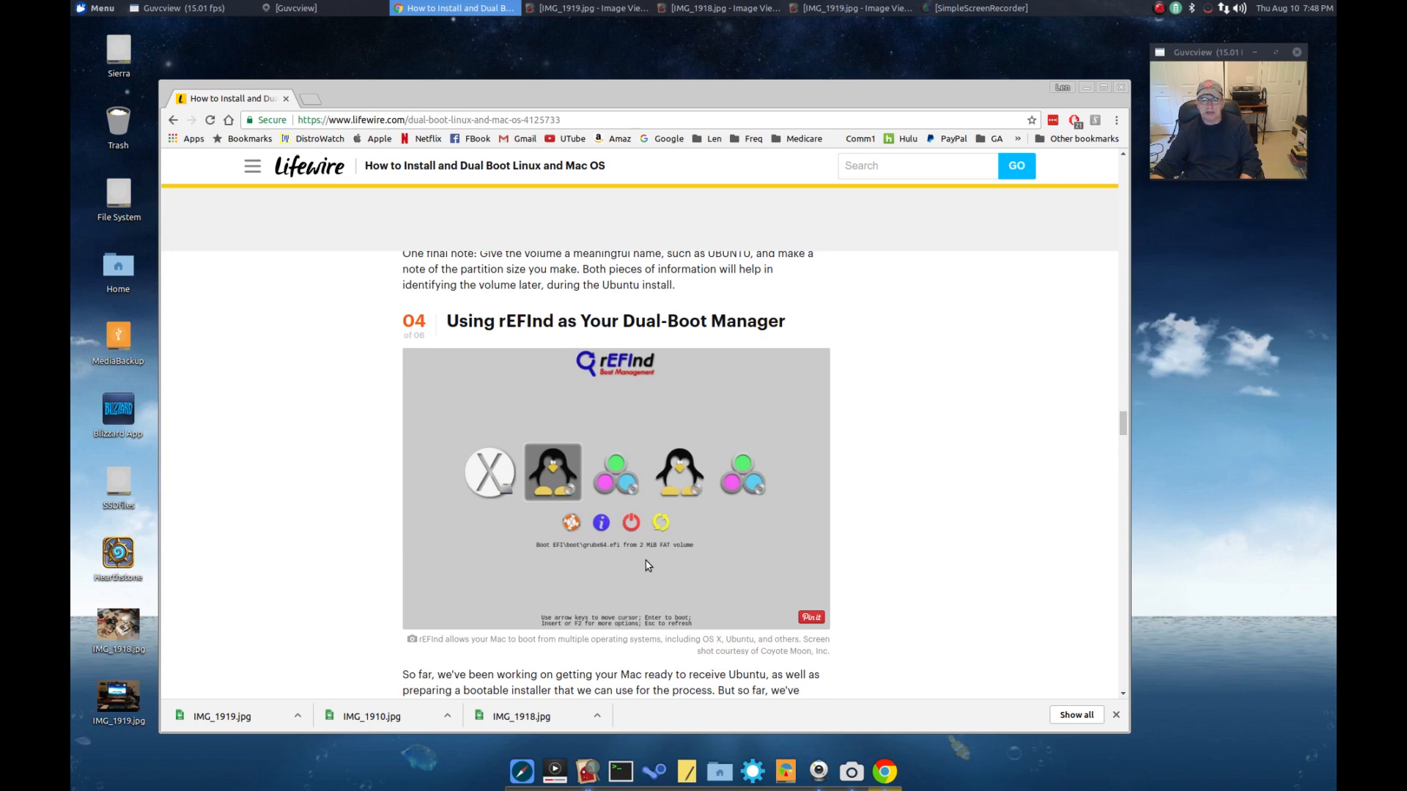
{"action": "mouse_move", "coordinate": [660, 567]}
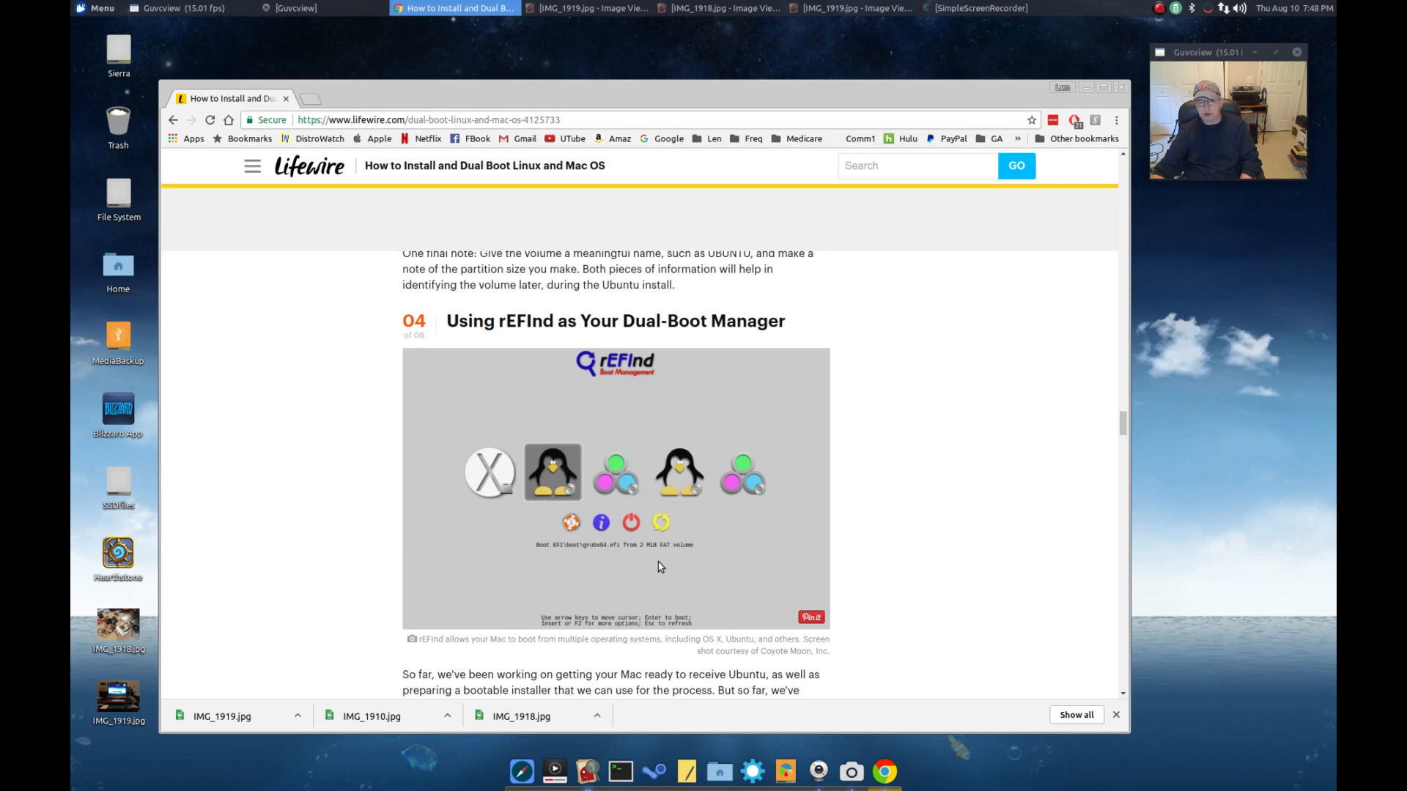
{"action": "mouse_move", "coordinate": [412, 329]}
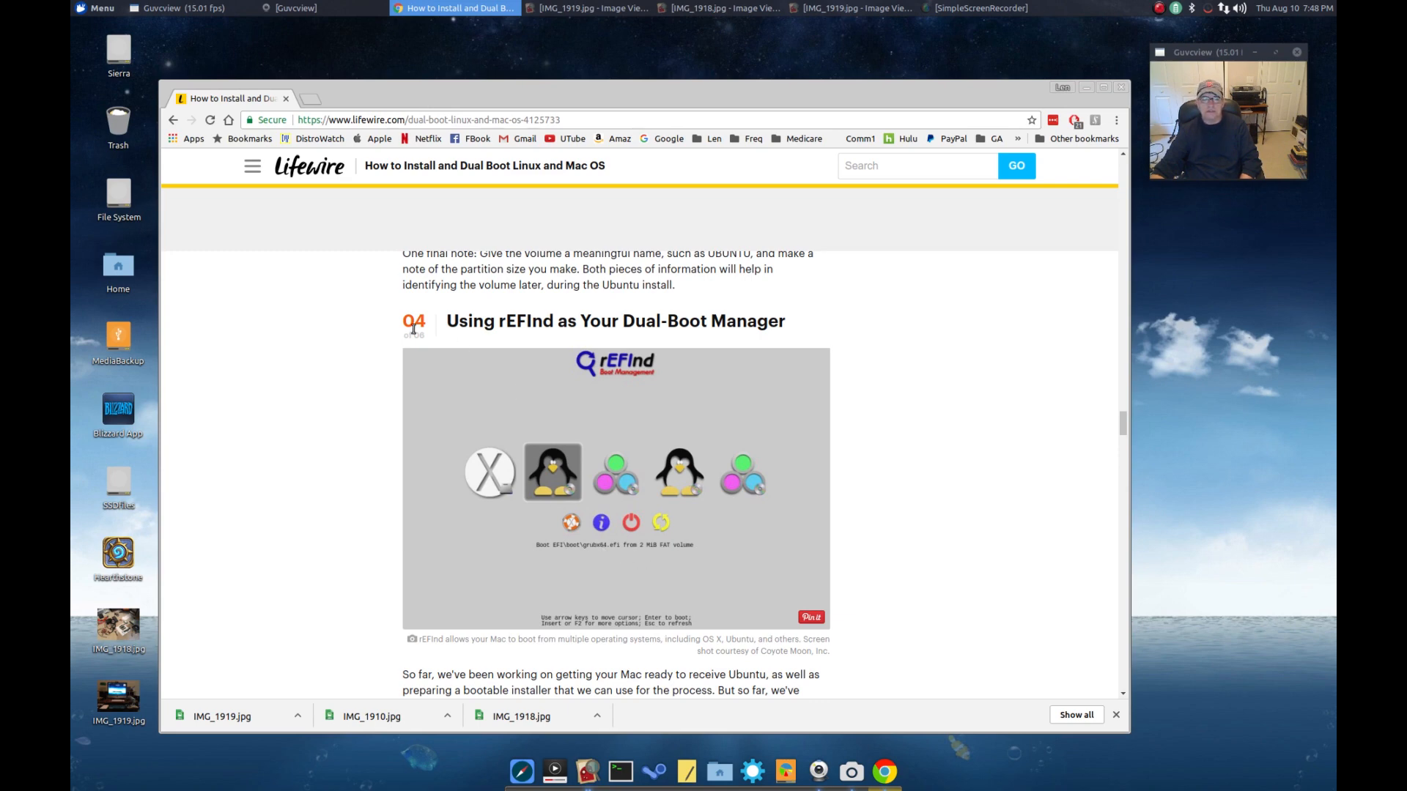
{"action": "mouse_move", "coordinate": [626, 297]}
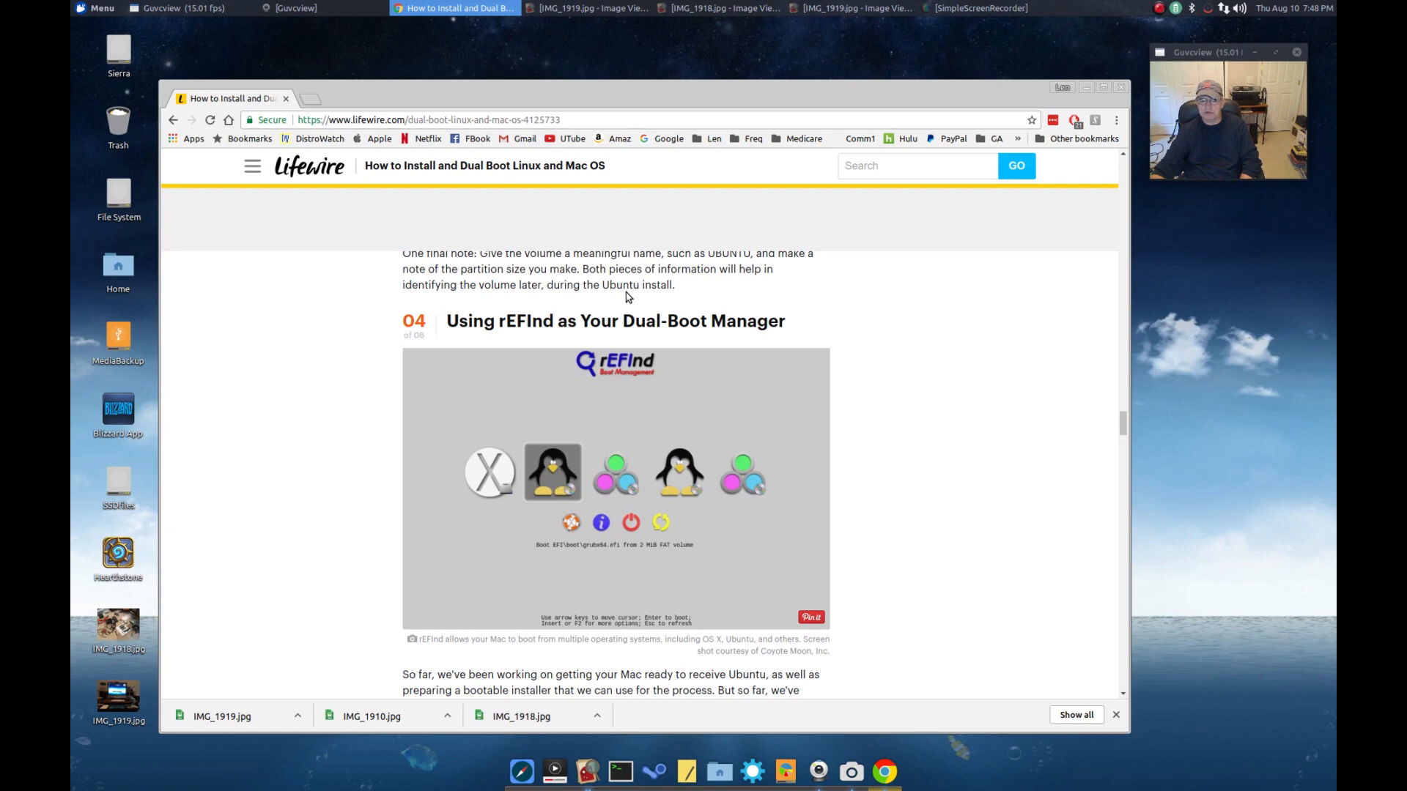
{"action": "mouse_move", "coordinate": [628, 298]}
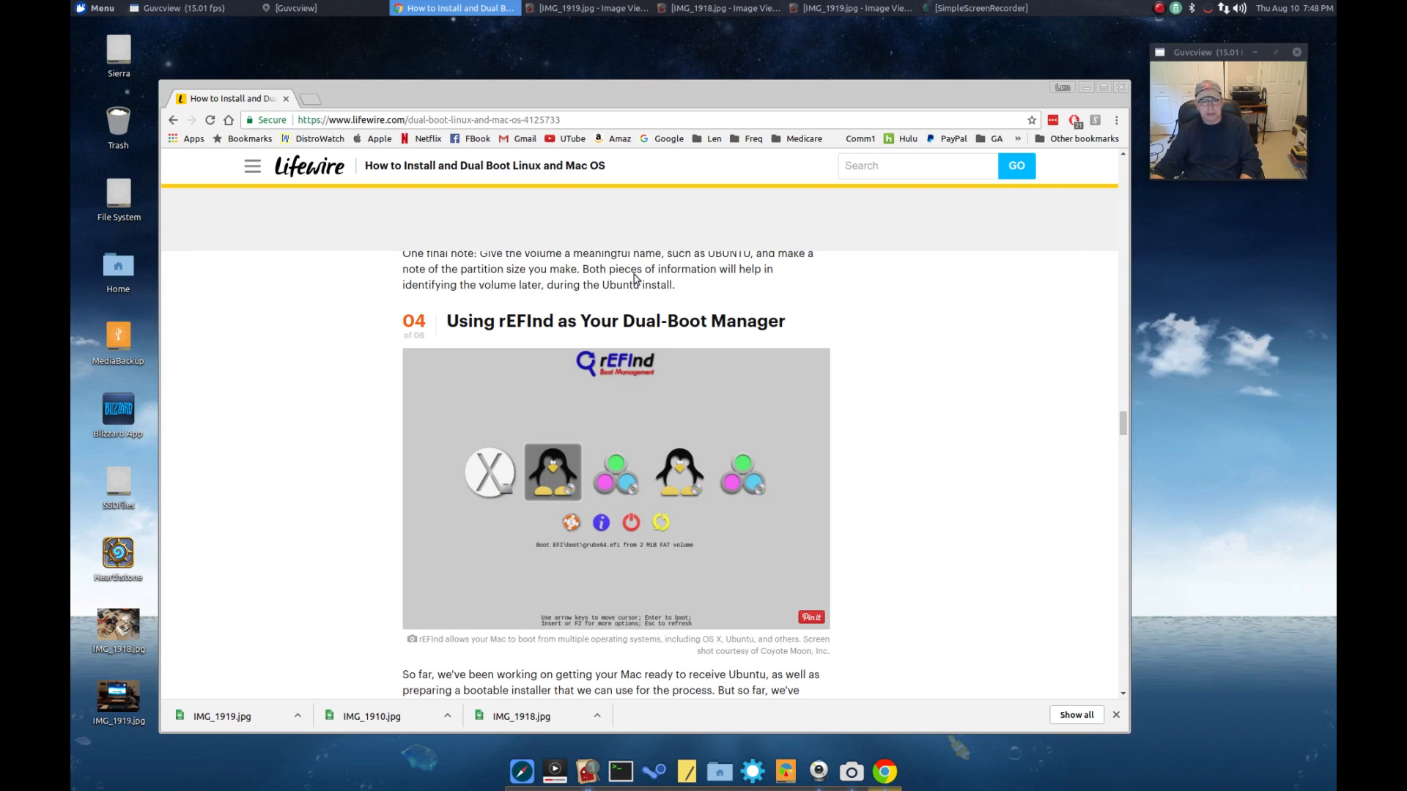
{"action": "mouse_move", "coordinate": [592, 302]}
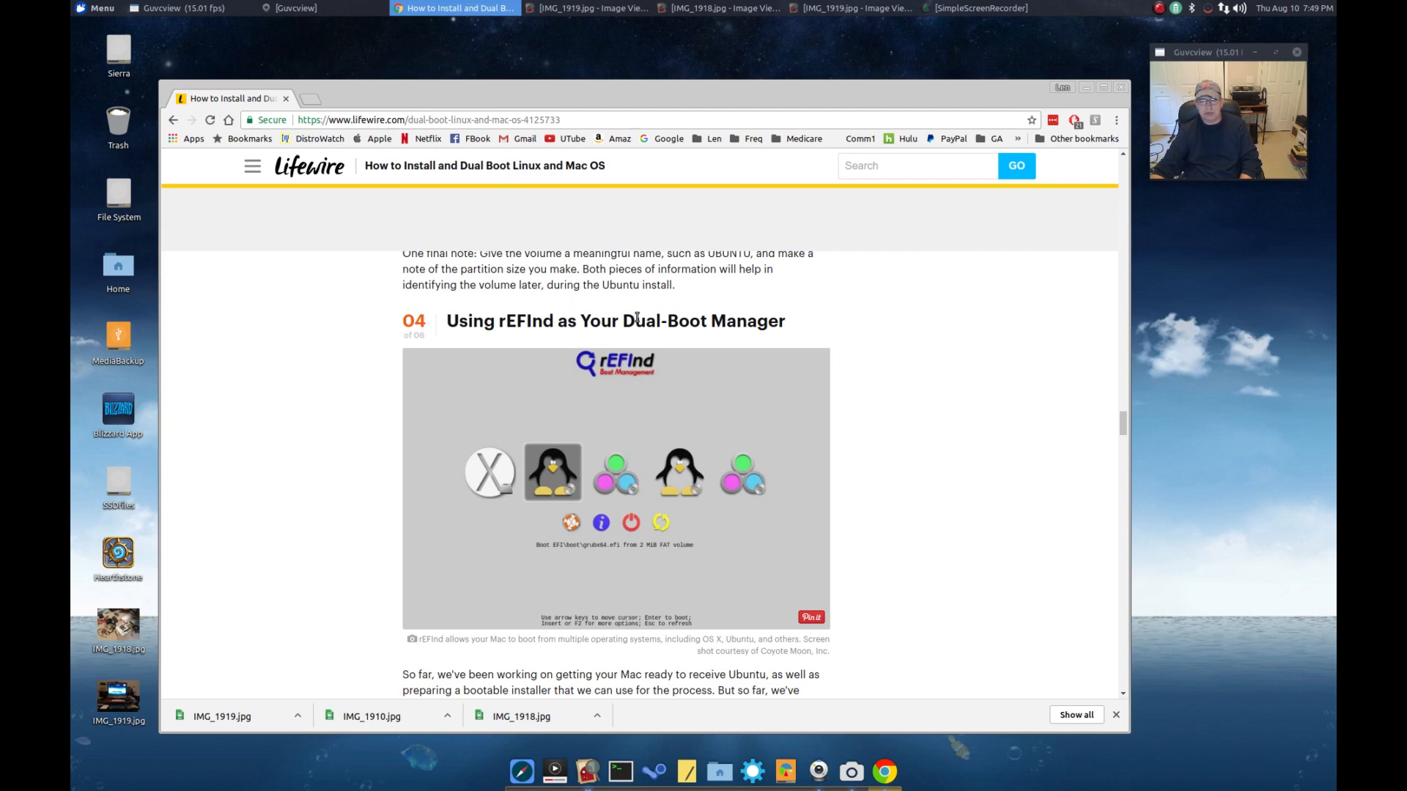
{"action": "mouse_move", "coordinate": [614, 305]}
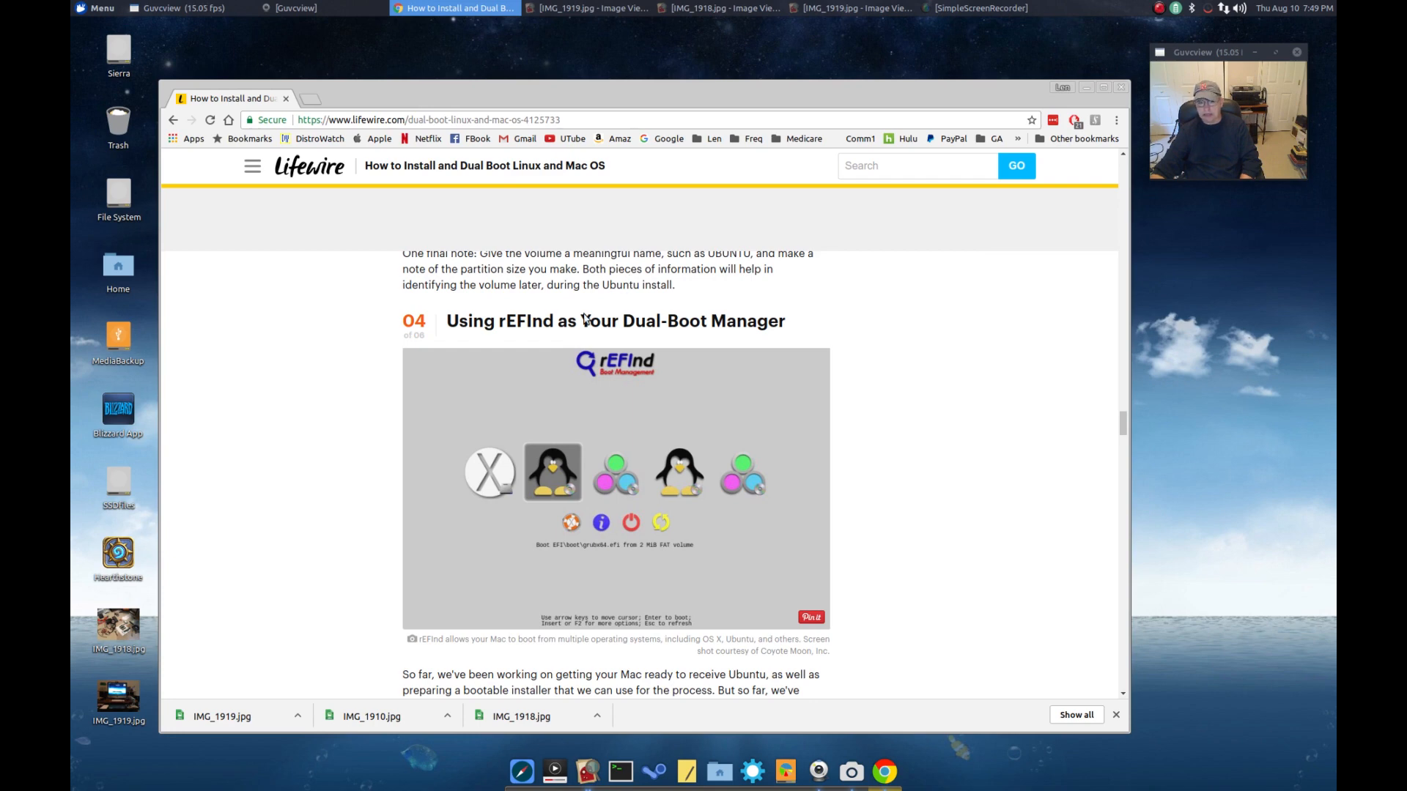
{"action": "mouse_move", "coordinate": [744, 512]}
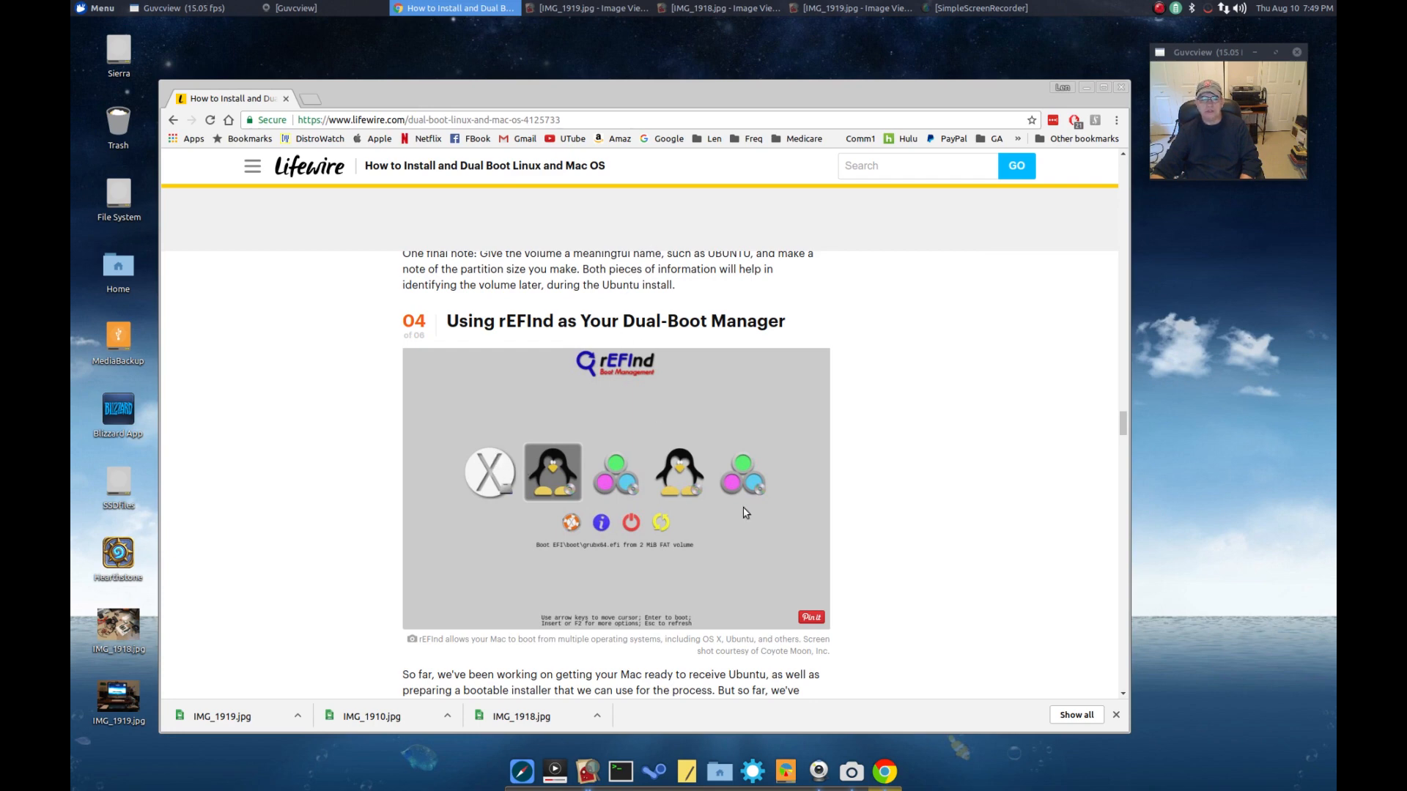
{"action": "mouse_move", "coordinate": [326, 429]}
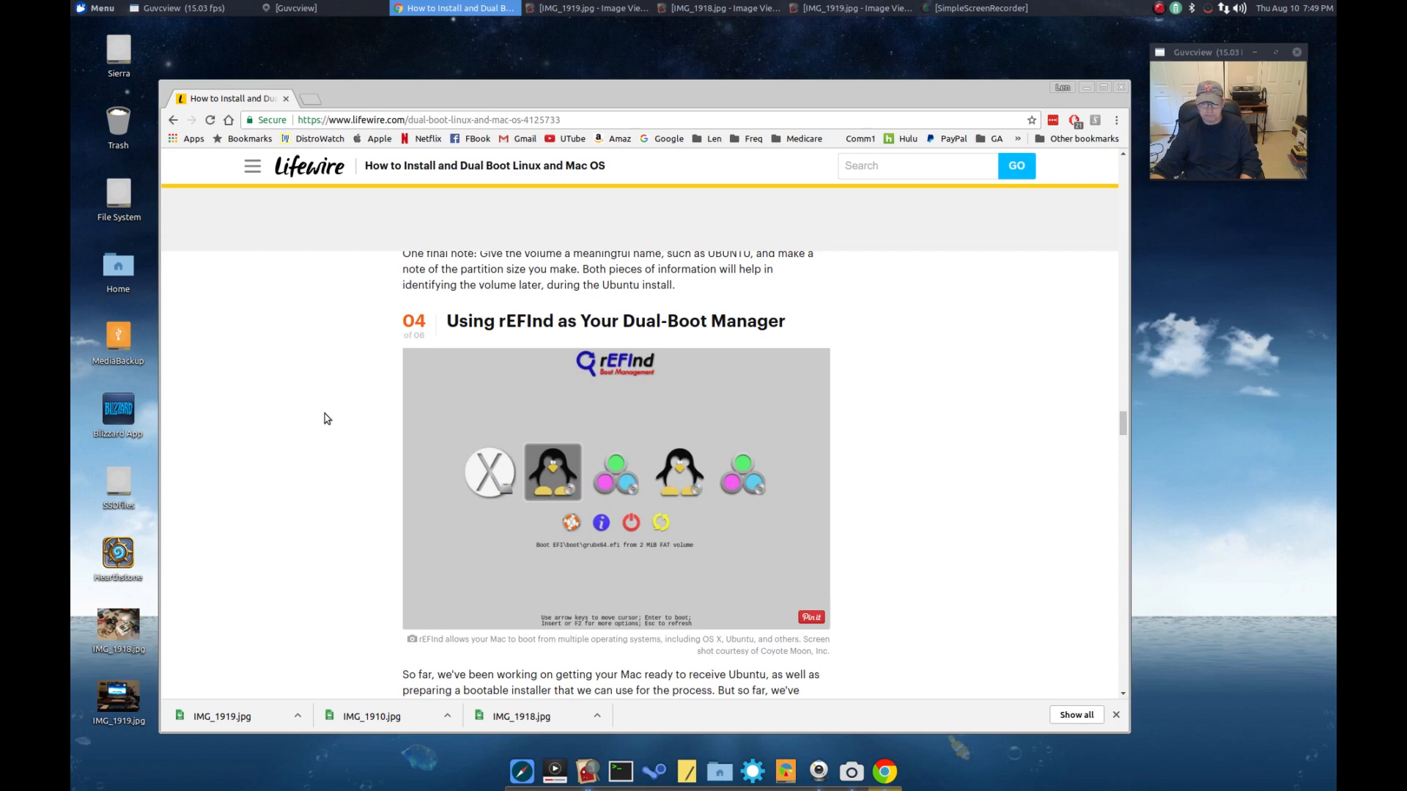
{"action": "mouse_move", "coordinate": [315, 482]}
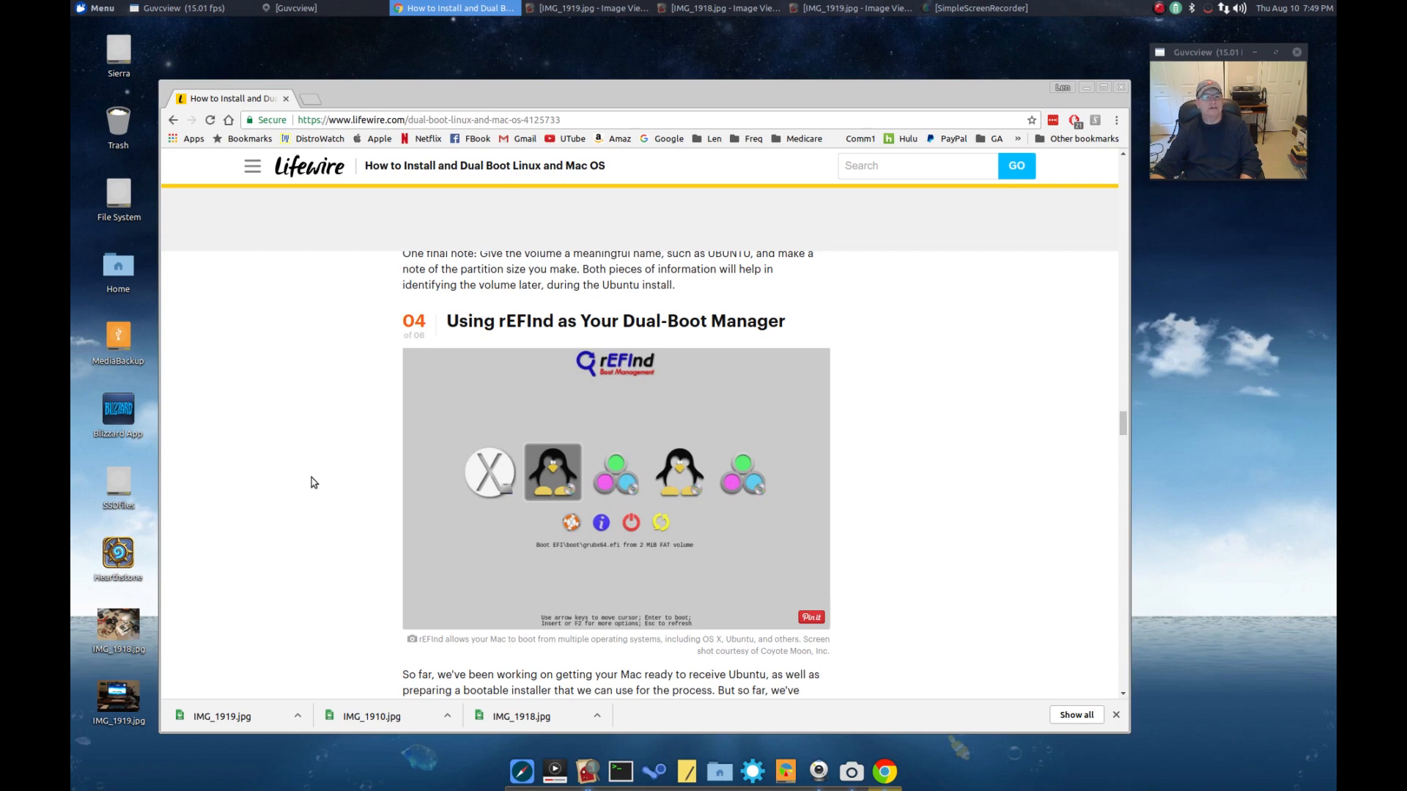
{"action": "mouse_move", "coordinate": [281, 752]}
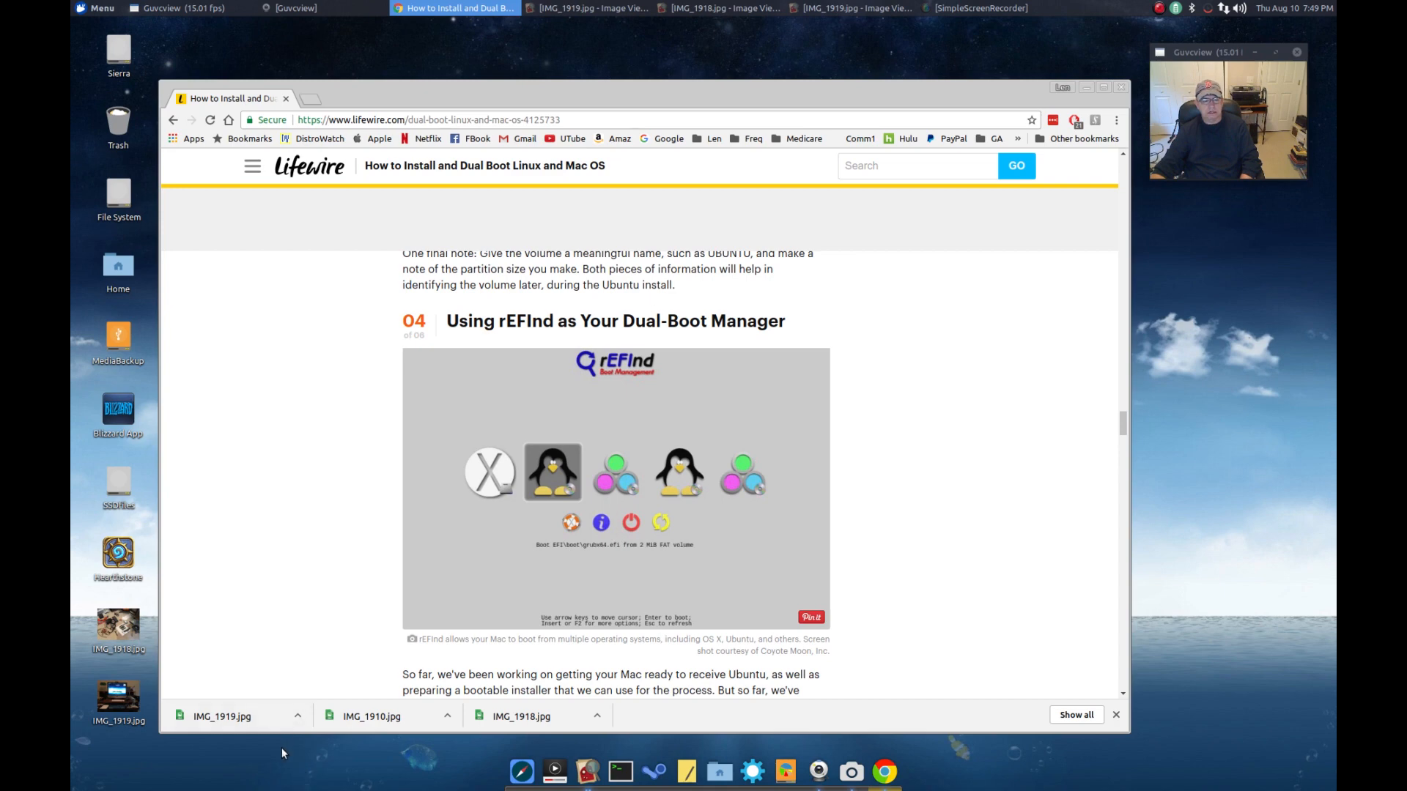
{"action": "mouse_move", "coordinate": [313, 755]}
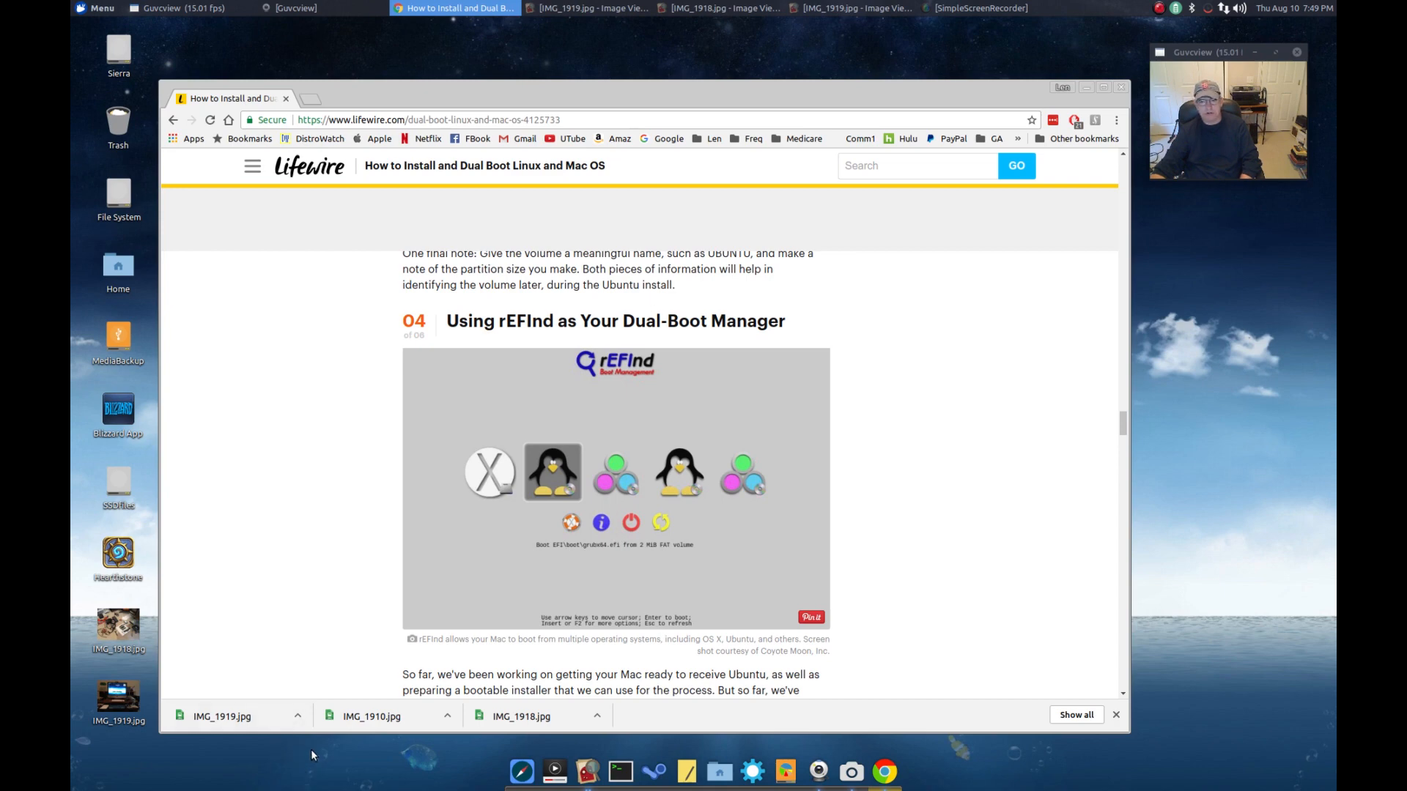
{"action": "mouse_move", "coordinate": [293, 602]}
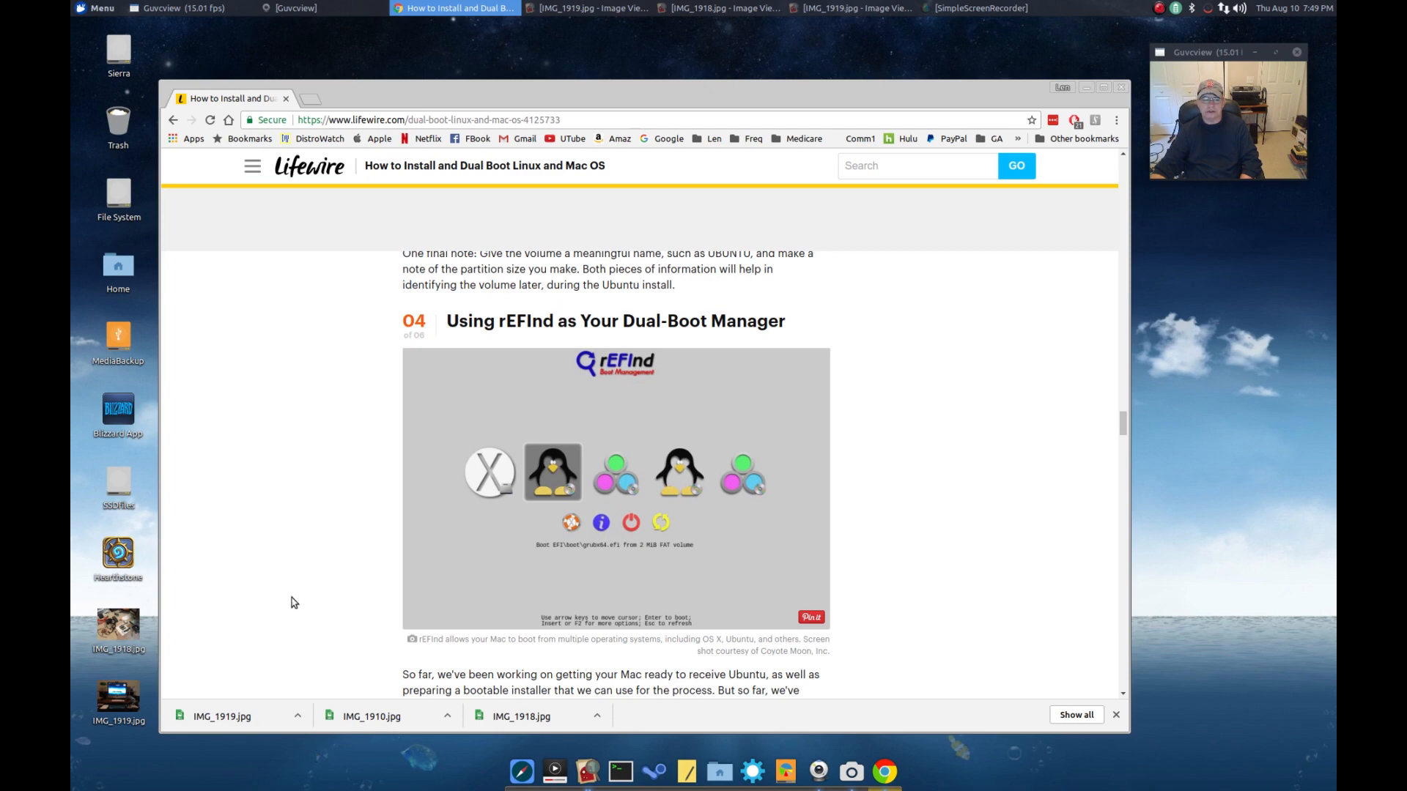
{"action": "mouse_move", "coordinate": [323, 285]}
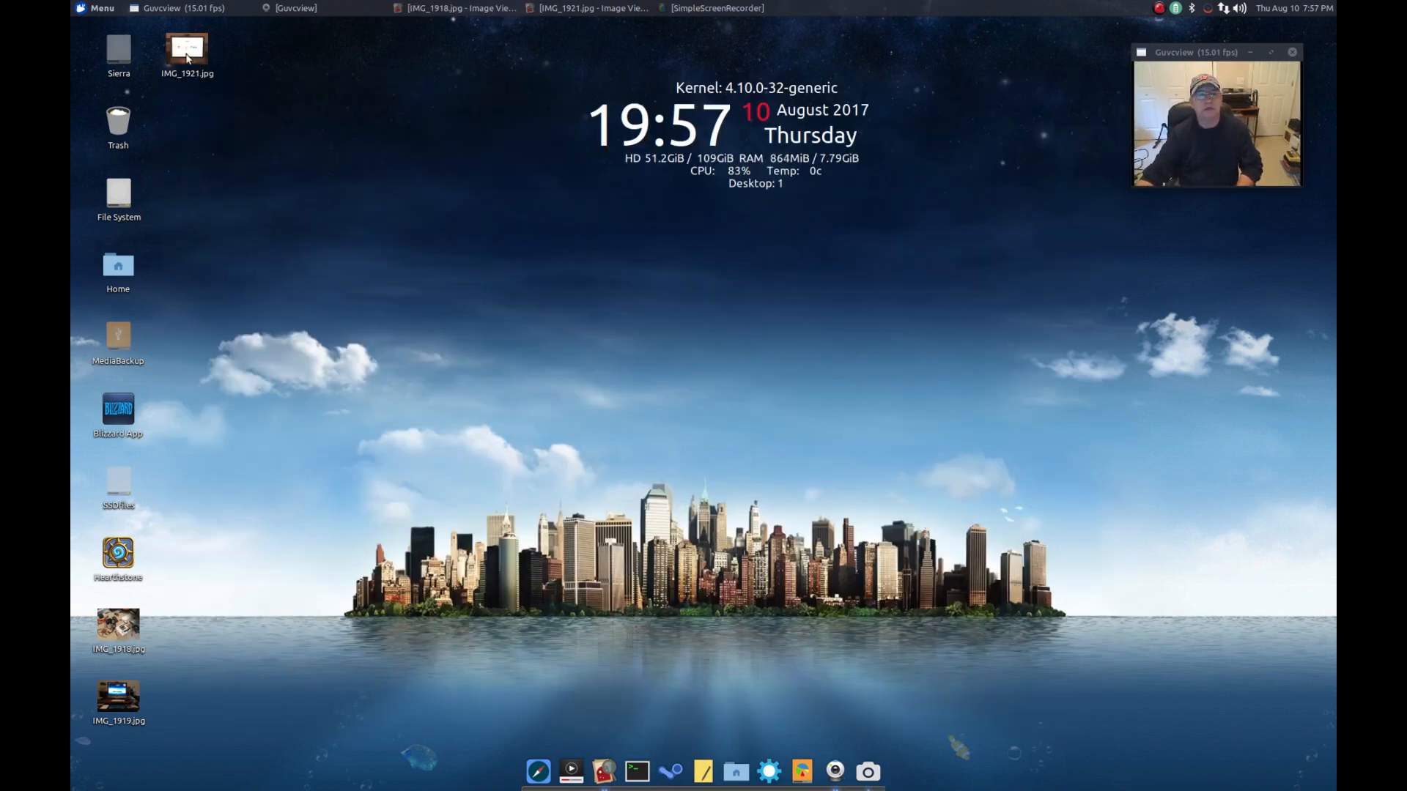
Switch to the IMG_1921.jpg Image Viewer window showing the iMac's rEFInd boot menu
{"action": "right_click", "coordinate": [187, 49]}
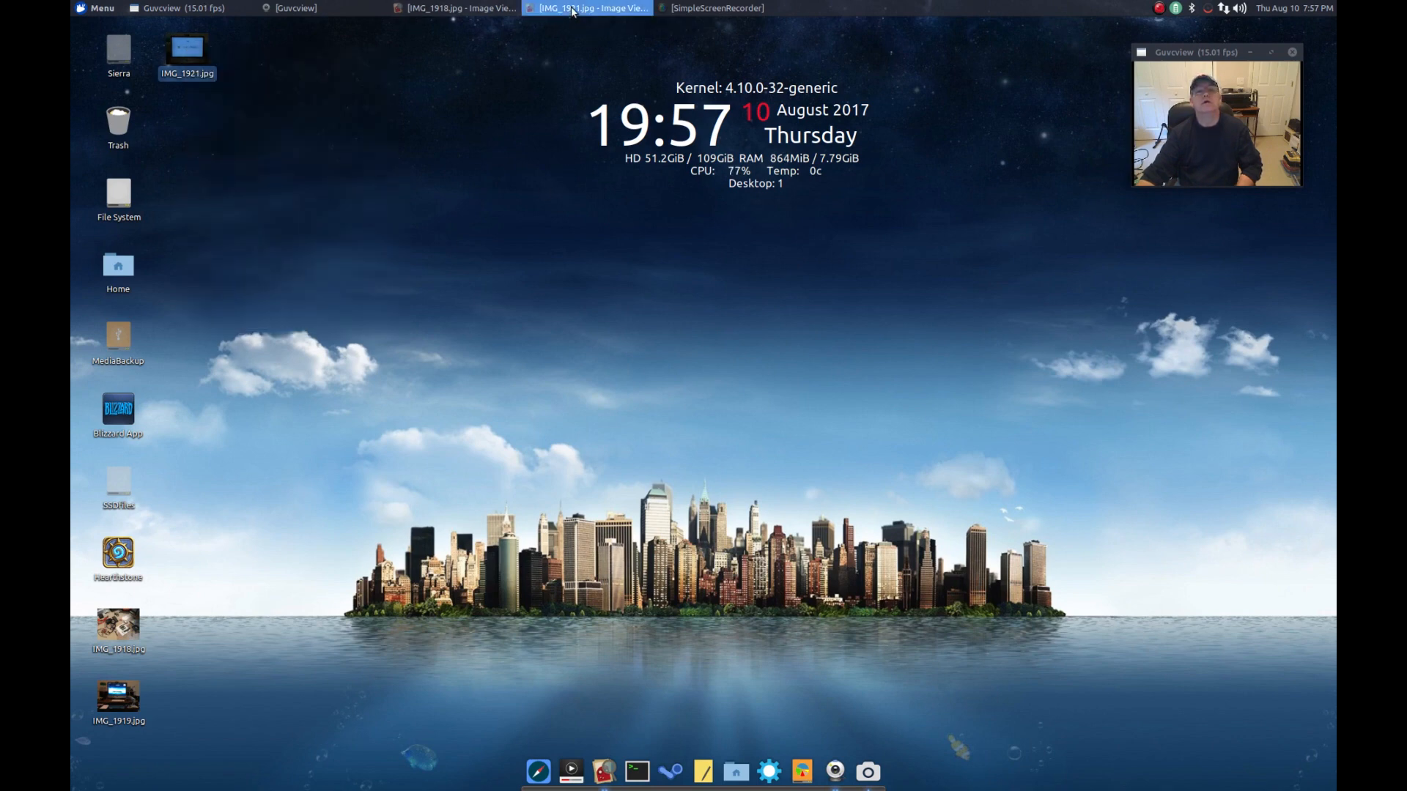
{"action": "left_click", "coordinate": [587, 9]}
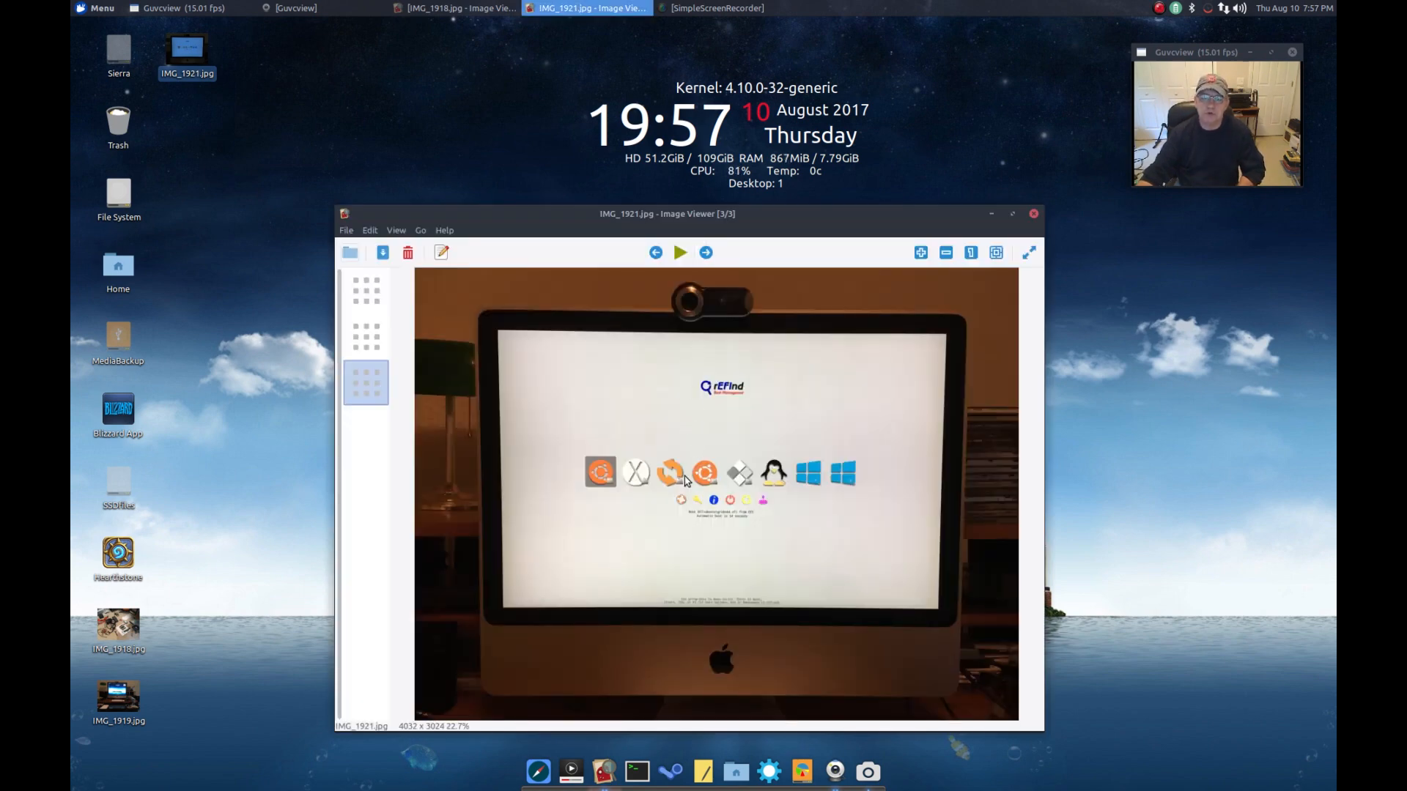
{"action": "mouse_move", "coordinate": [646, 422]}
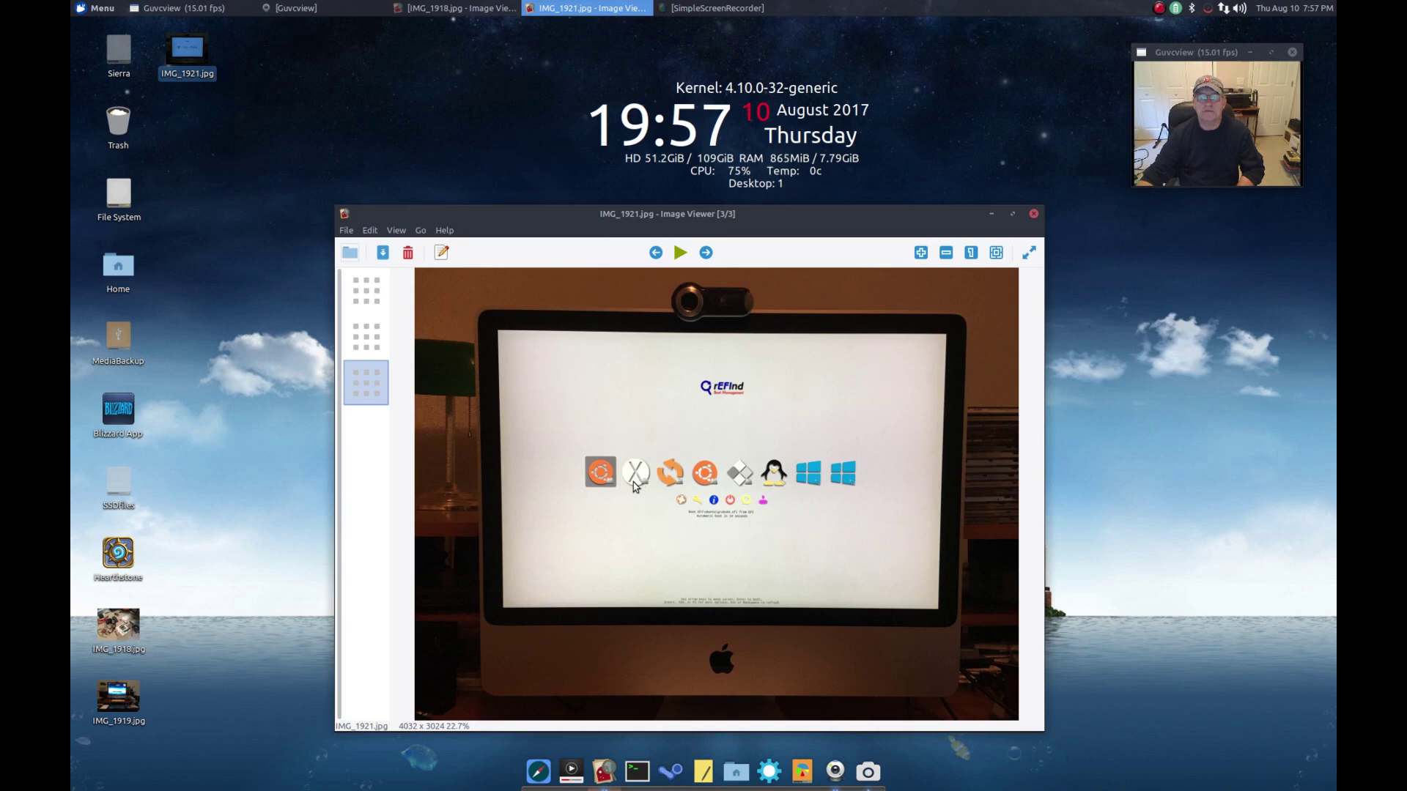
{"action": "mouse_move", "coordinate": [702, 491]}
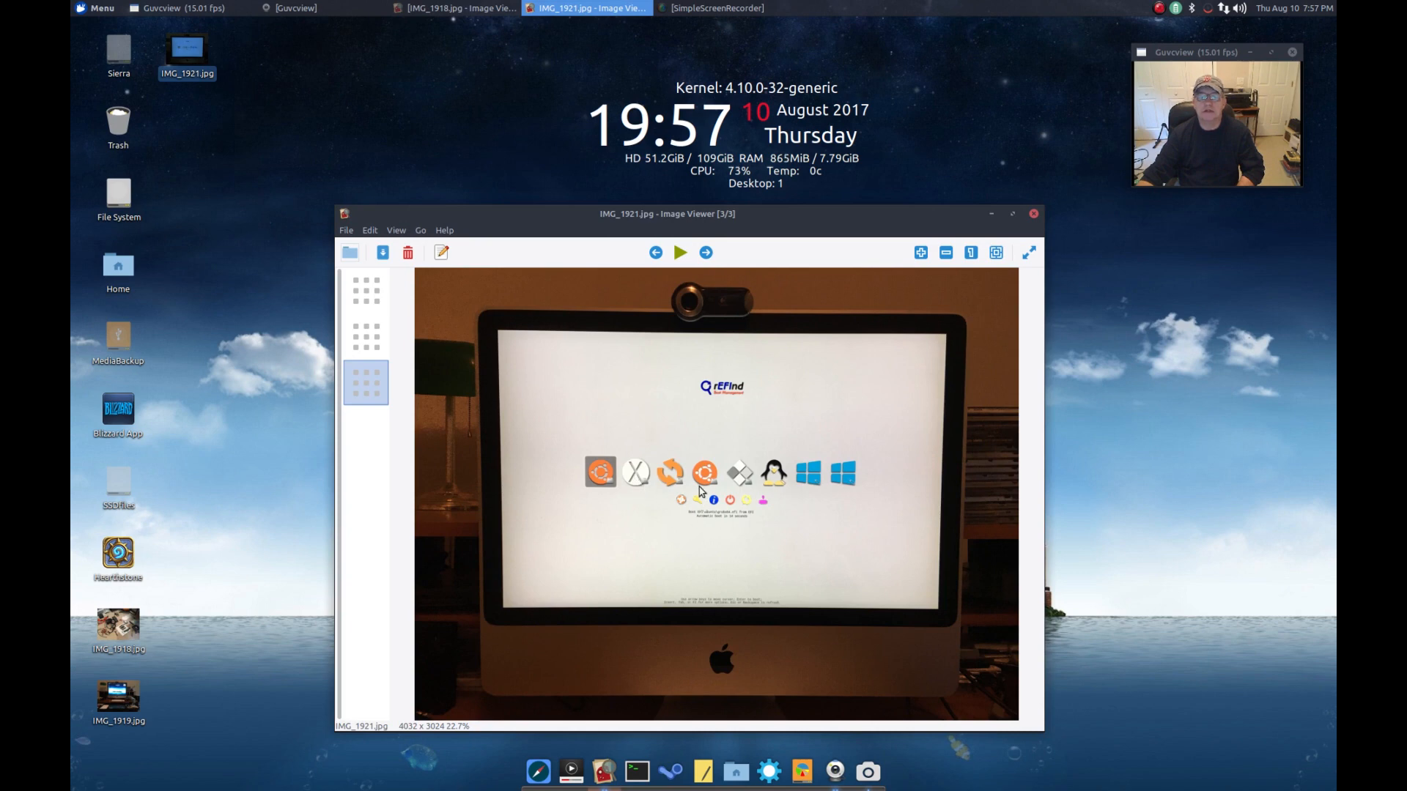
{"action": "mouse_move", "coordinate": [785, 514]}
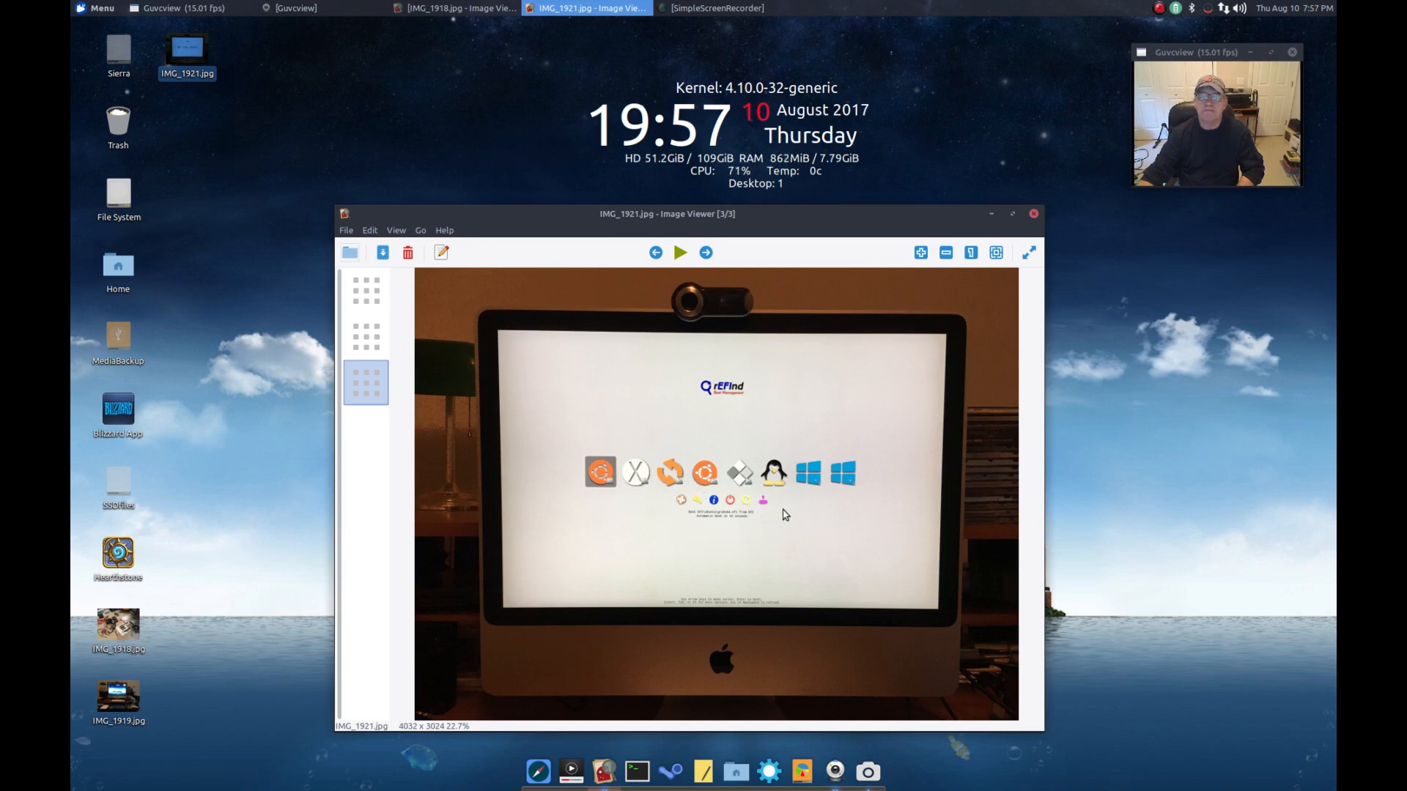
{"action": "mouse_move", "coordinate": [812, 479]}
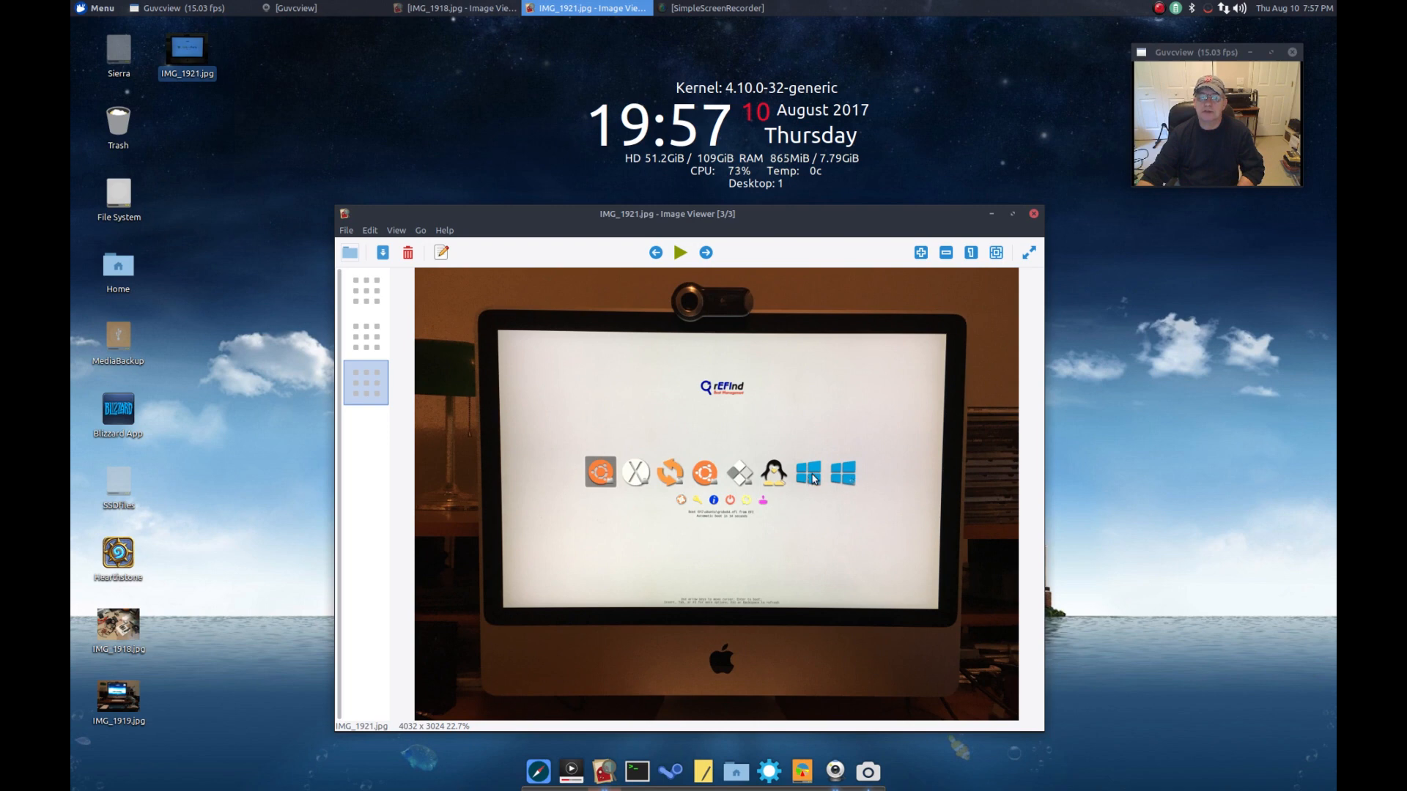
{"action": "mouse_move", "coordinate": [830, 478]}
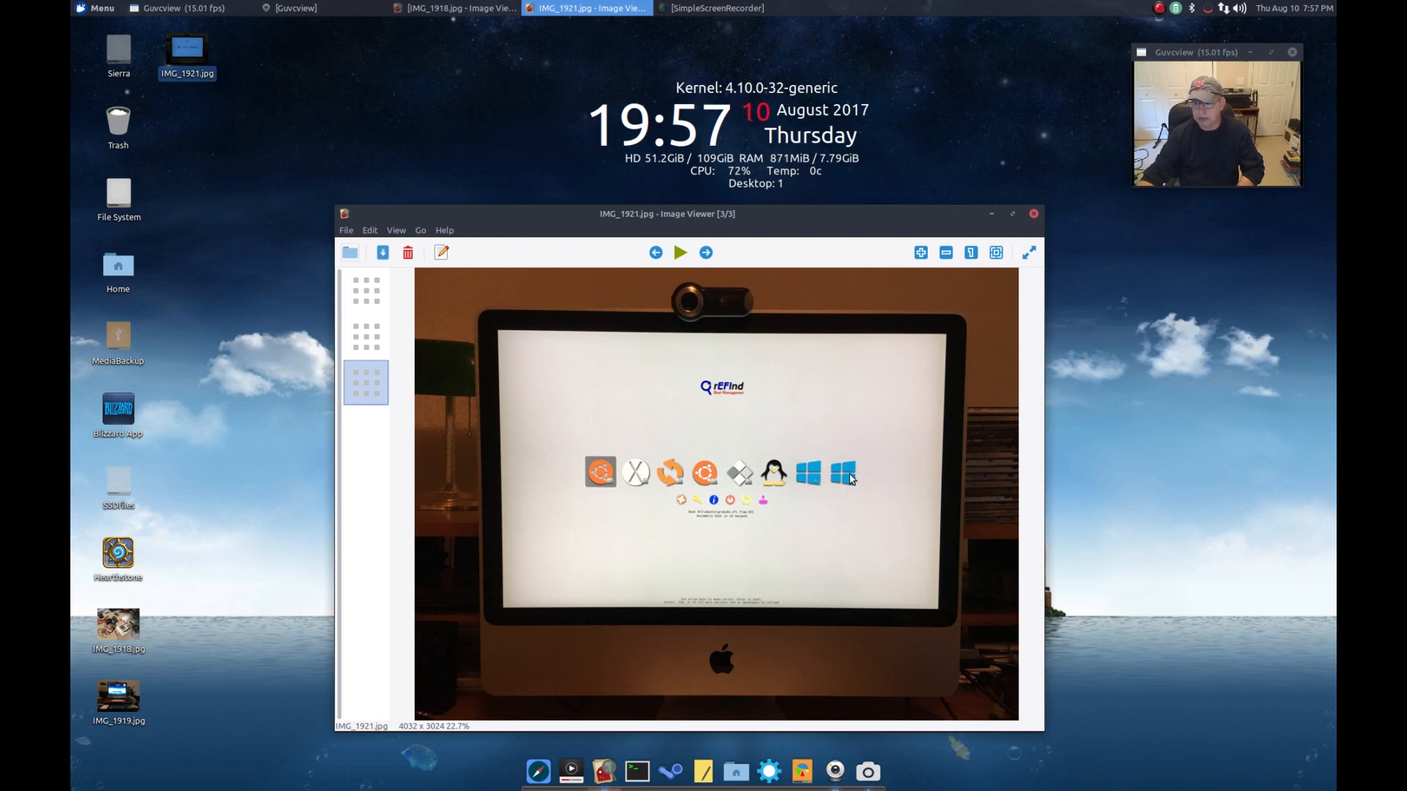
{"action": "mouse_move", "coordinate": [668, 493]}
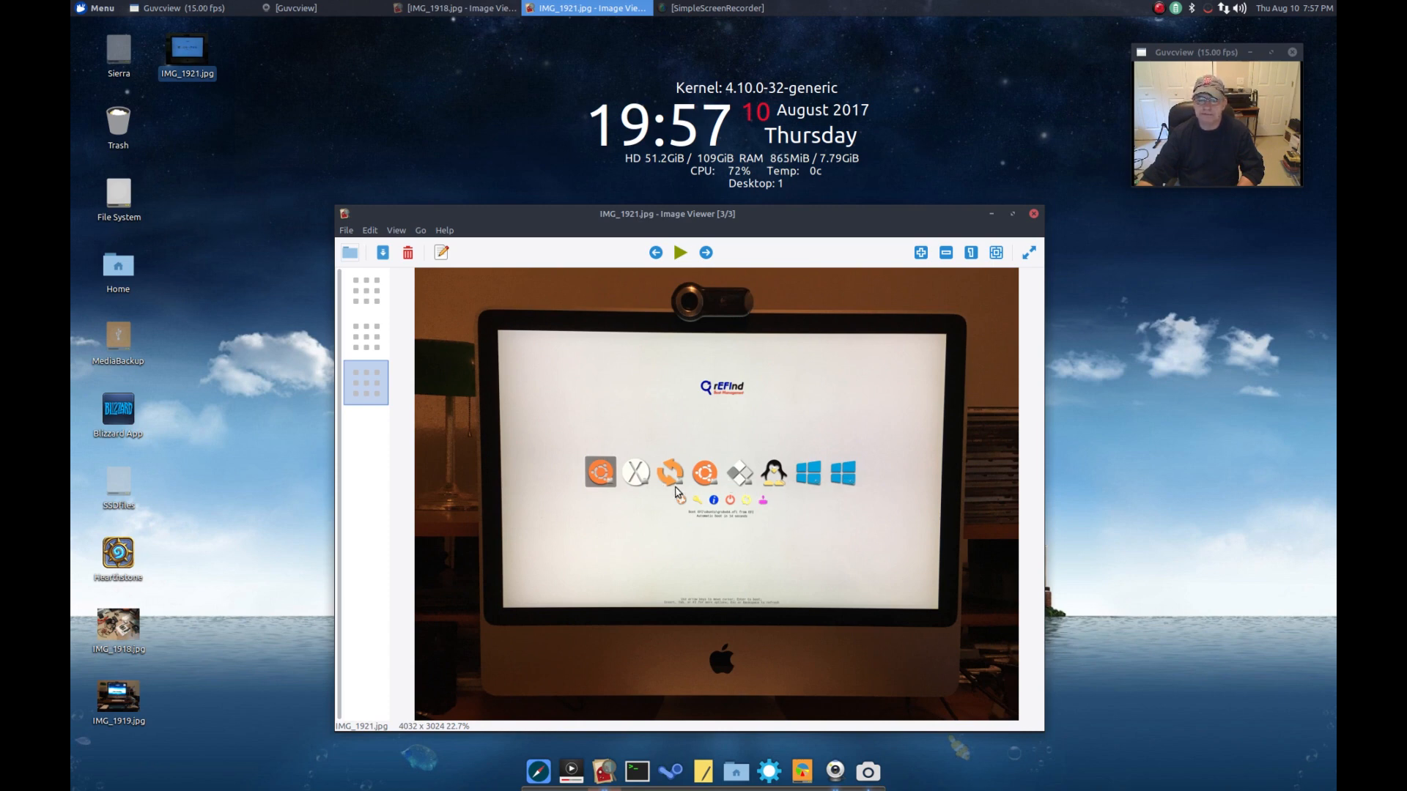
{"action": "mouse_move", "coordinate": [683, 430]}
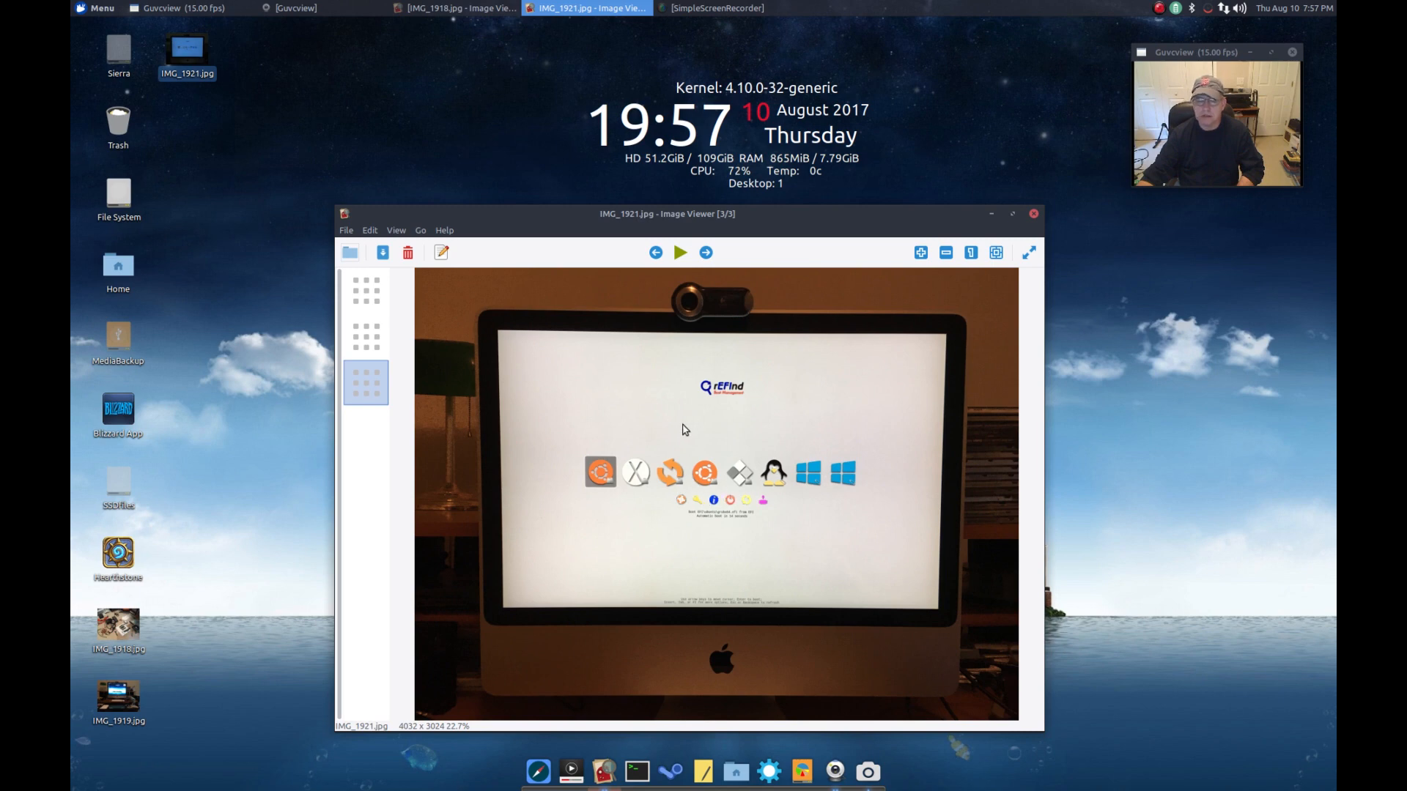
{"action": "mouse_move", "coordinate": [633, 479]}
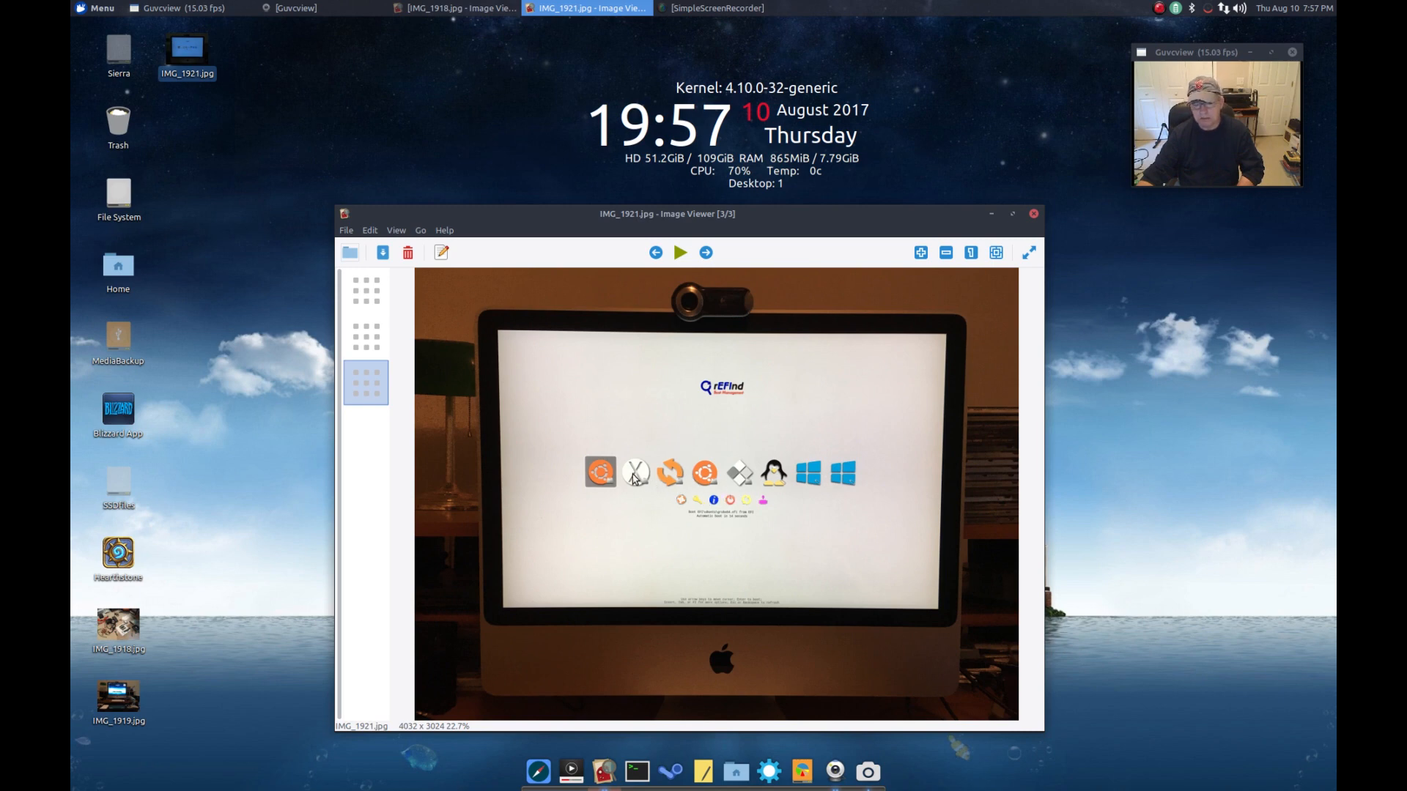
{"action": "mouse_move", "coordinate": [642, 437]}
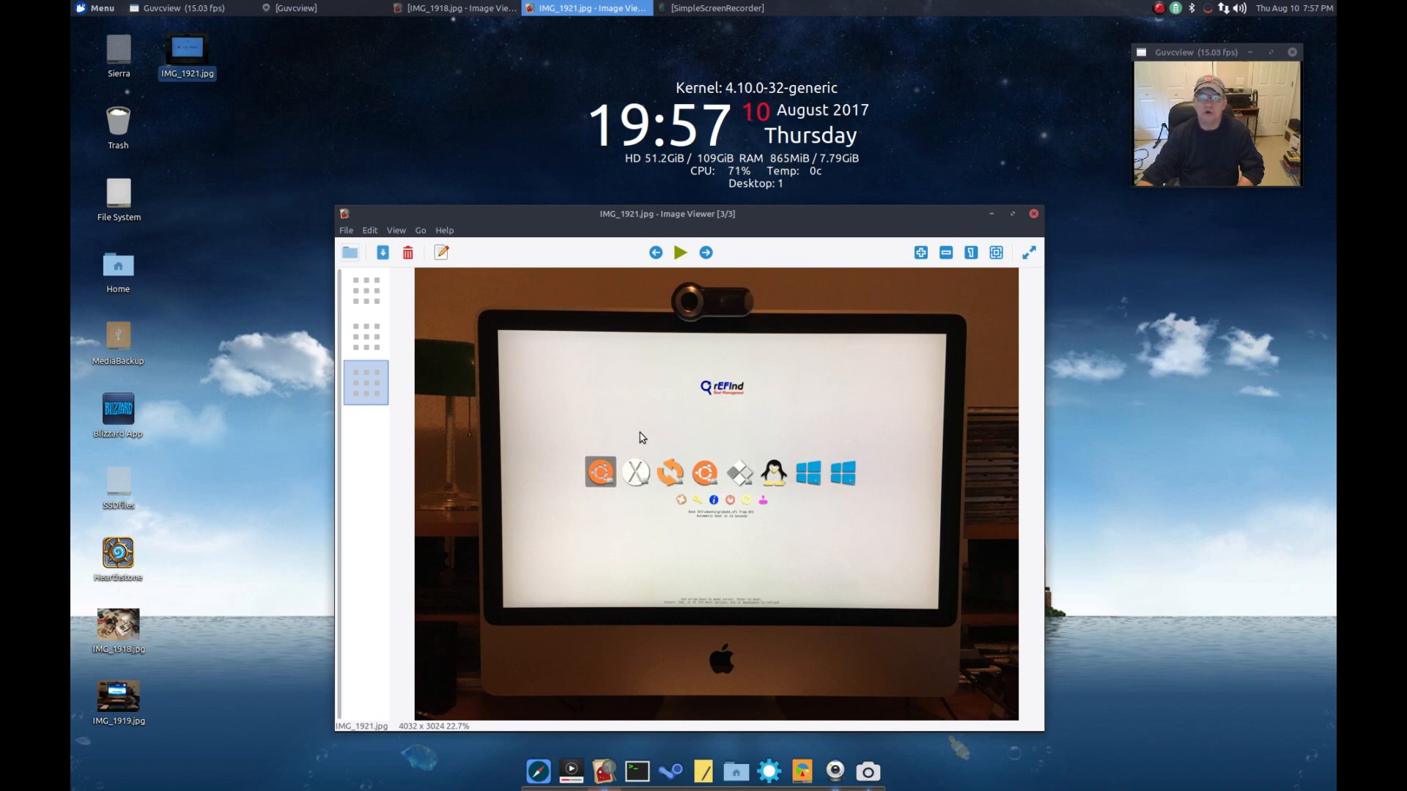
{"action": "mouse_move", "coordinate": [702, 414]}
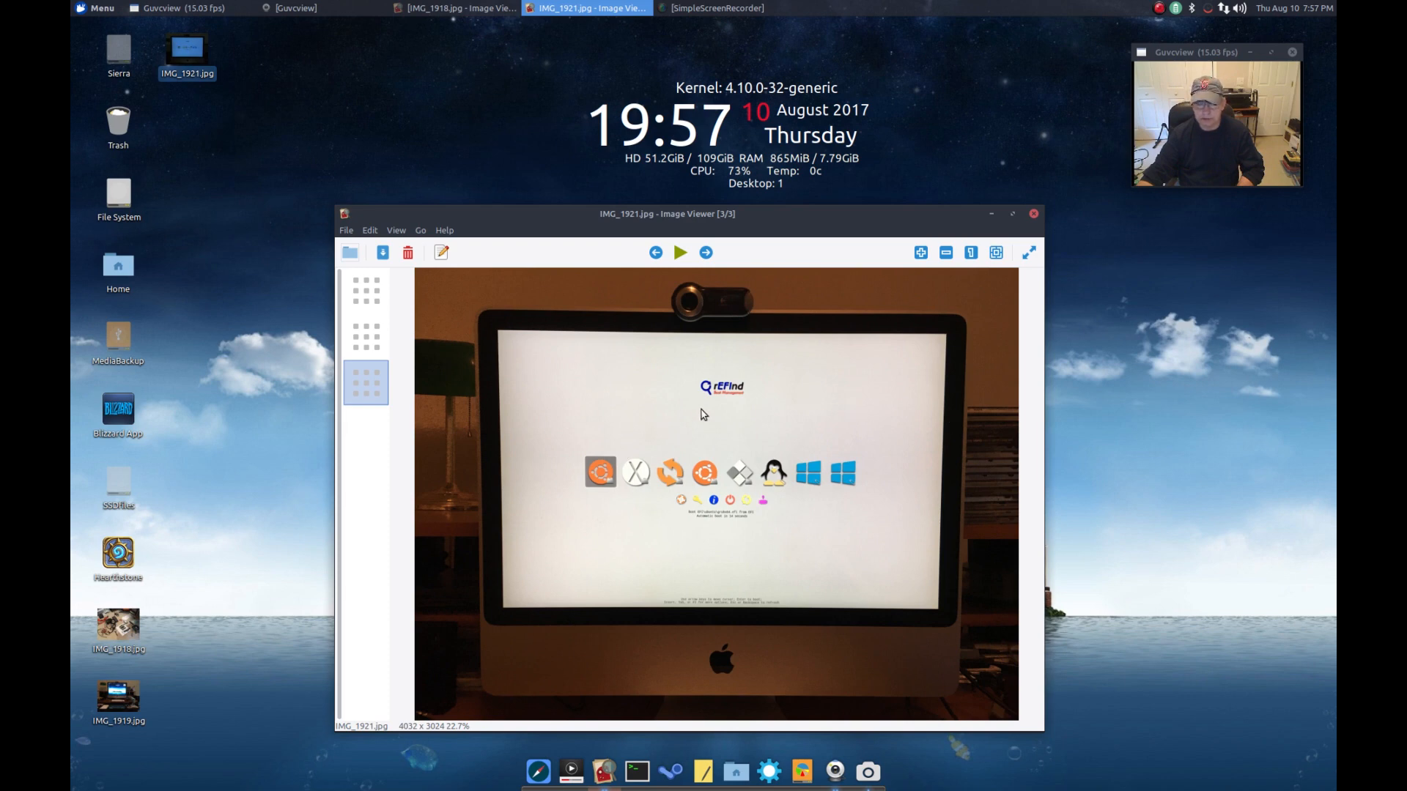
{"action": "mouse_move", "coordinate": [743, 437]}
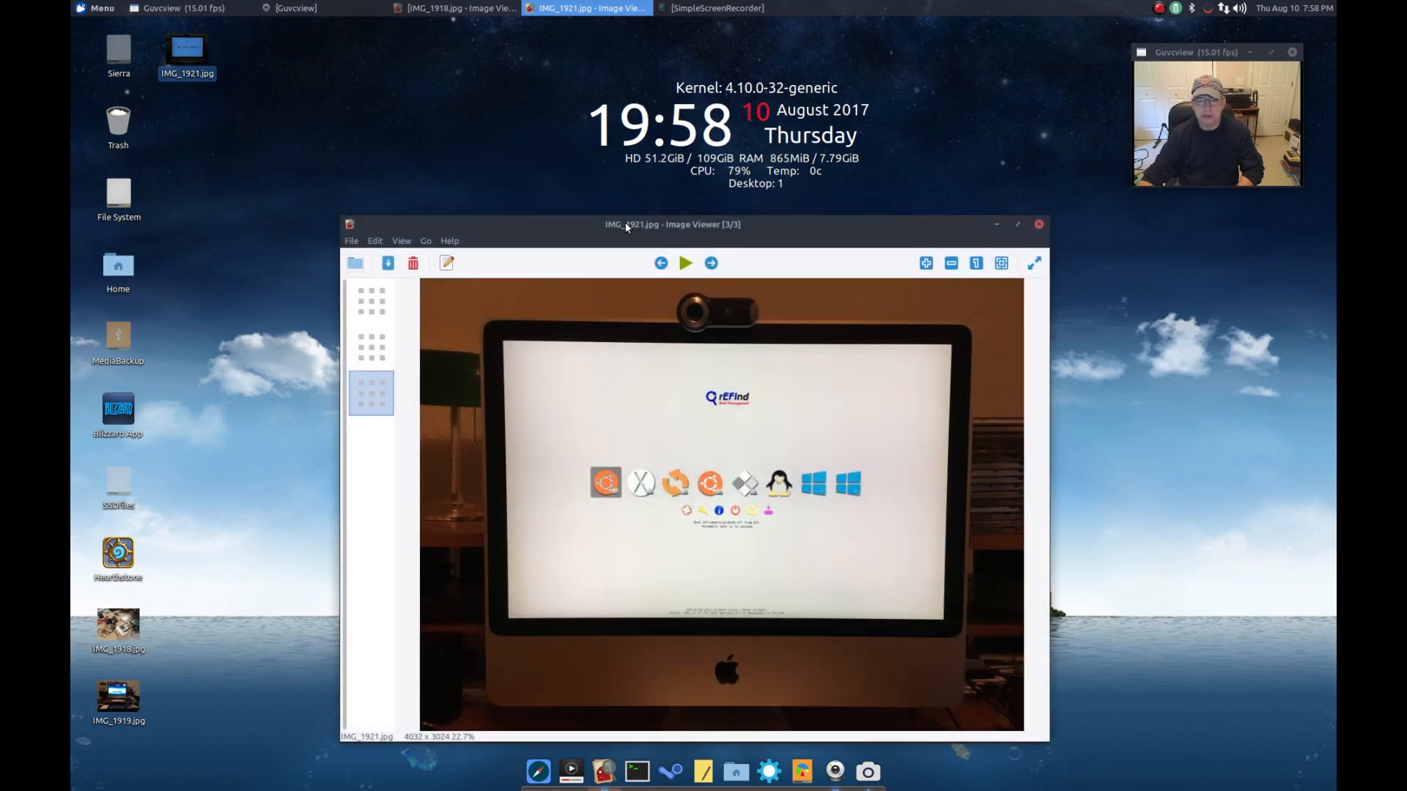
{"action": "mouse_move", "coordinate": [767, 234]}
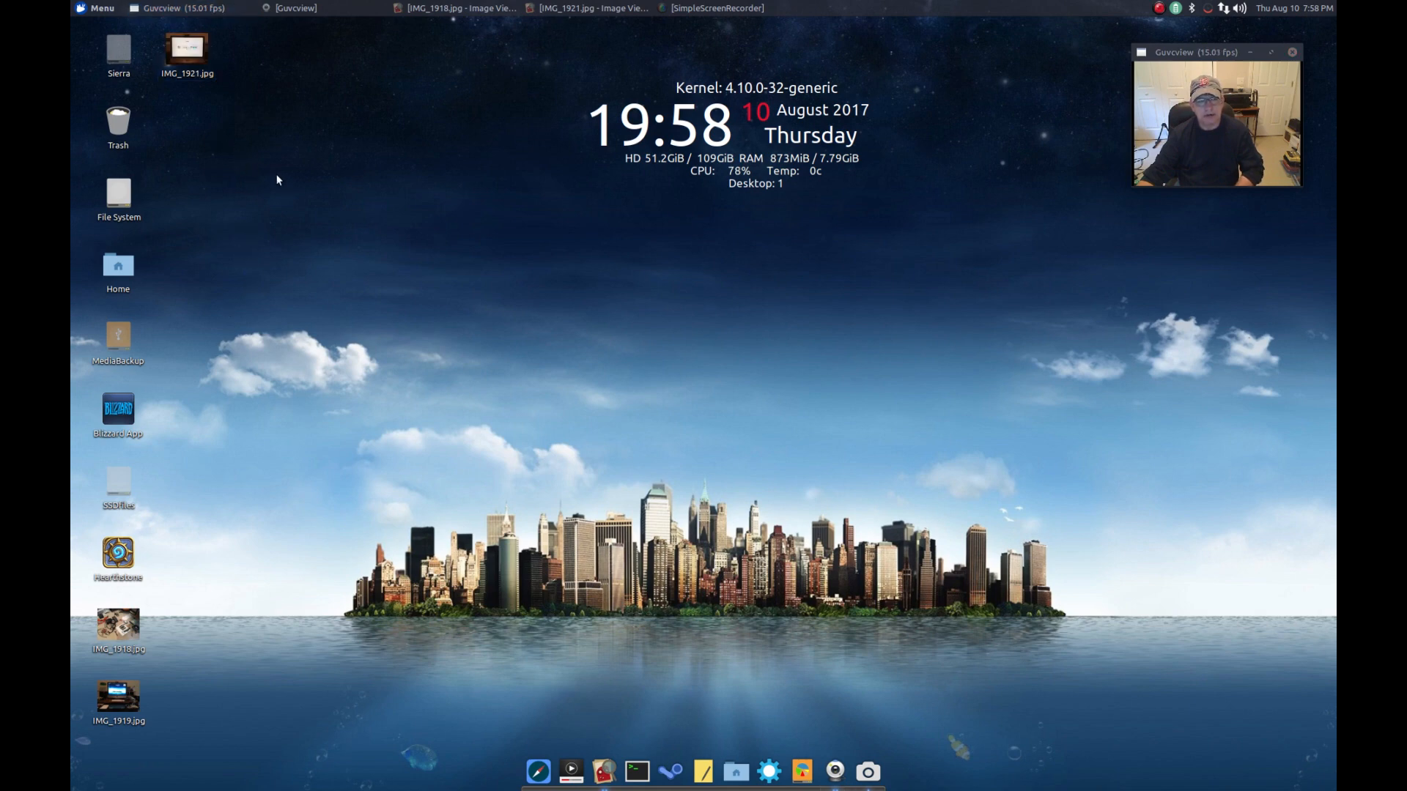
{"action": "mouse_move", "coordinate": [252, 197]}
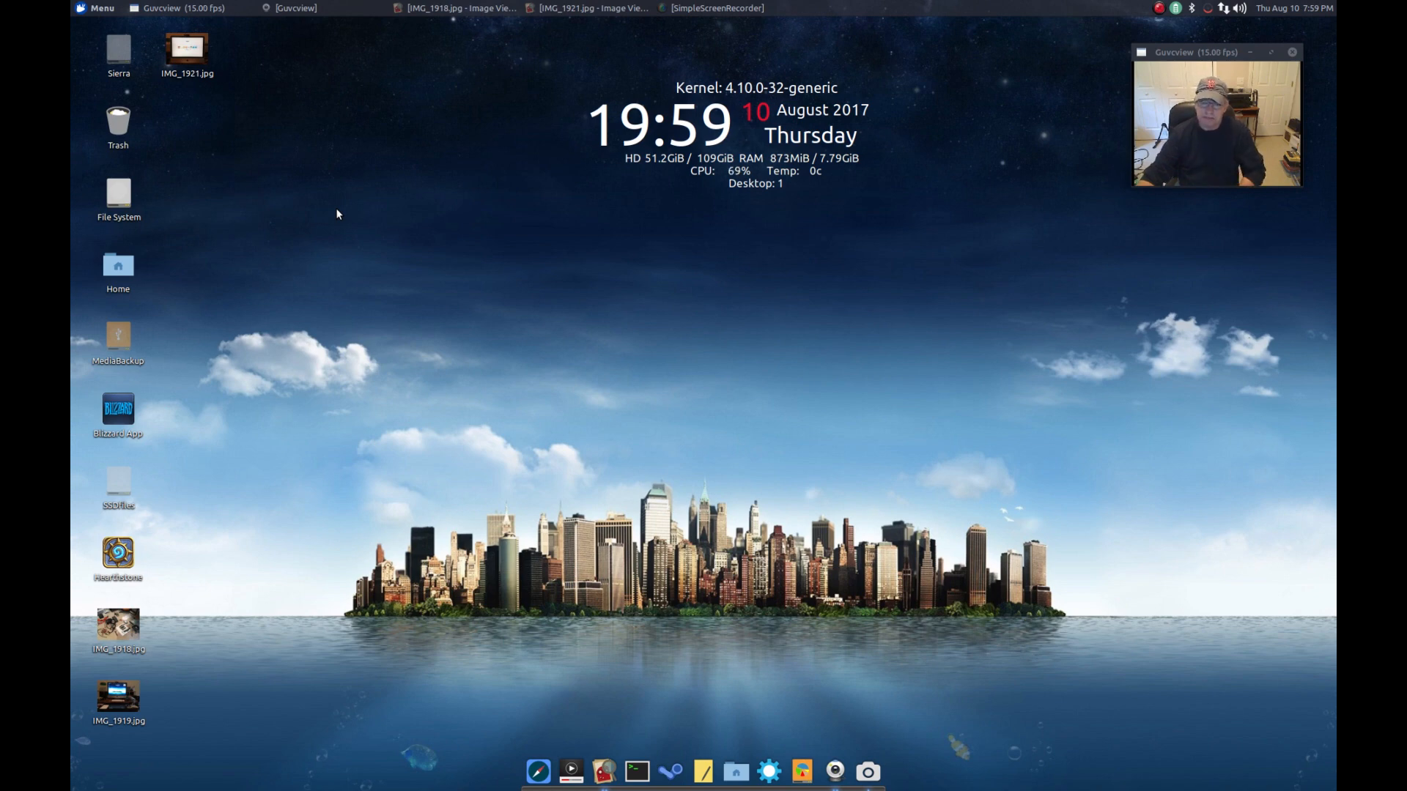
{"action": "mouse_move", "coordinate": [731, 224]}
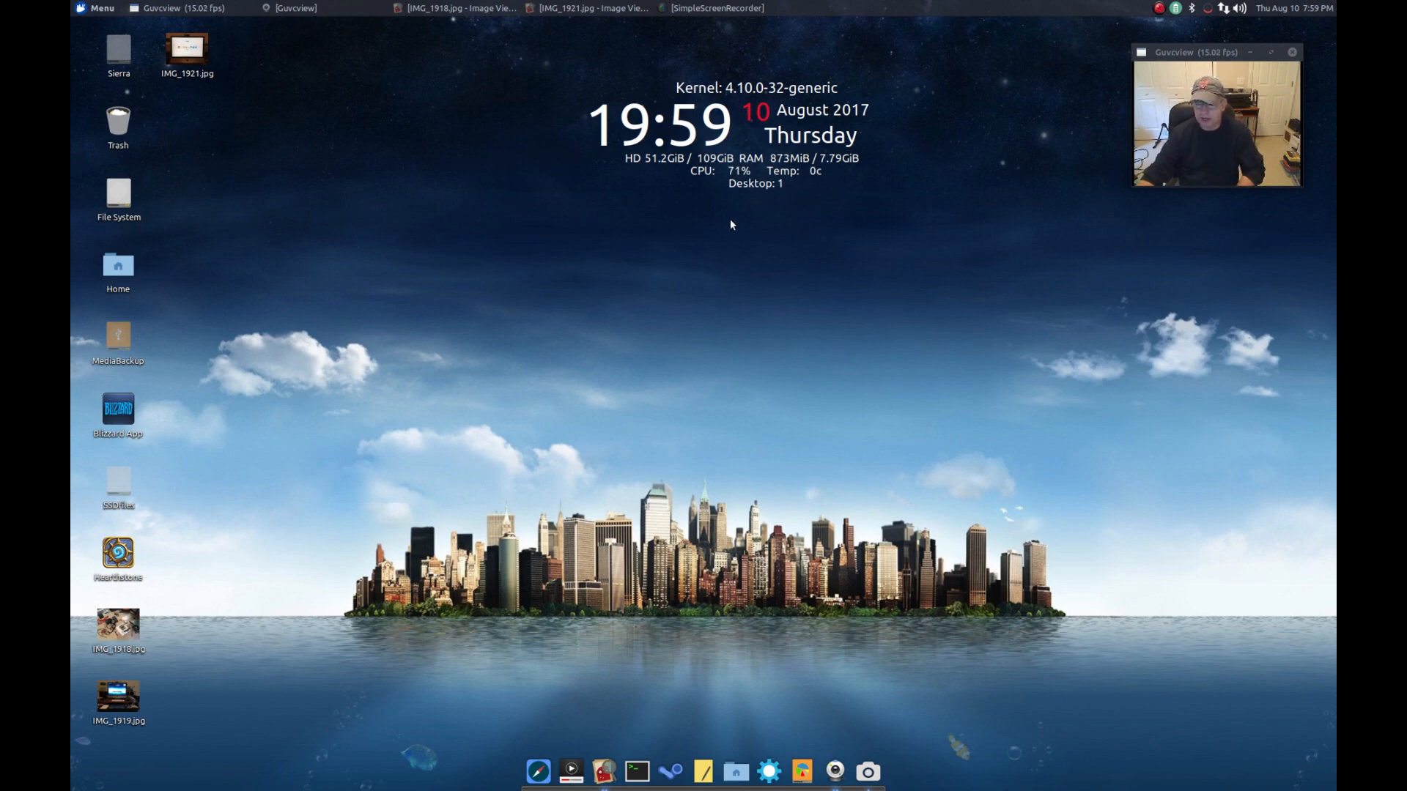
{"action": "mouse_move", "coordinate": [734, 244]}
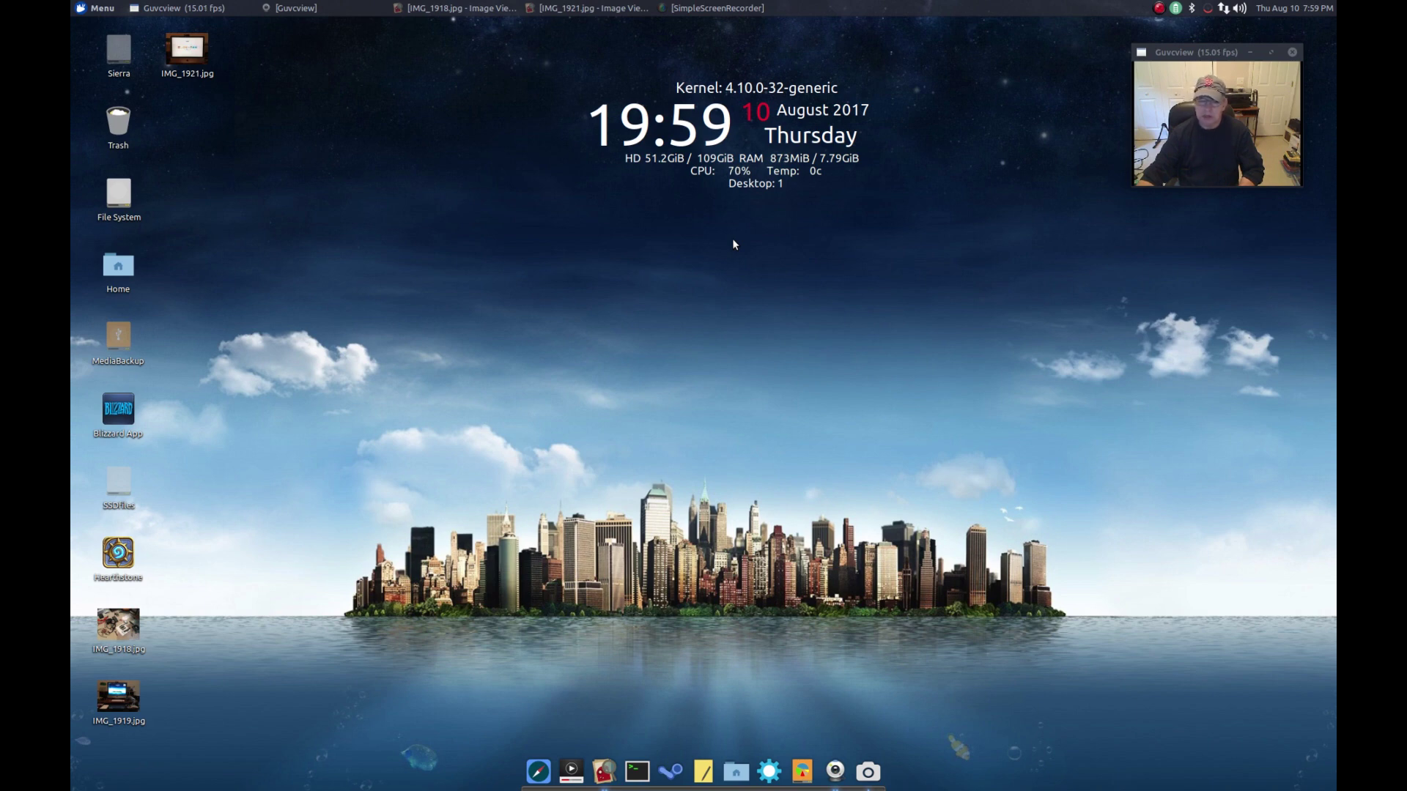
{"action": "mouse_move", "coordinate": [751, 328]}
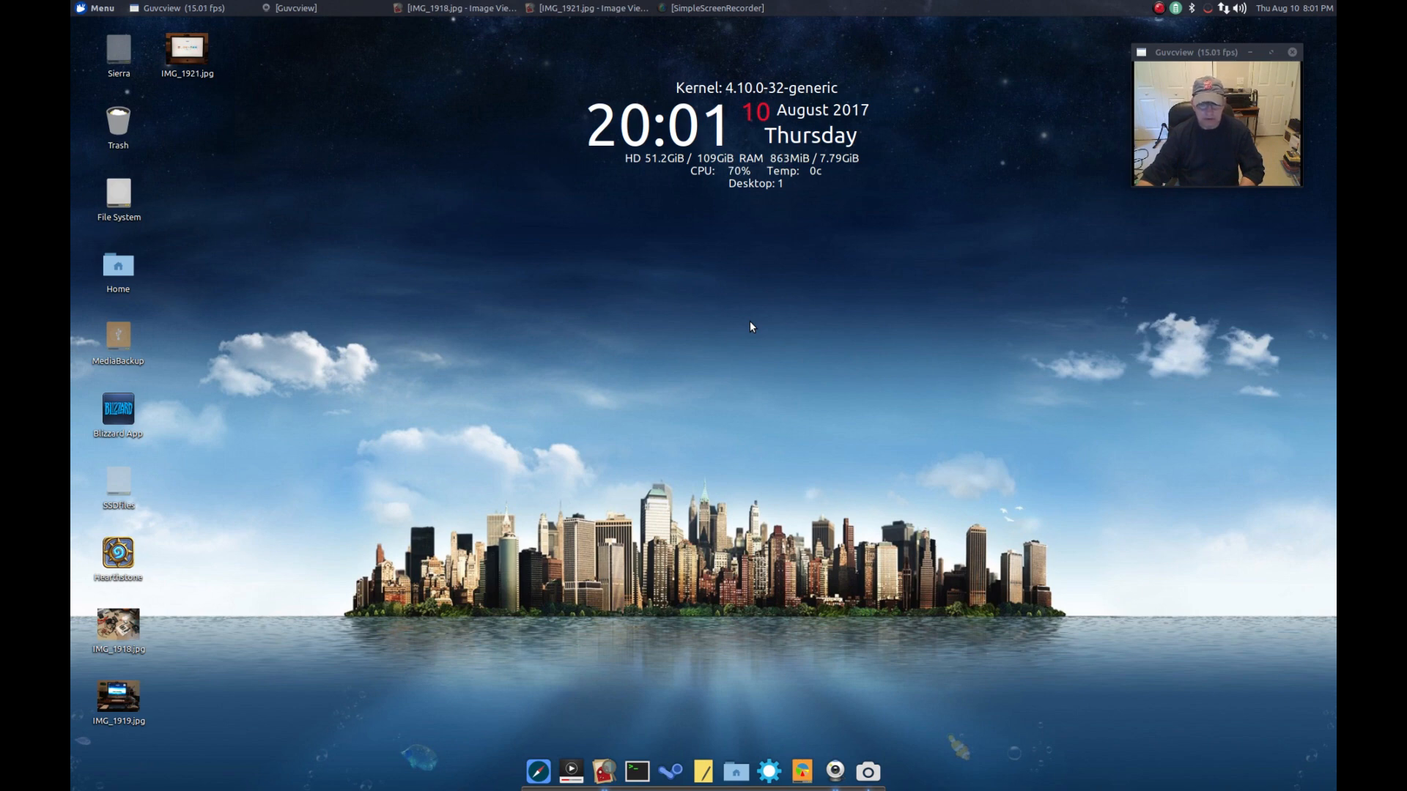
{"action": "mouse_move", "coordinate": [774, 473]}
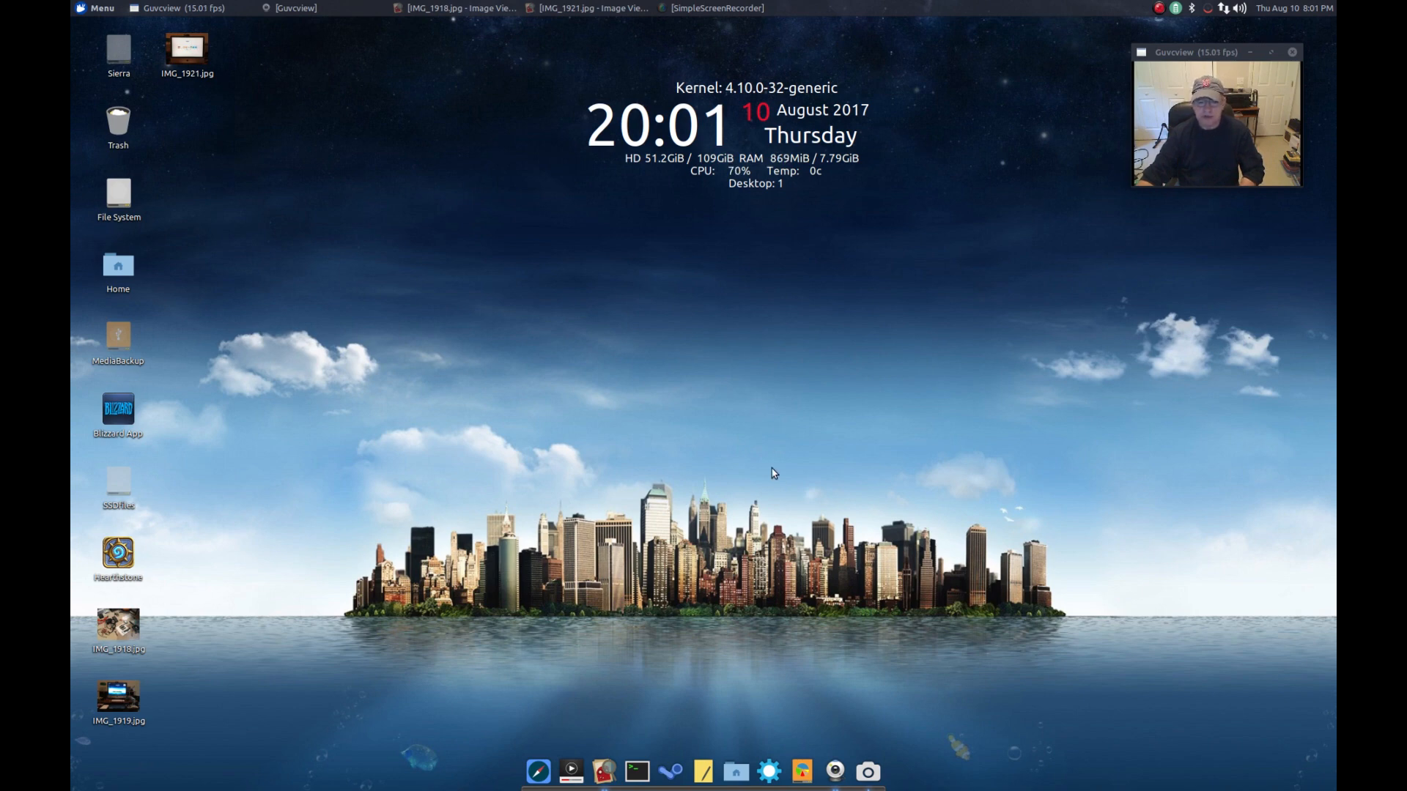
Open IMG_1918.jpg with Ristretto Image Viewer and restore its window from full screen
{"action": "right_click", "coordinate": [118, 622]}
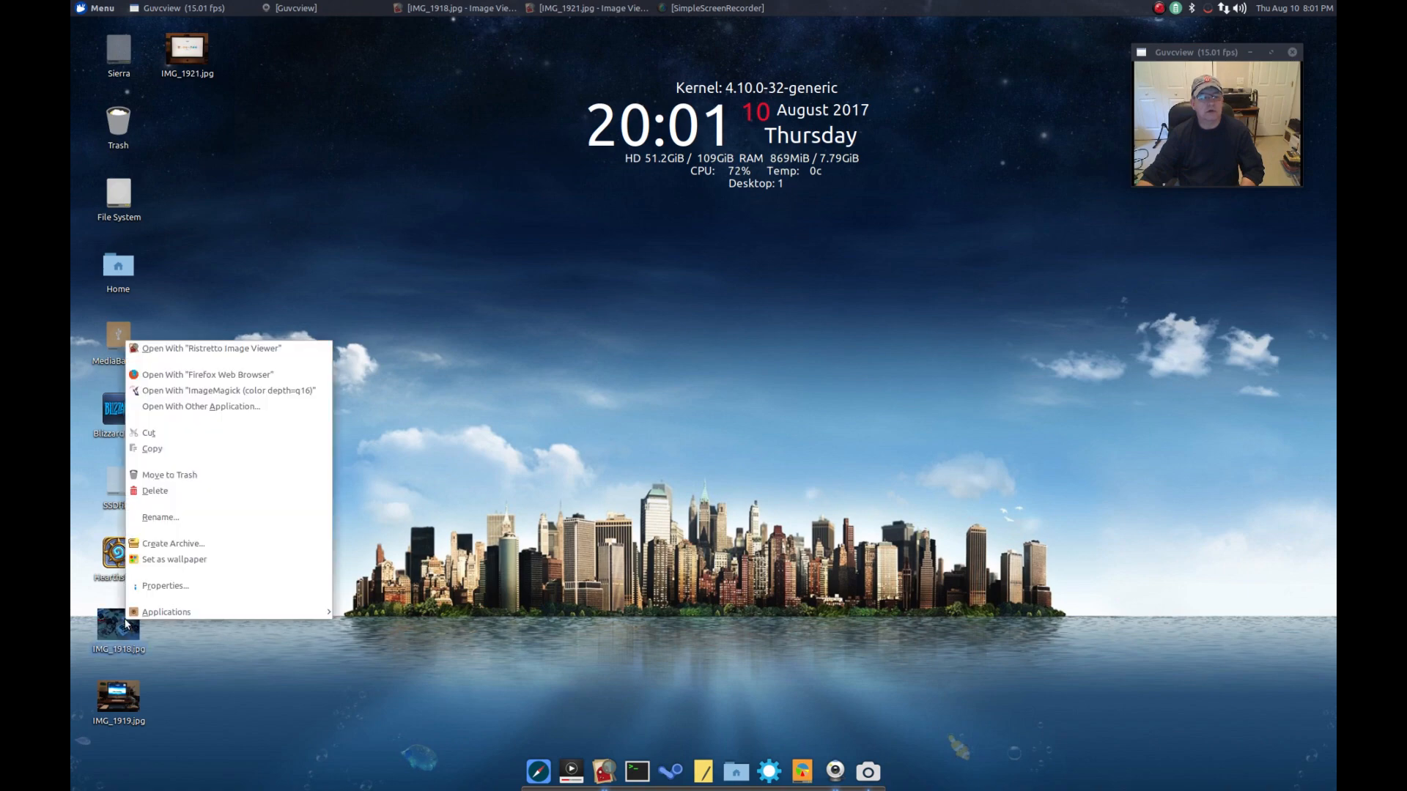
{"action": "left_click", "coordinate": [212, 348]}
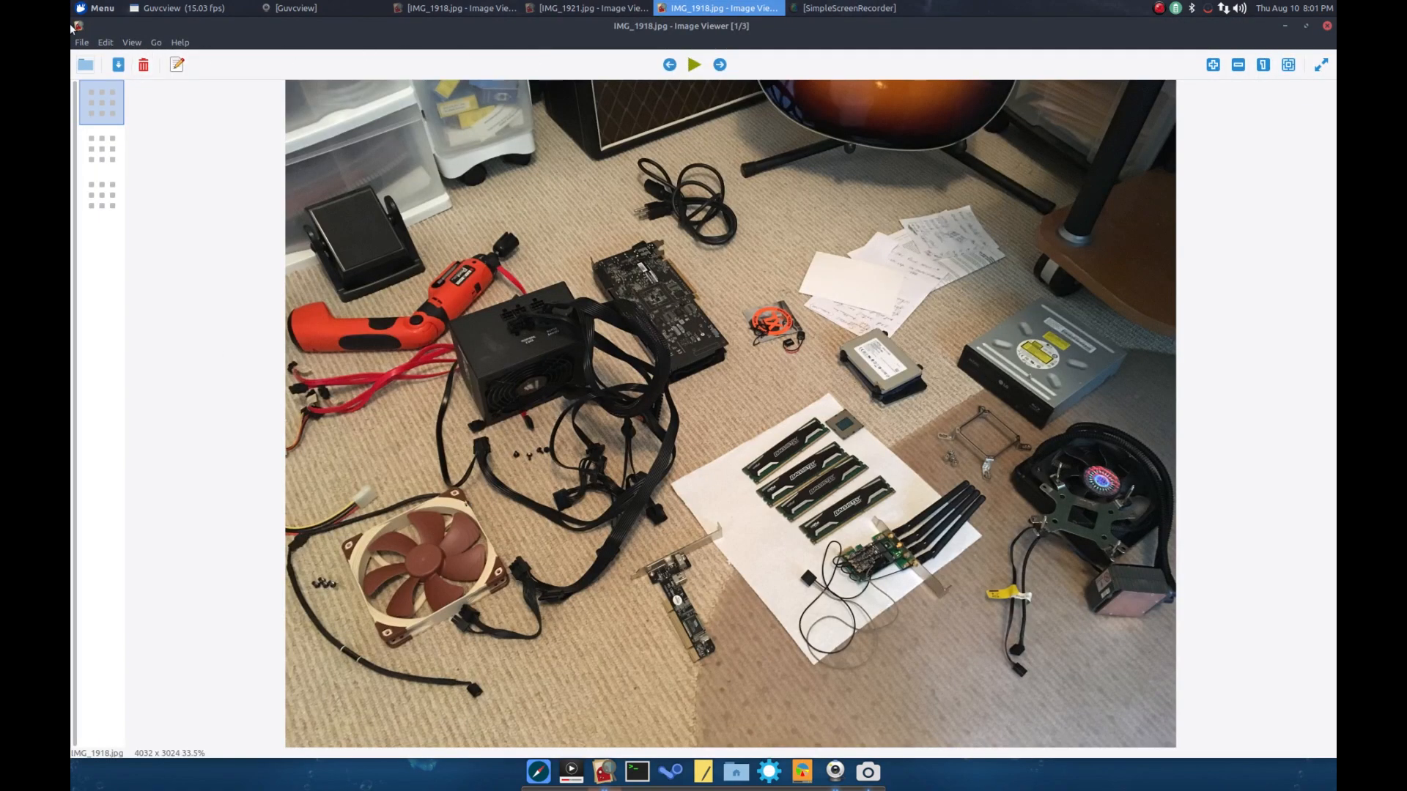
{"action": "left_click", "coordinate": [1306, 25]}
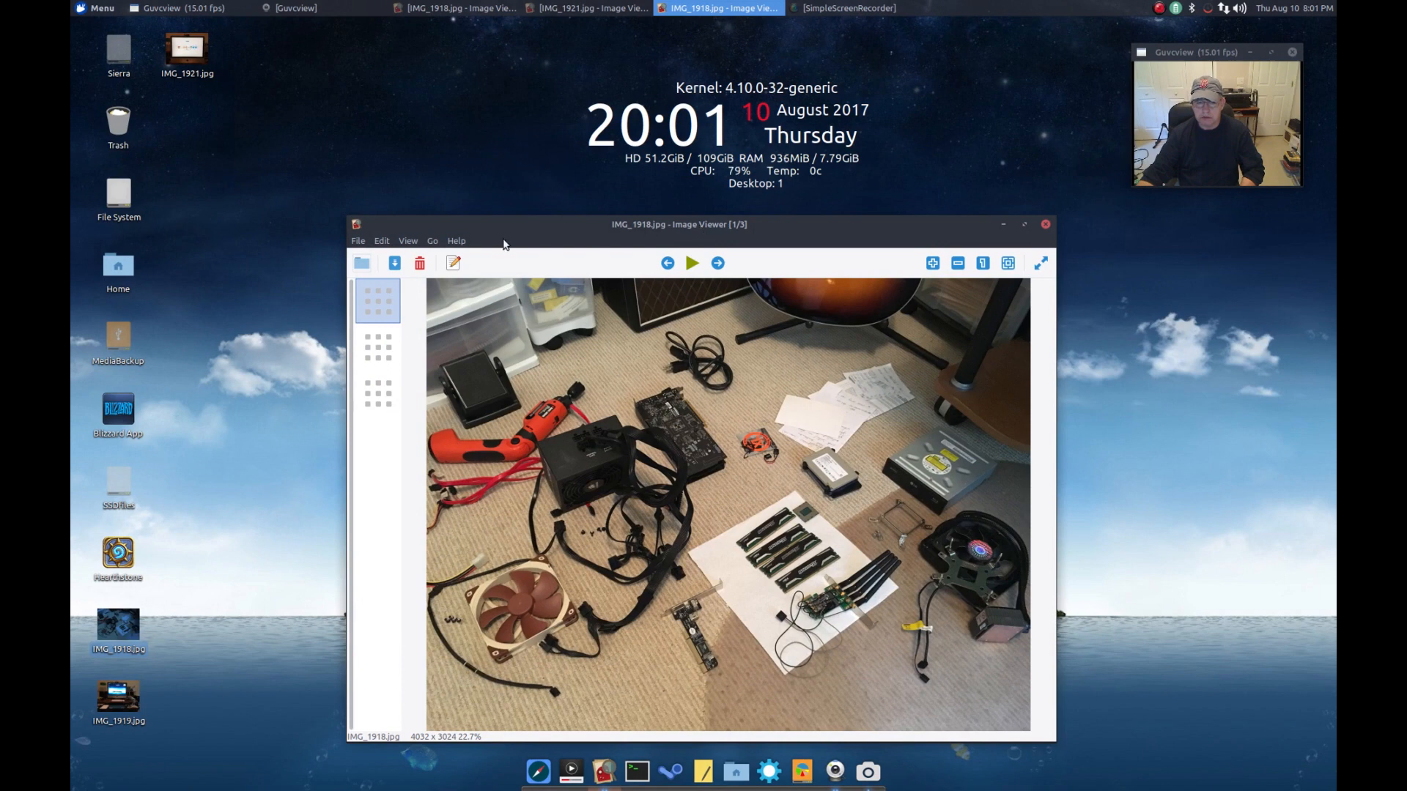
{"action": "mouse_move", "coordinate": [545, 233]}
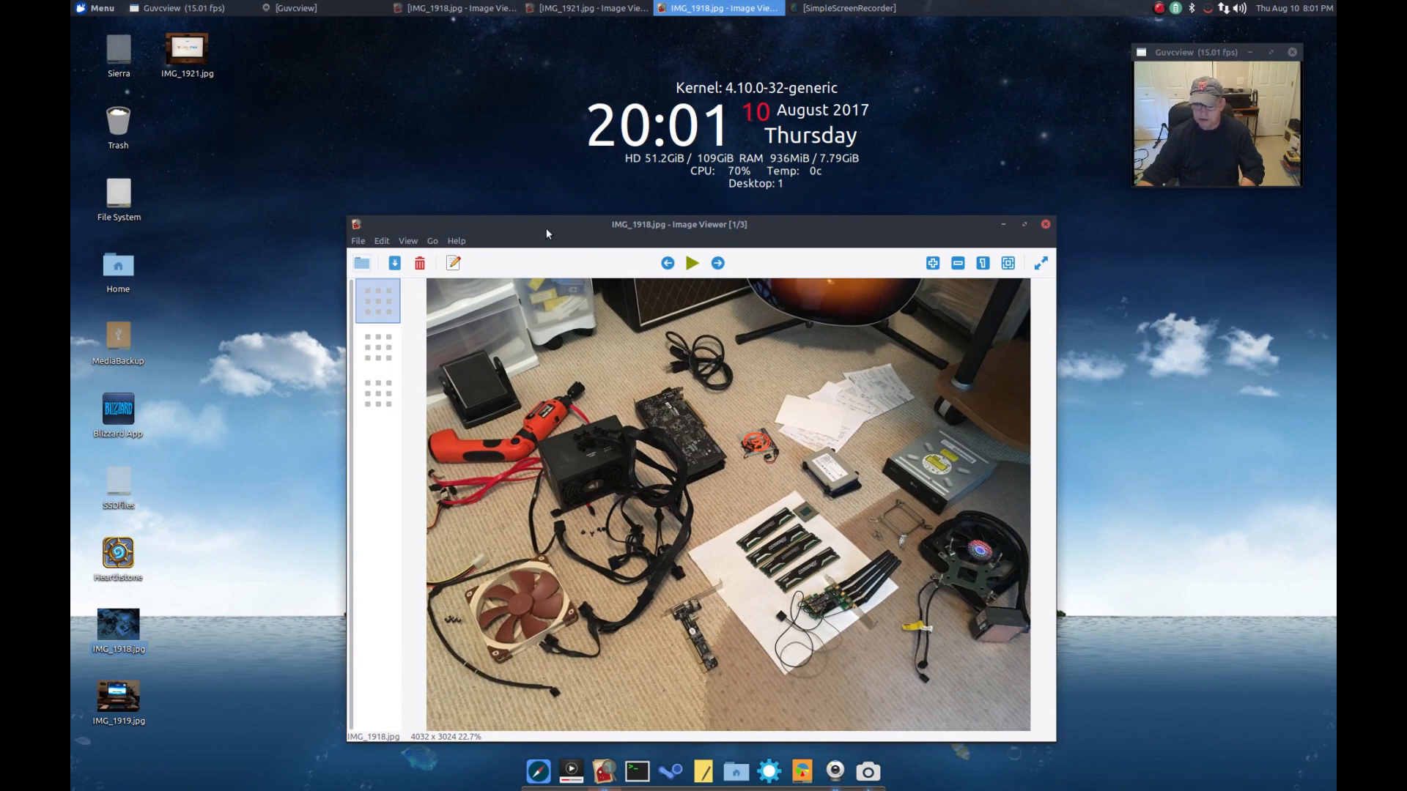
{"action": "right_click", "coordinate": [678, 224]}
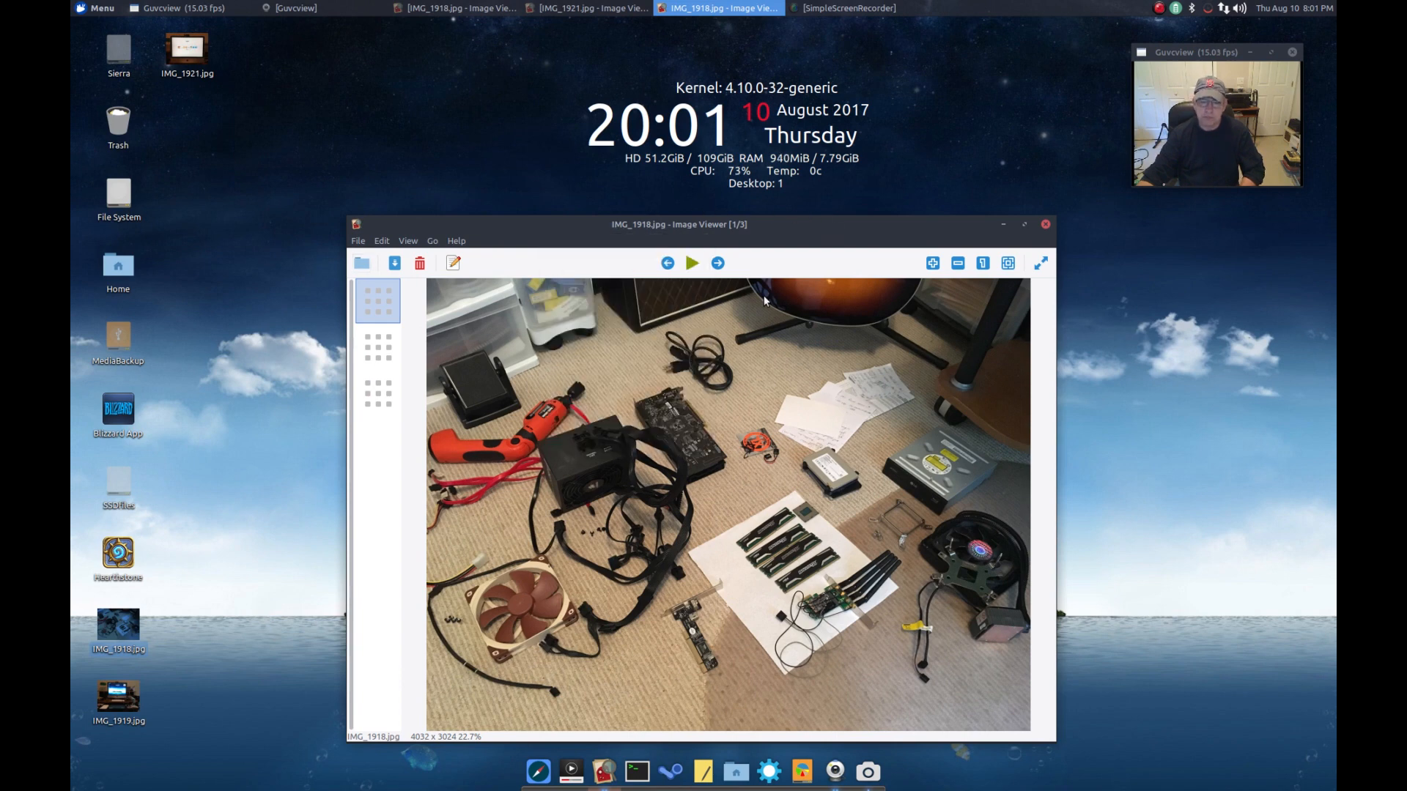
{"action": "mouse_move", "coordinate": [516, 500]}
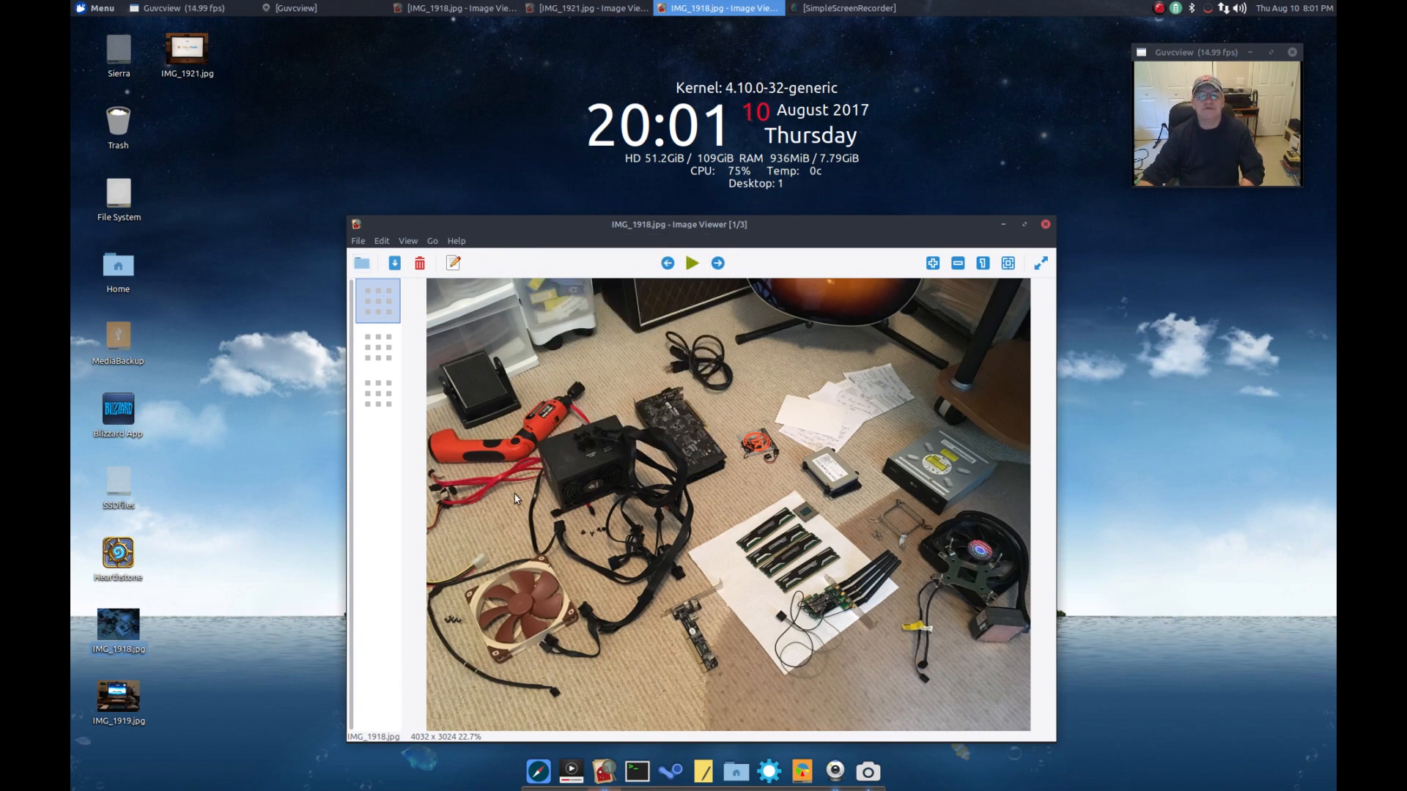
{"action": "mouse_move", "coordinate": [633, 503]}
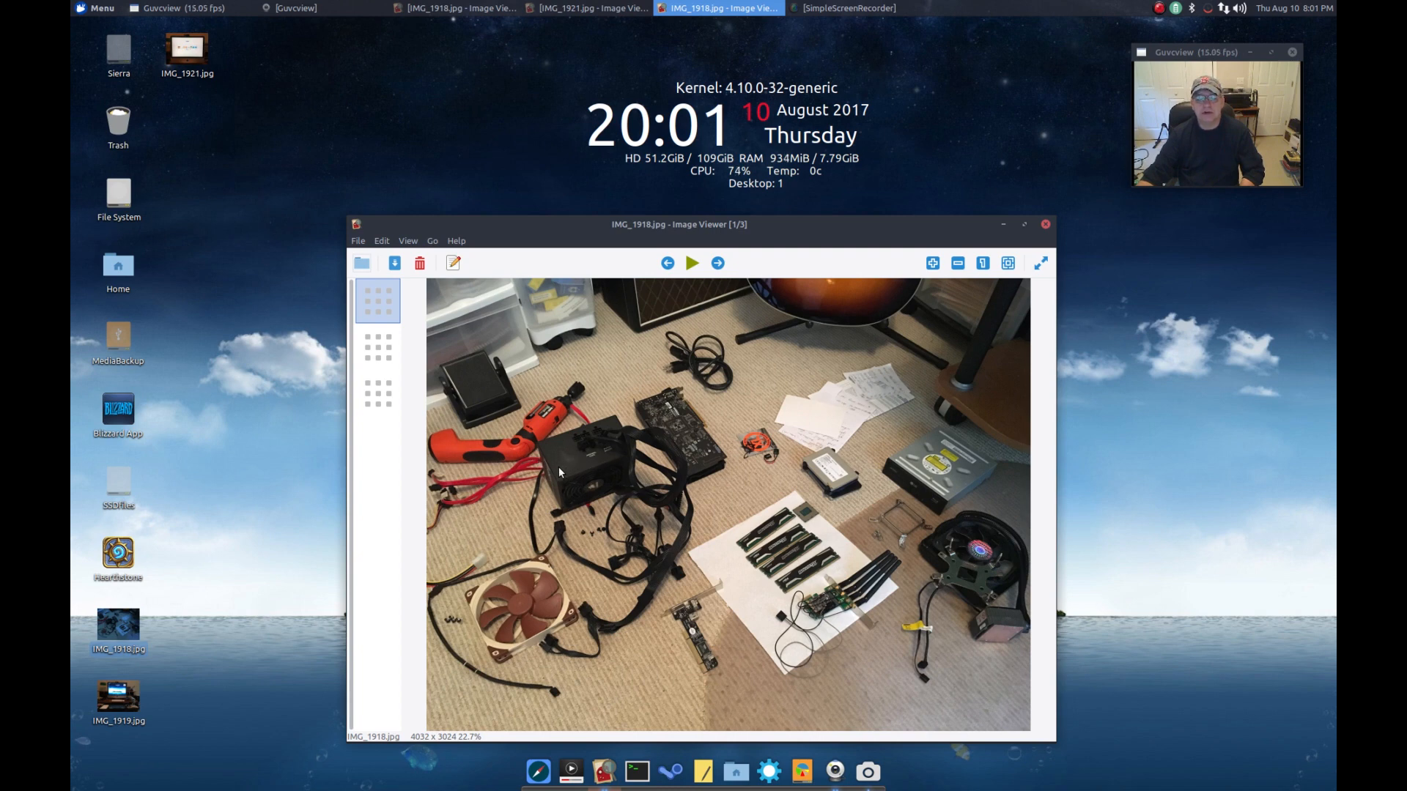
{"action": "mouse_move", "coordinate": [626, 475]}
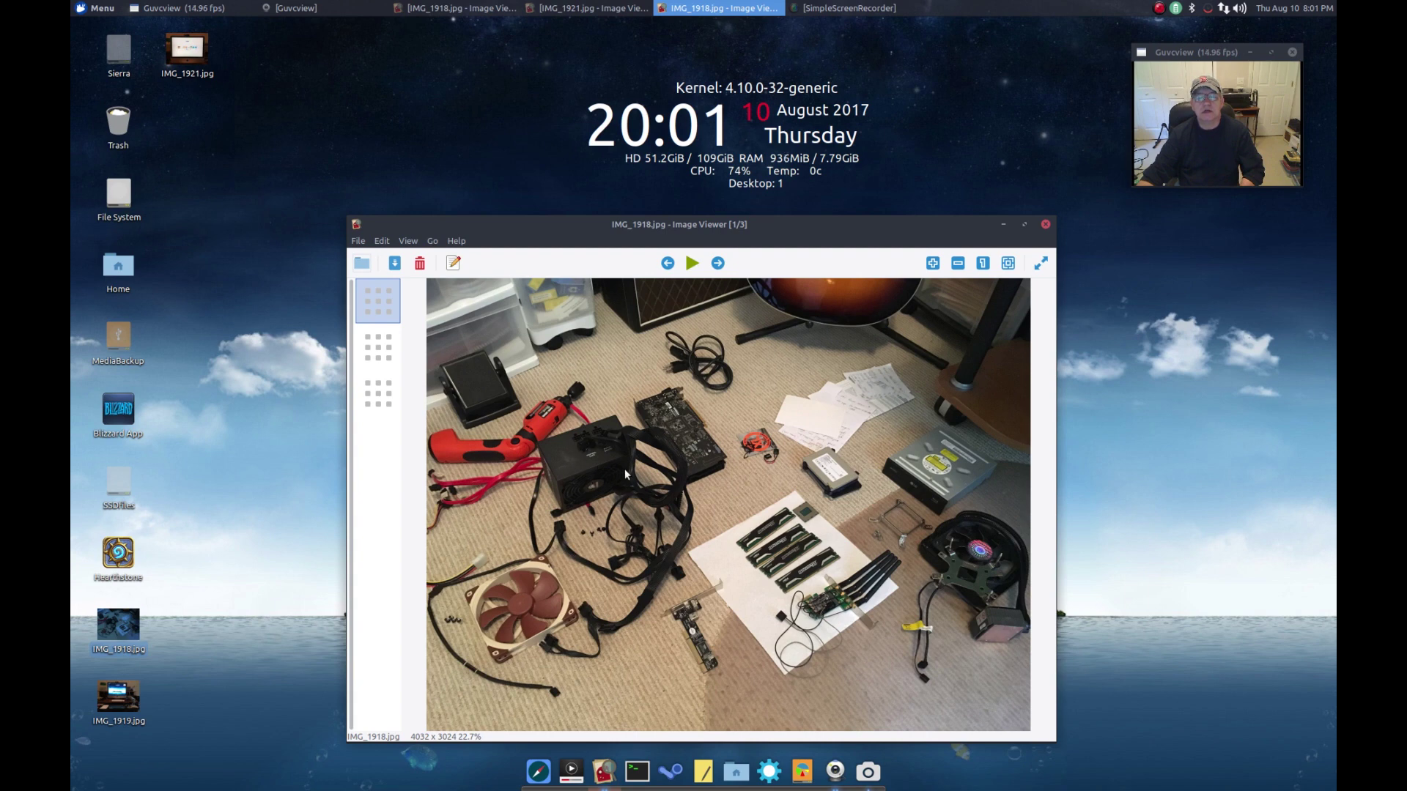
{"action": "mouse_move", "coordinate": [581, 476]}
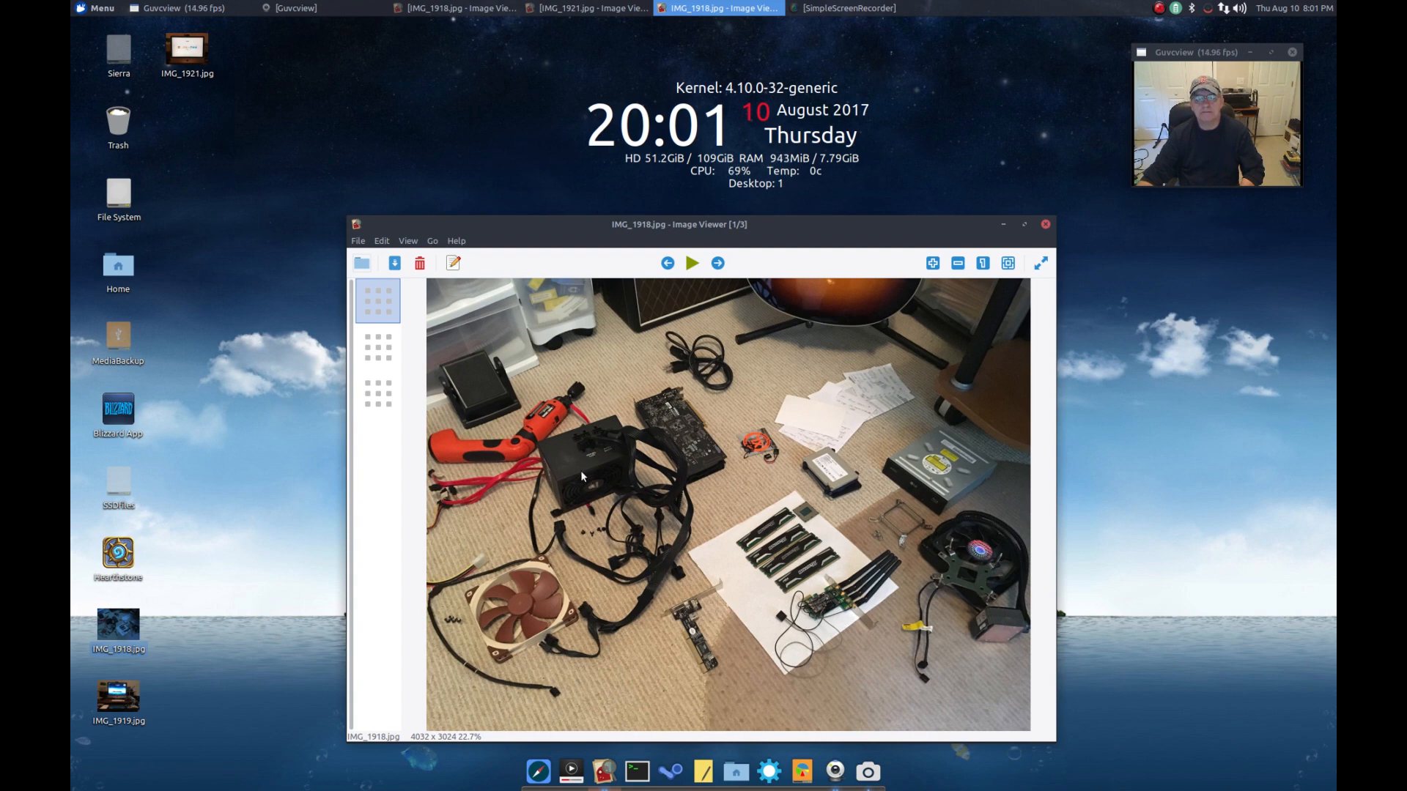
{"action": "mouse_move", "coordinate": [652, 401]}
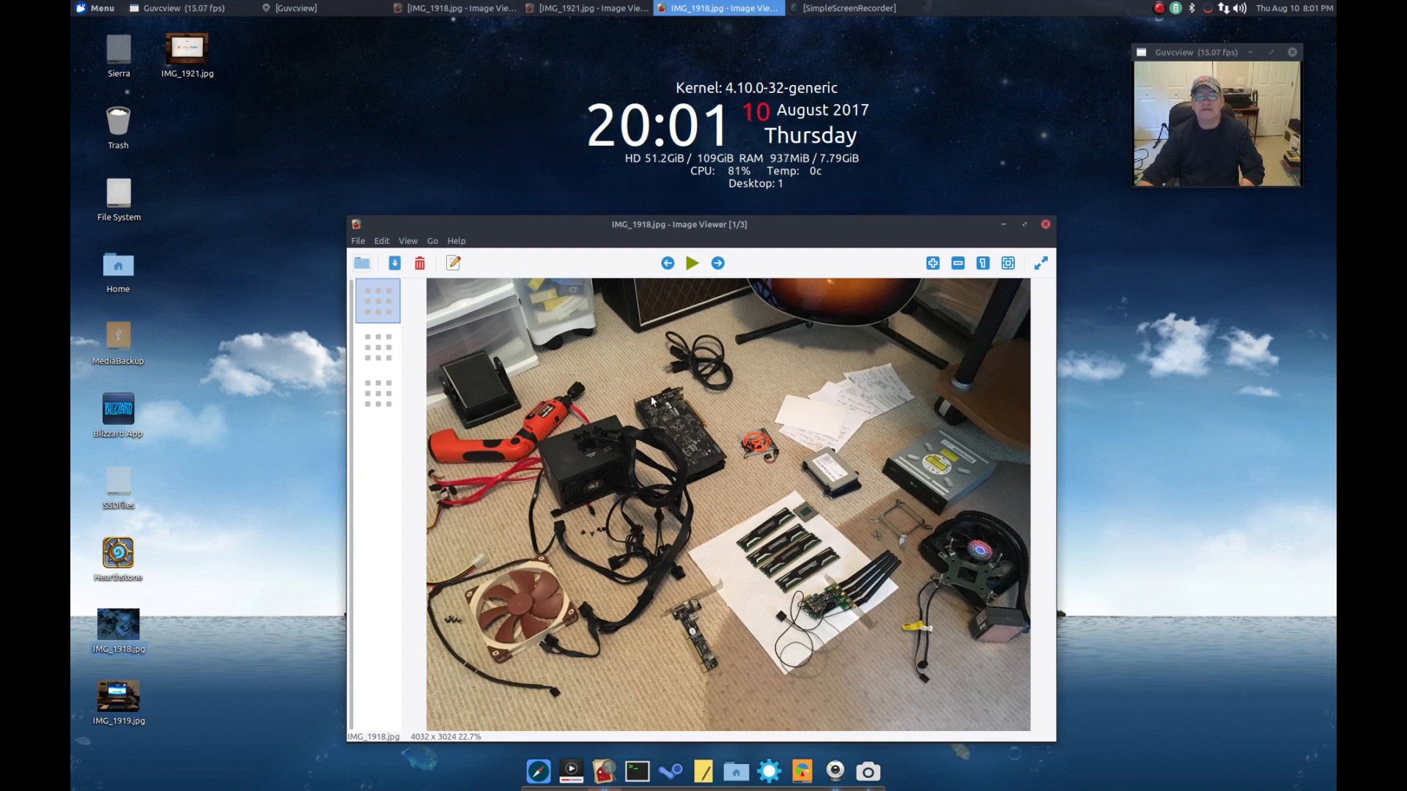
{"action": "mouse_move", "coordinate": [700, 455]}
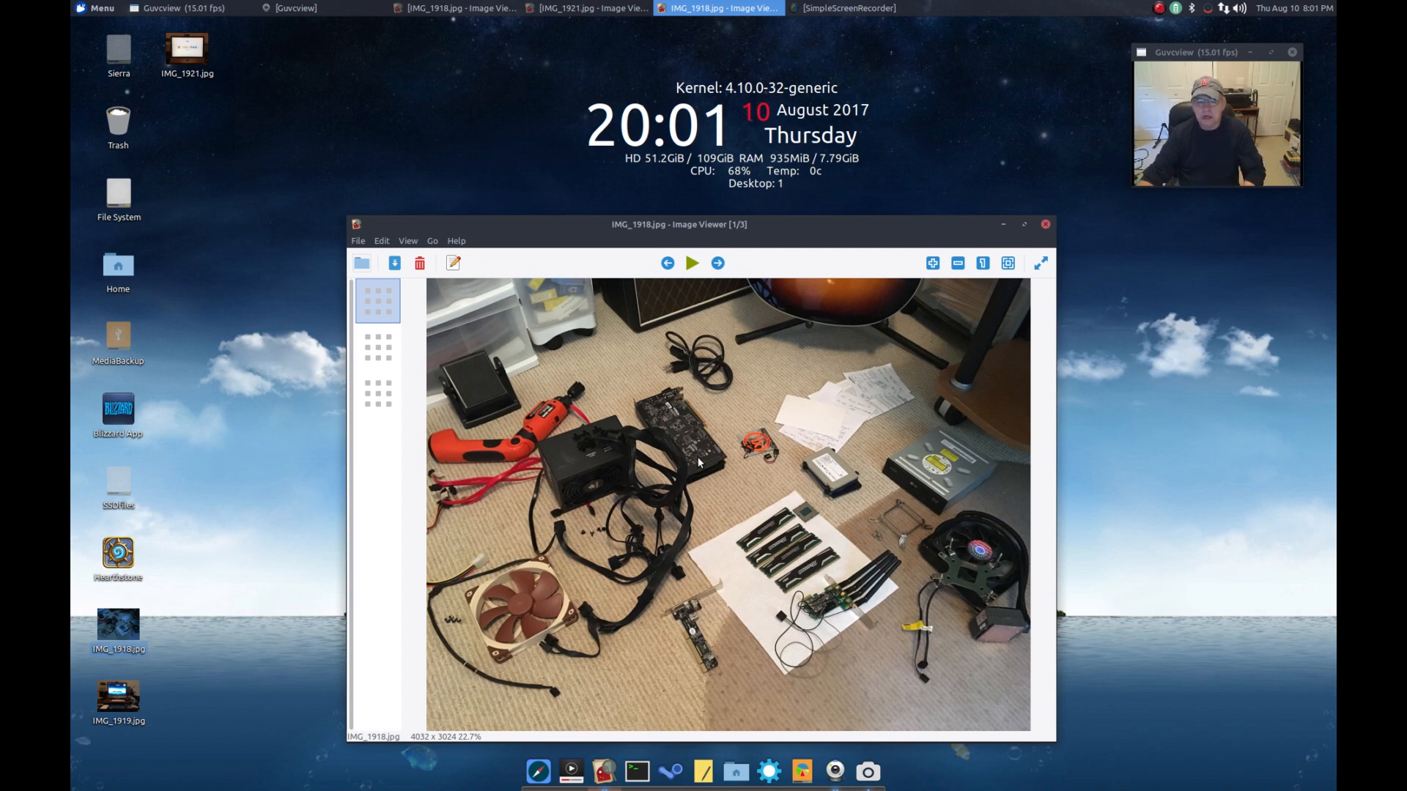
{"action": "mouse_move", "coordinate": [628, 543]}
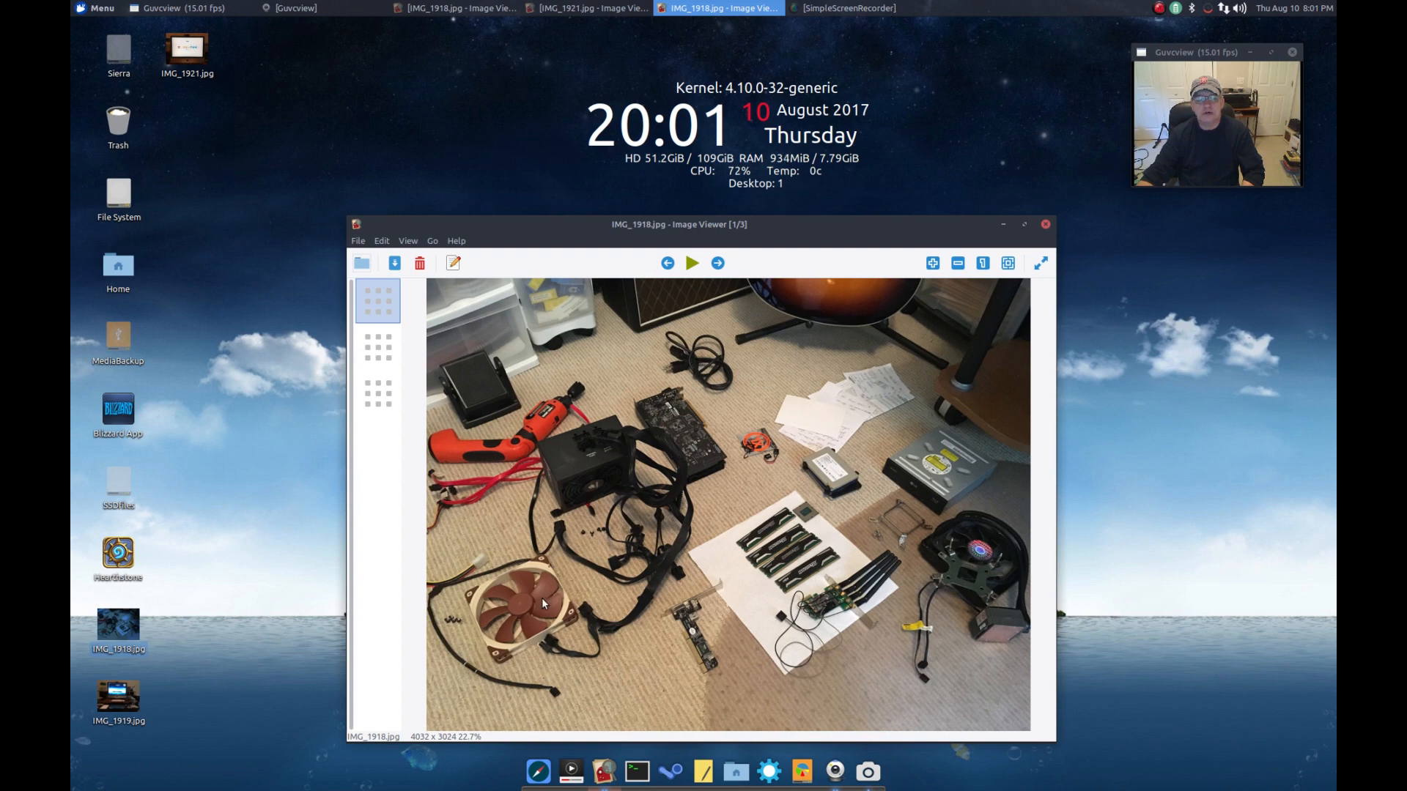
{"action": "mouse_move", "coordinate": [505, 625]}
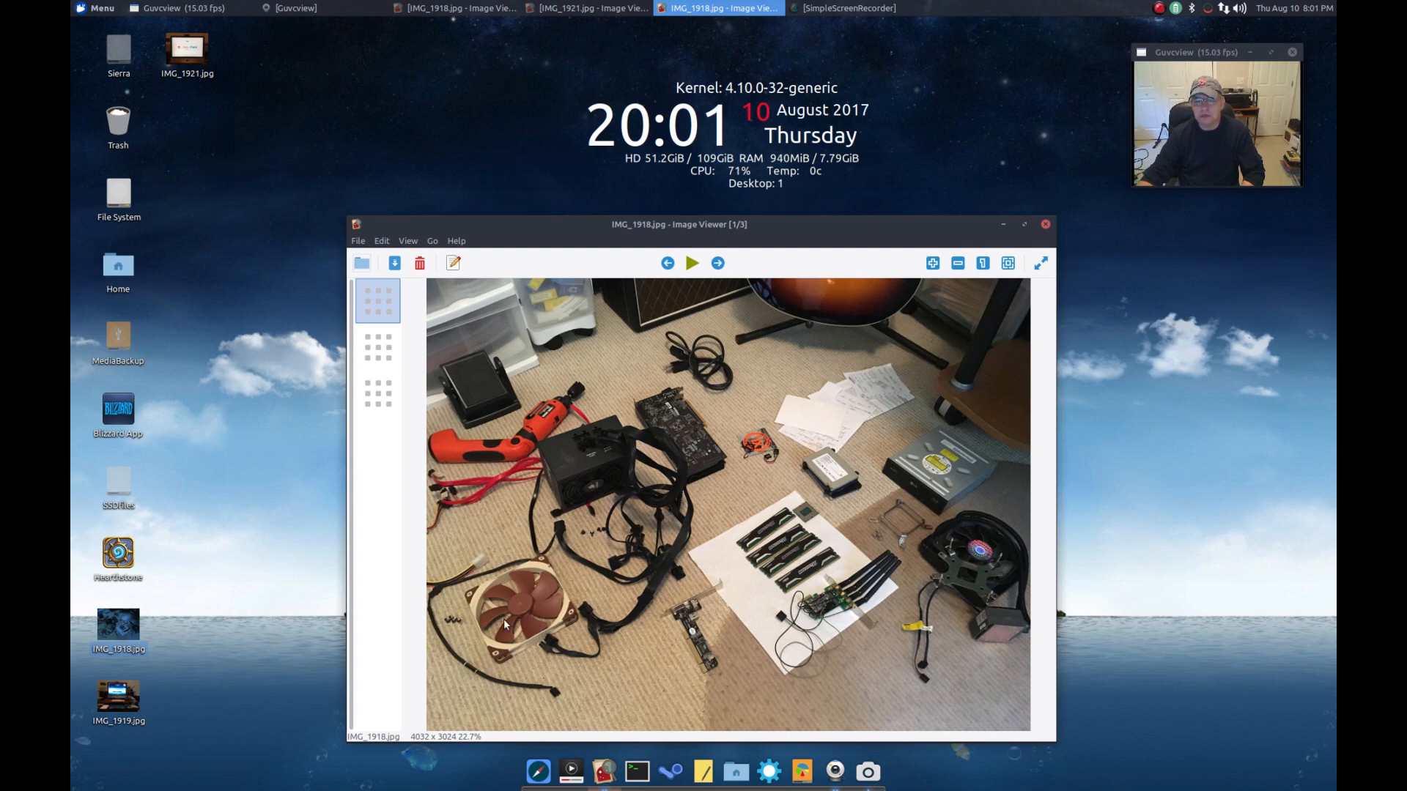
{"action": "mouse_move", "coordinate": [519, 632]}
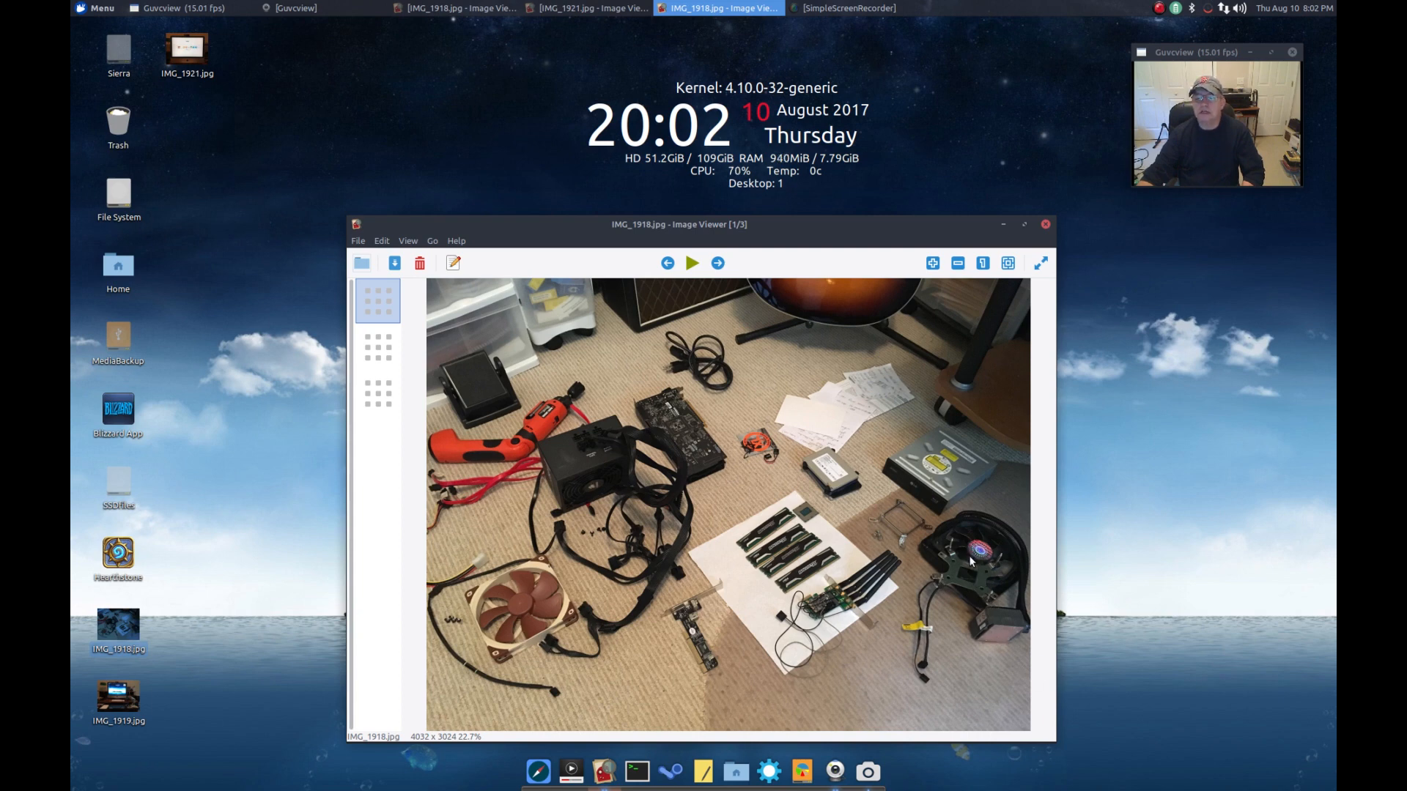
{"action": "mouse_move", "coordinate": [1005, 625]}
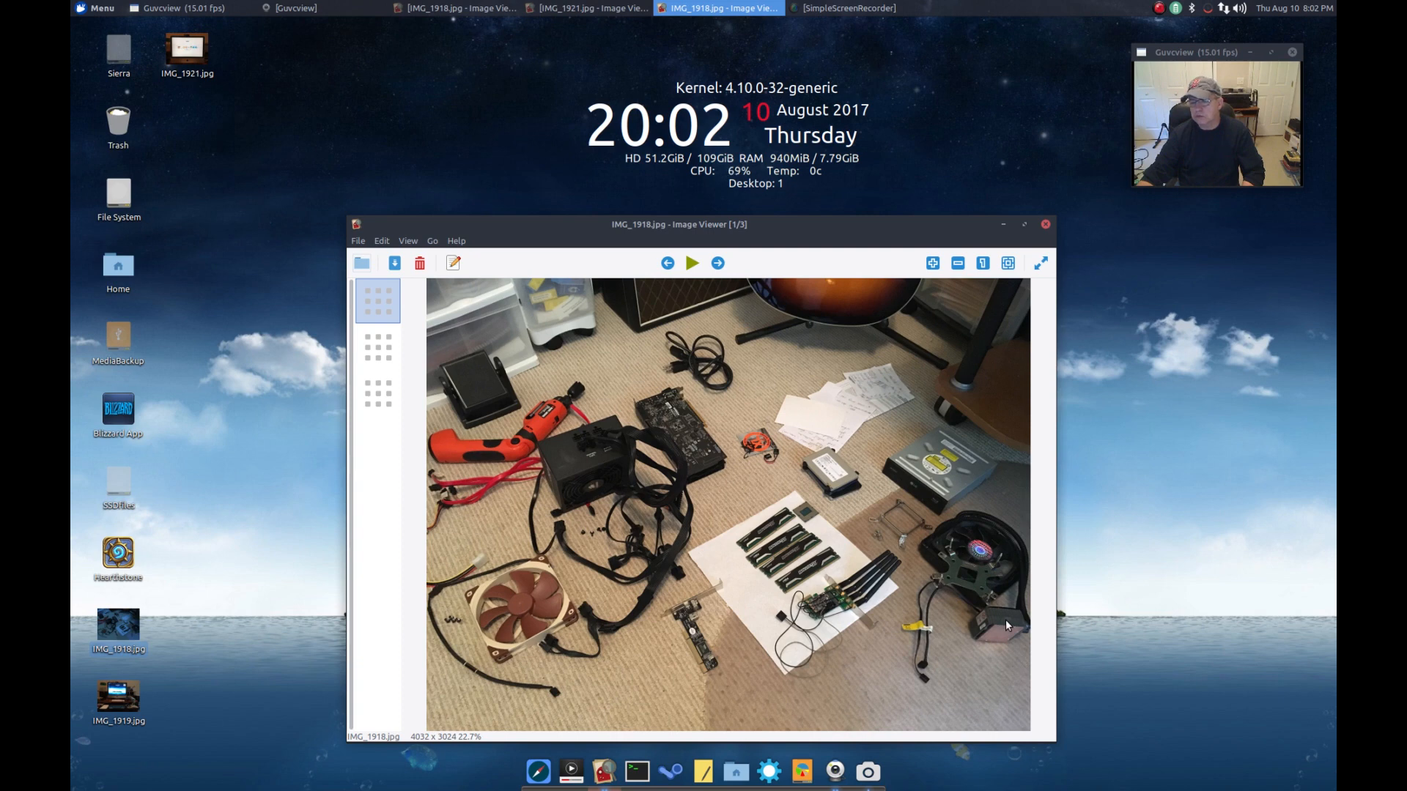
{"action": "mouse_move", "coordinate": [982, 556]}
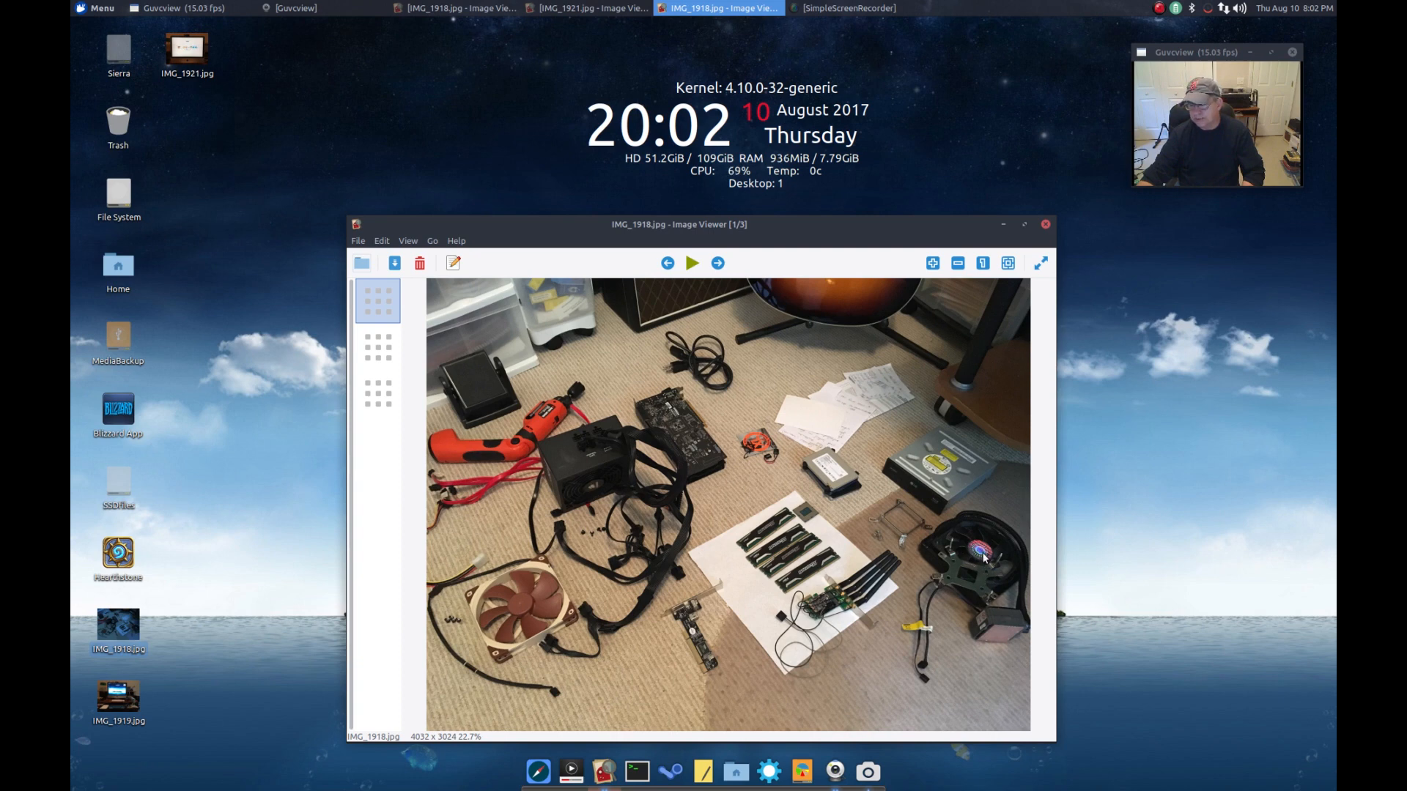
{"action": "mouse_move", "coordinate": [983, 570]}
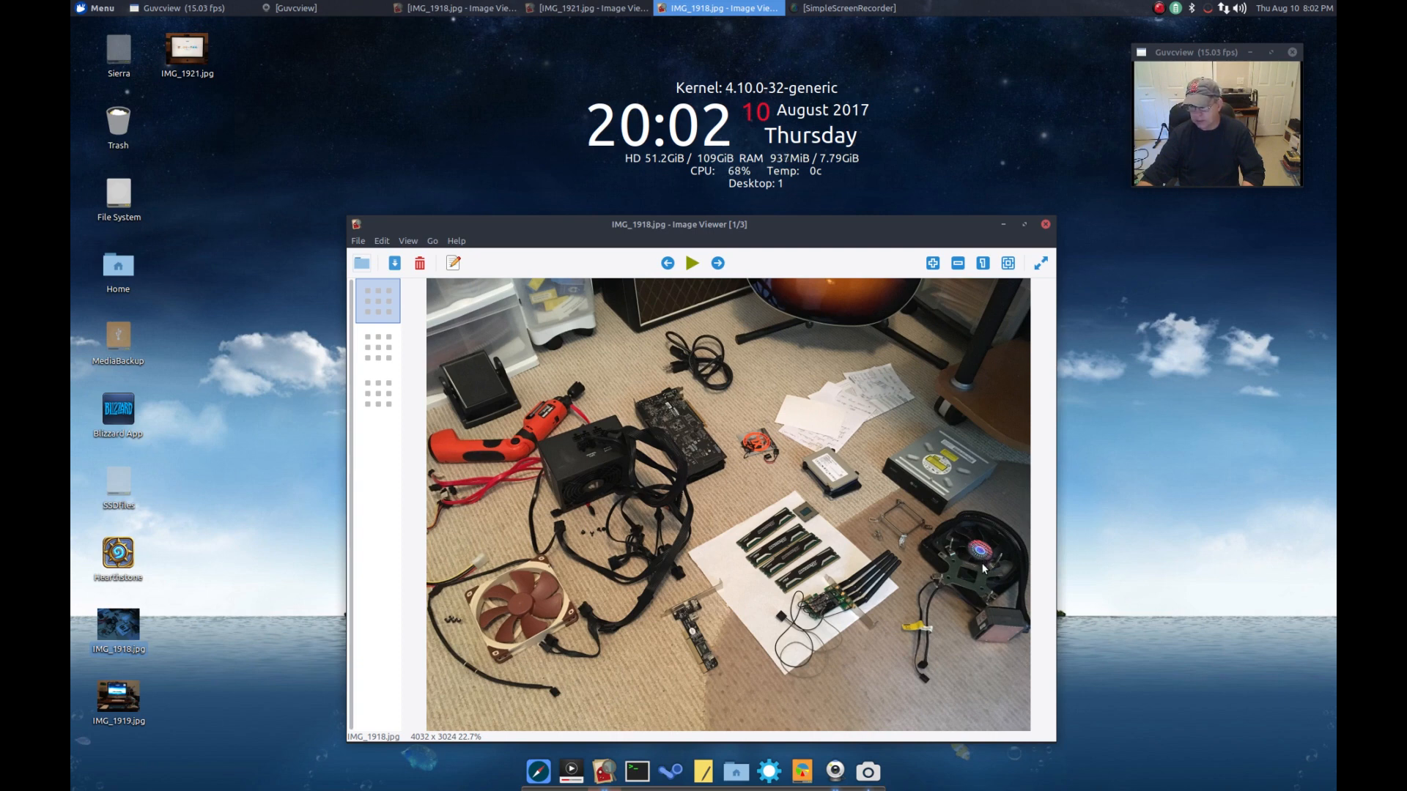
{"action": "mouse_move", "coordinate": [998, 623]}
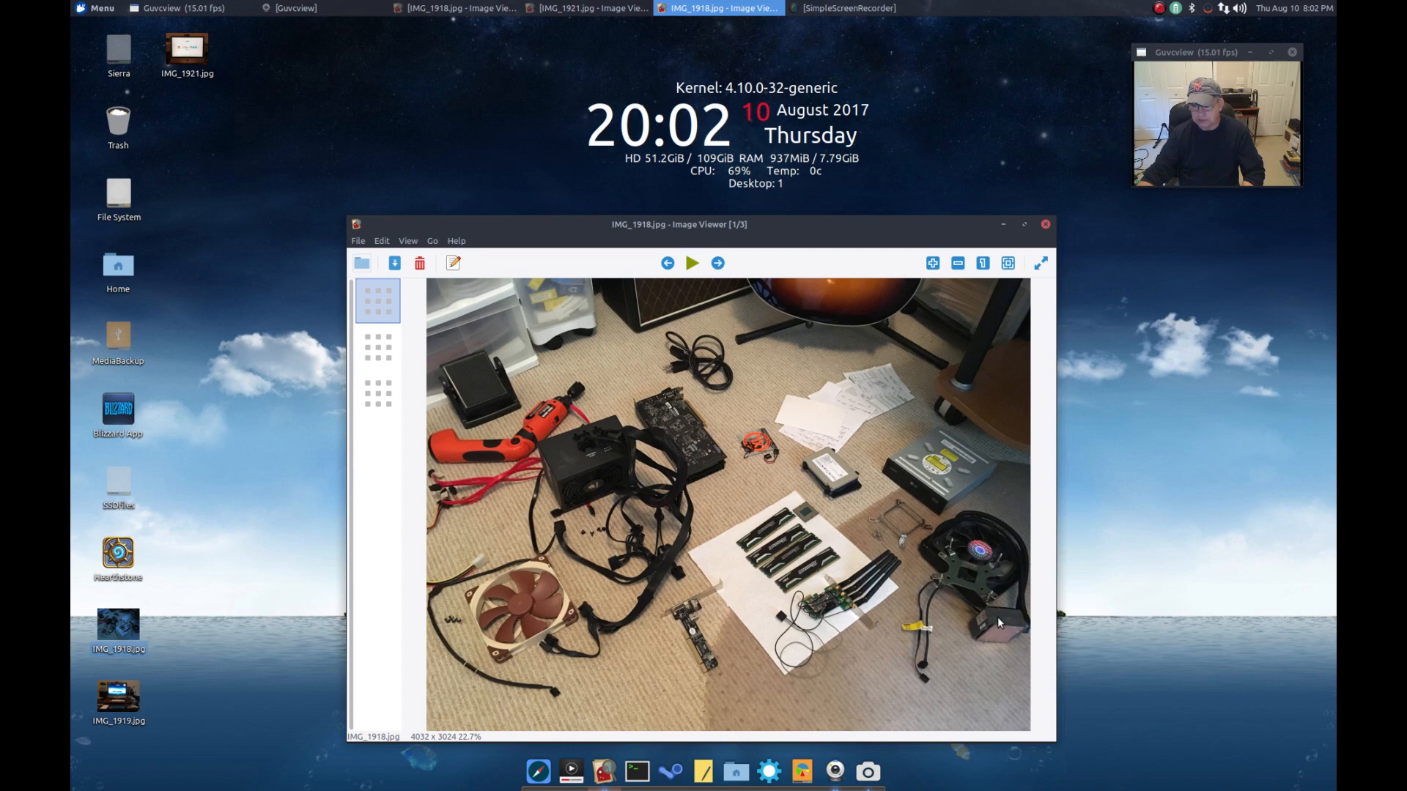
{"action": "mouse_move", "coordinate": [1004, 625]}
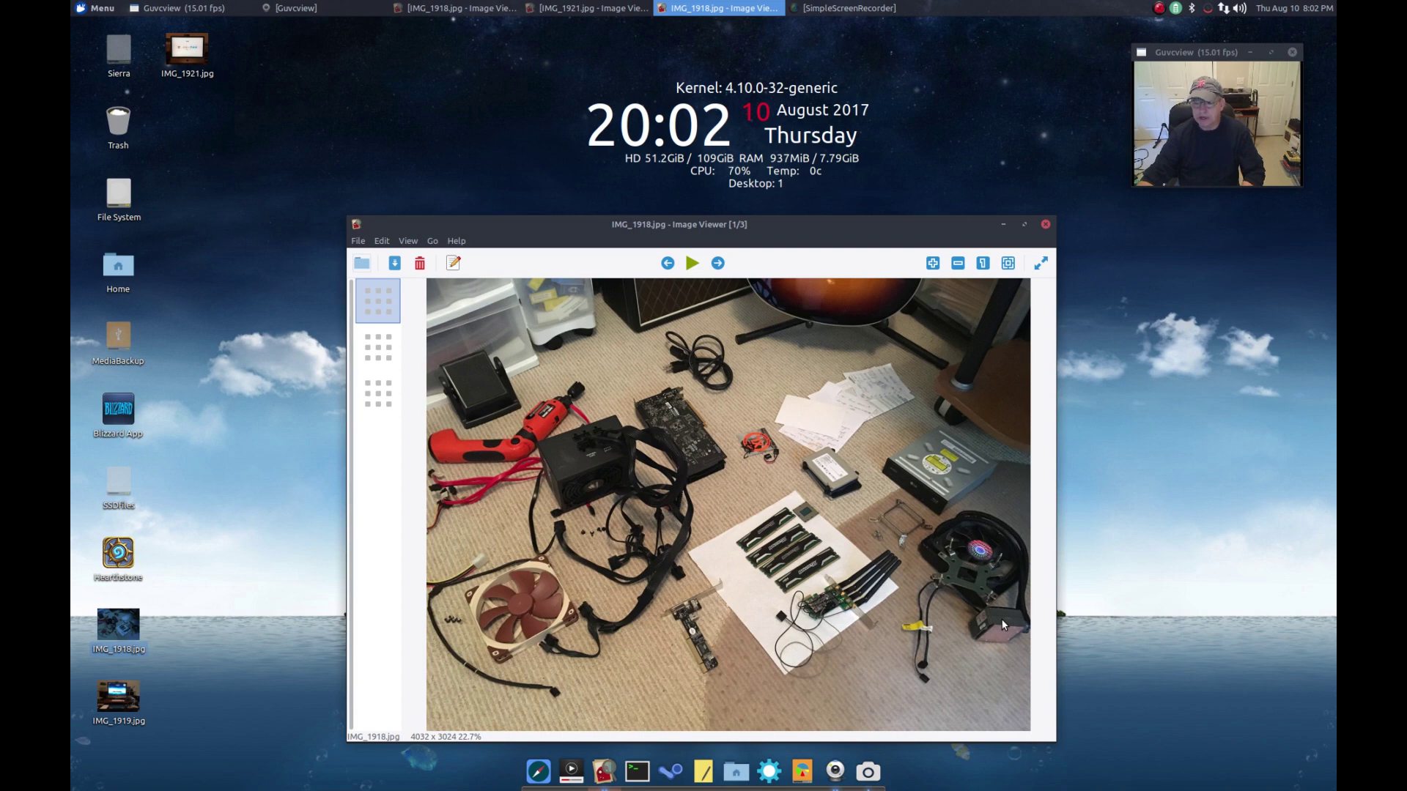
{"action": "mouse_move", "coordinate": [1003, 627]}
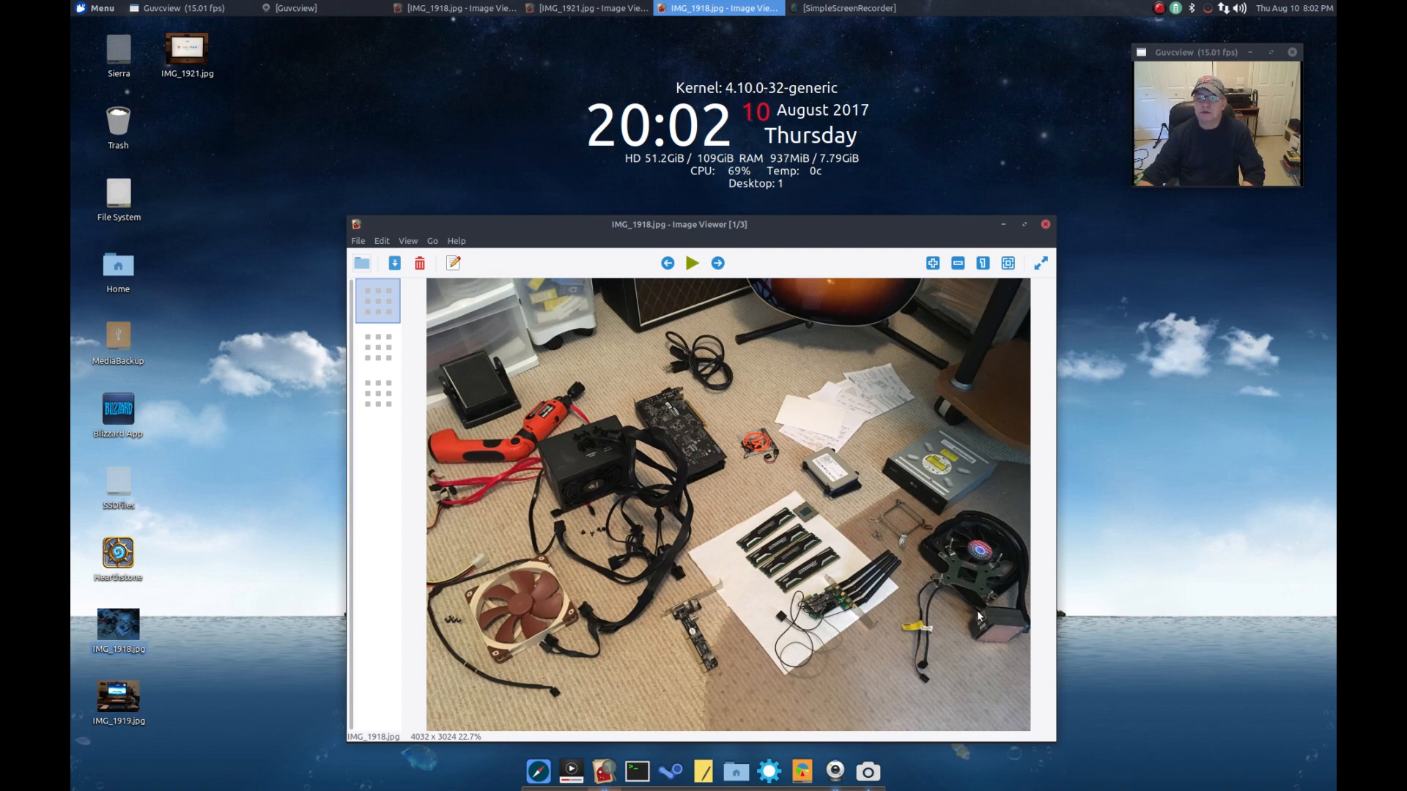
{"action": "mouse_move", "coordinate": [992, 612]}
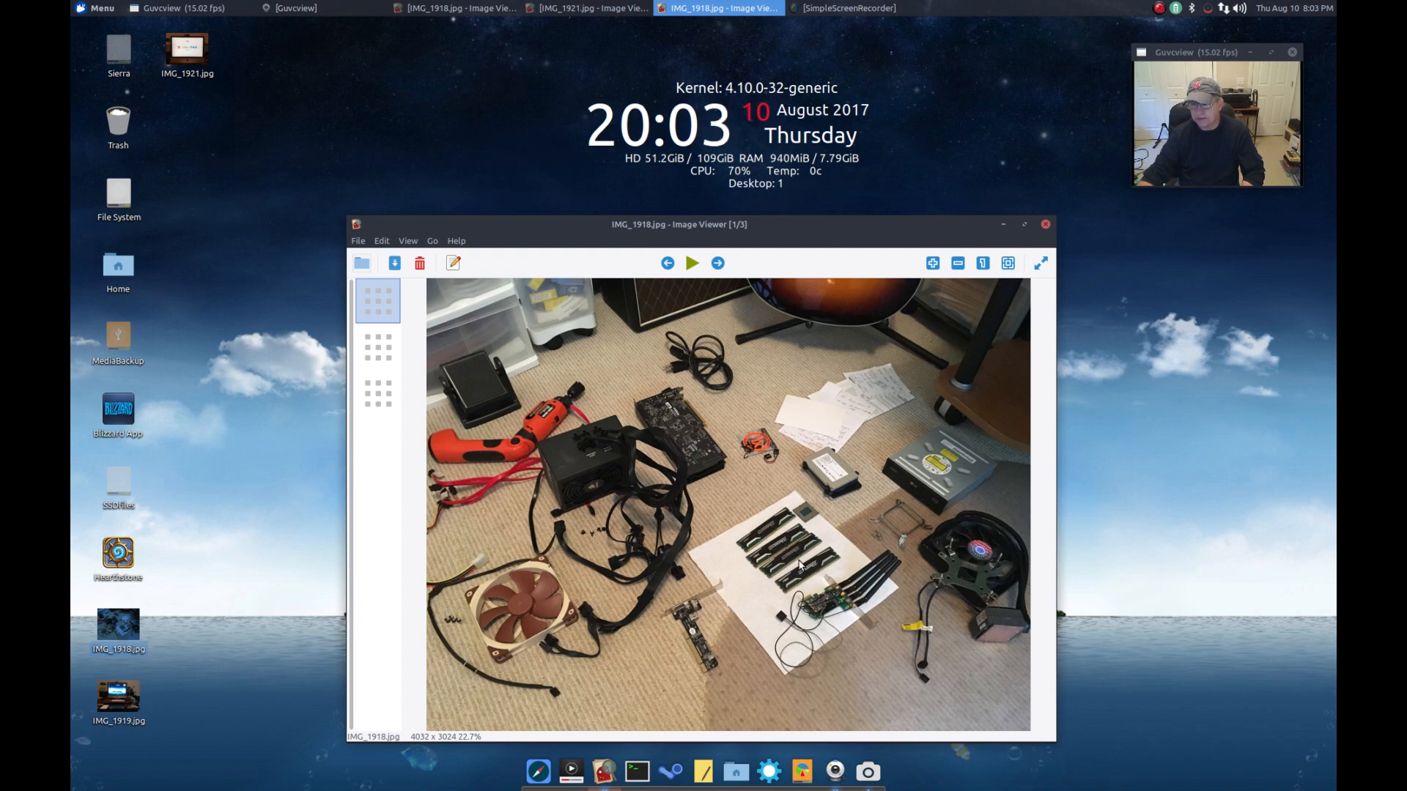
{"action": "mouse_move", "coordinate": [806, 513]}
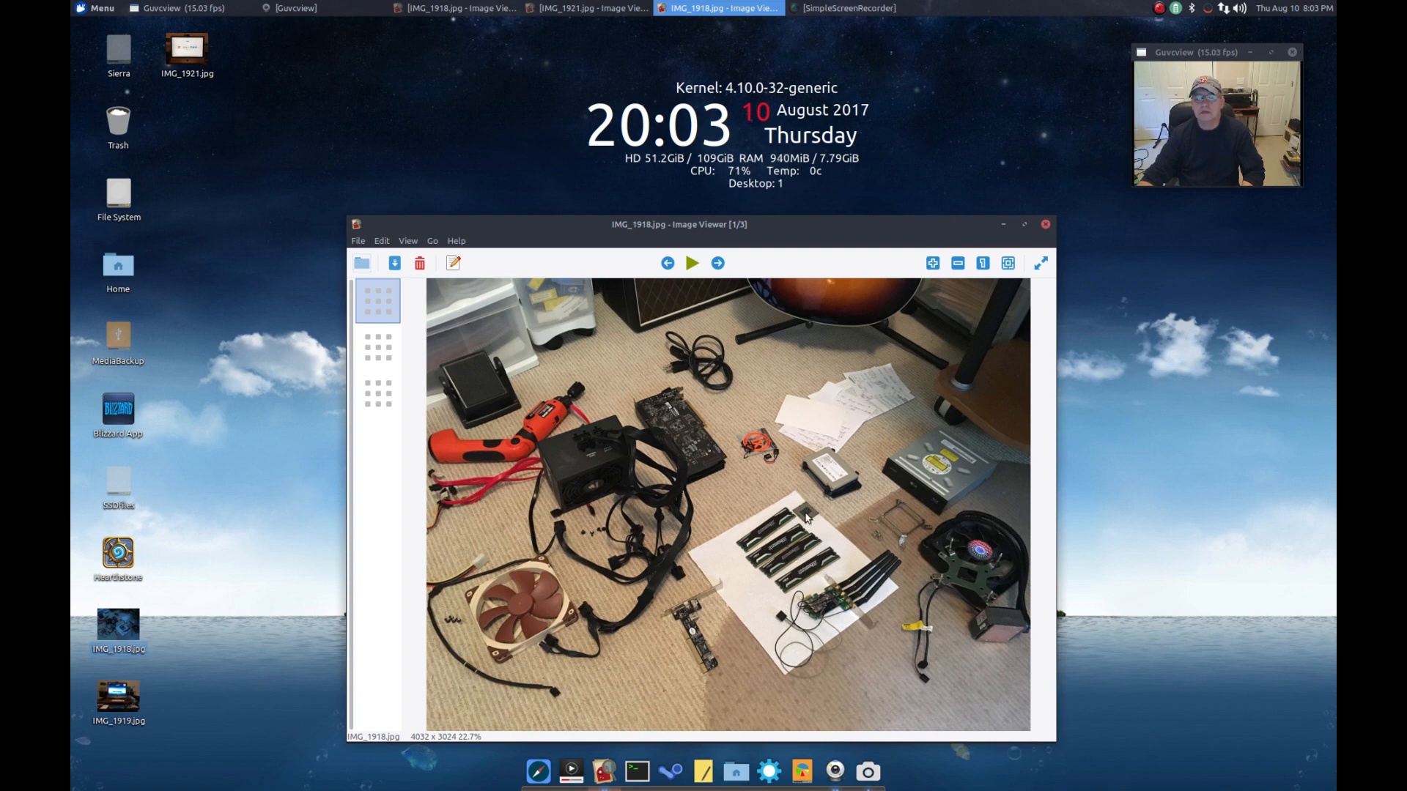
{"action": "mouse_move", "coordinate": [721, 581]}
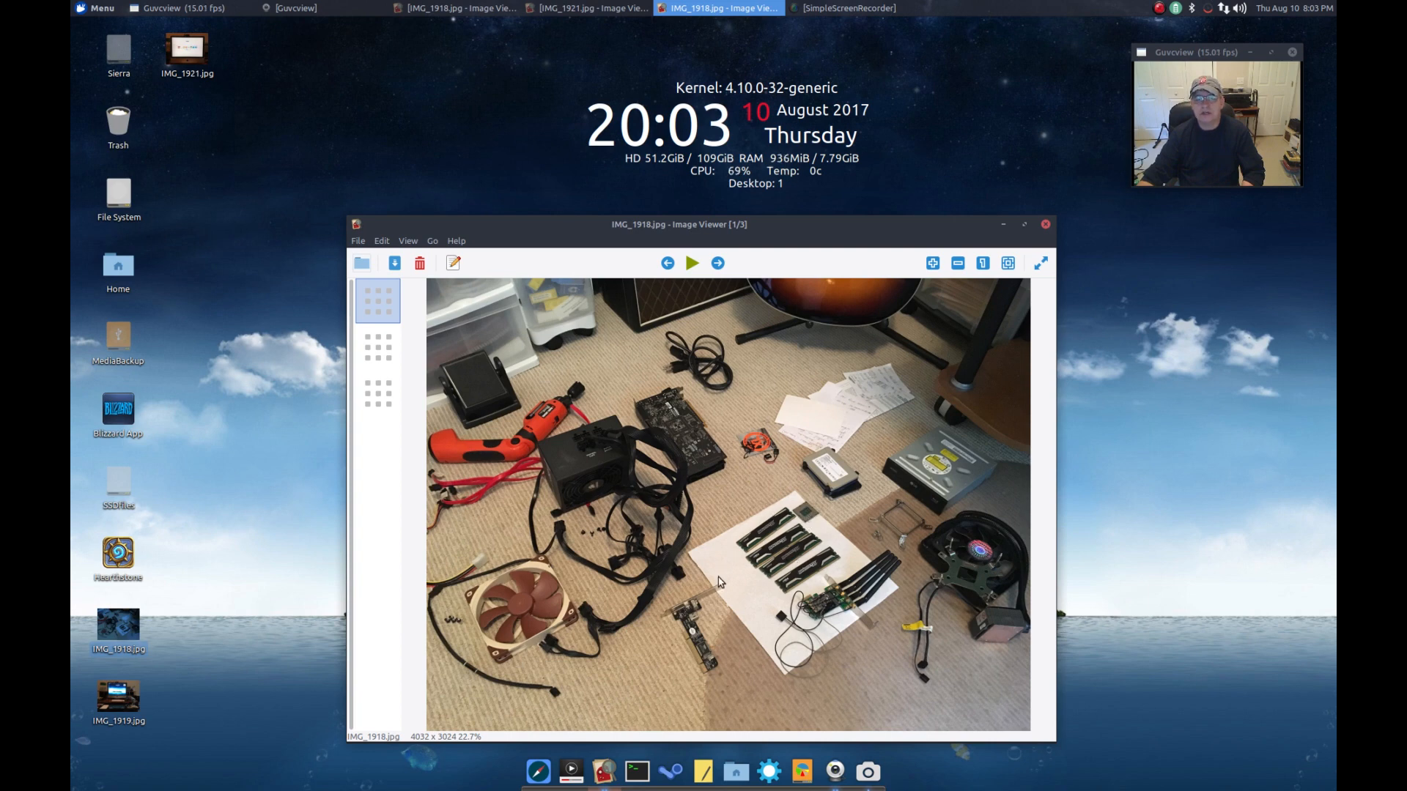
{"action": "mouse_move", "coordinate": [700, 667]}
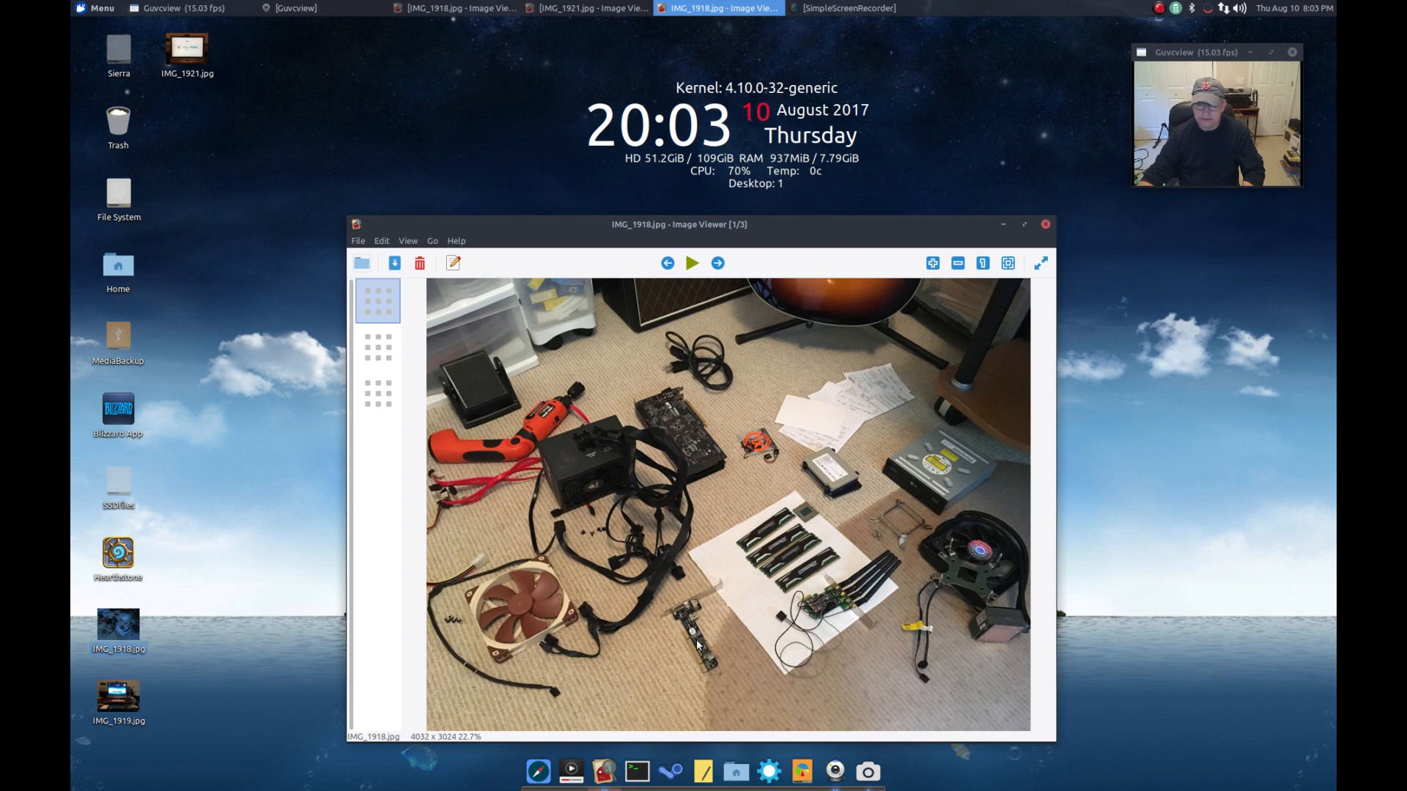
{"action": "mouse_move", "coordinate": [693, 630]}
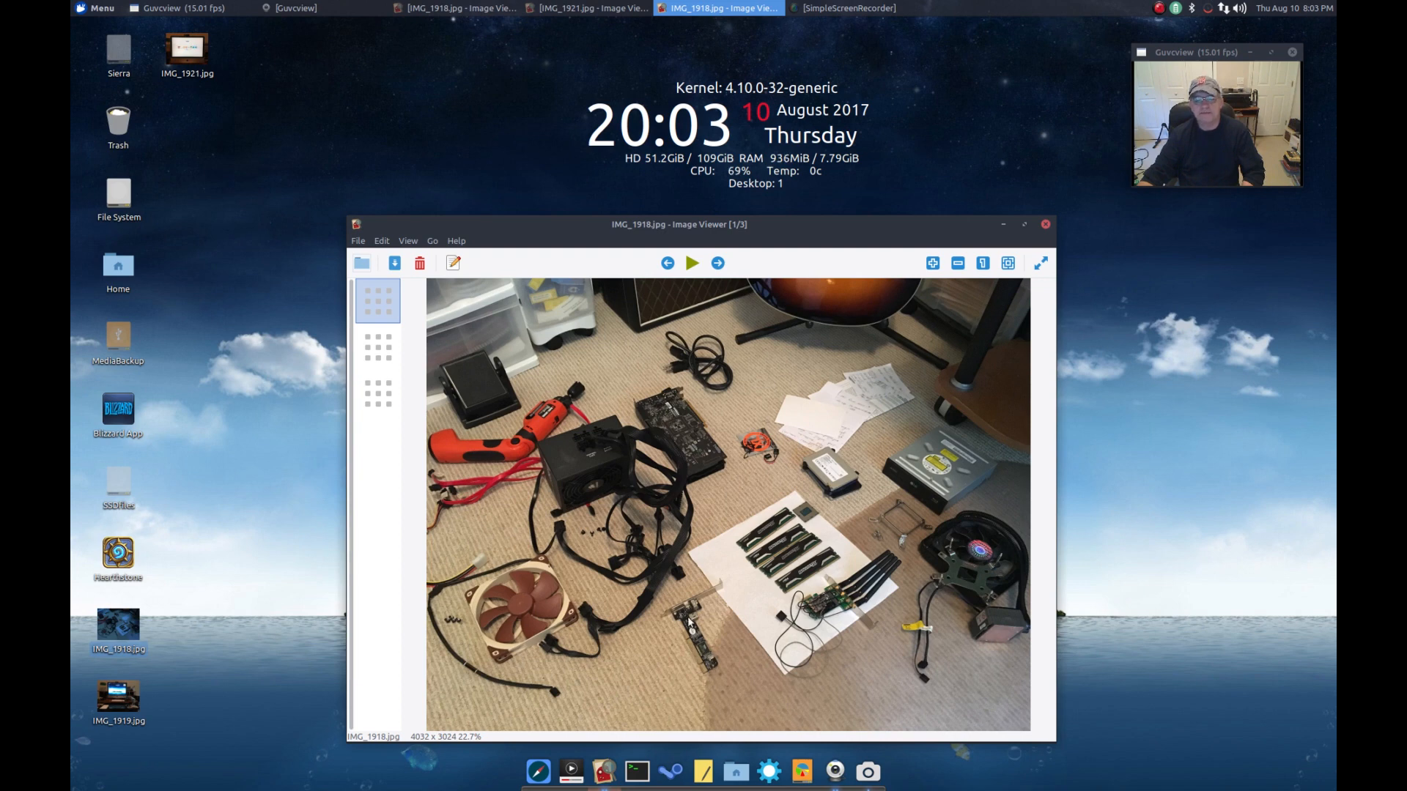
{"action": "mouse_move", "coordinate": [707, 653]}
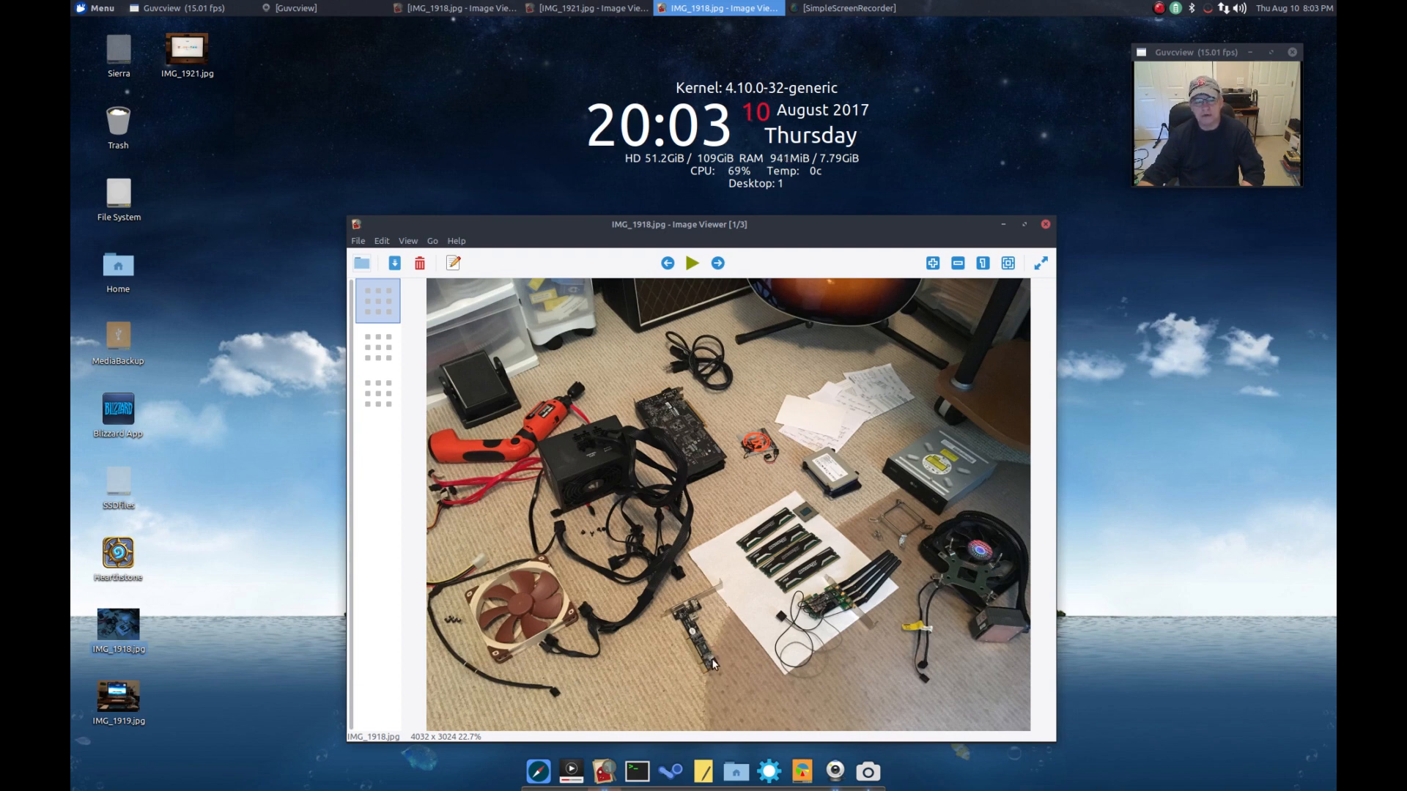
{"action": "mouse_move", "coordinate": [718, 565]}
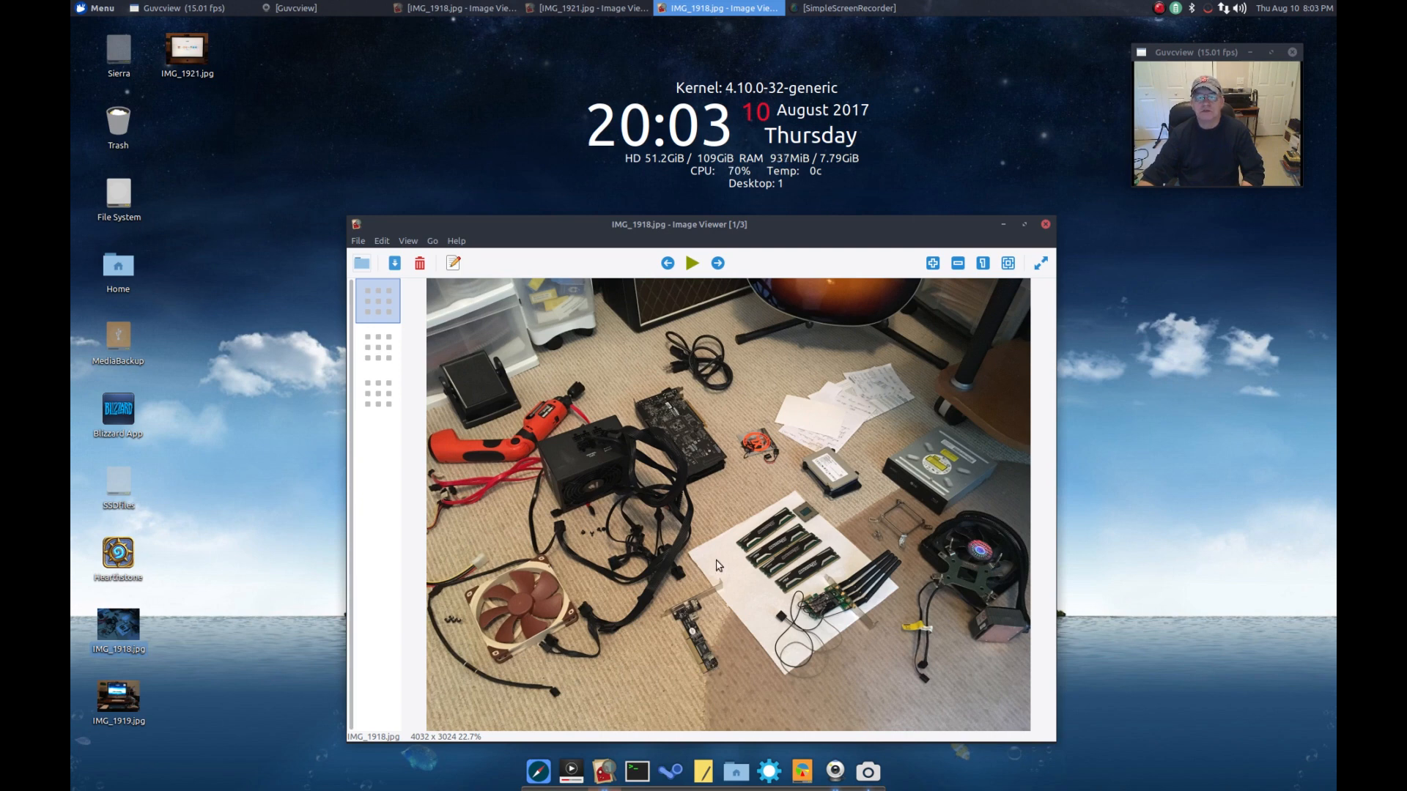
{"action": "mouse_move", "coordinate": [752, 484]}
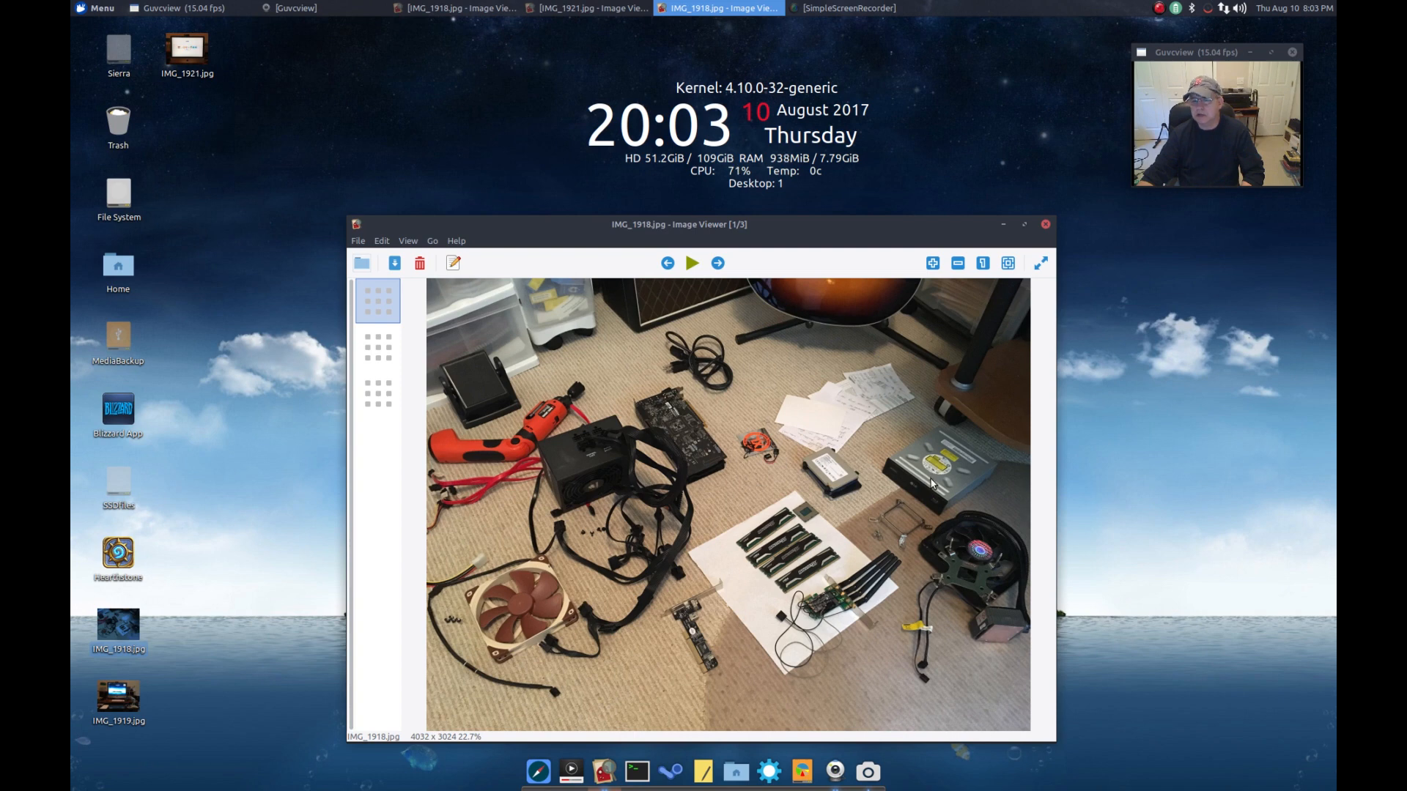
{"action": "mouse_move", "coordinate": [920, 489]}
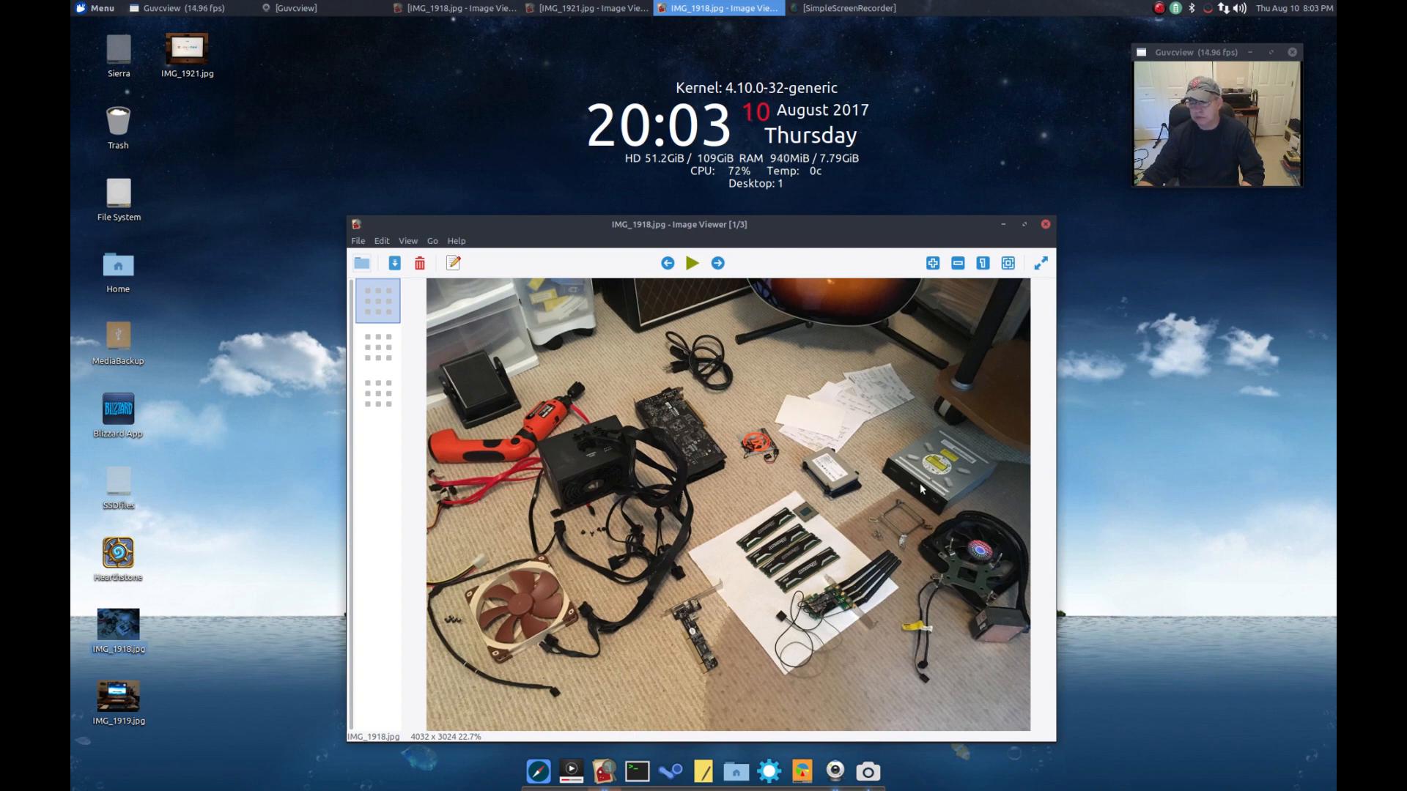
{"action": "mouse_move", "coordinate": [918, 483]}
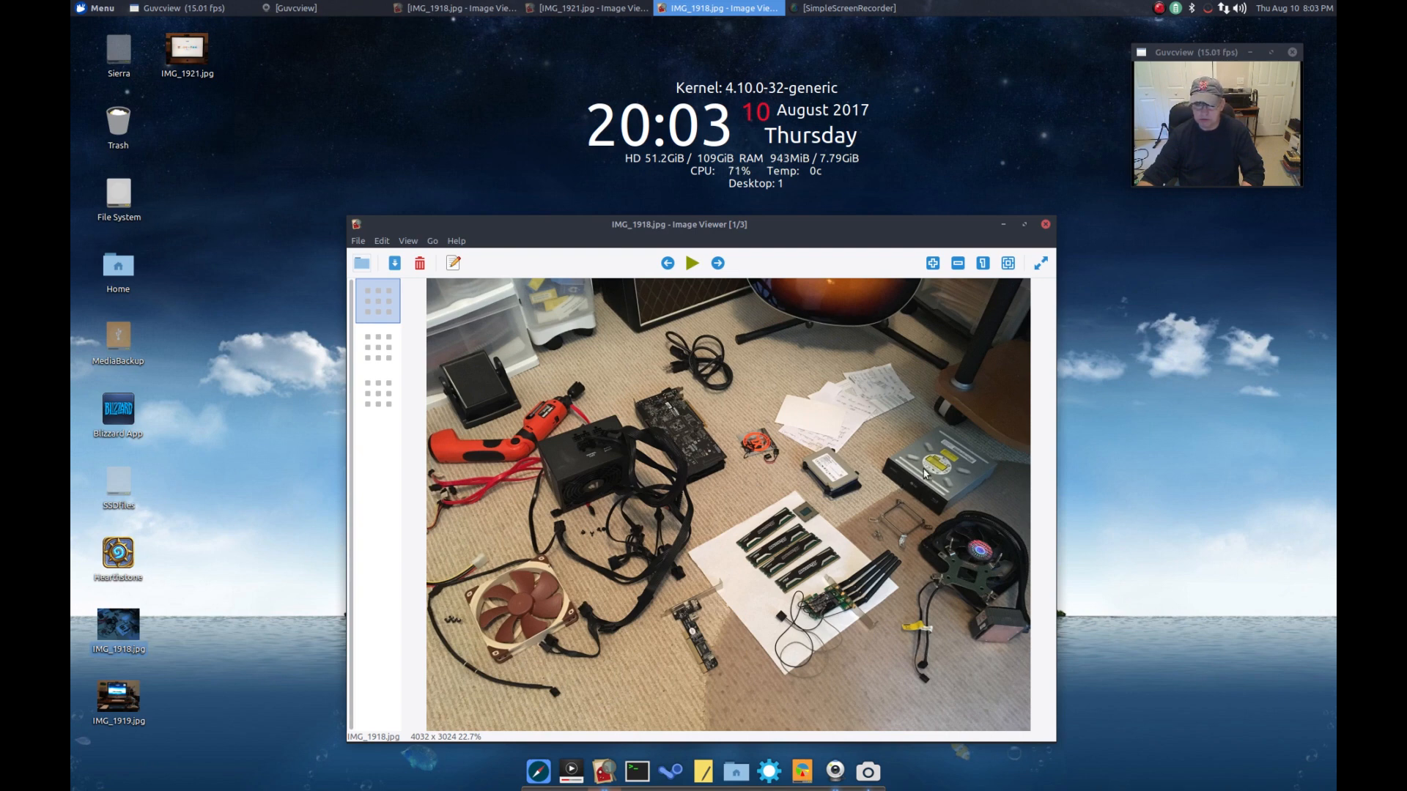
{"action": "mouse_move", "coordinate": [933, 475]}
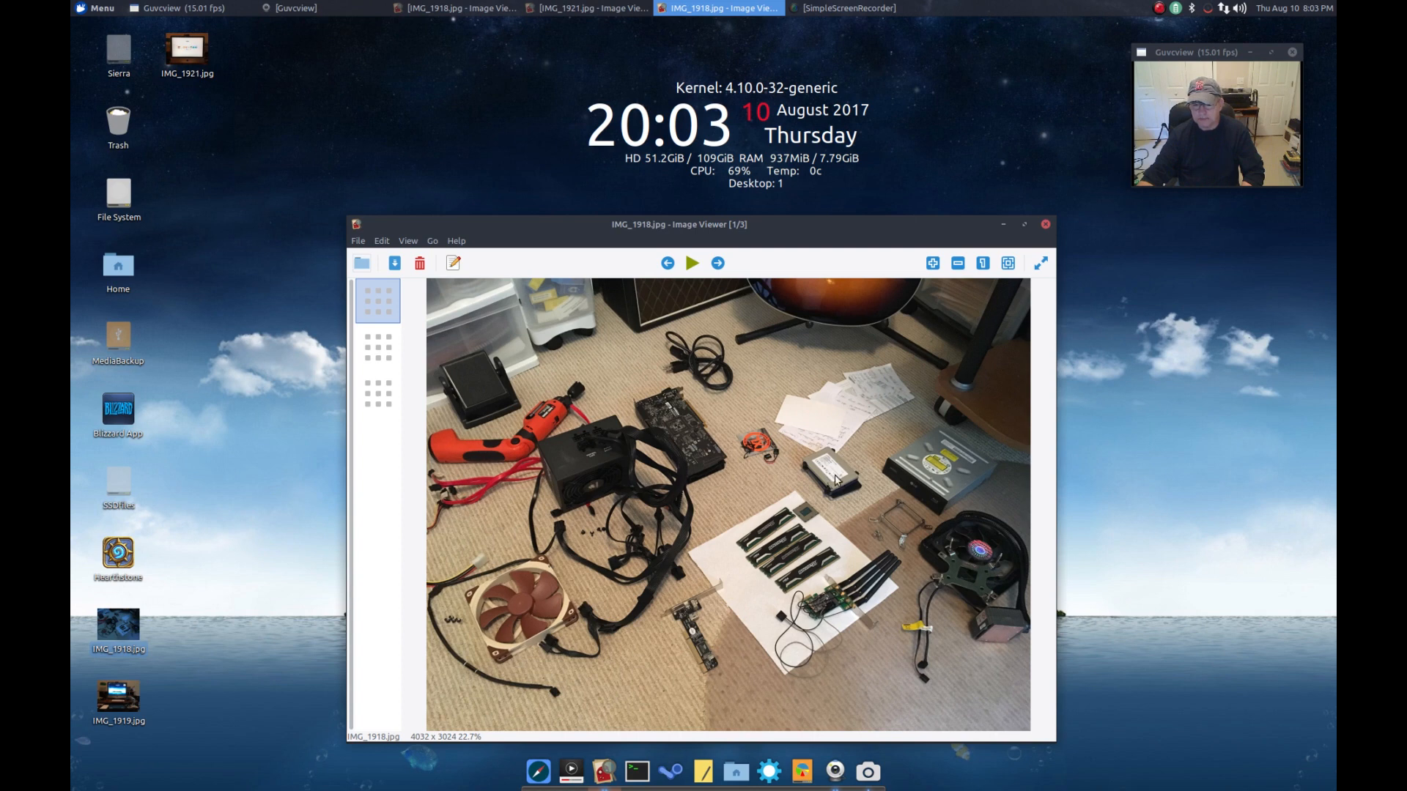
{"action": "mouse_move", "coordinate": [839, 482]}
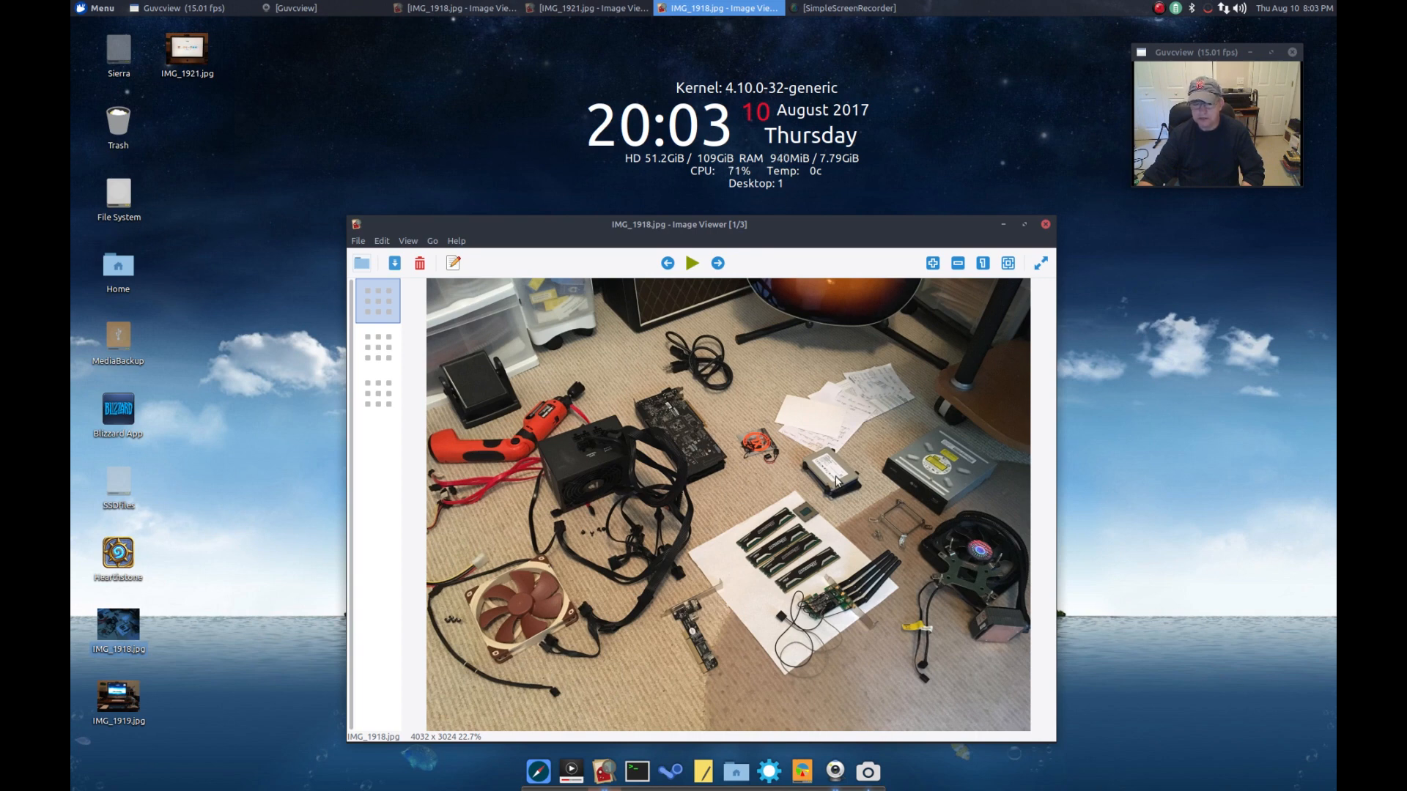
{"action": "mouse_move", "coordinate": [842, 479]}
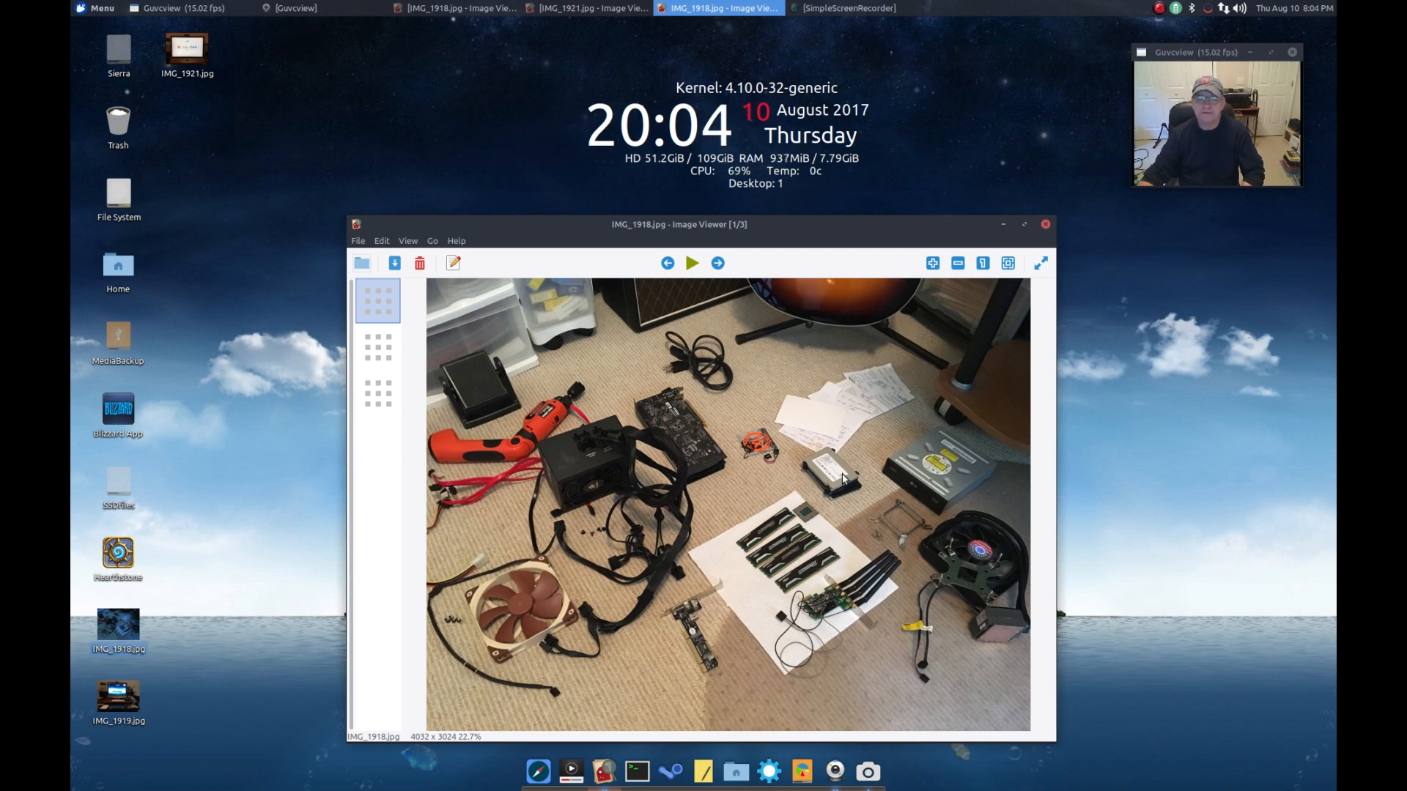
{"action": "mouse_move", "coordinate": [842, 474]}
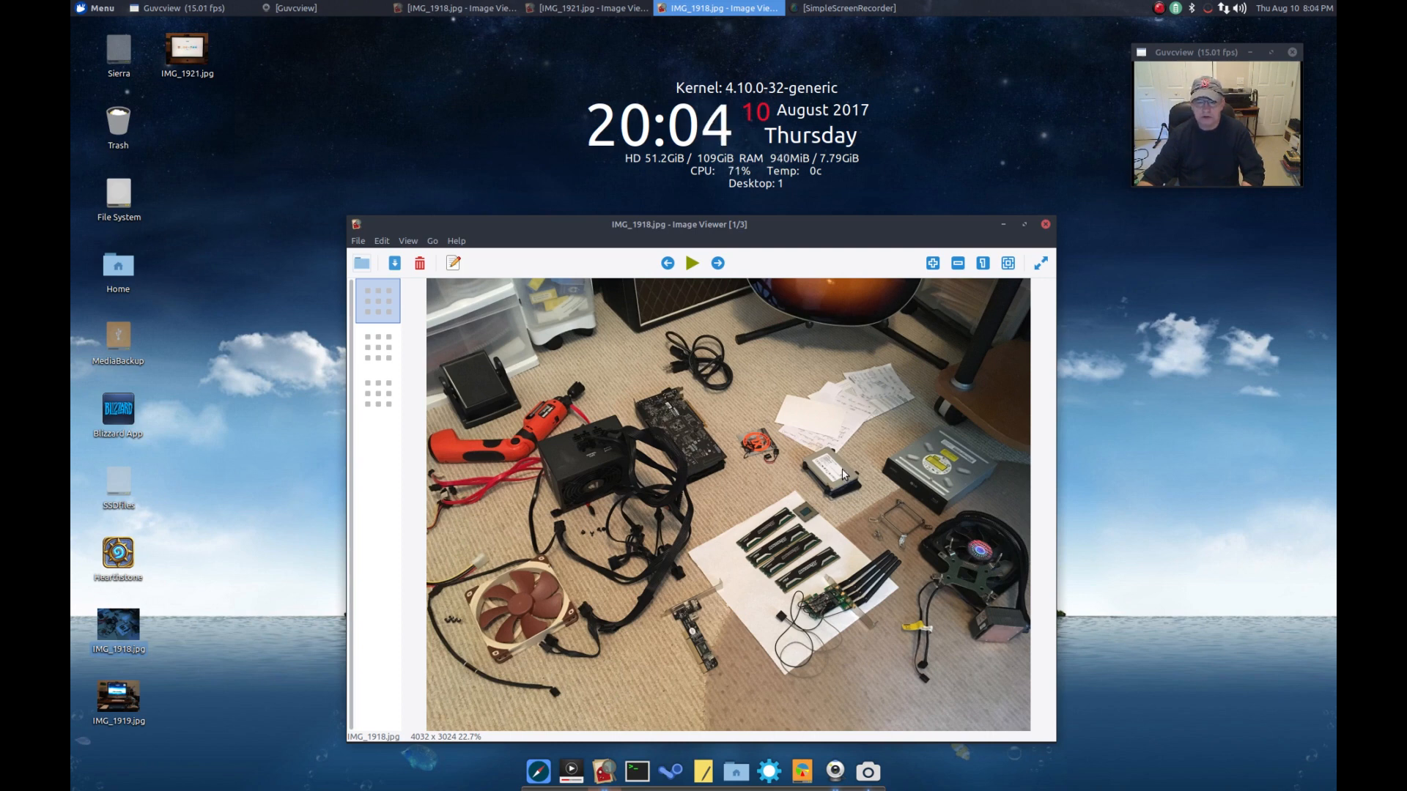
{"action": "mouse_move", "coordinate": [850, 503]}
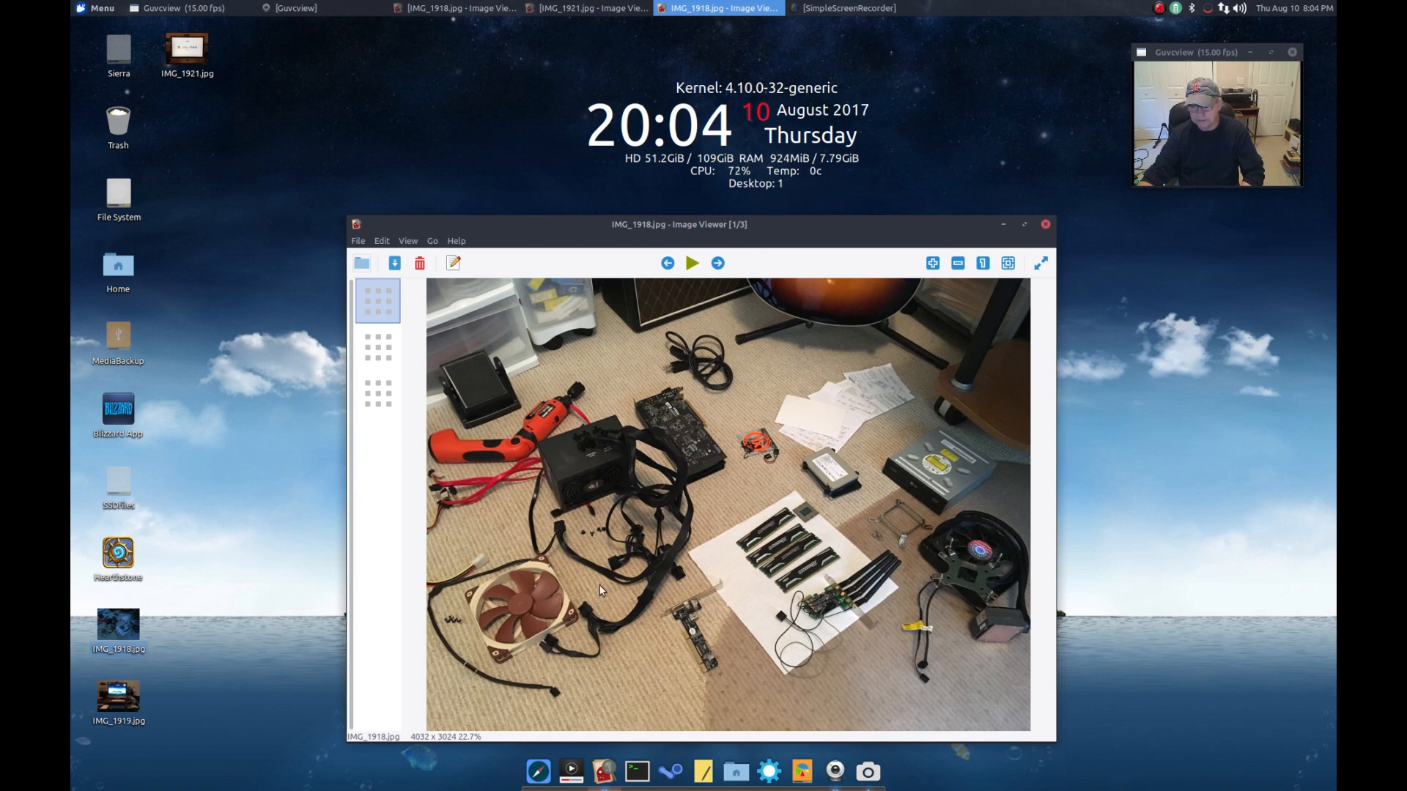
{"action": "mouse_move", "coordinate": [520, 610]}
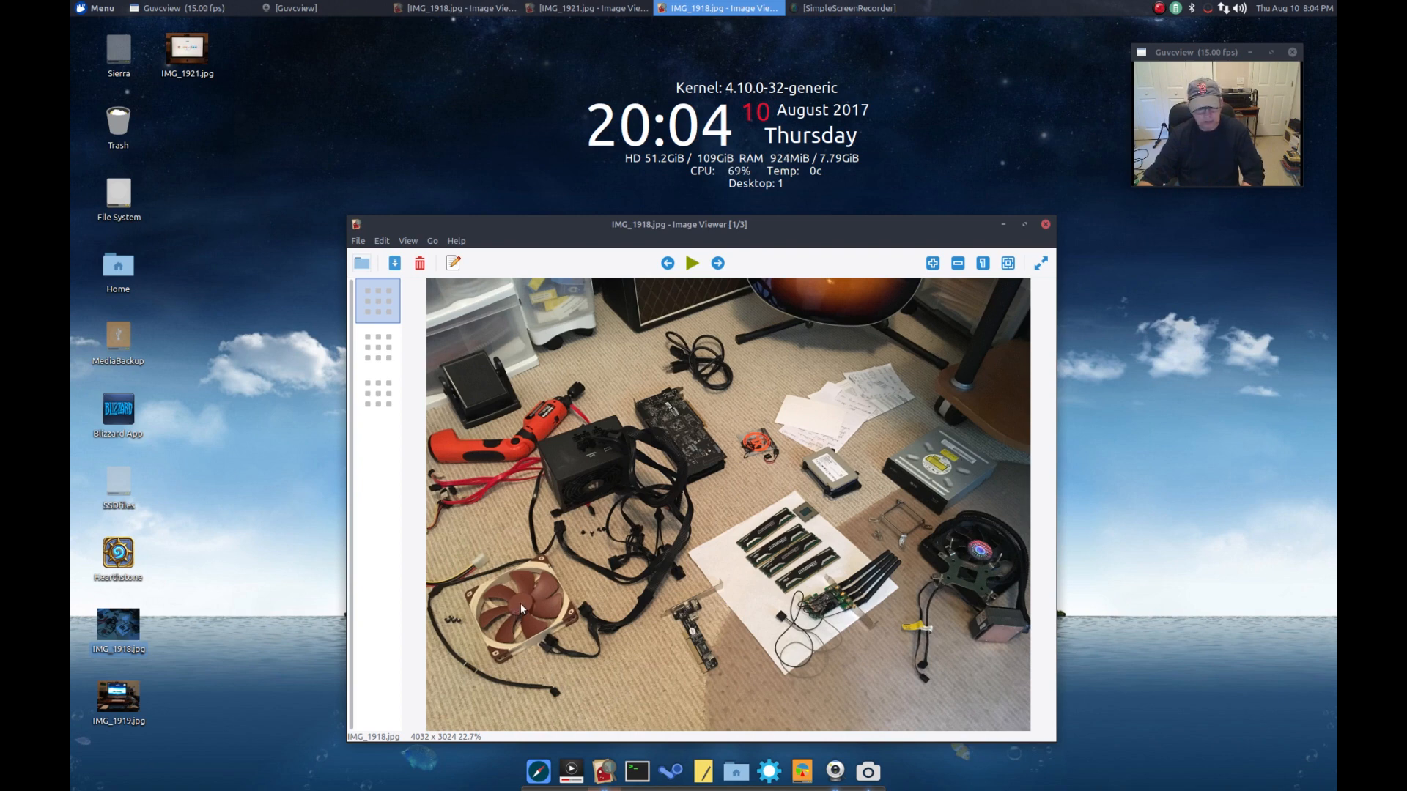
{"action": "mouse_move", "coordinate": [520, 613]}
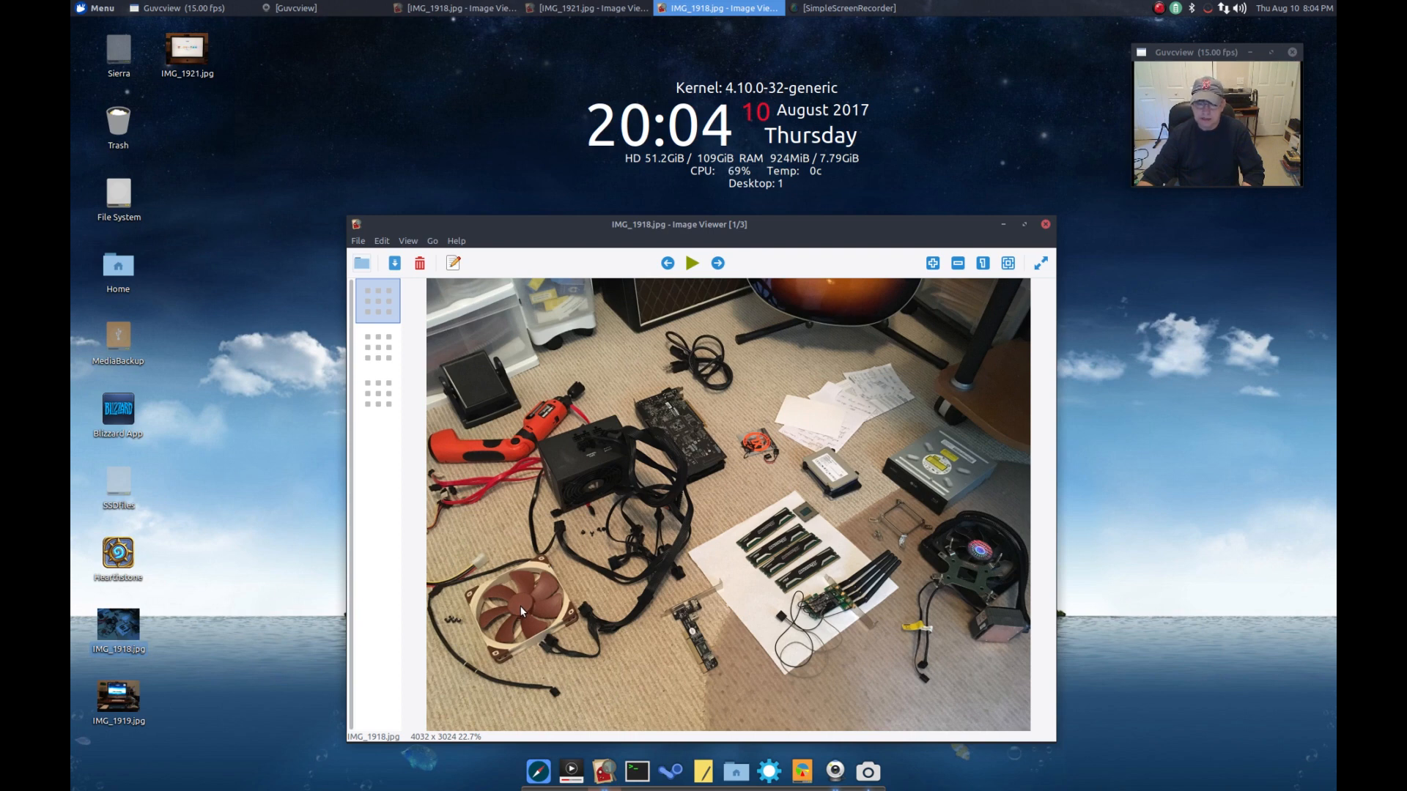
{"action": "mouse_move", "coordinate": [561, 507]}
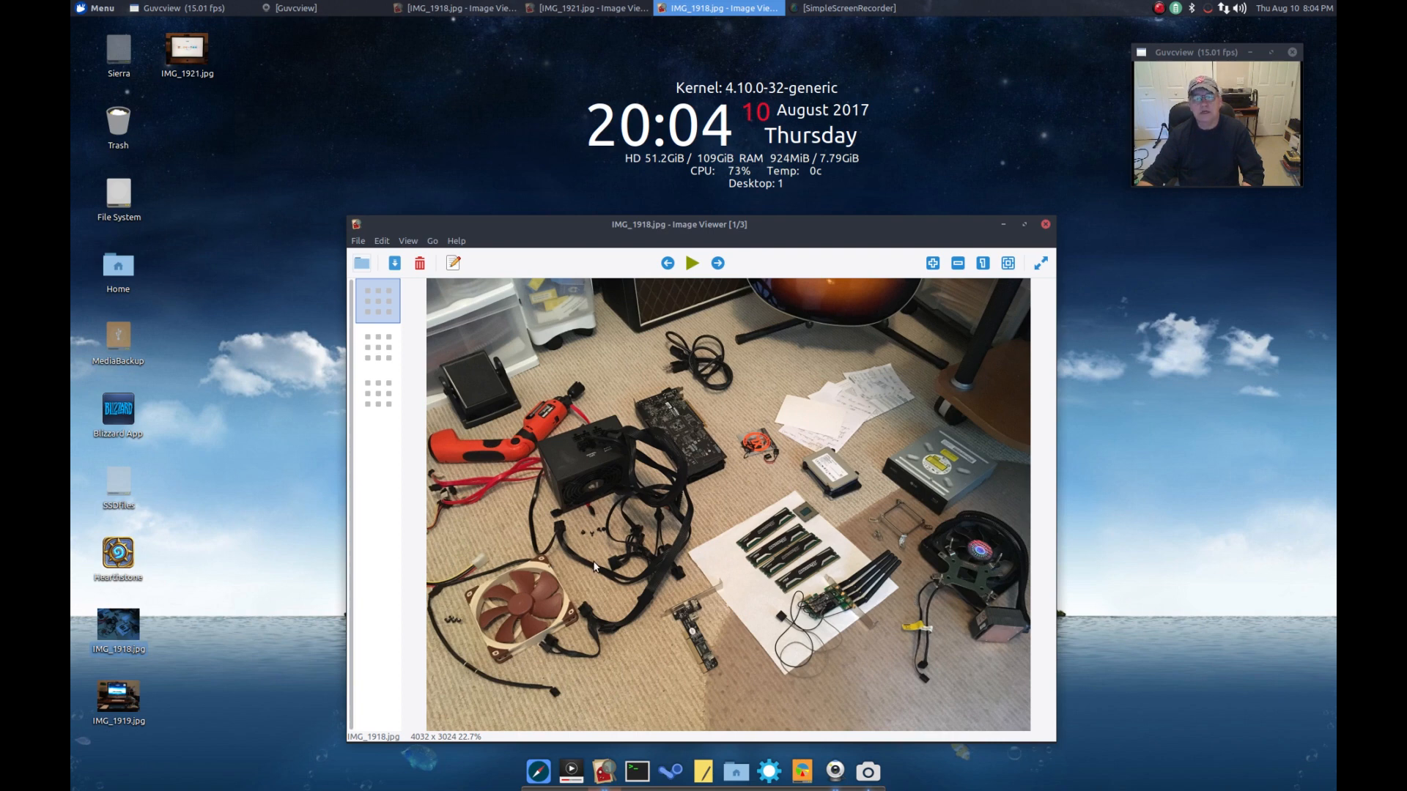
{"action": "mouse_move", "coordinate": [608, 464]}
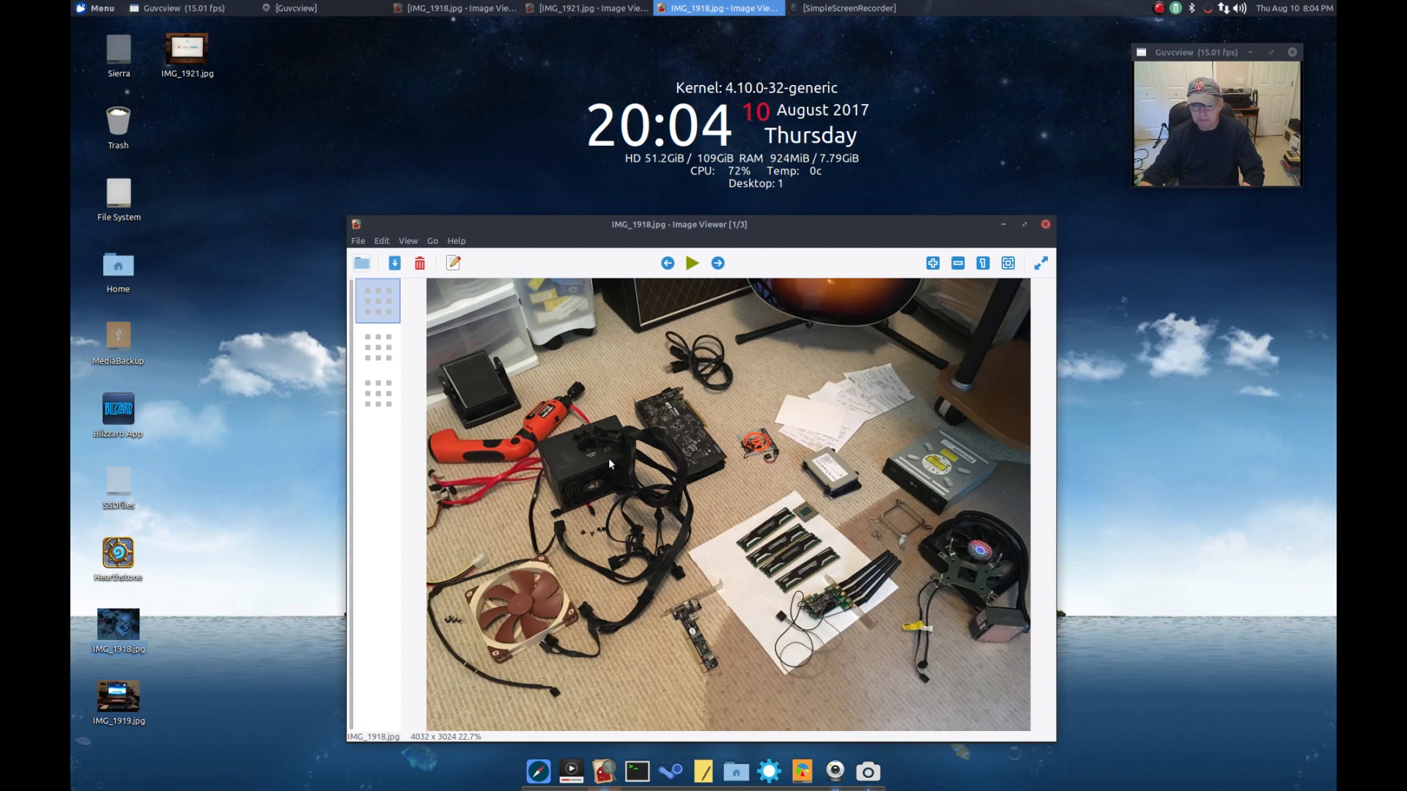
{"action": "mouse_move", "coordinate": [599, 461]}
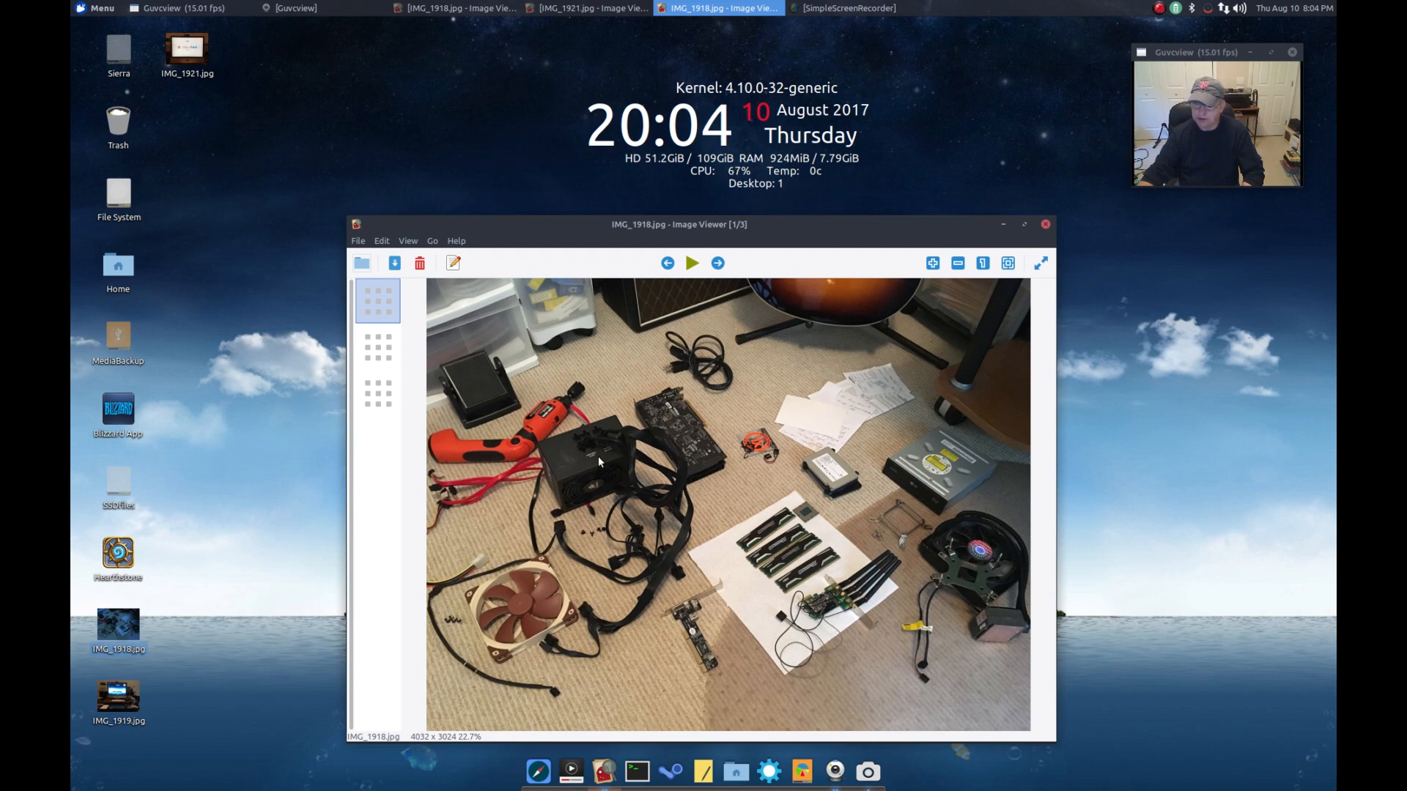
{"action": "mouse_move", "coordinate": [655, 449]}
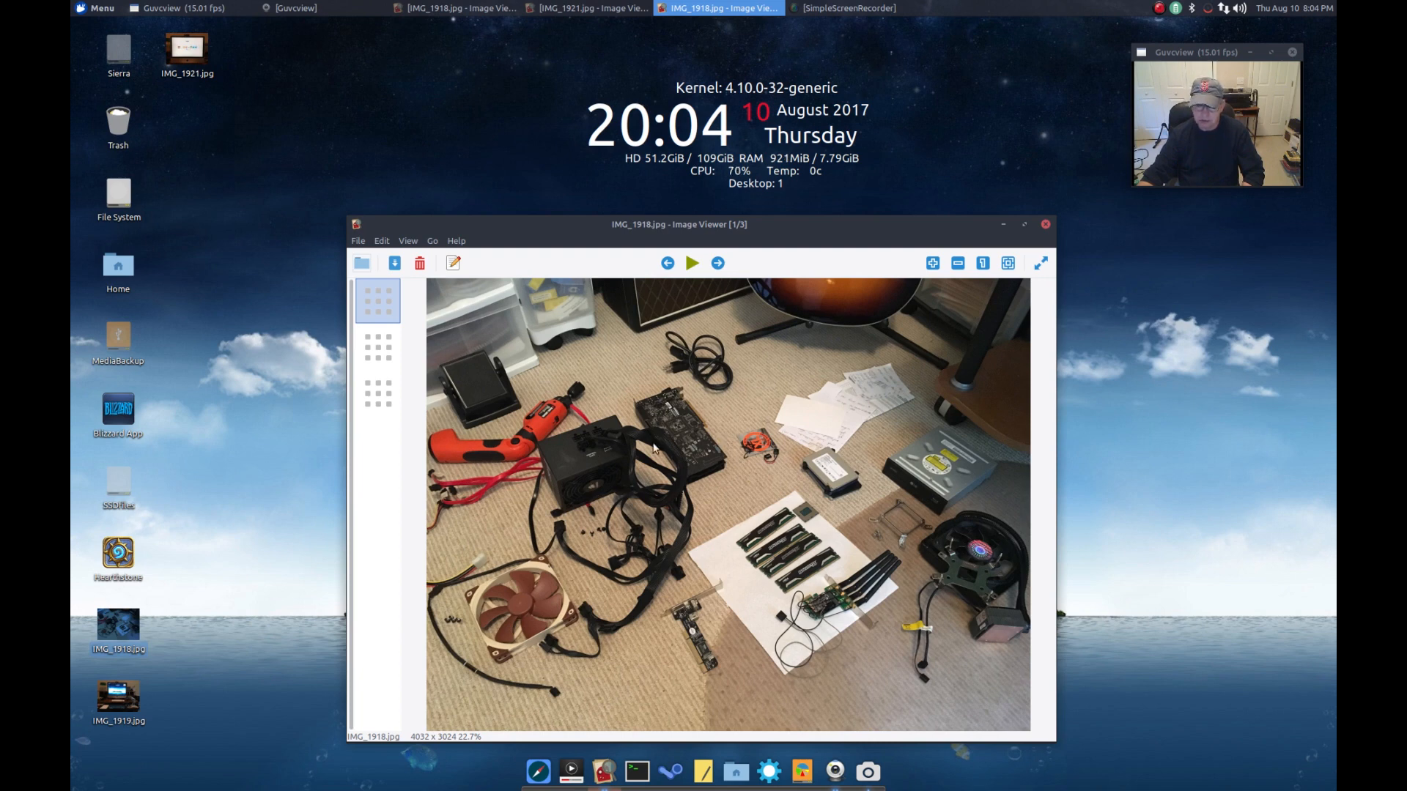
{"action": "mouse_move", "coordinate": [695, 436]}
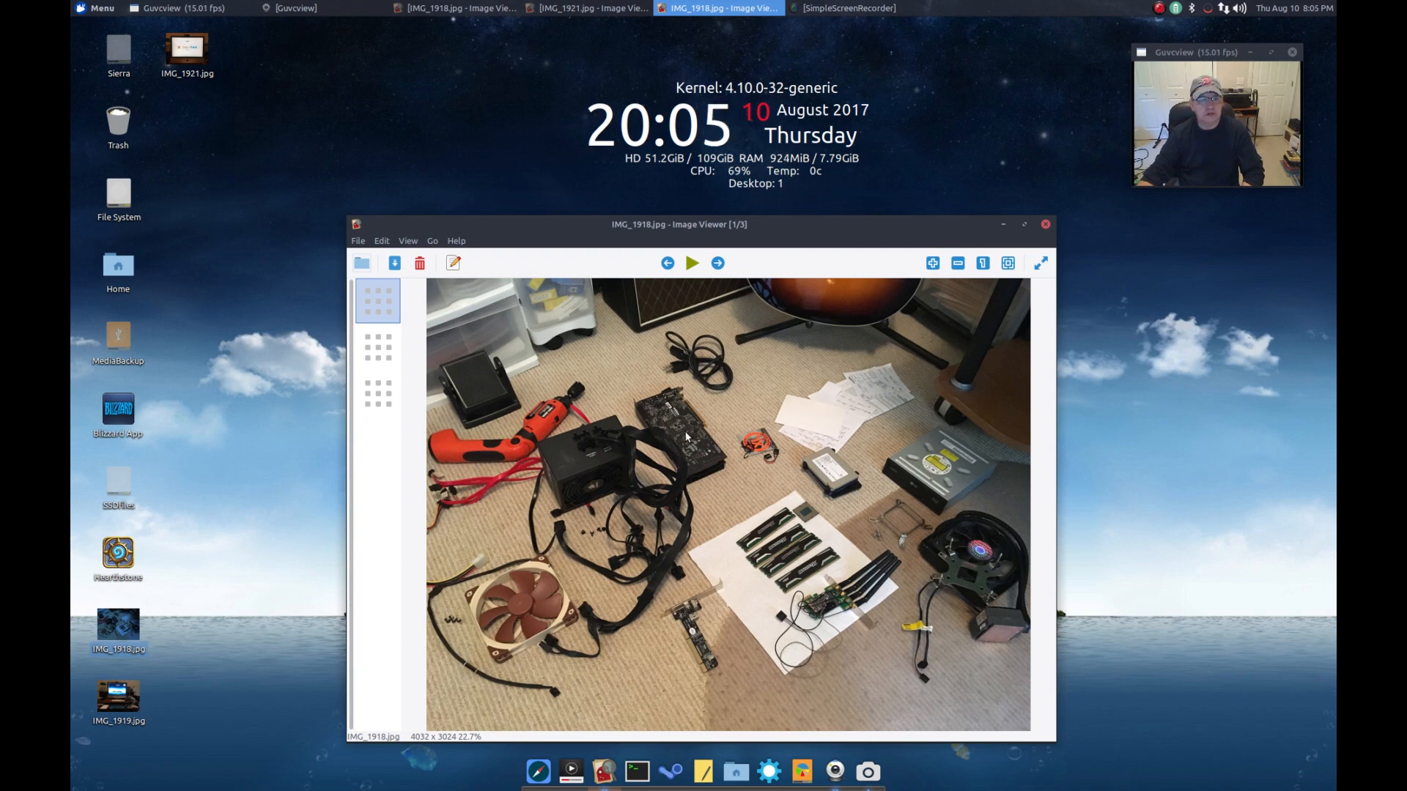
{"action": "mouse_move", "coordinate": [683, 448]}
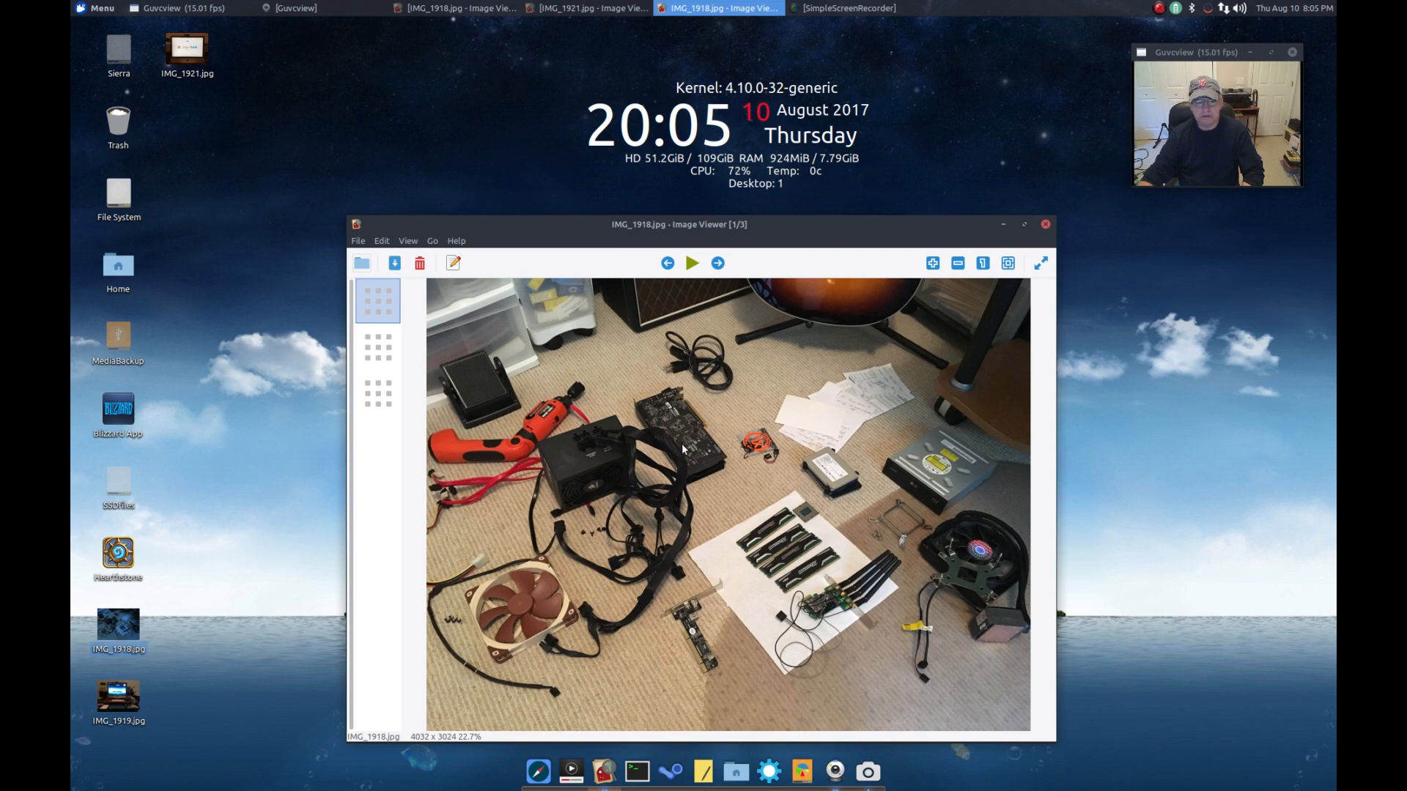
{"action": "mouse_move", "coordinate": [678, 436]}
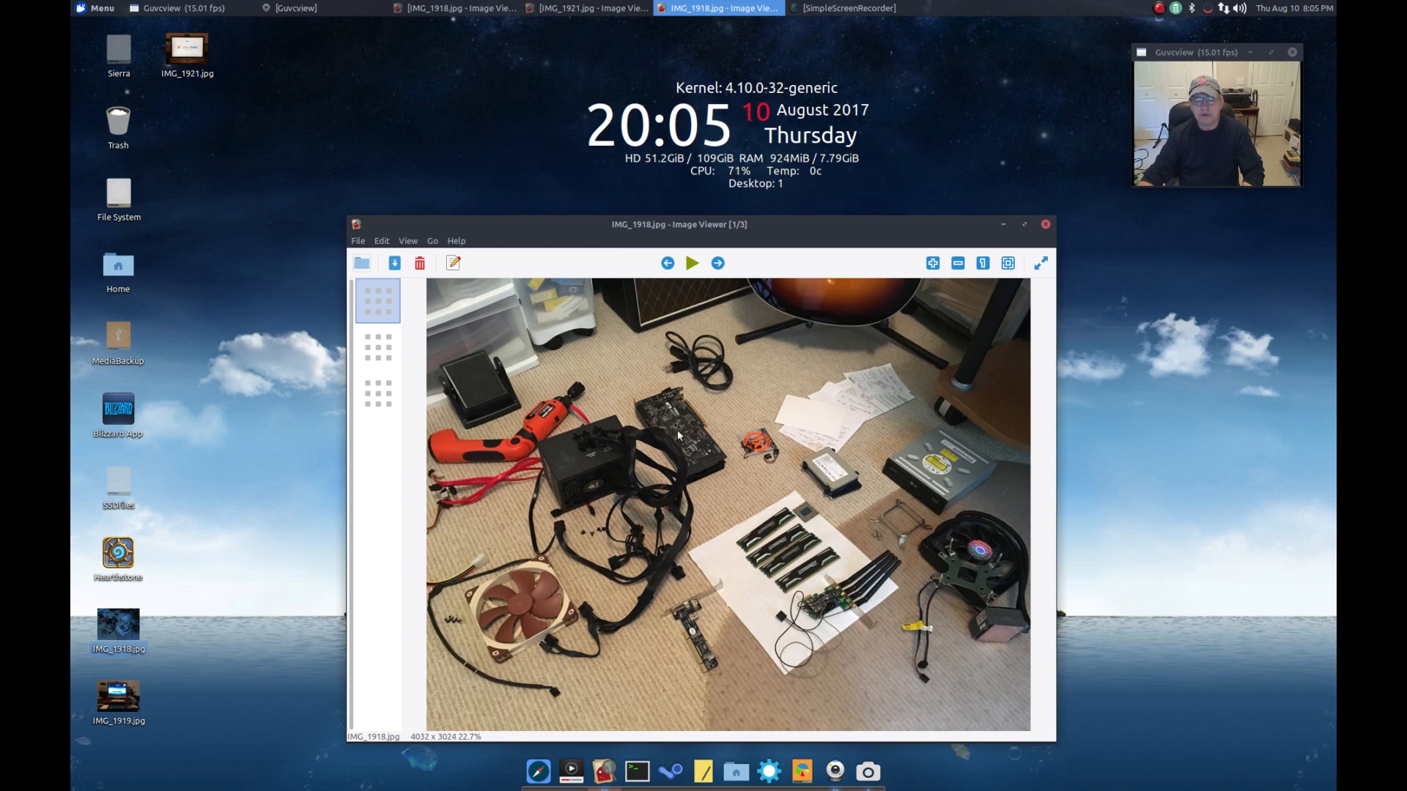
{"action": "mouse_move", "coordinate": [527, 556]}
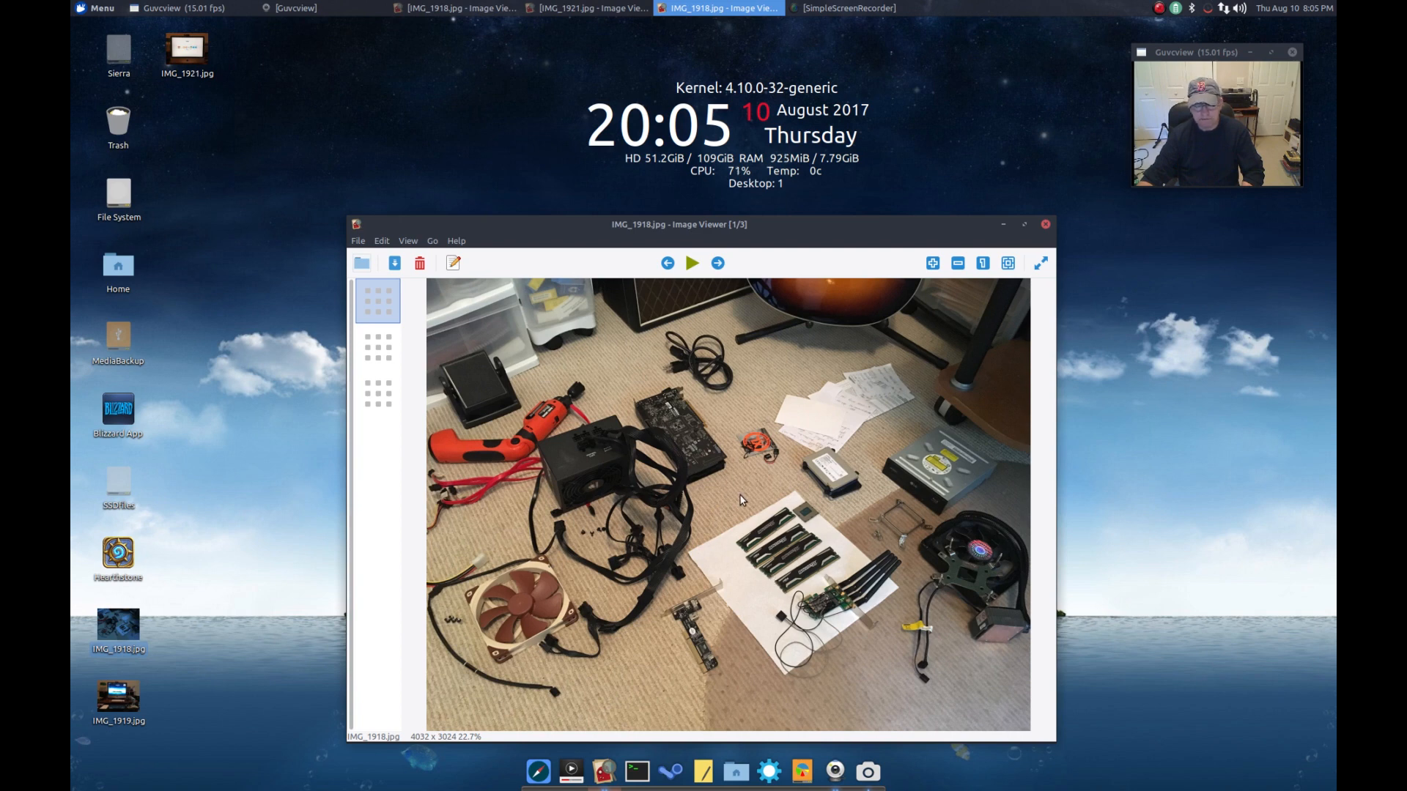
{"action": "mouse_move", "coordinate": [744, 484]}
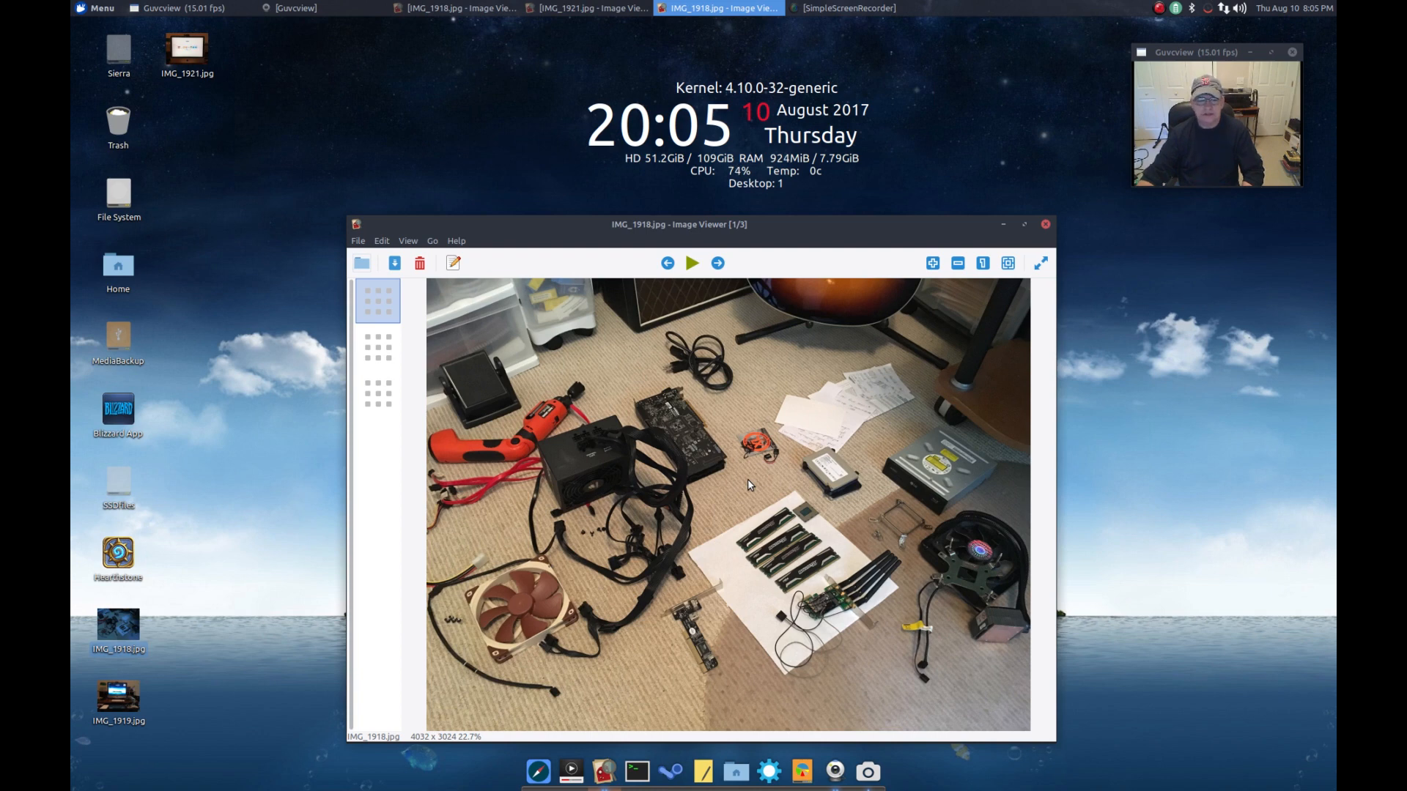
{"action": "mouse_move", "coordinate": [756, 487]}
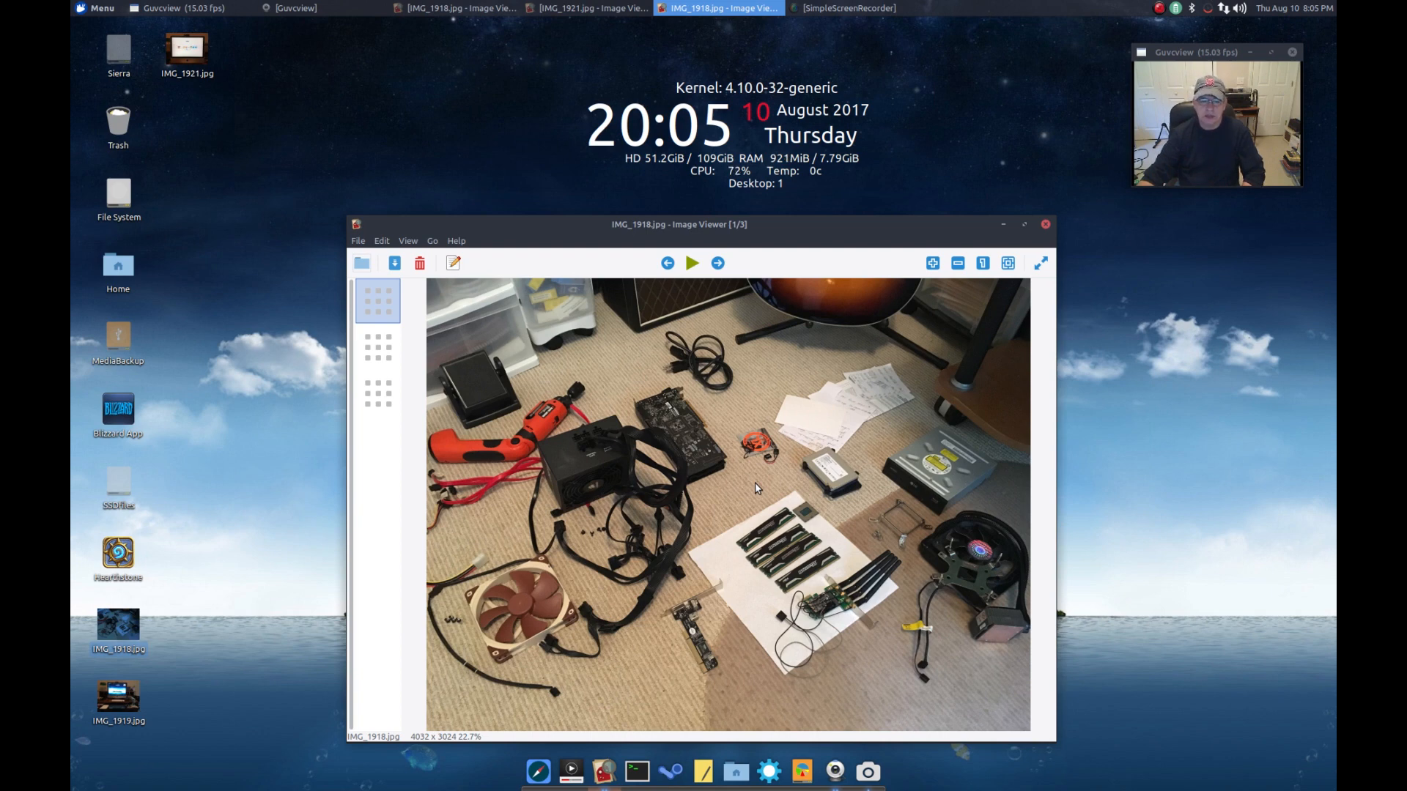
{"action": "mouse_move", "coordinate": [803, 467]}
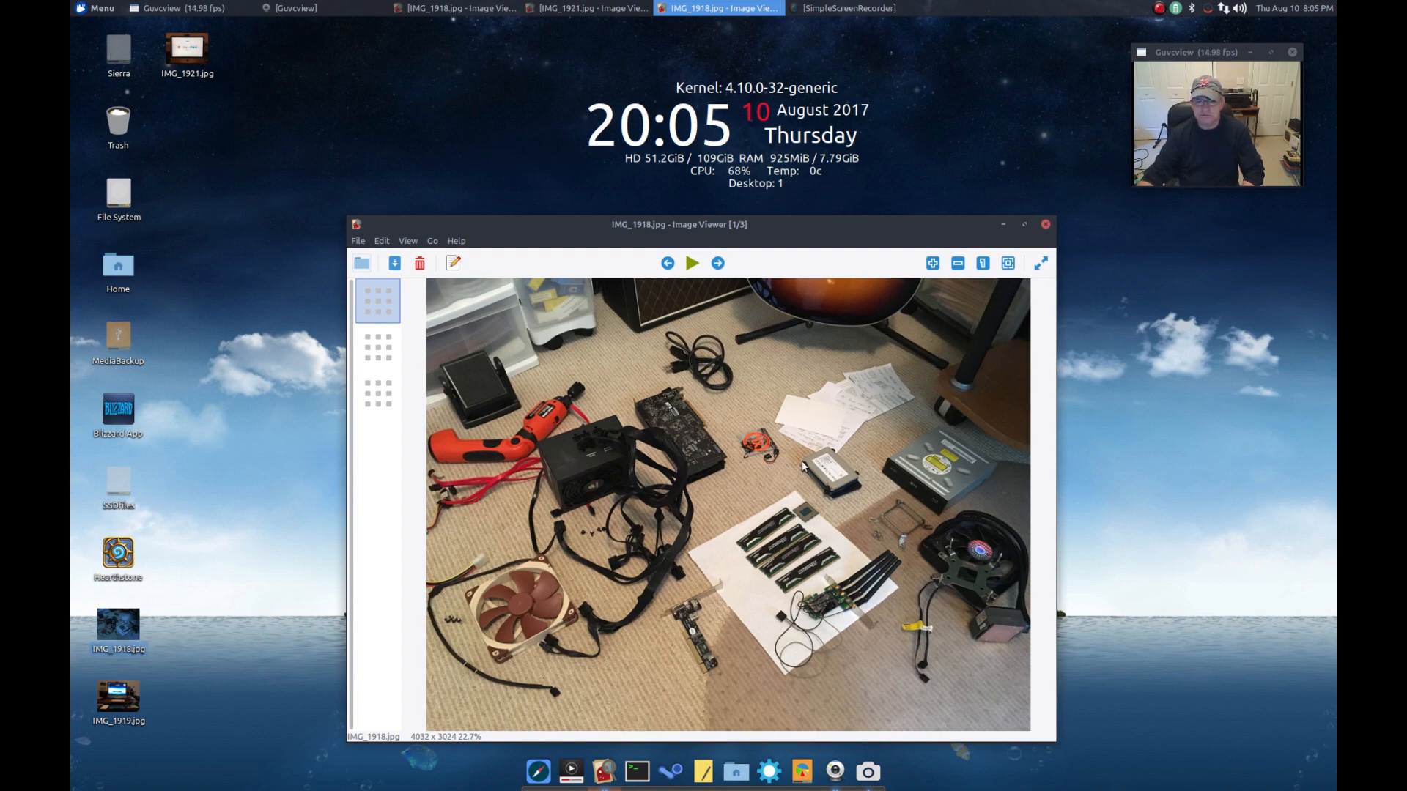